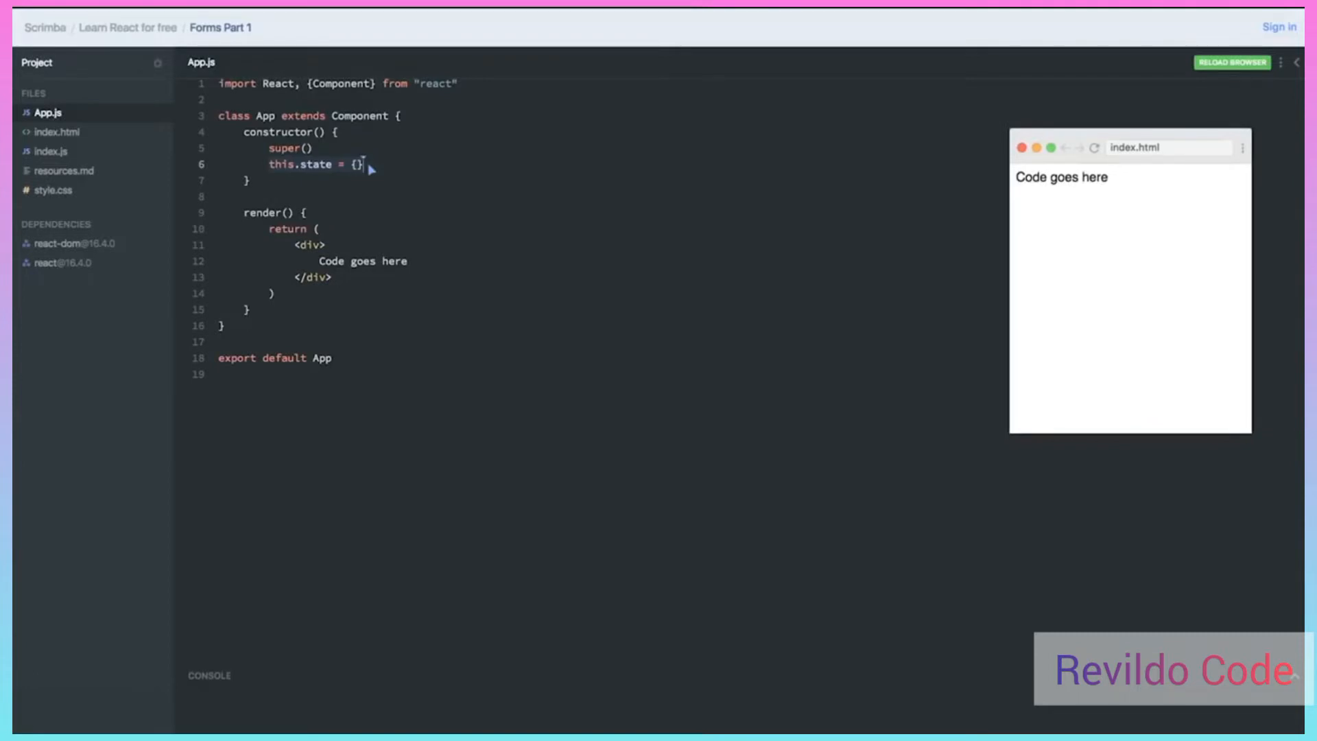
Show resources.md with its link to the React forms documentation
{"action": "left_click", "coordinate": [63, 170]}
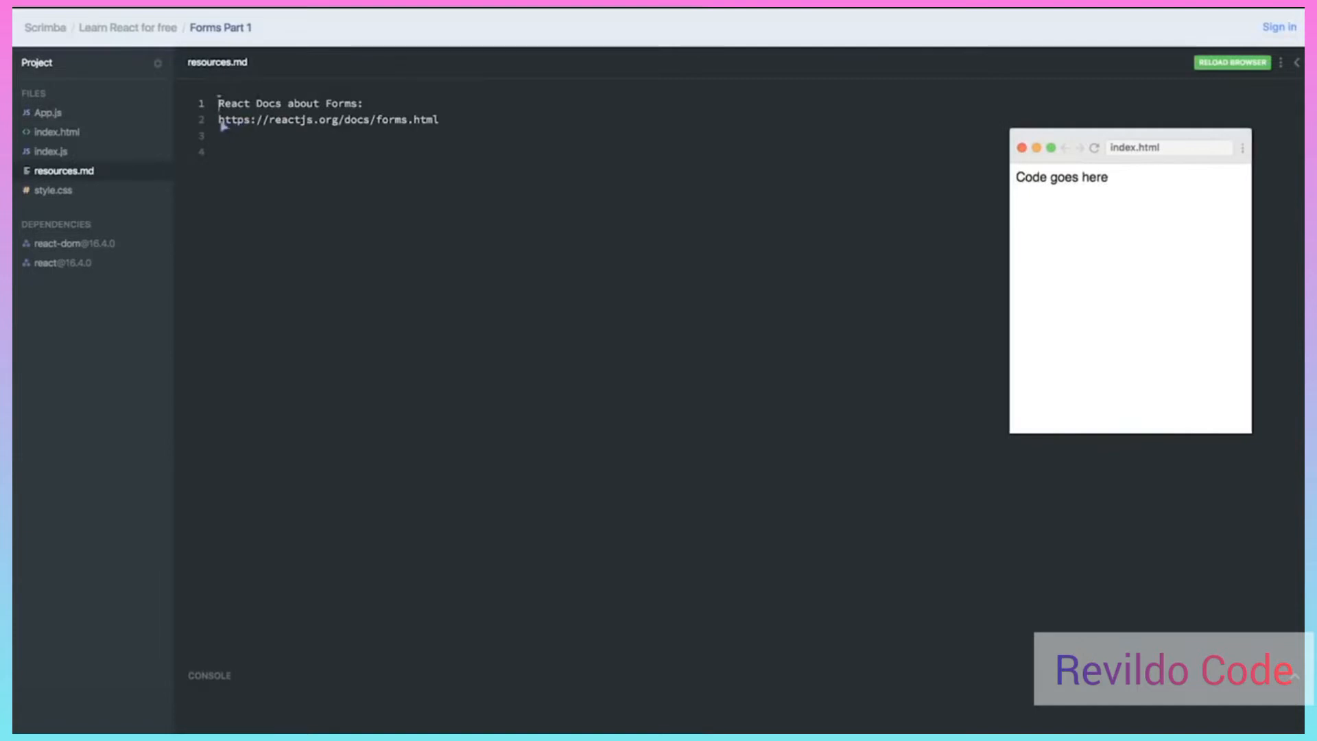
{"action": "mouse_move", "coordinate": [436, 125]}
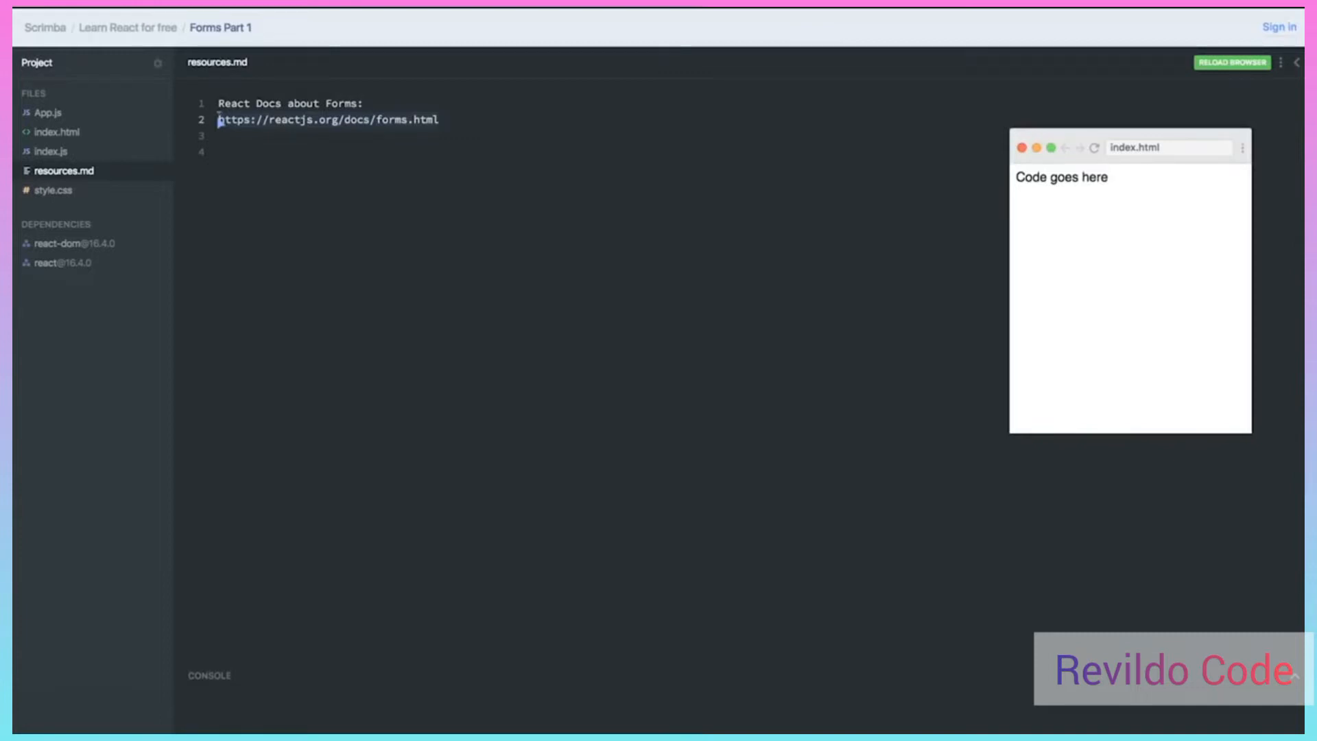
Return to the App.js component file from the Files sidebar
{"action": "left_click", "coordinate": [48, 113]}
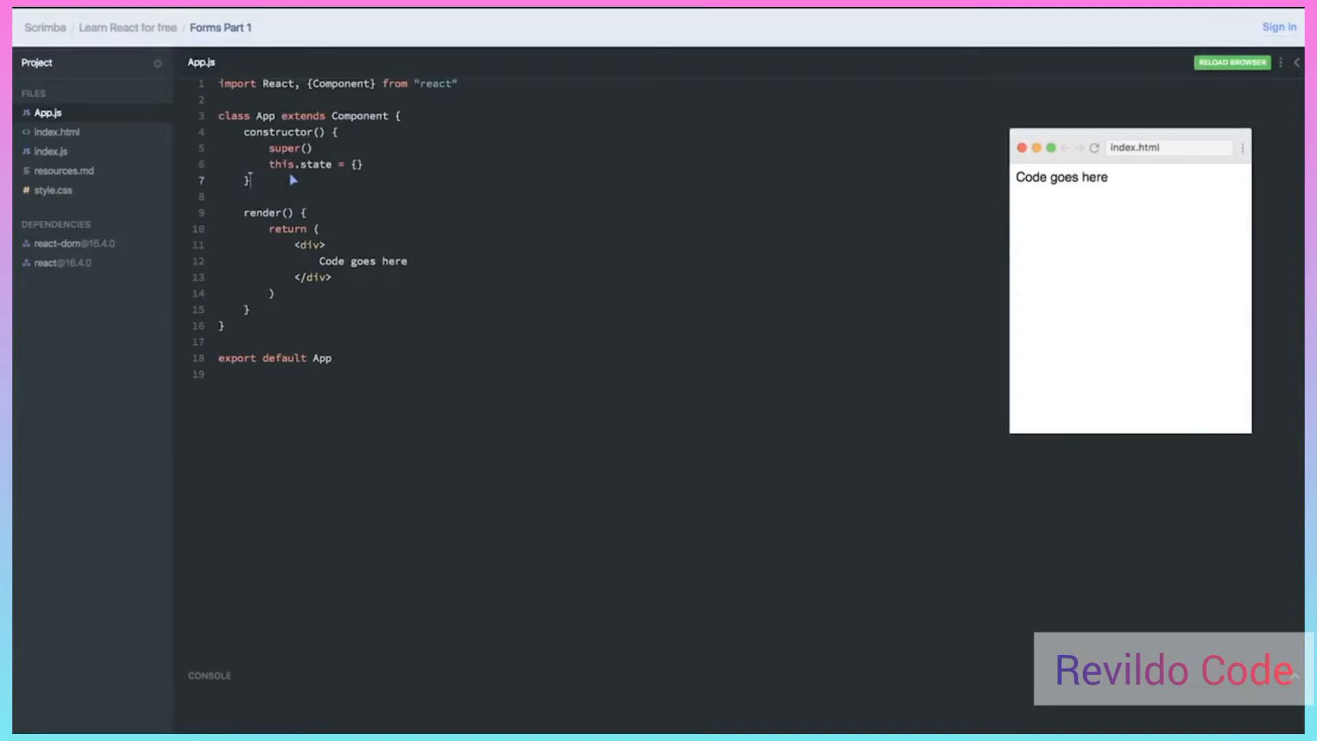
{"action": "mouse_move", "coordinate": [276, 169]}
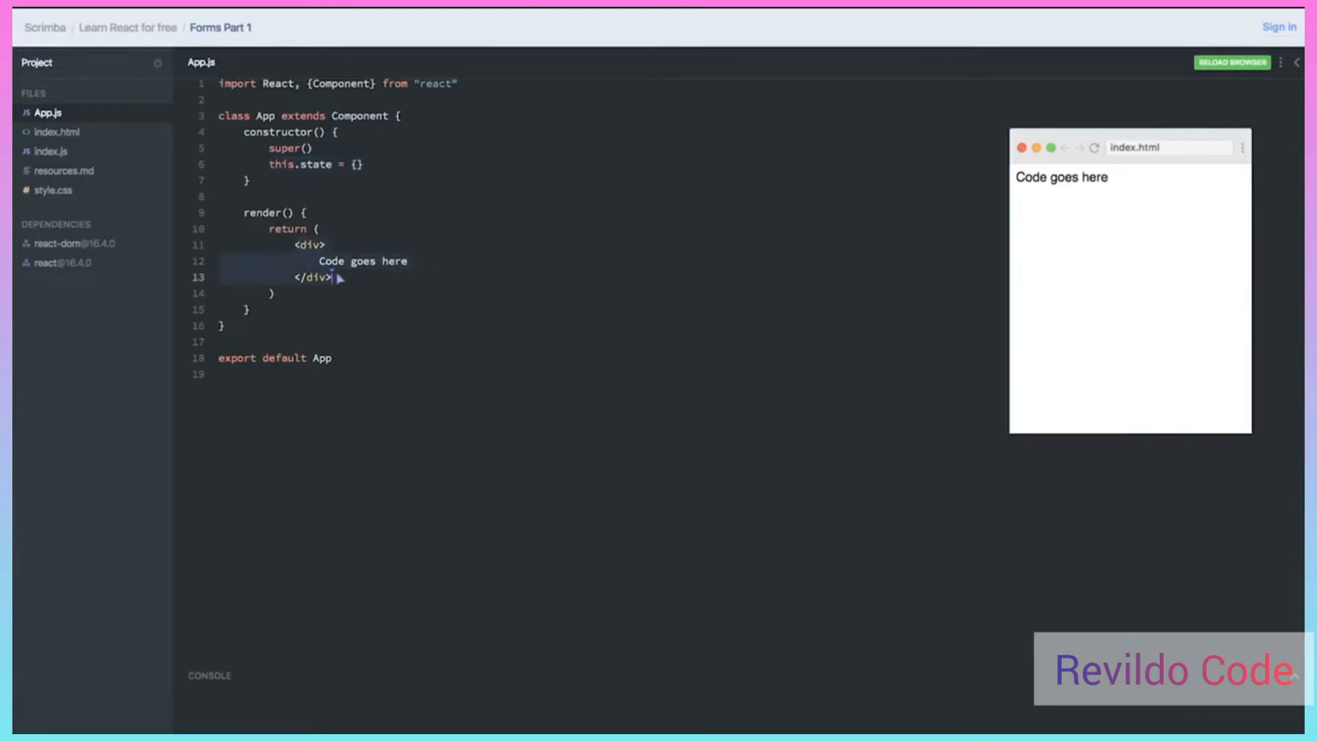
Replace the div with an empty <form></form> element and a blank line inside it
{"action": "type", "text": "<form><"}
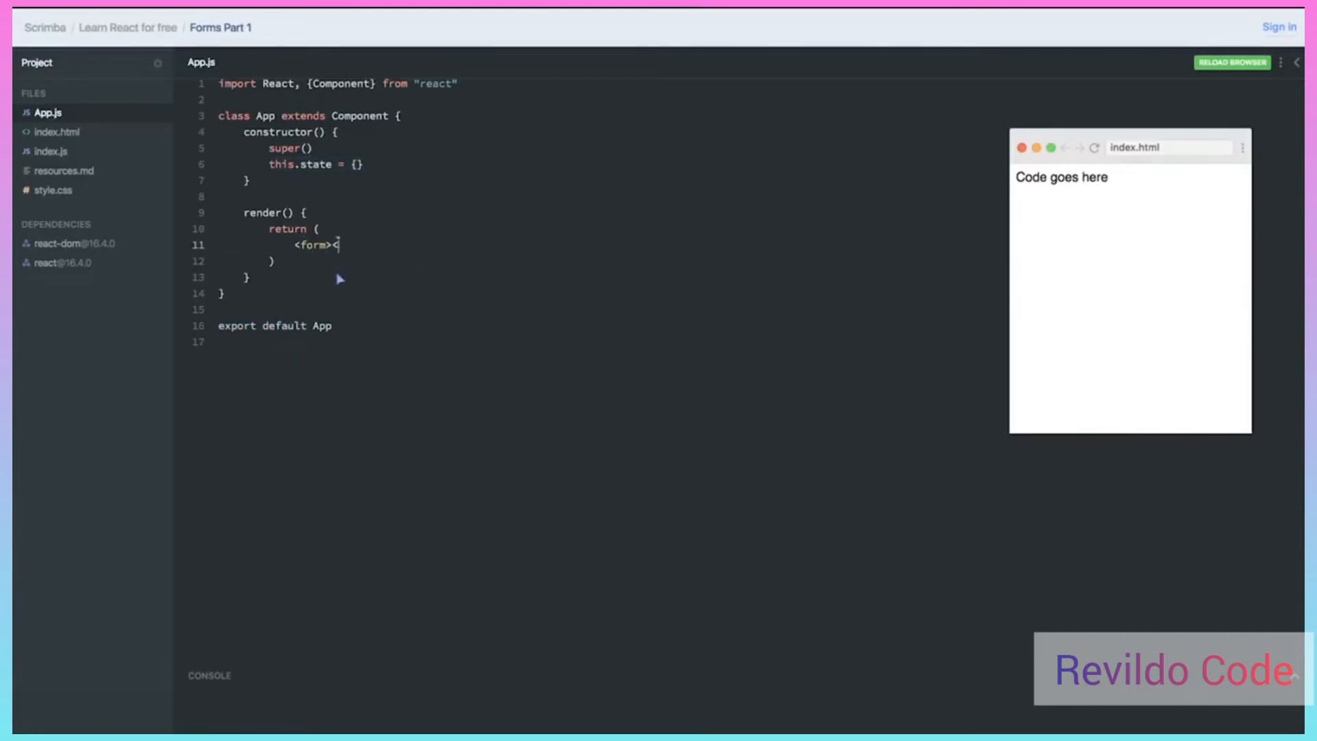
{"action": "type", "text": "></form>"}
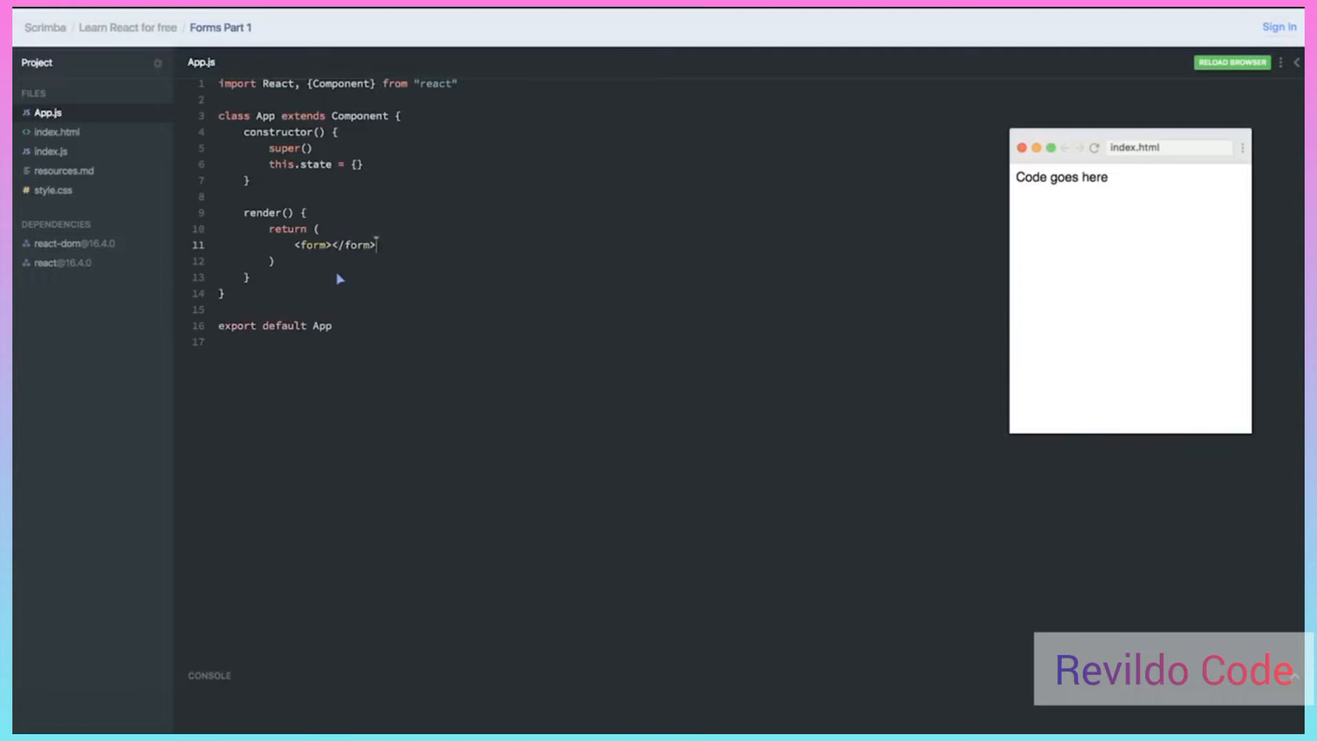
{"action": "key", "text": "enter"}
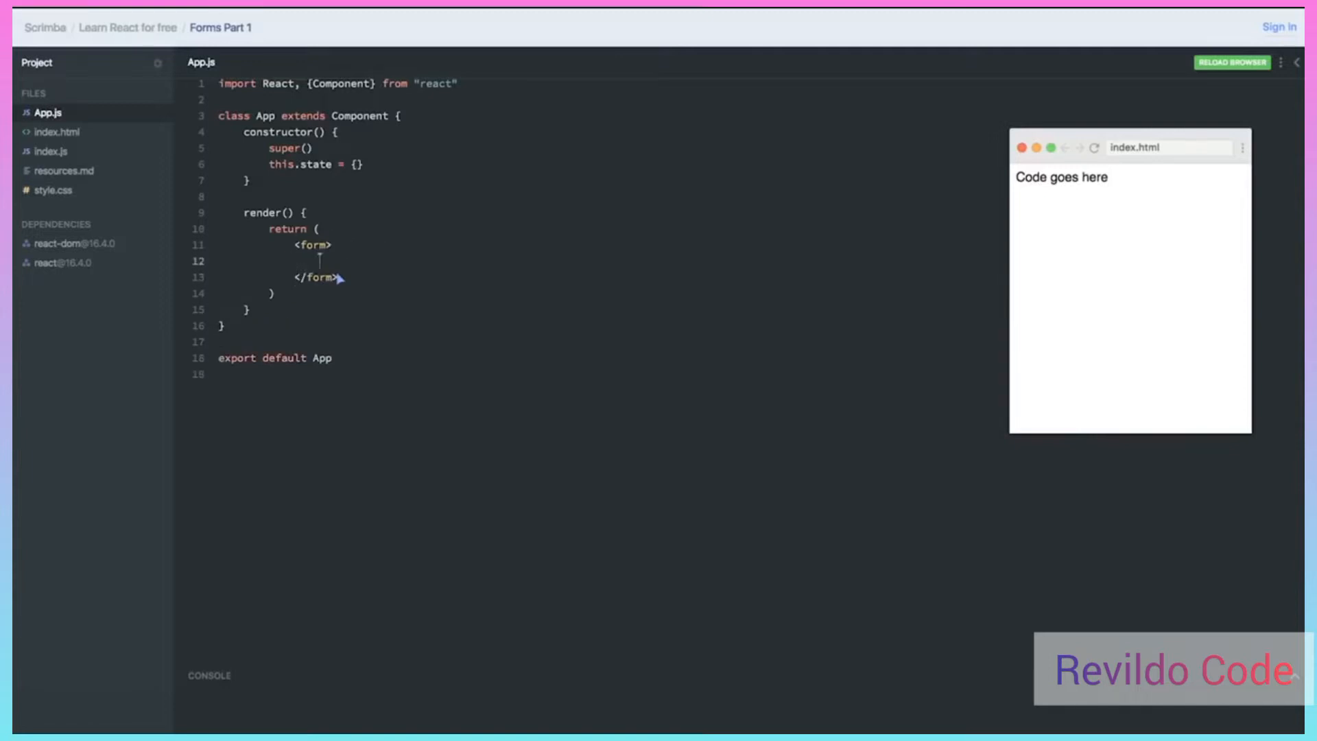
Add a text input with placeholder "First Name" inside the form, shown in the preview
{"action": "type", "text": "<input />"}
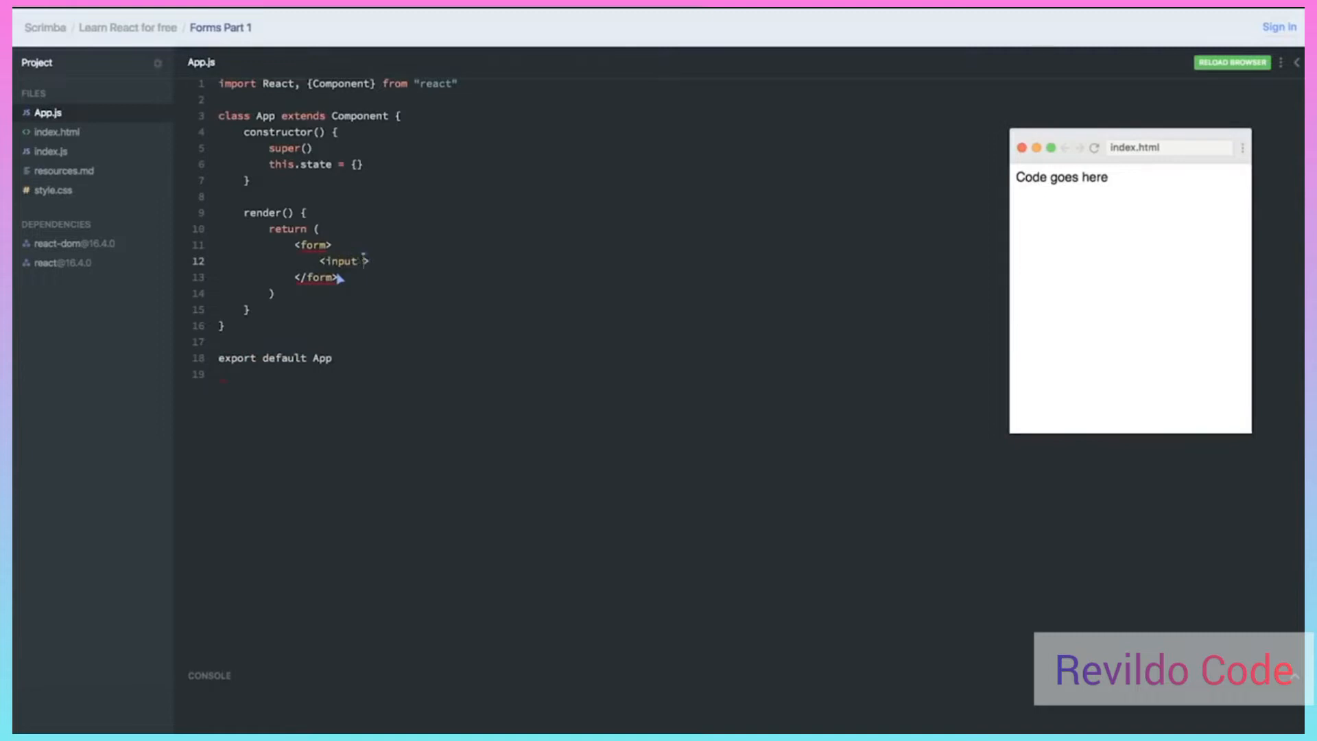
{"action": "type", "text": "ty /"}
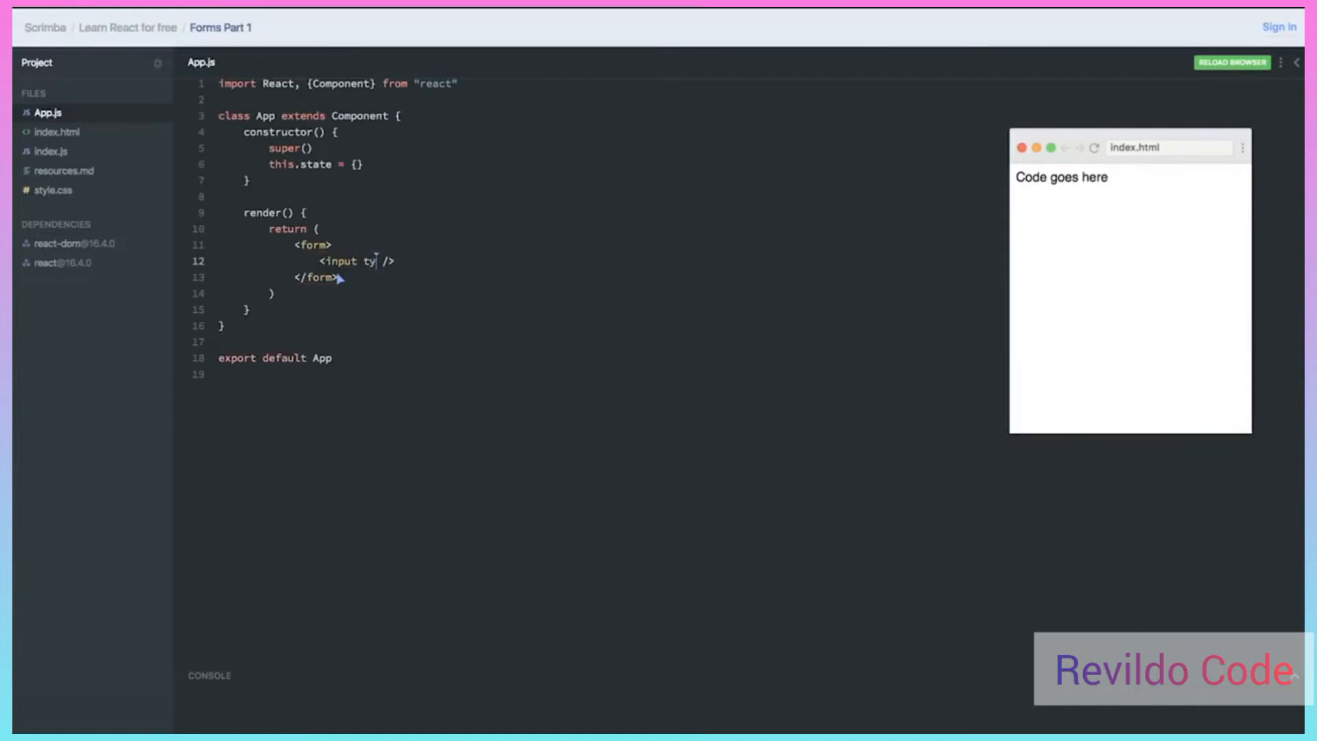
{"action": "type", "text": "pe="}
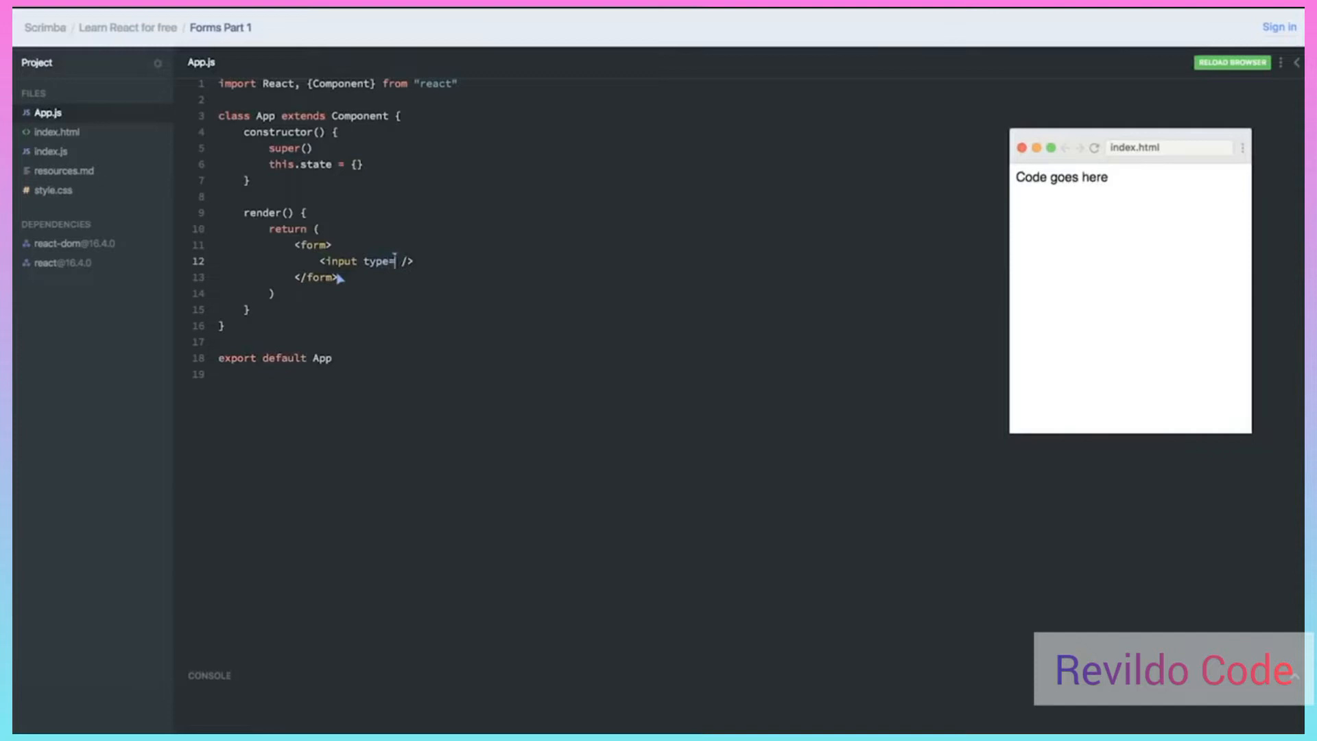
{"action": "type", "text": "\"text\""}
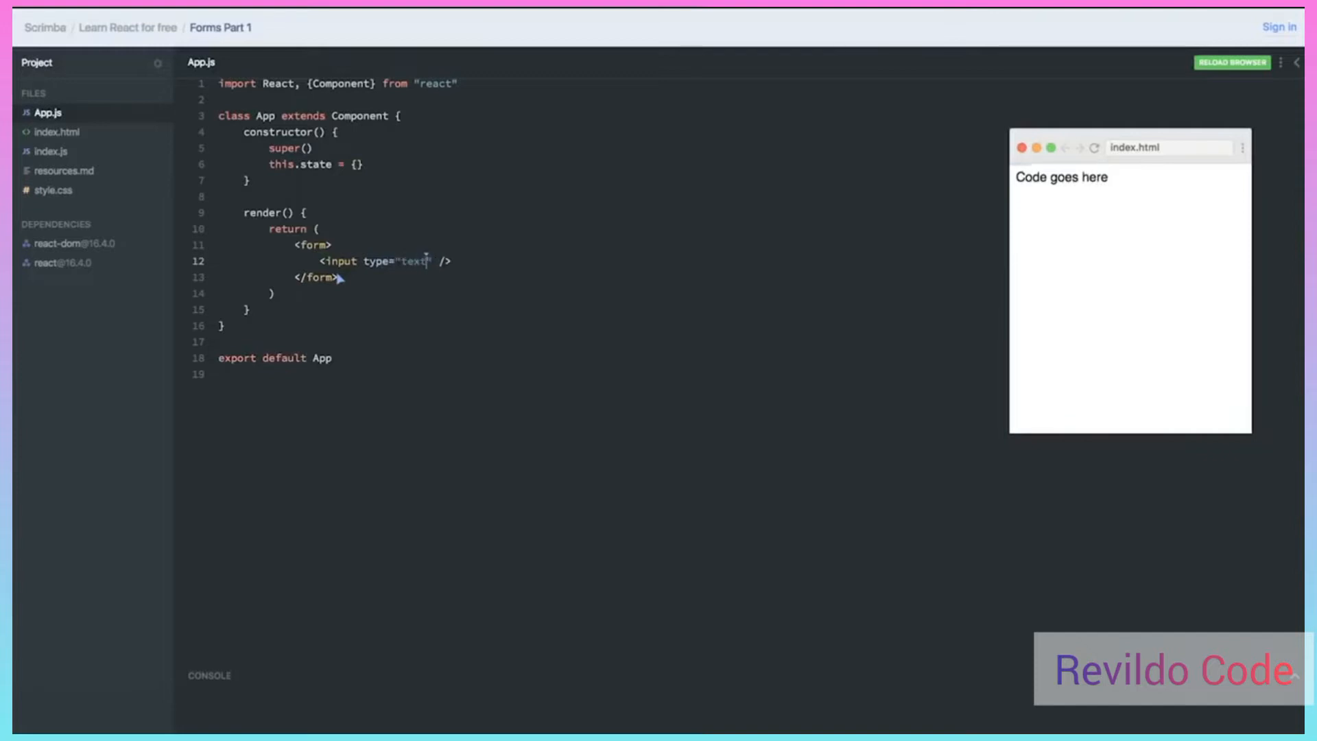
{"action": "type", "text": "placeholder="}
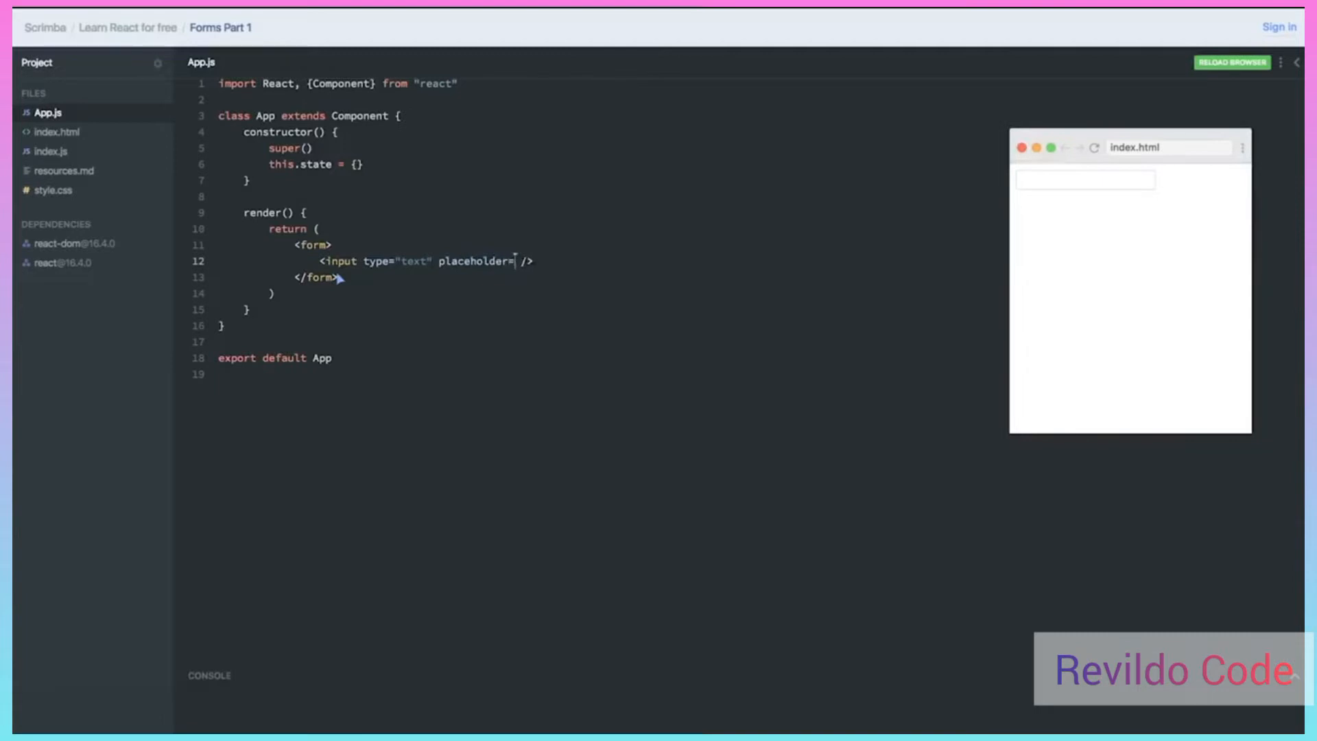
{"action": "type", "text": "\"\""}
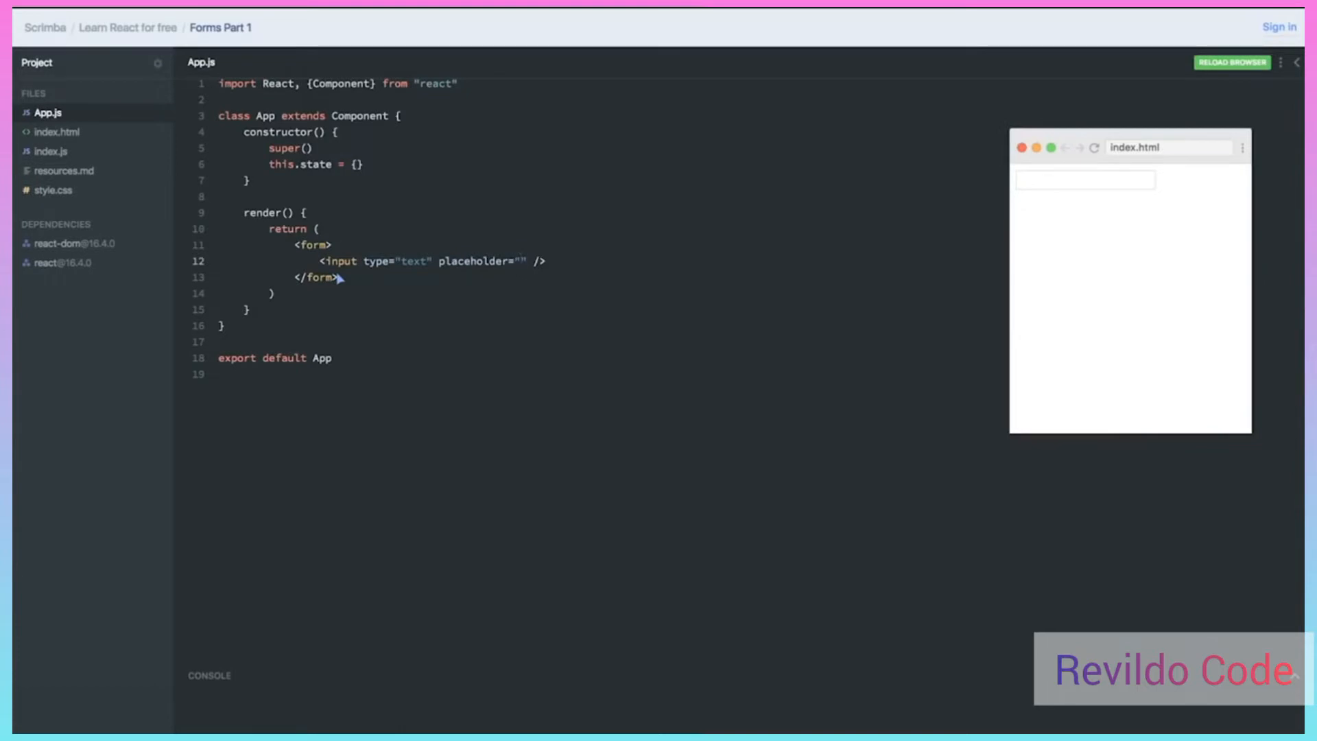
{"action": "type", "text": "First"}
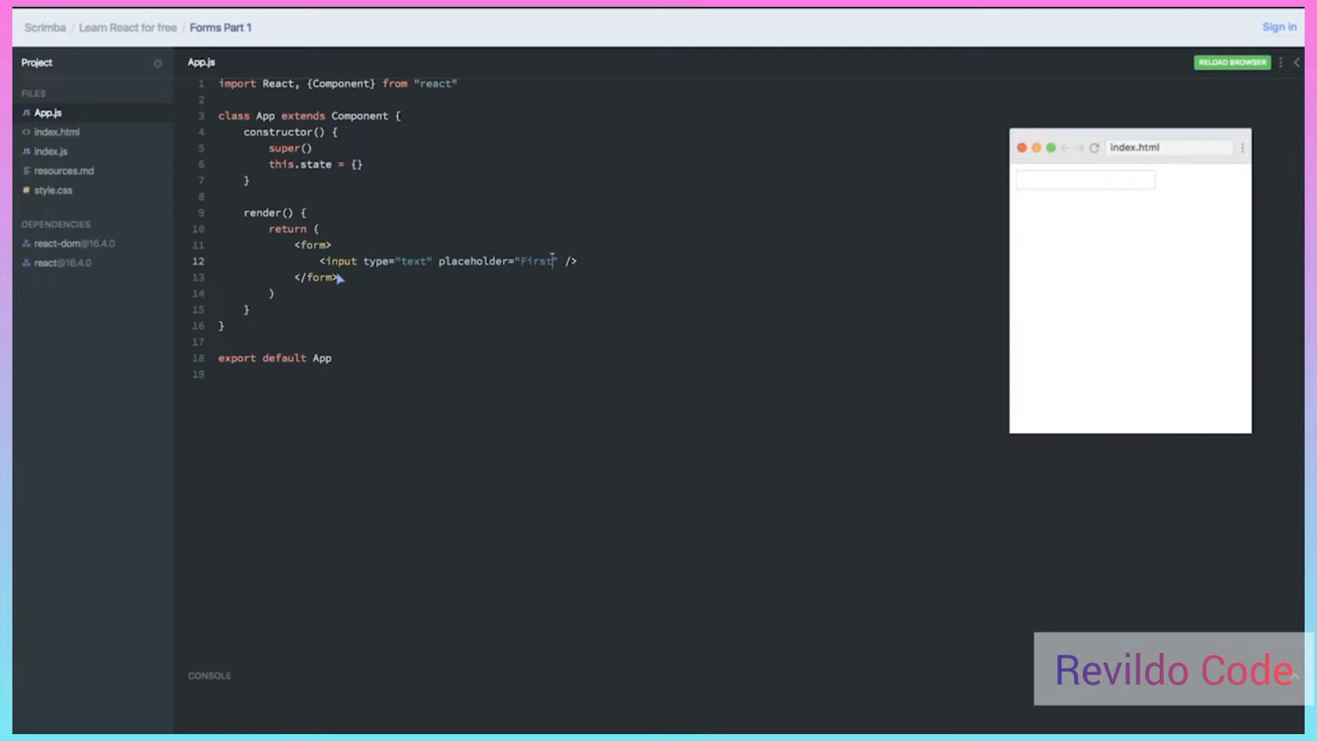
{"action": "type", "text": "Name"}
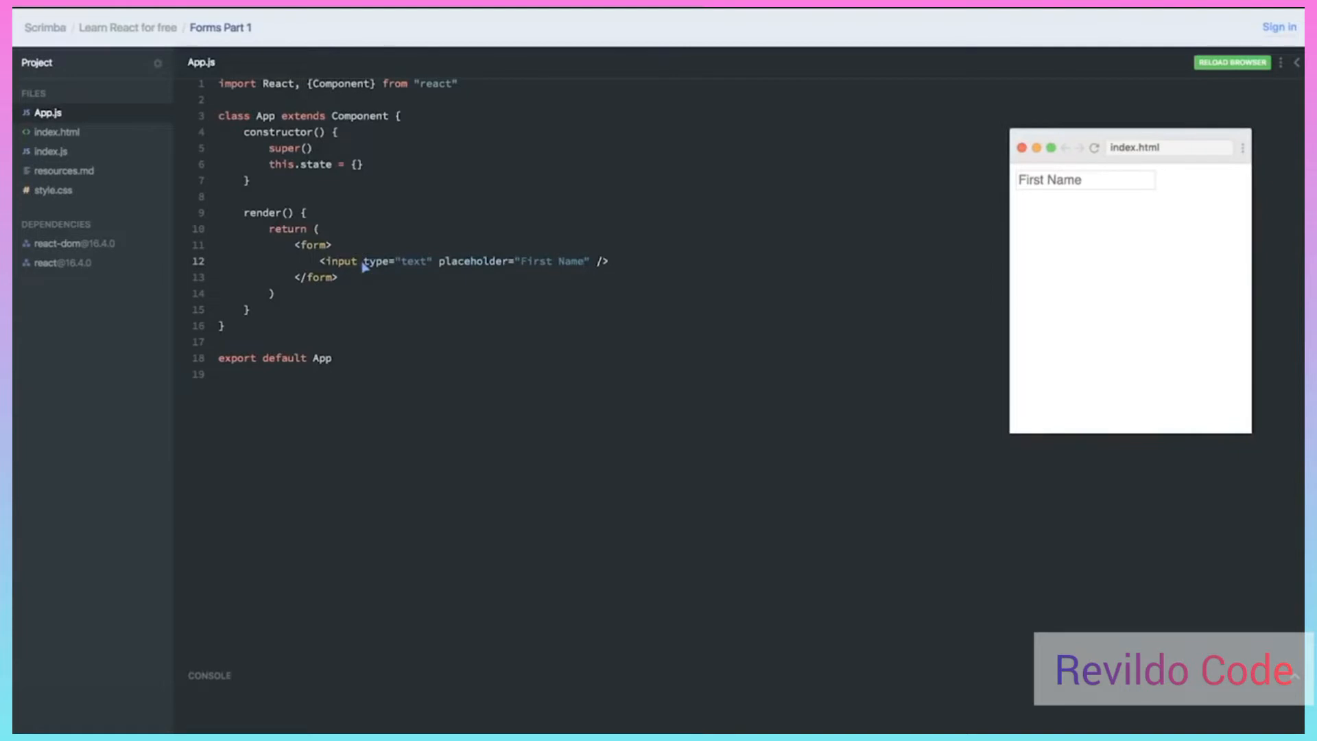
{"action": "left_click", "coordinate": [582, 261]}
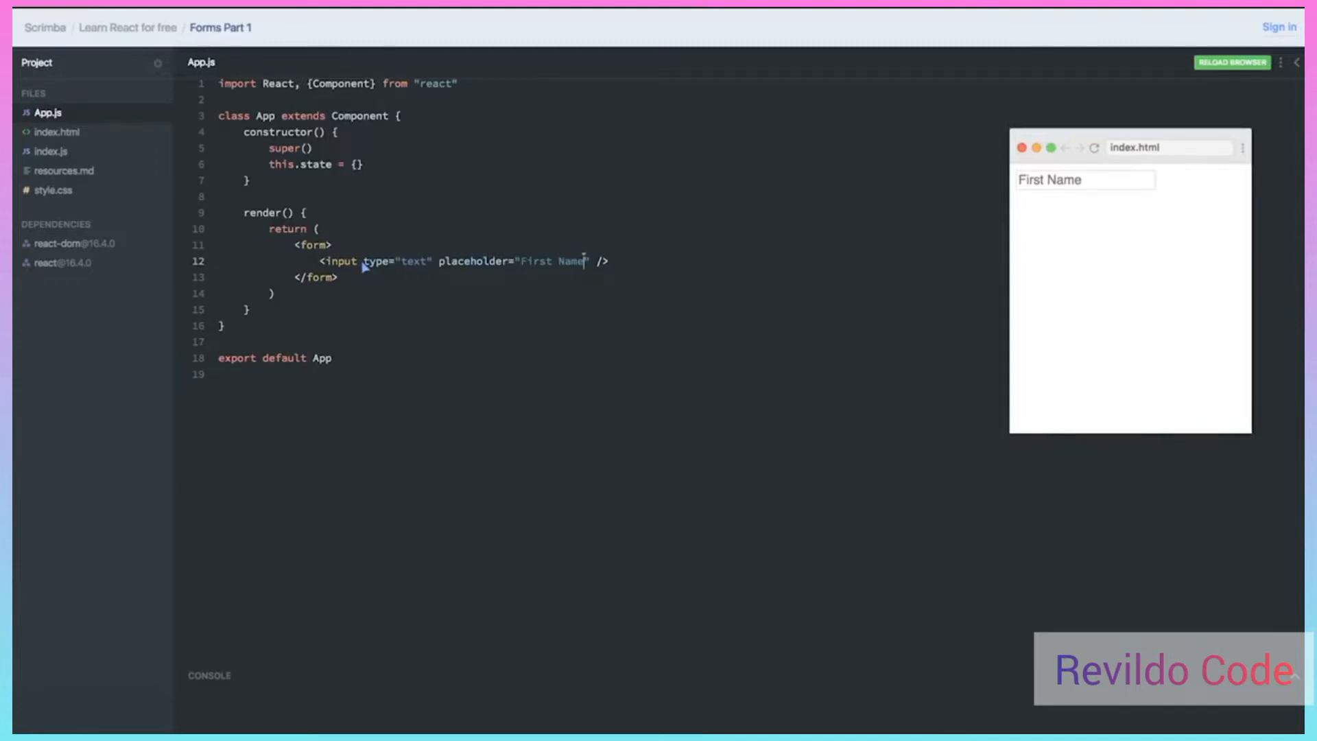
{"action": "mouse_move", "coordinate": [619, 269]}
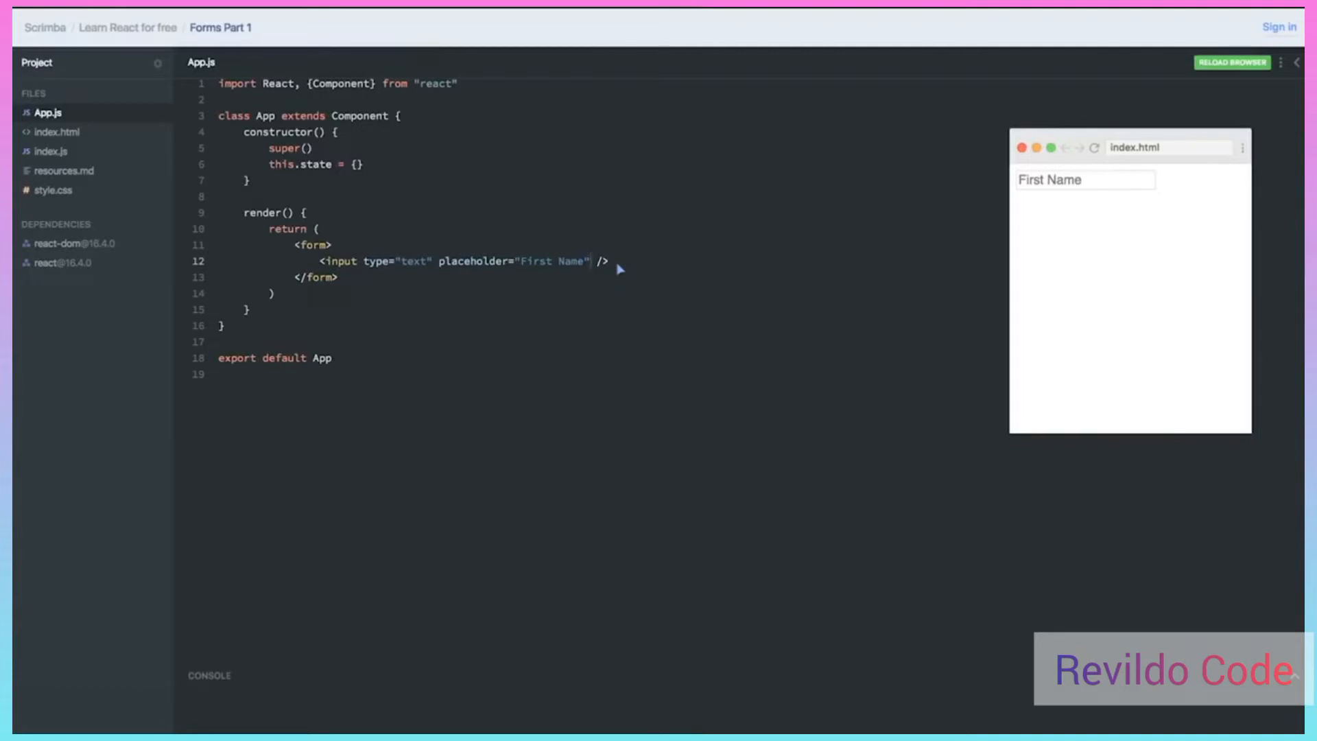
Wire the input's onChange to {this.handleChange}, trying the preview field along the way
{"action": "type", "text": "onChange"}
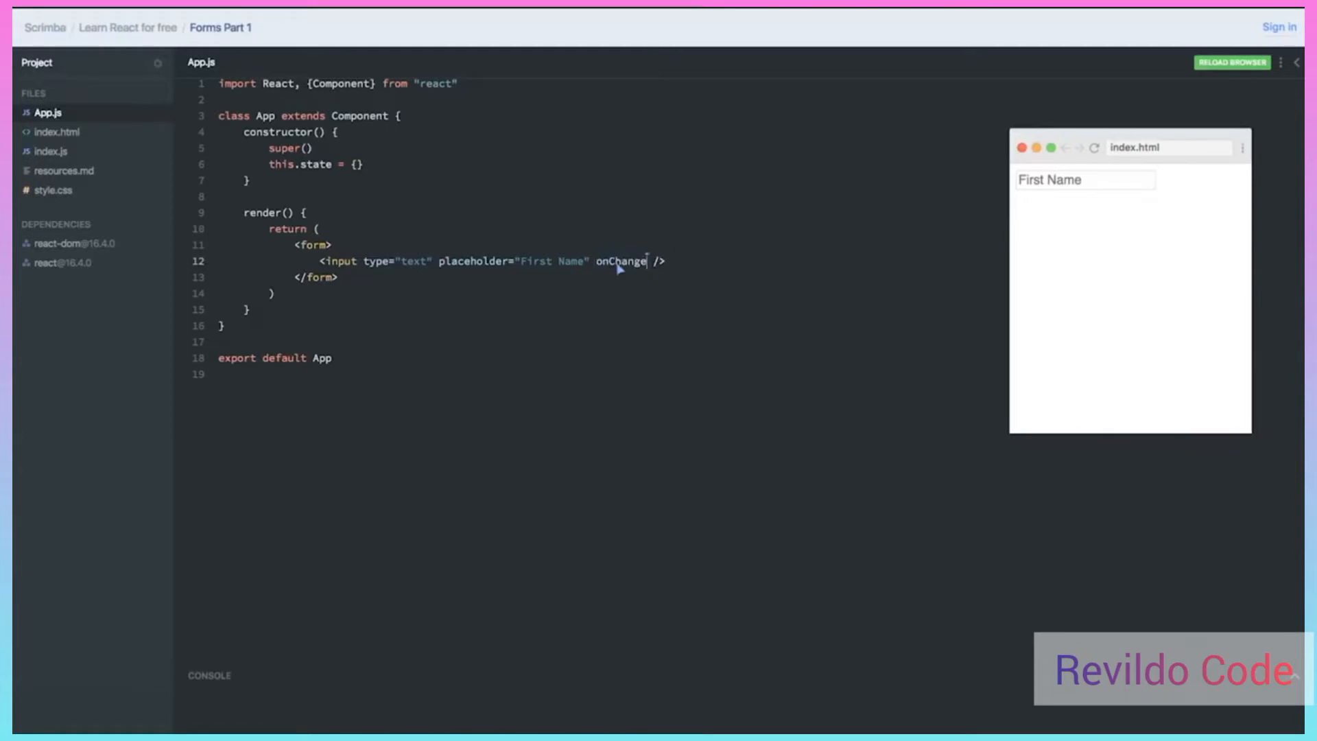
{"action": "type", "text": "={}"}
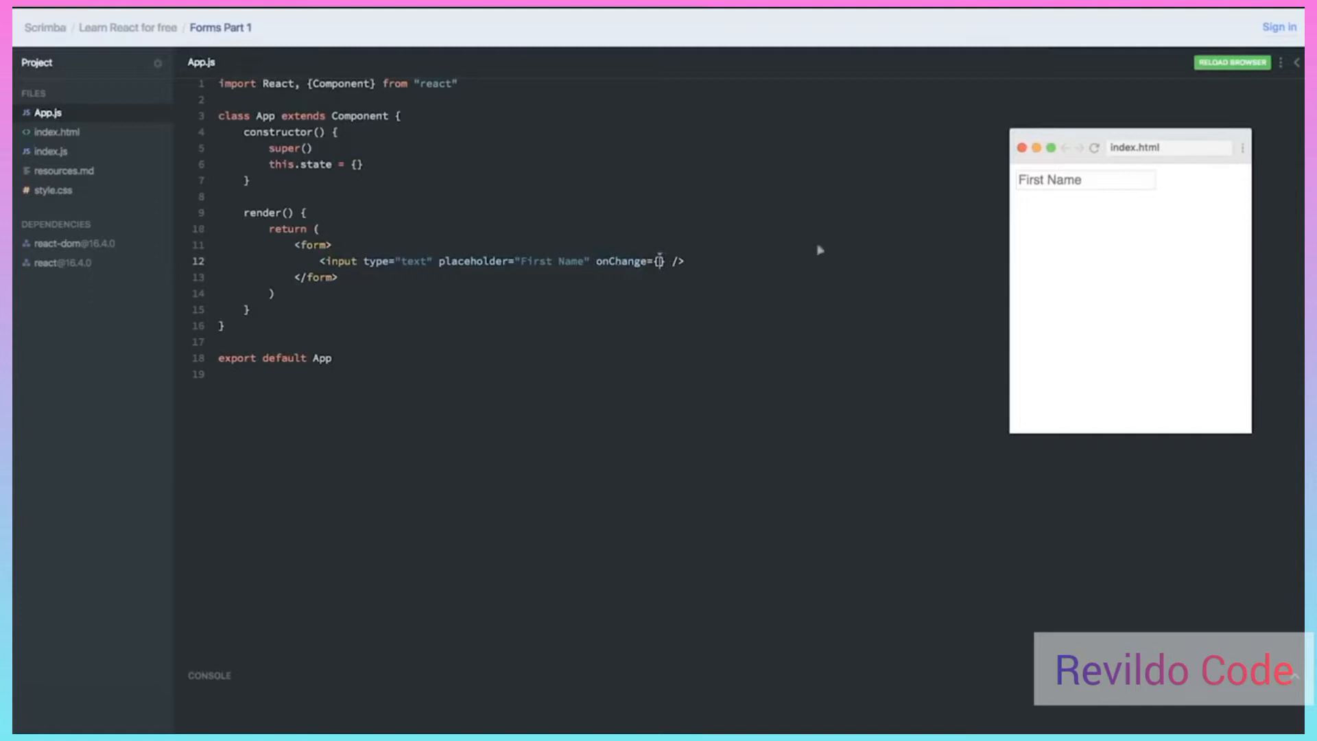
{"action": "left_click", "coordinate": [1084, 178]}
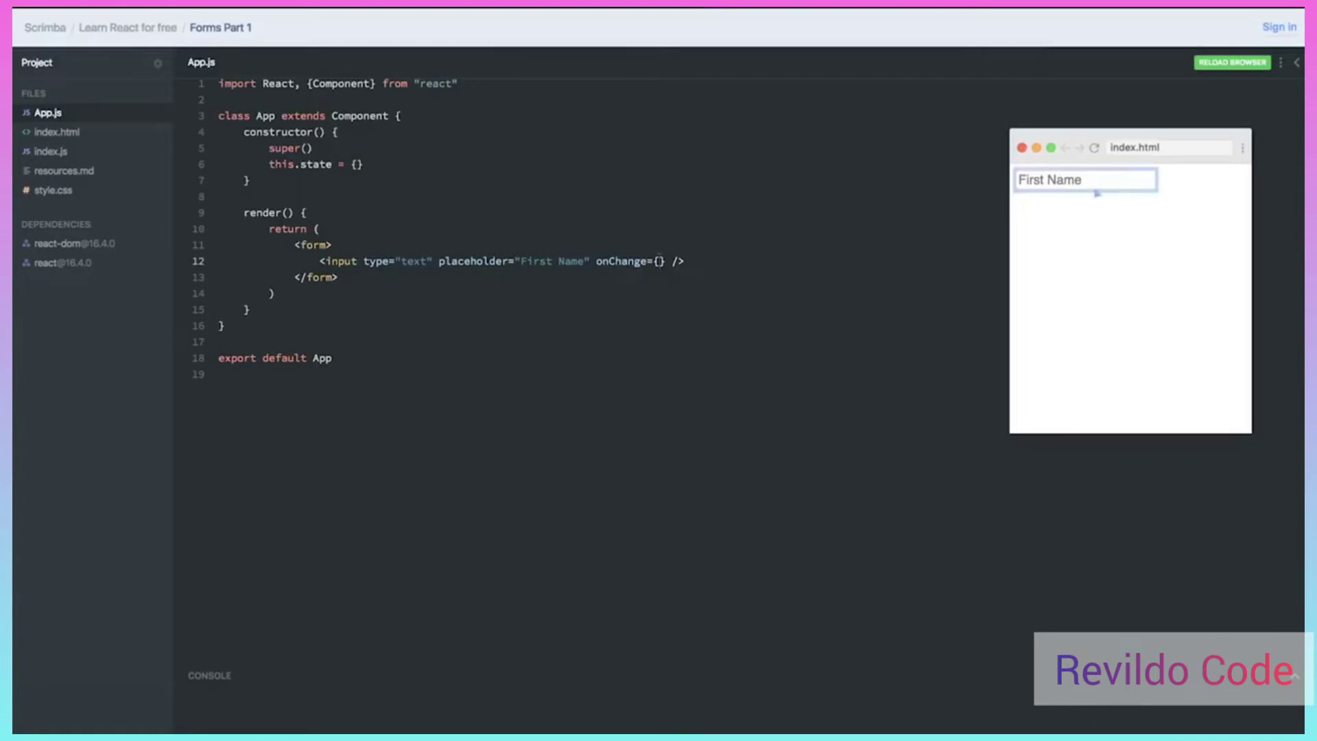
{"action": "mouse_move", "coordinate": [612, 274]}
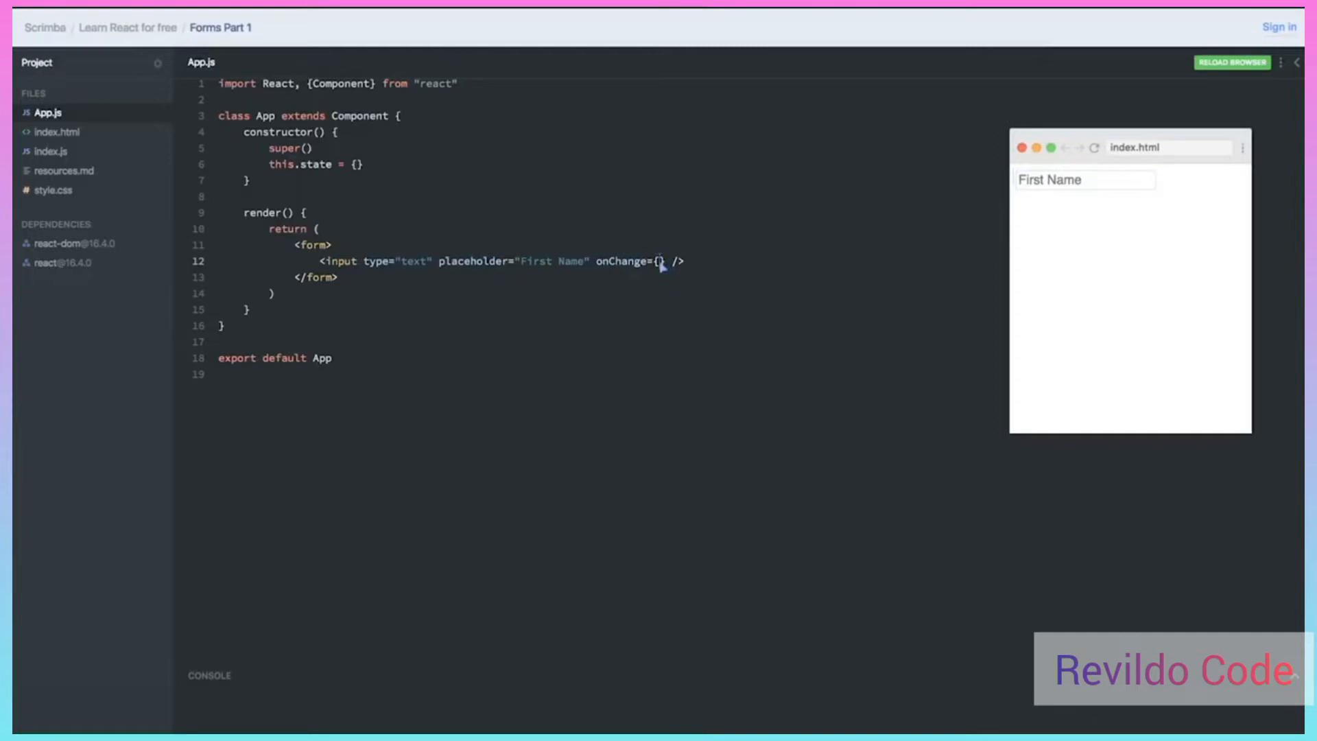
{"action": "type", "text": "this."}
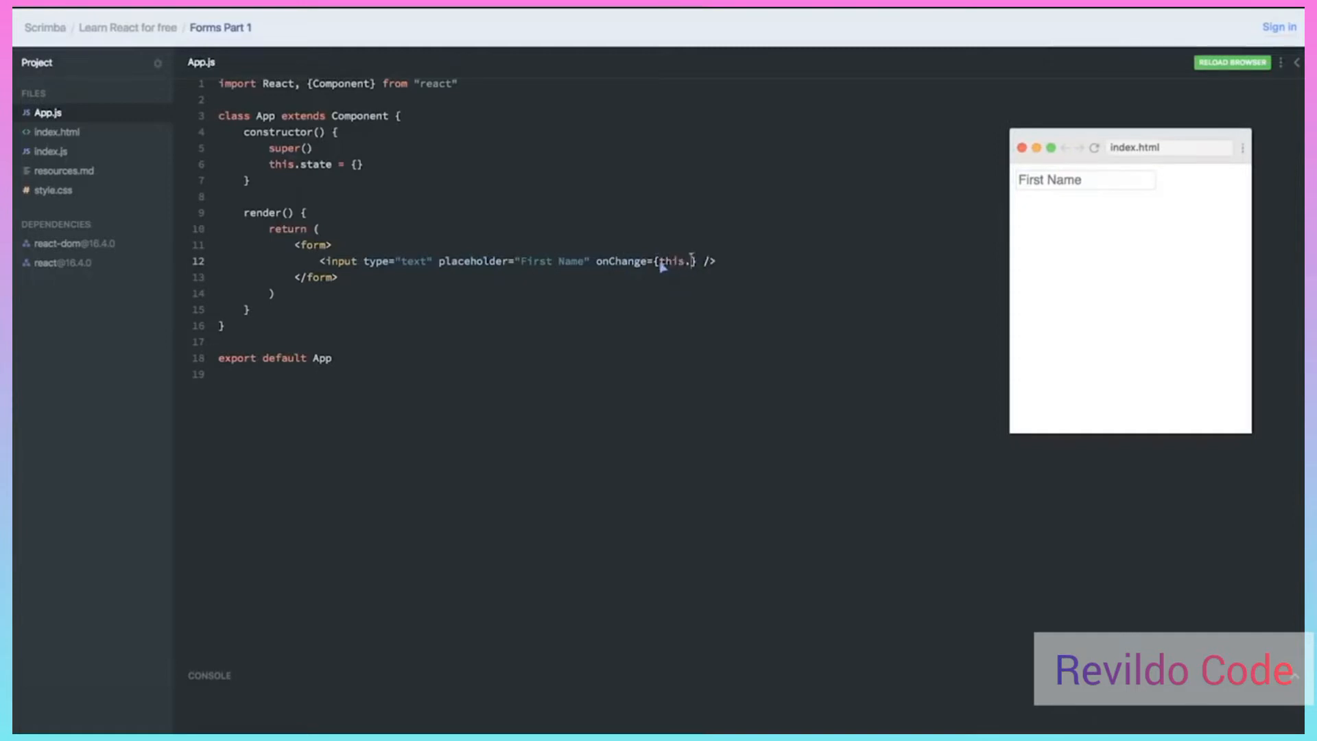
{"action": "type", "text": ".handleChan"}
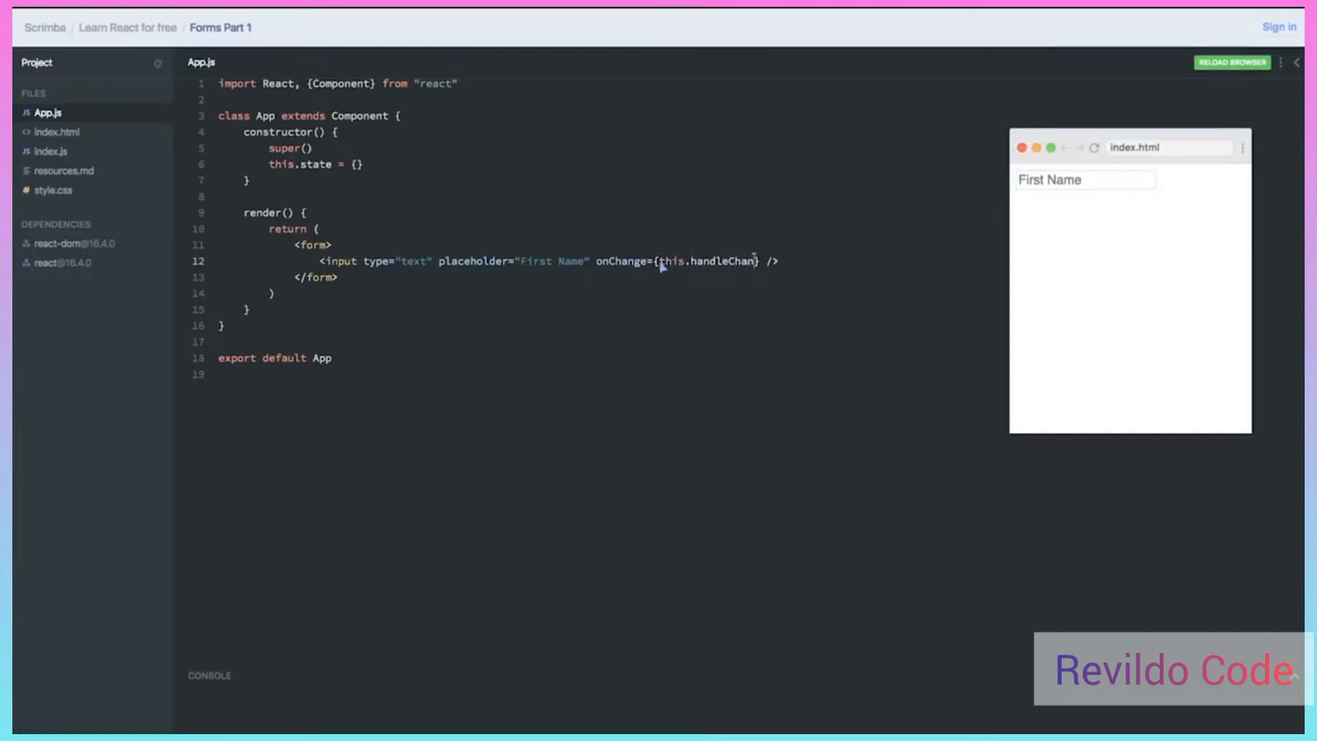
{"action": "type", "text": "ge"}
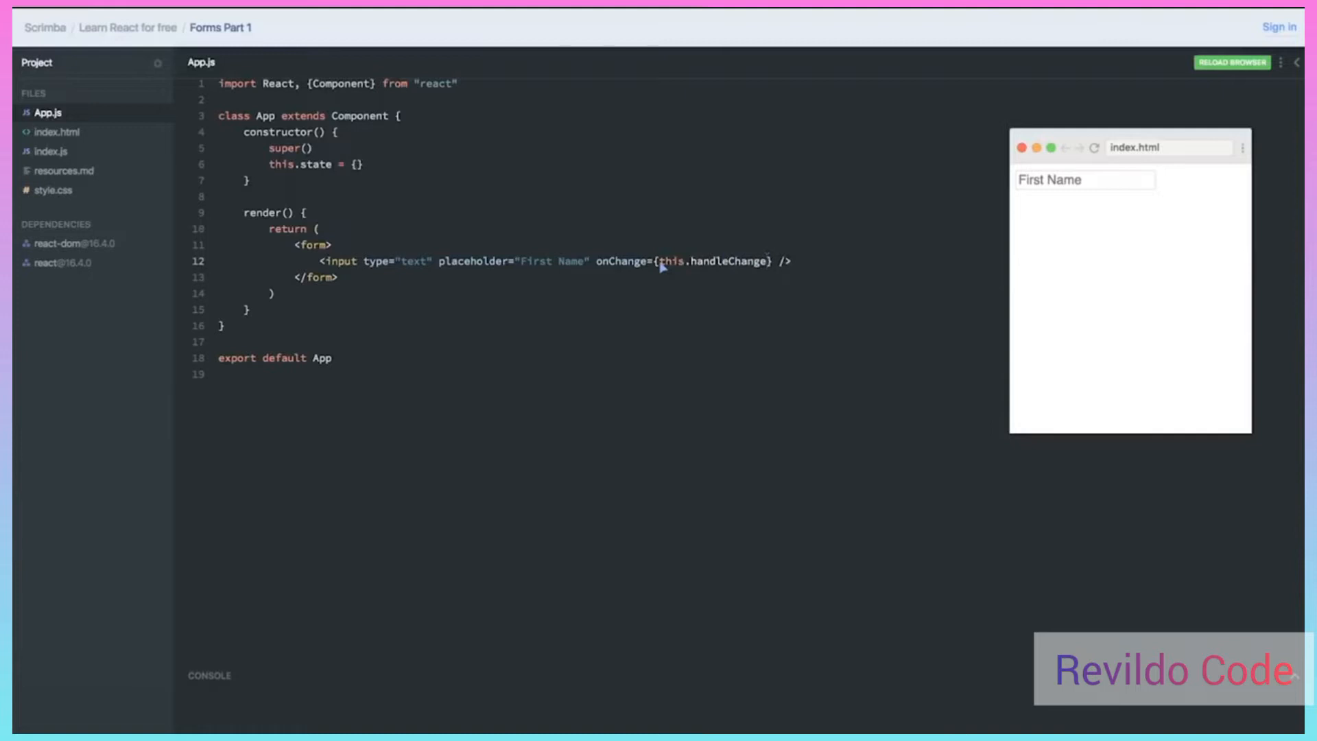
{"action": "mouse_move", "coordinate": [282, 192]}
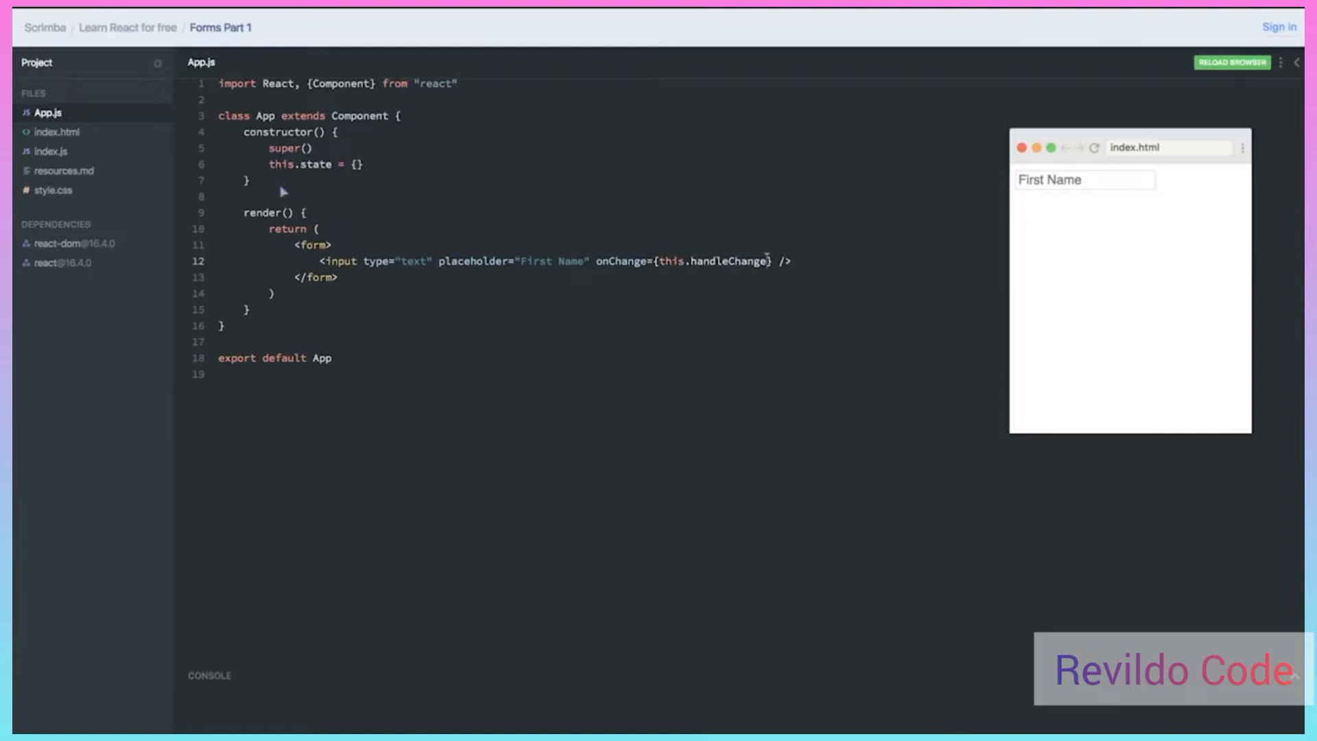
Declare an empty handleChange() { } method above render in the App class
{"action": "type", "text": "h"}
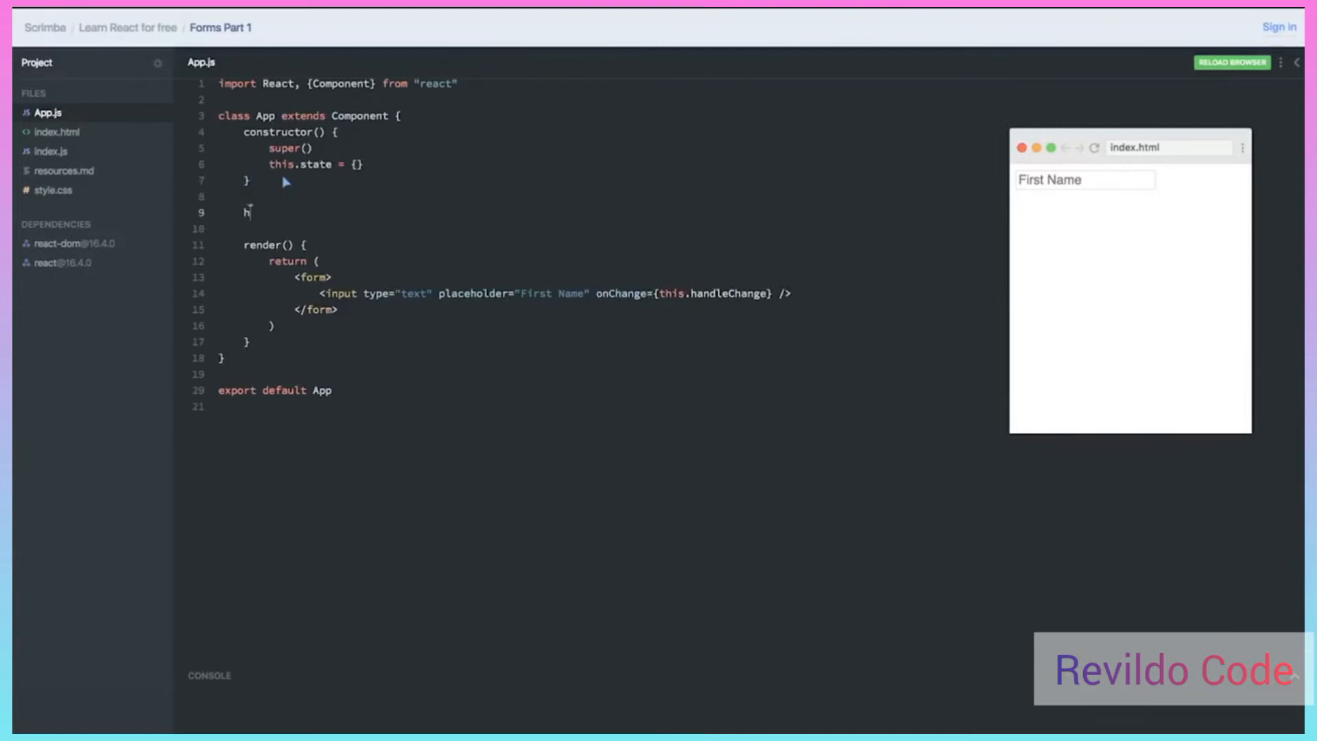
{"action": "type", "text": "andleChange"}
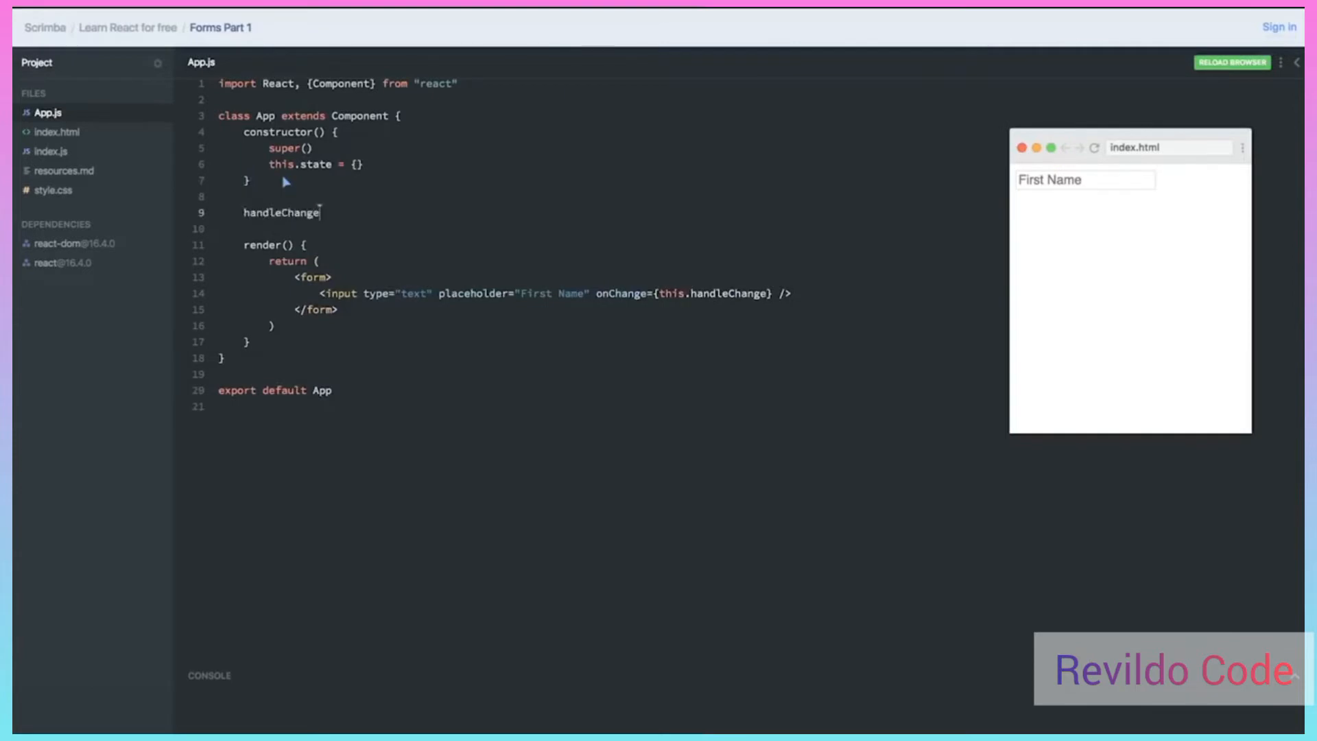
{"action": "type", "text": "() {"}
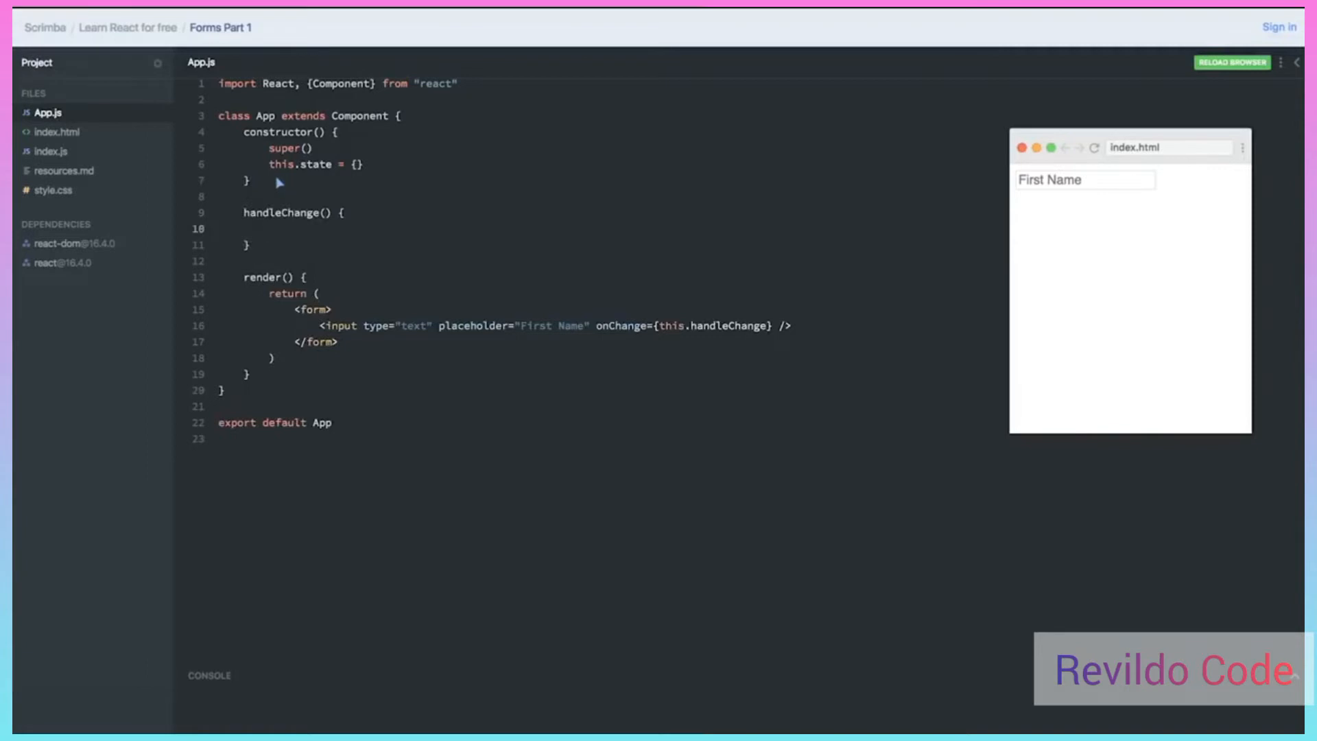
{"action": "left_click", "coordinate": [269, 229]}
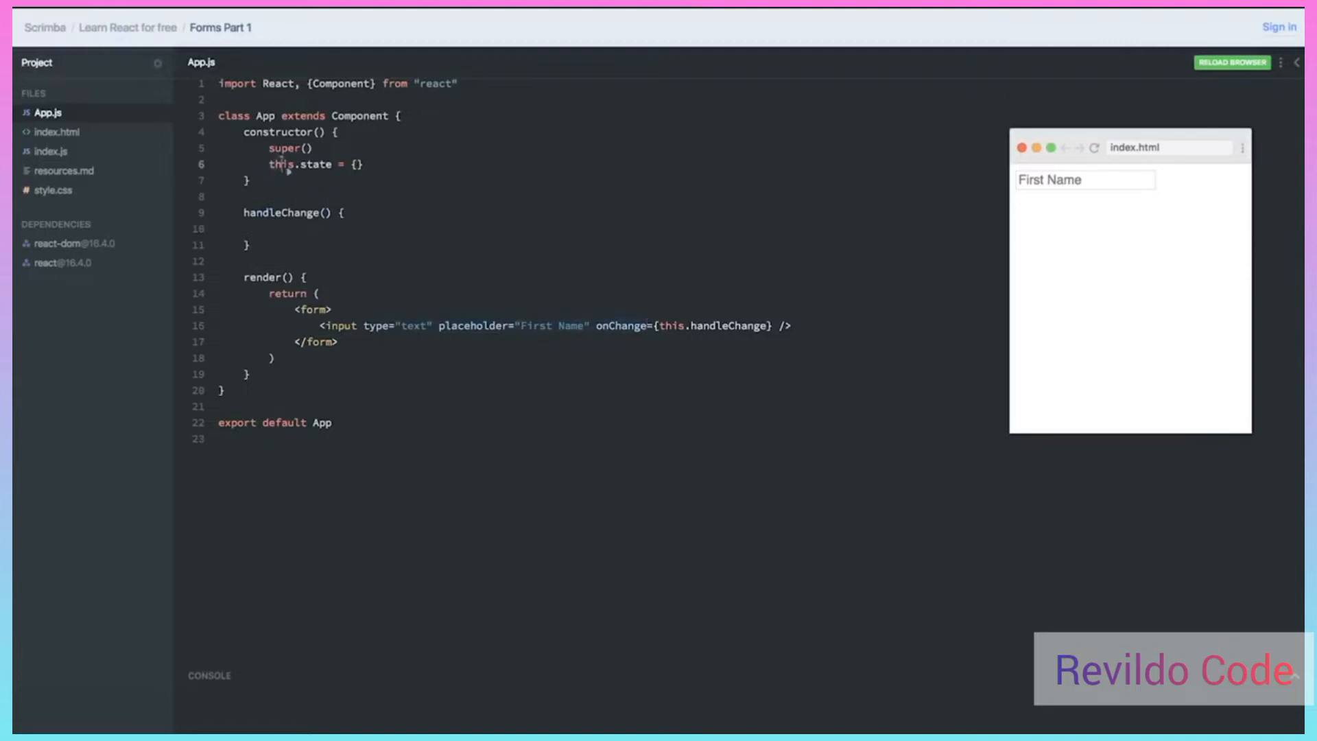
{"action": "mouse_move", "coordinate": [376, 177]}
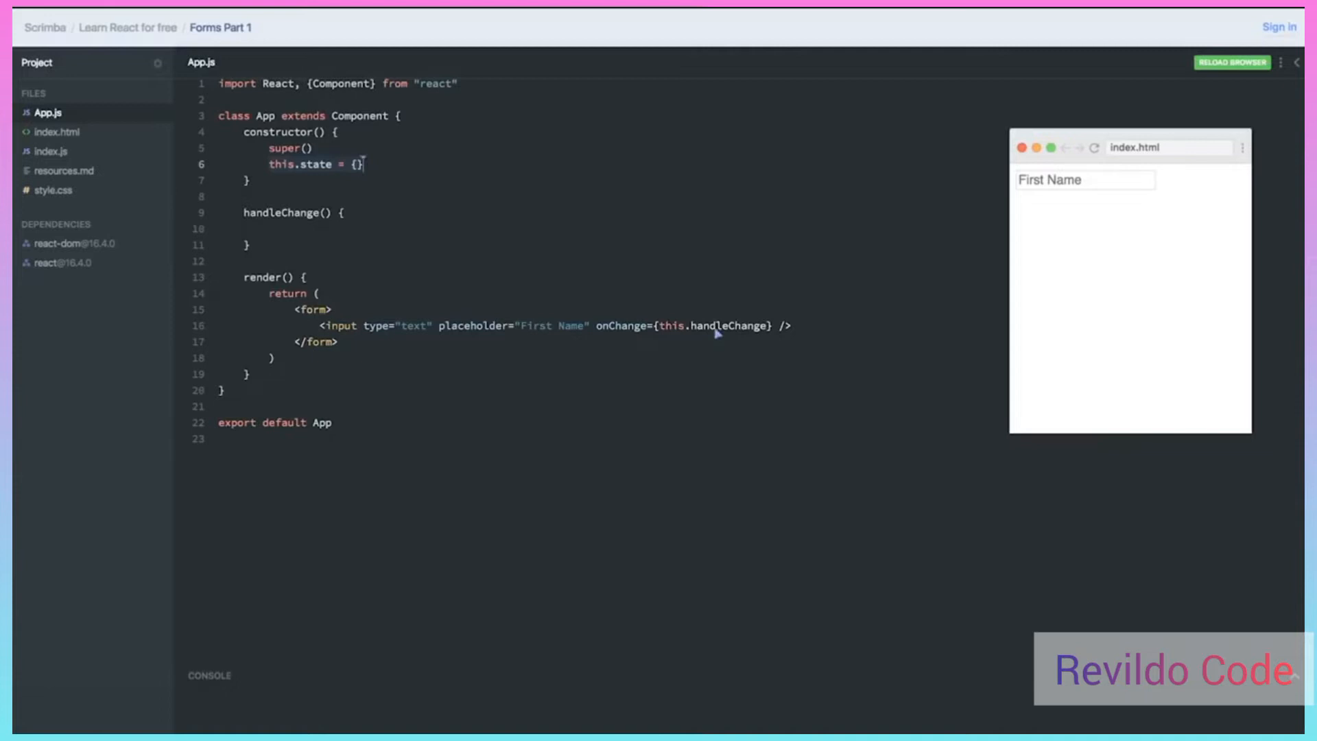
{"action": "mouse_move", "coordinate": [763, 332]}
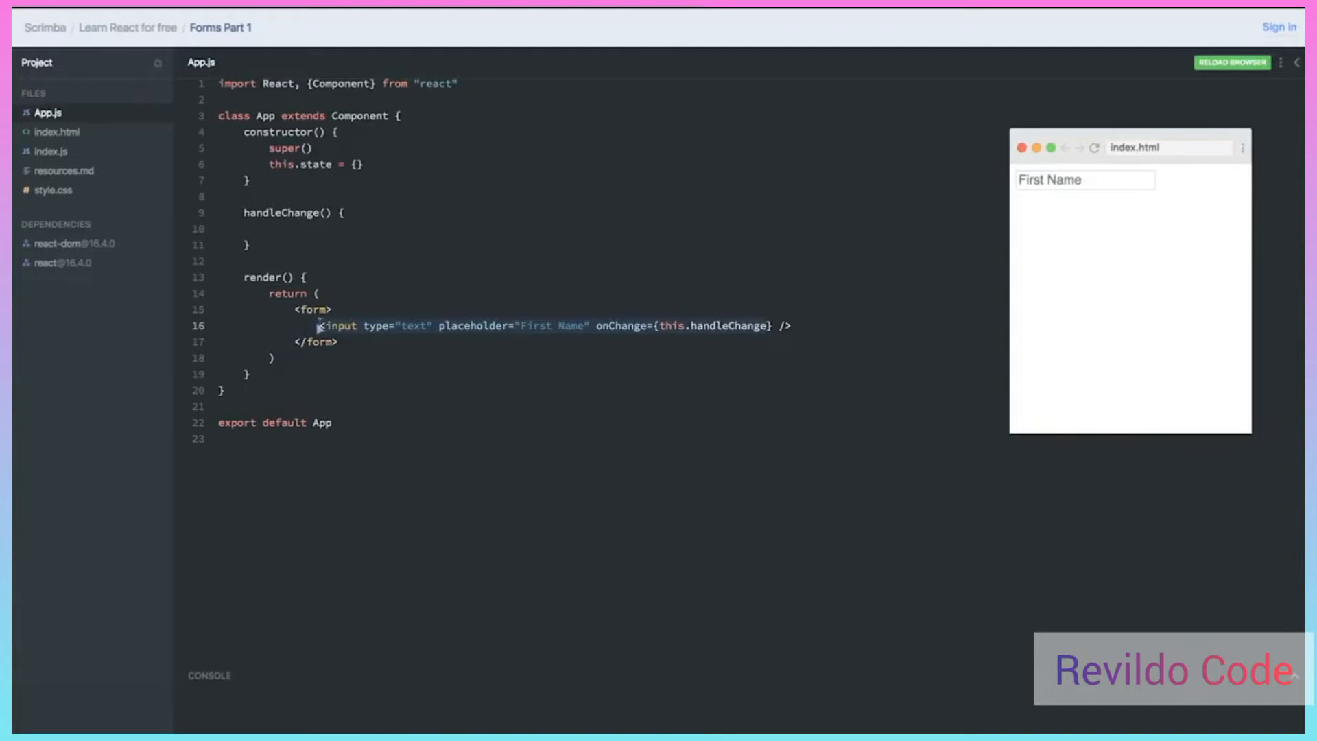
{"action": "mouse_move", "coordinate": [316, 166]}
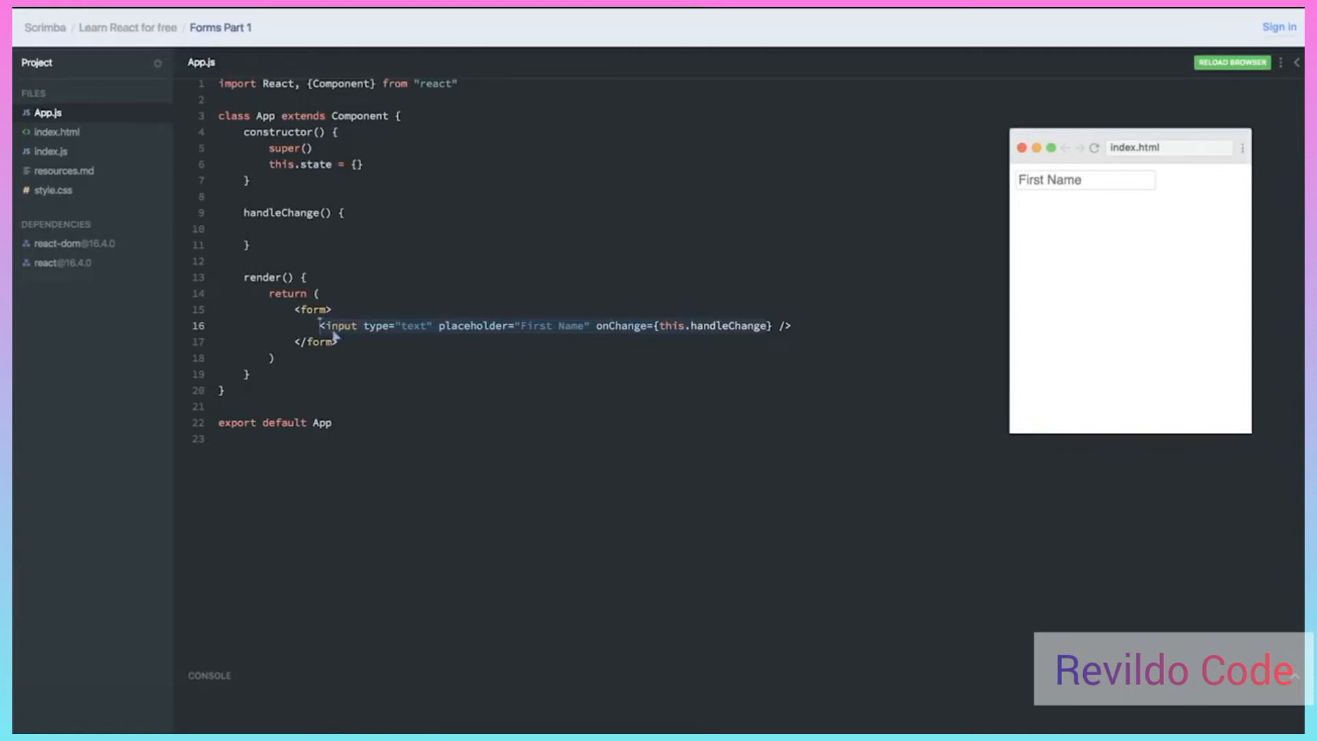
{"action": "mouse_move", "coordinate": [277, 171]}
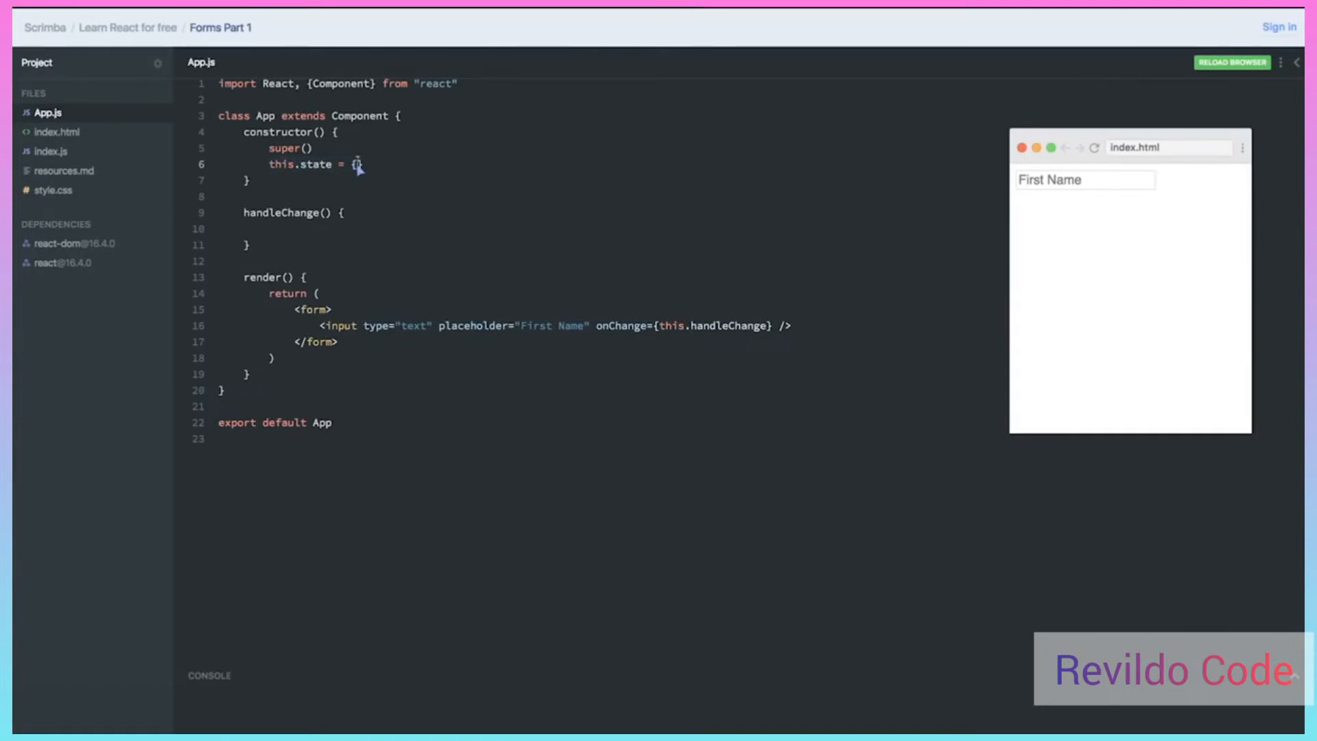
Add firstName: "" as the initial property of this.state
{"action": "key", "text": "Enter"}
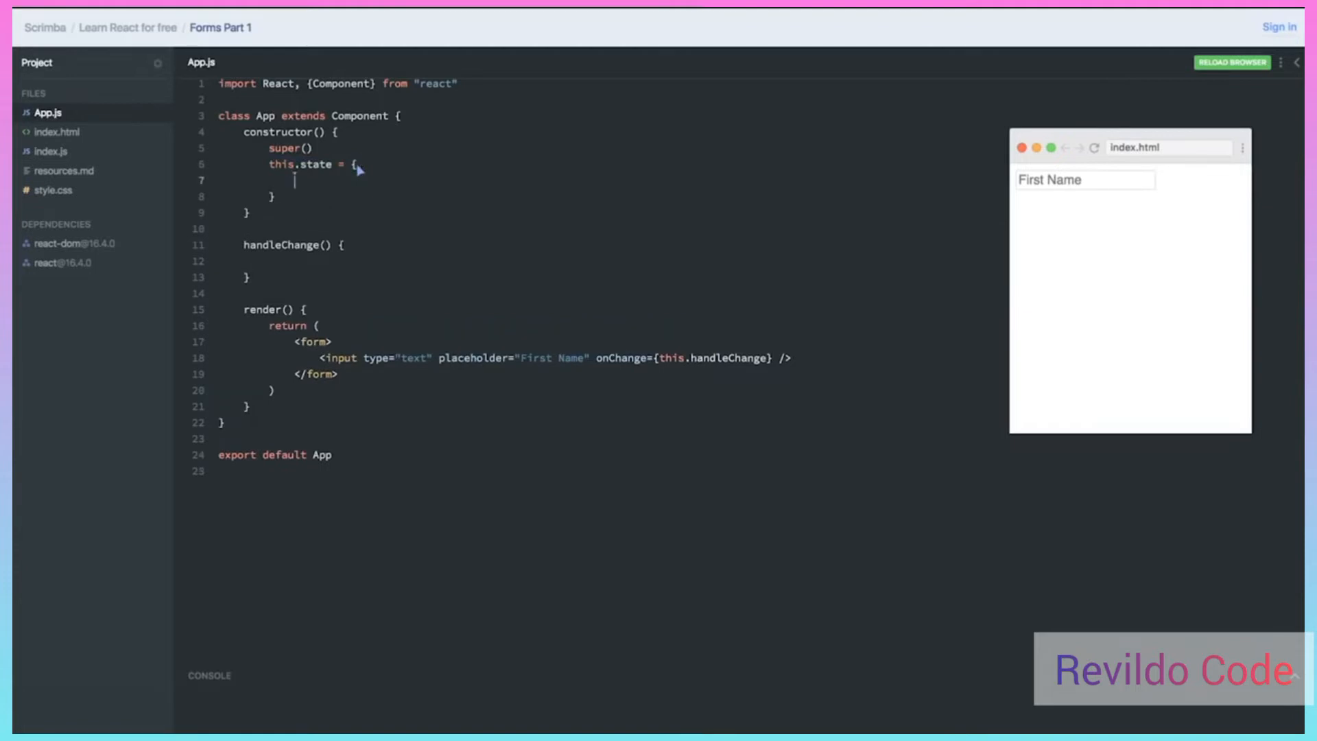
{"action": "type", "text": "firstName"}
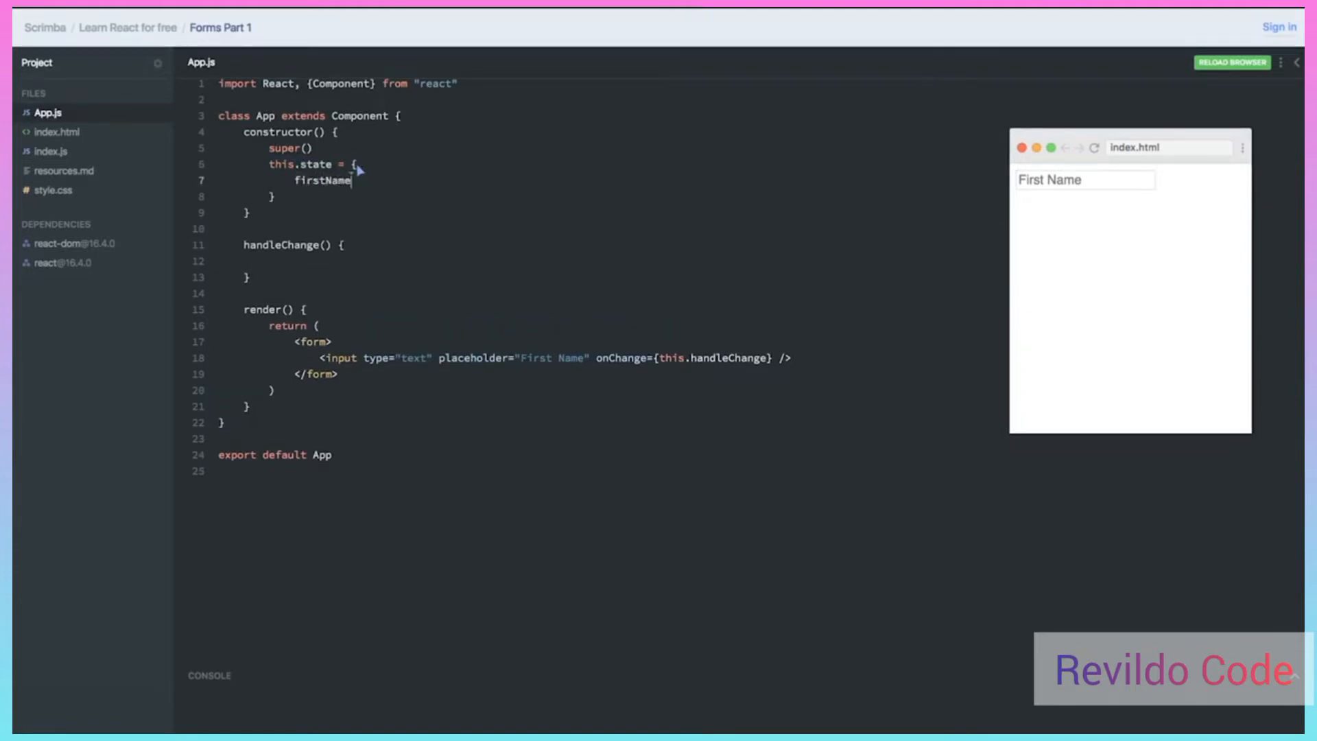
{"action": "type", "text": ": \"\""}
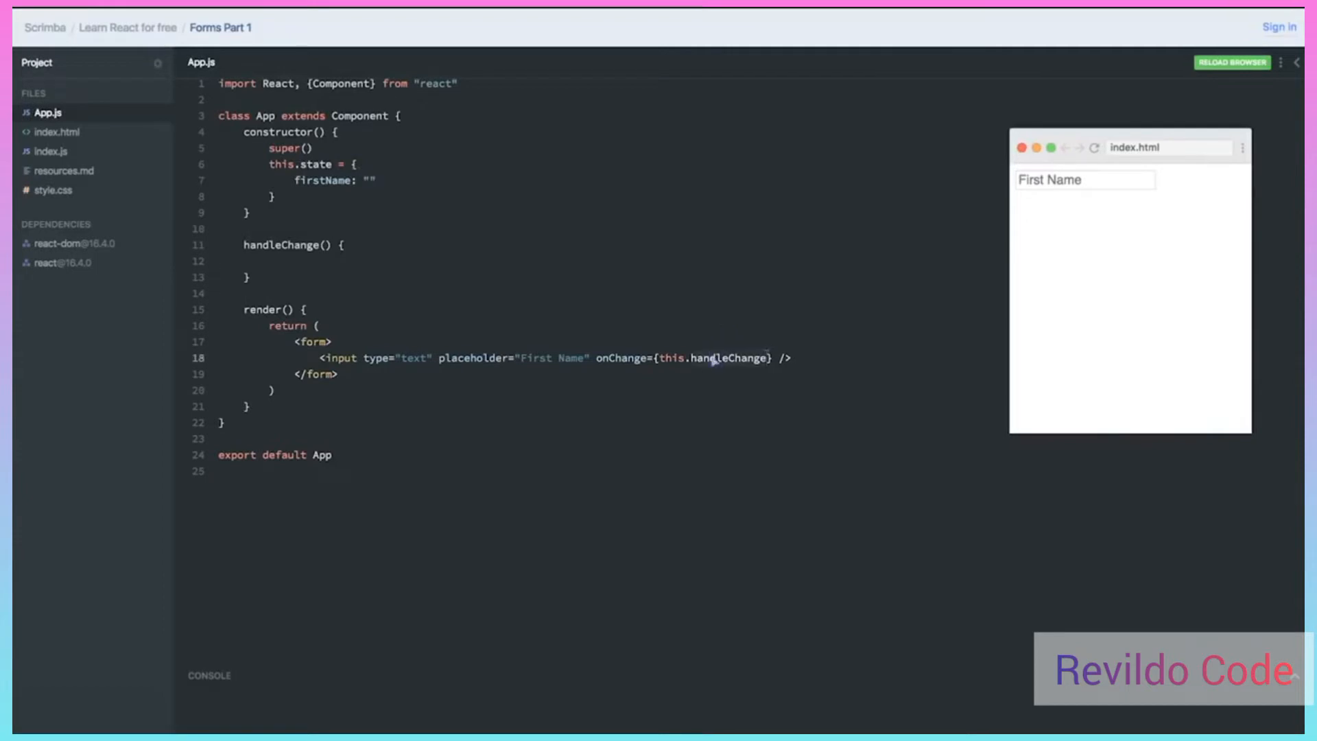
Have handleChange call this.setState({ firstName: "???" }) as a placeholder value
{"action": "left_click", "coordinate": [269, 260]}
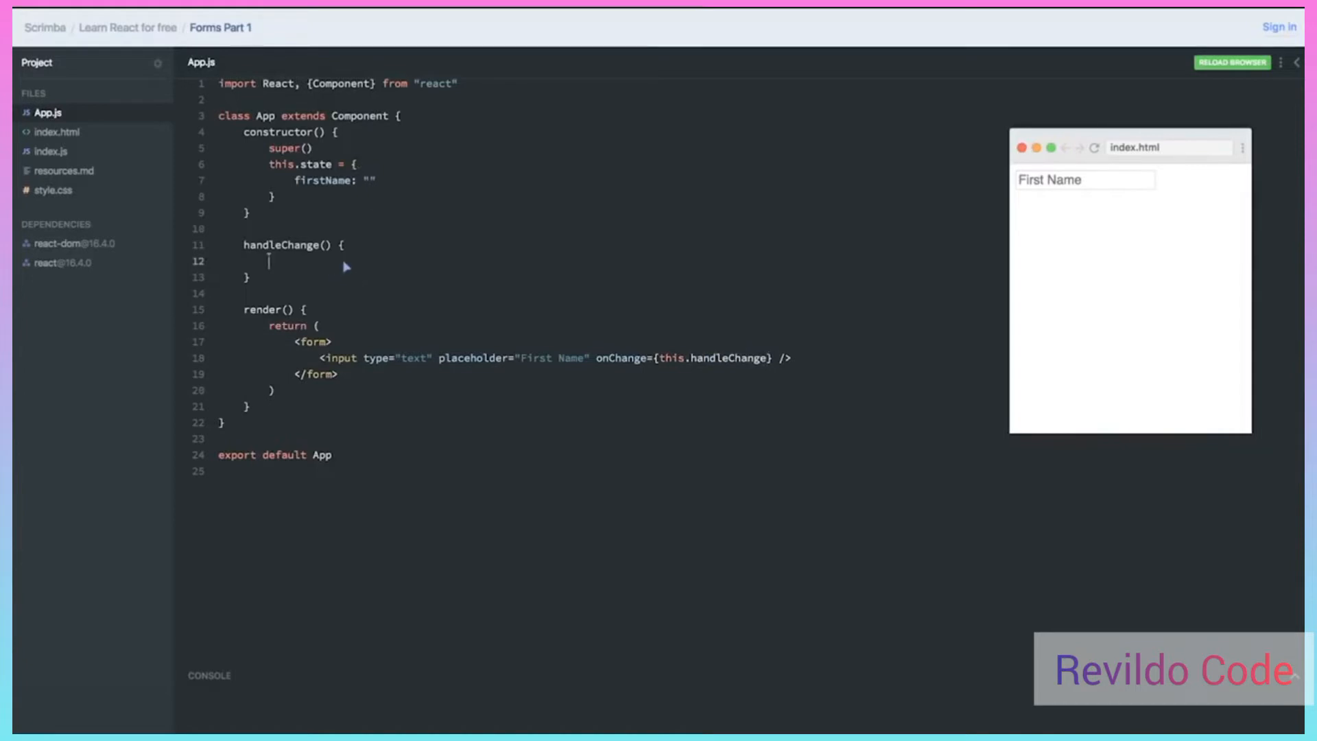
{"action": "type", "text": "this."}
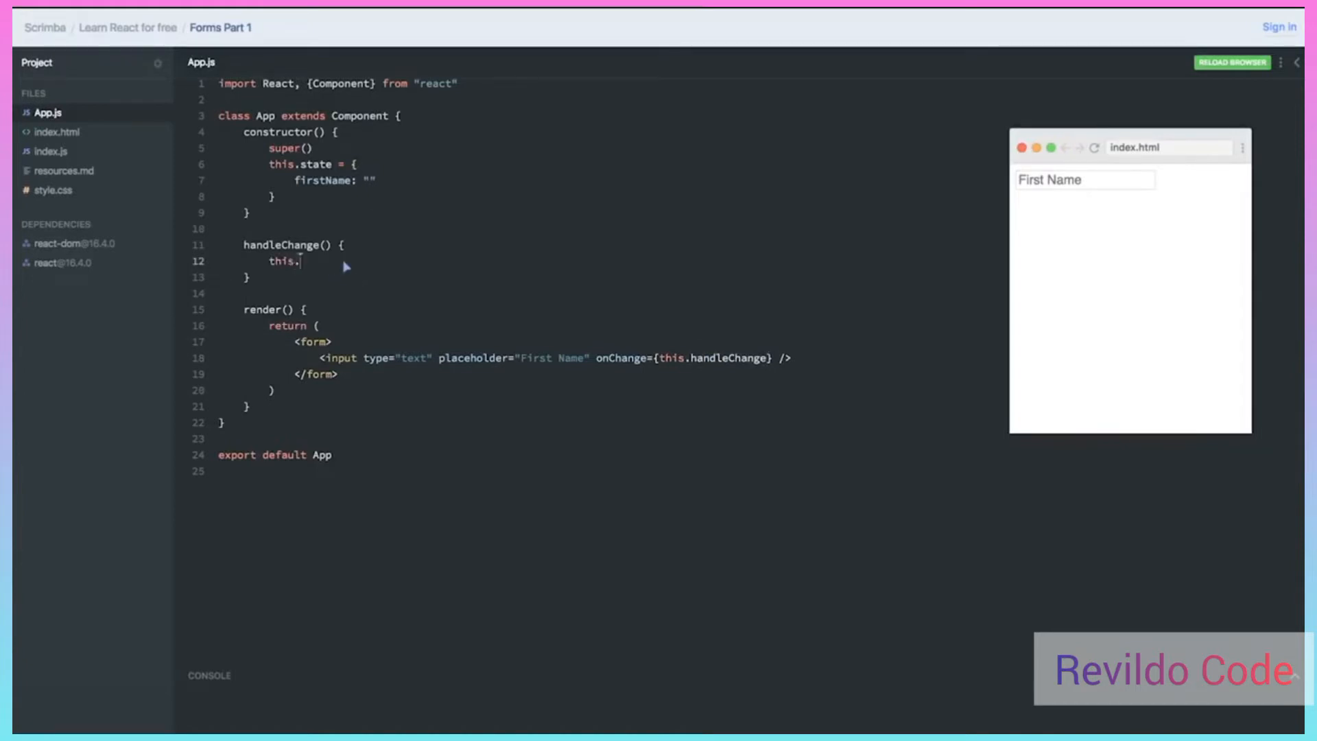
{"action": "type", "text": "setState"}
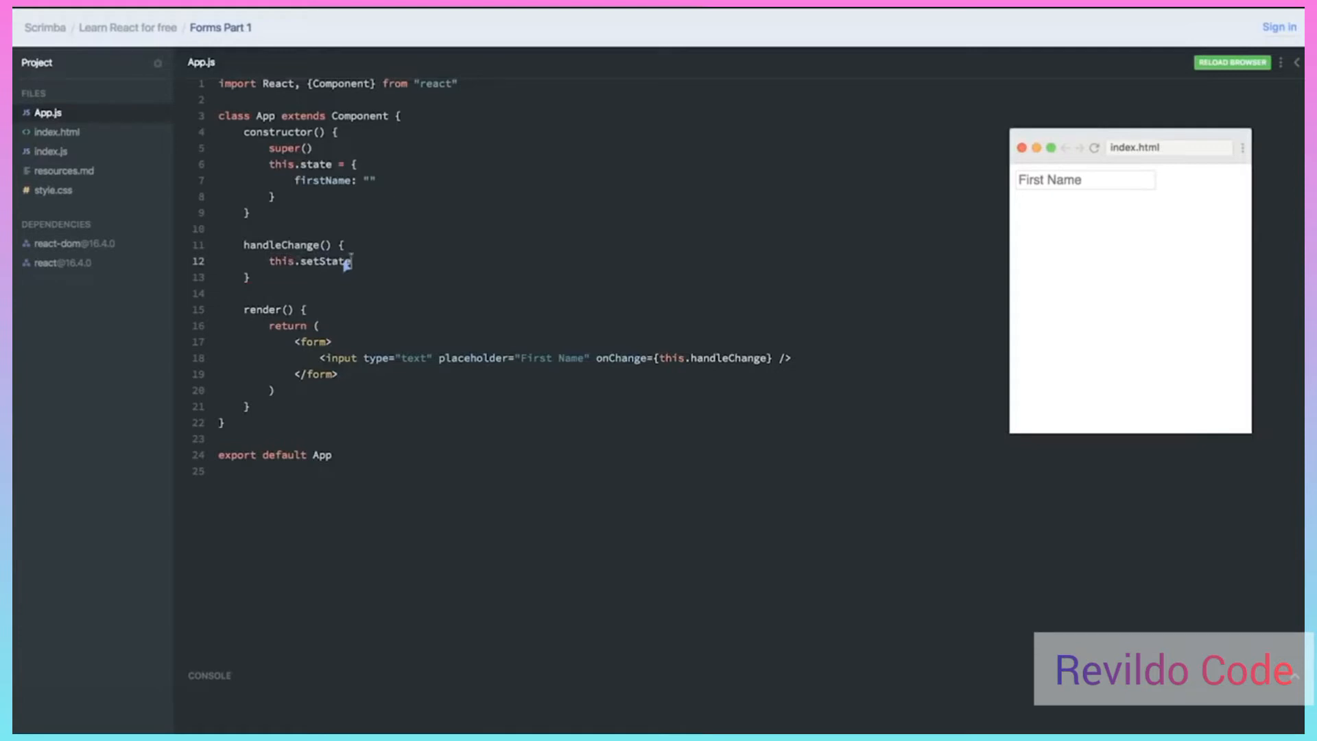
{"action": "type", "text": "()"}
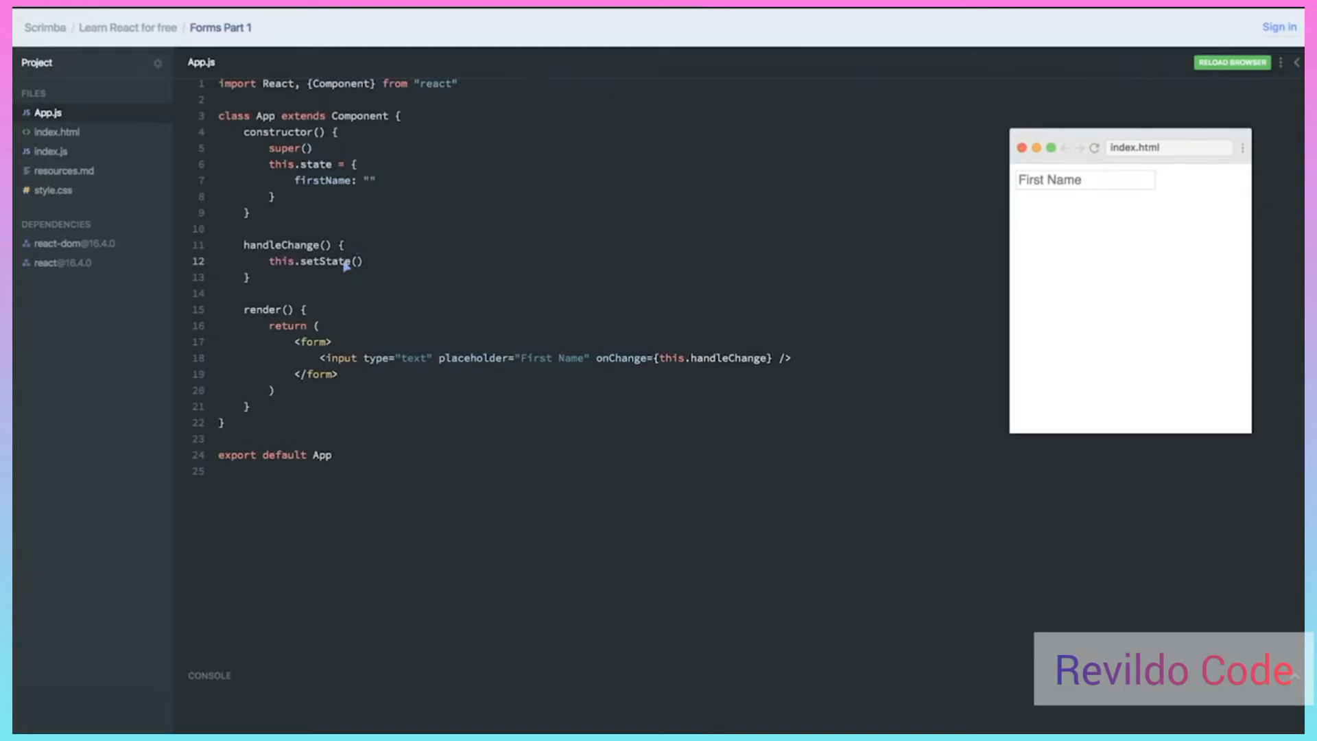
{"action": "type", "text": "{}"}
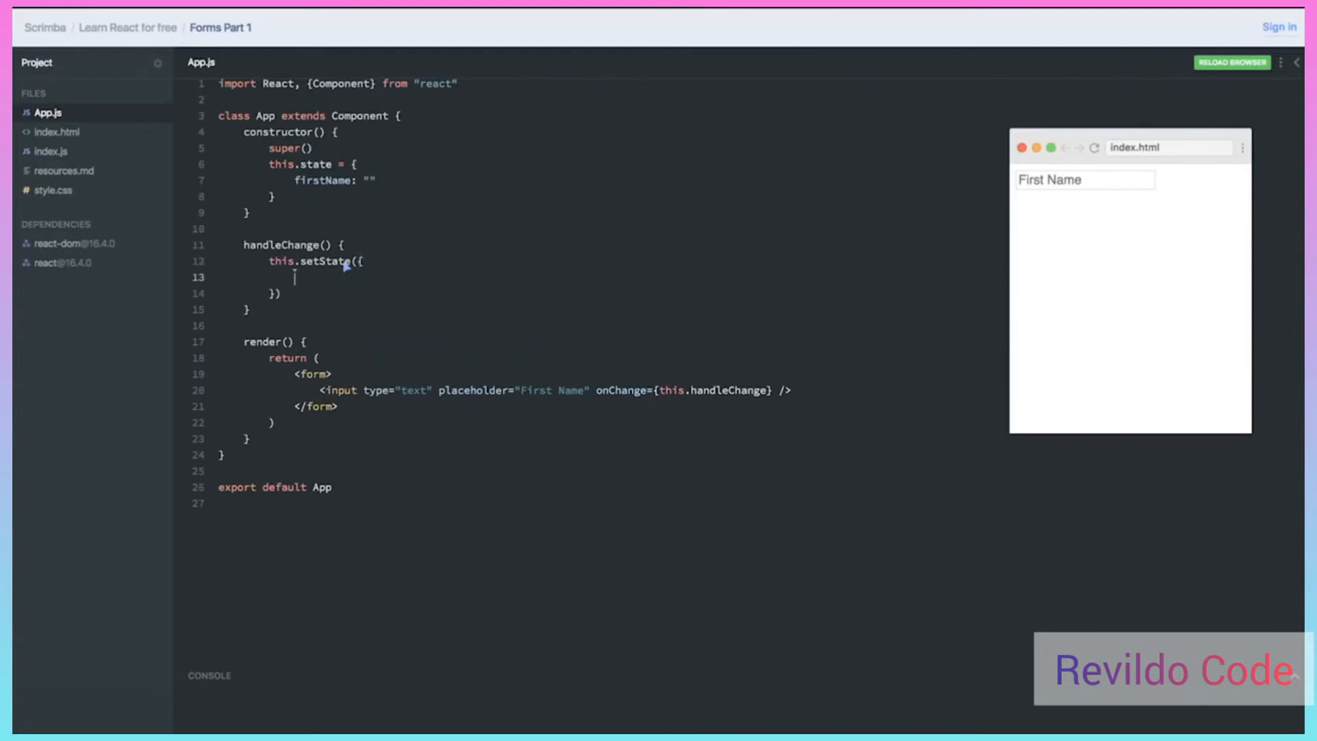
{"action": "type", "text": "firstName:"}
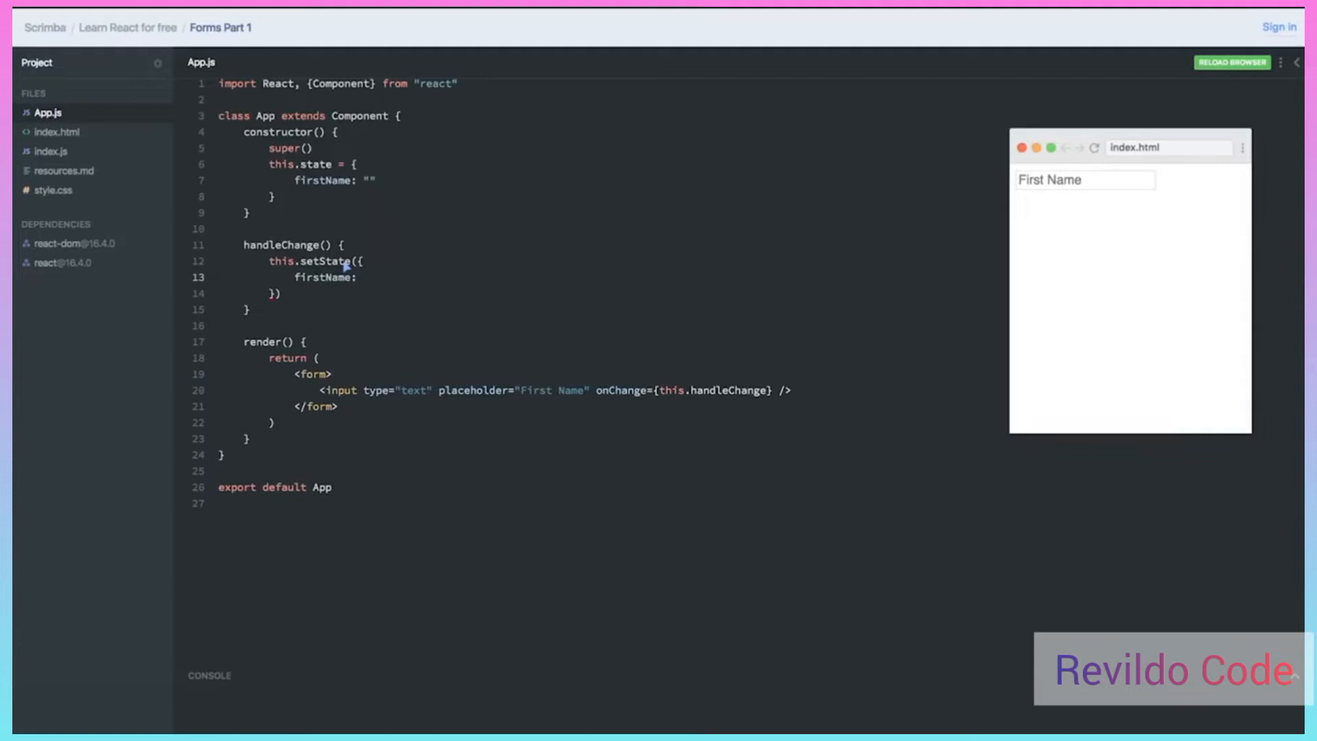
{"action": "type", "text": "\"???"}
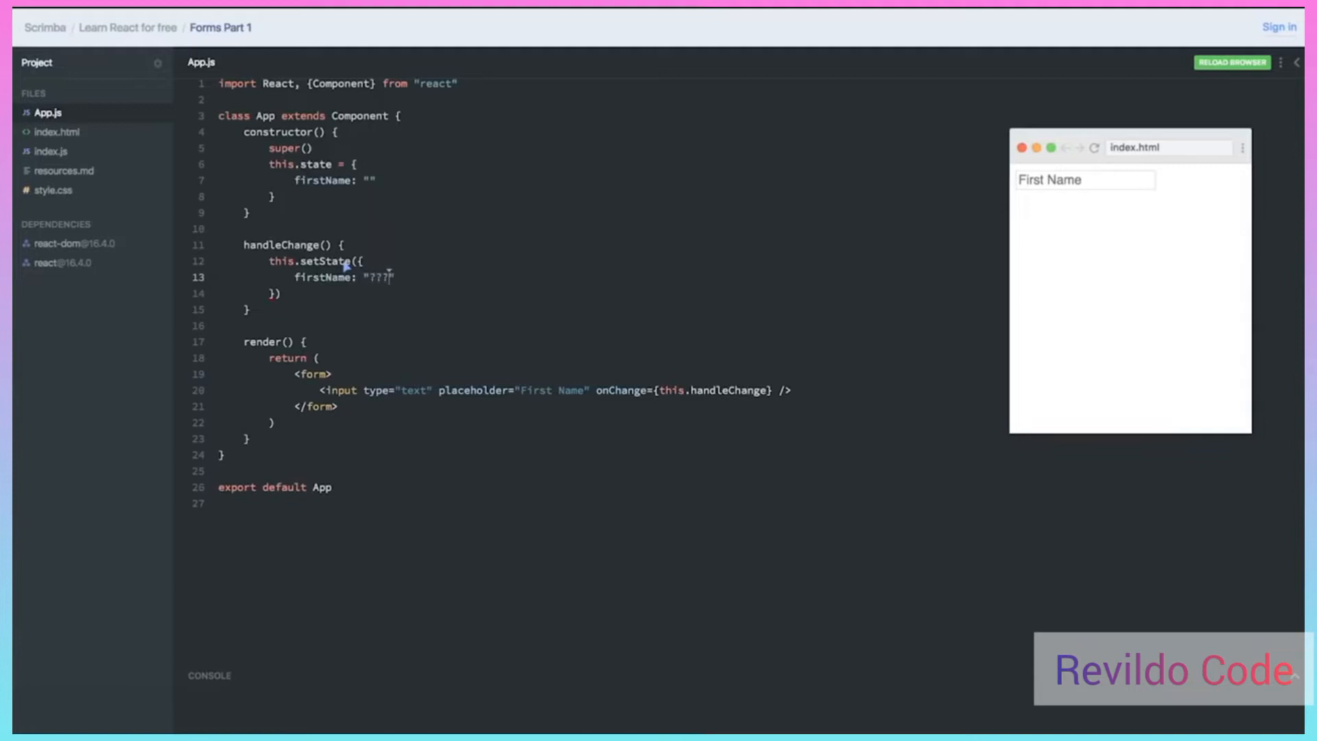
{"action": "key", "text": "Backspace"}
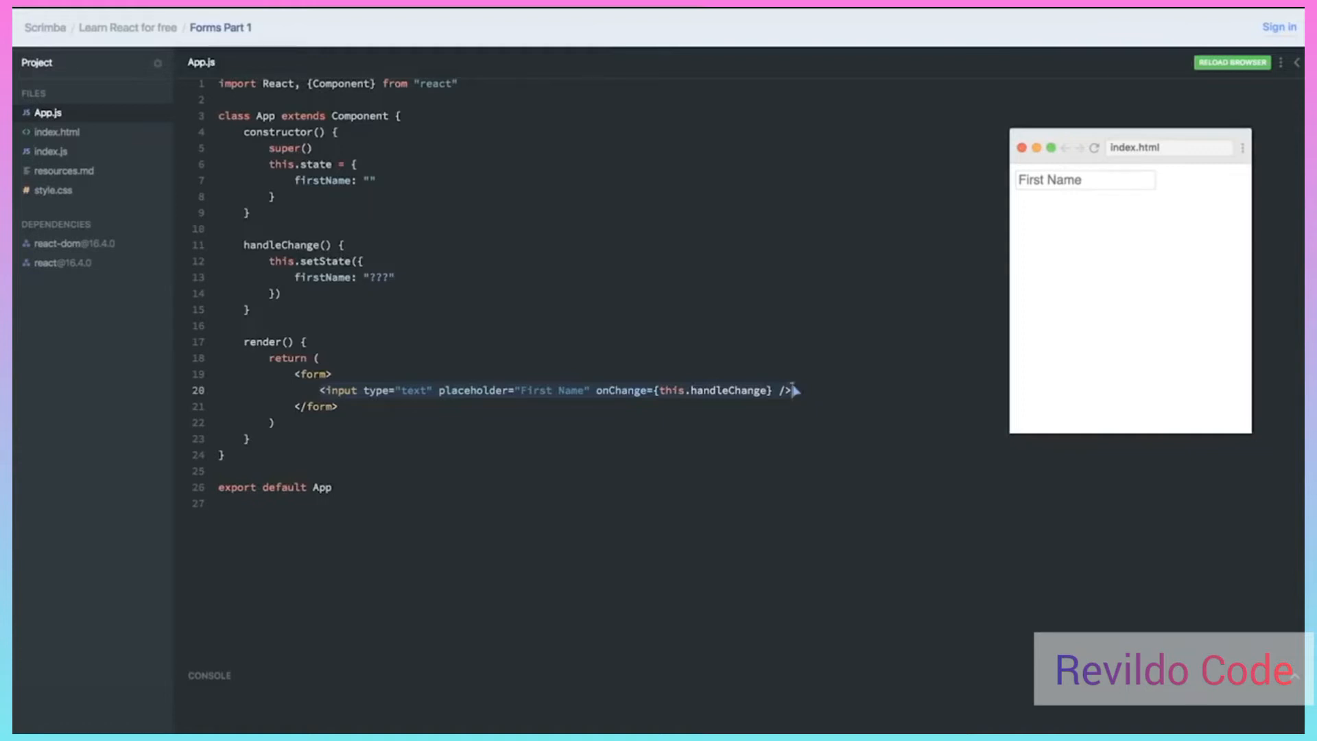
{"action": "mouse_move", "coordinate": [517, 315]}
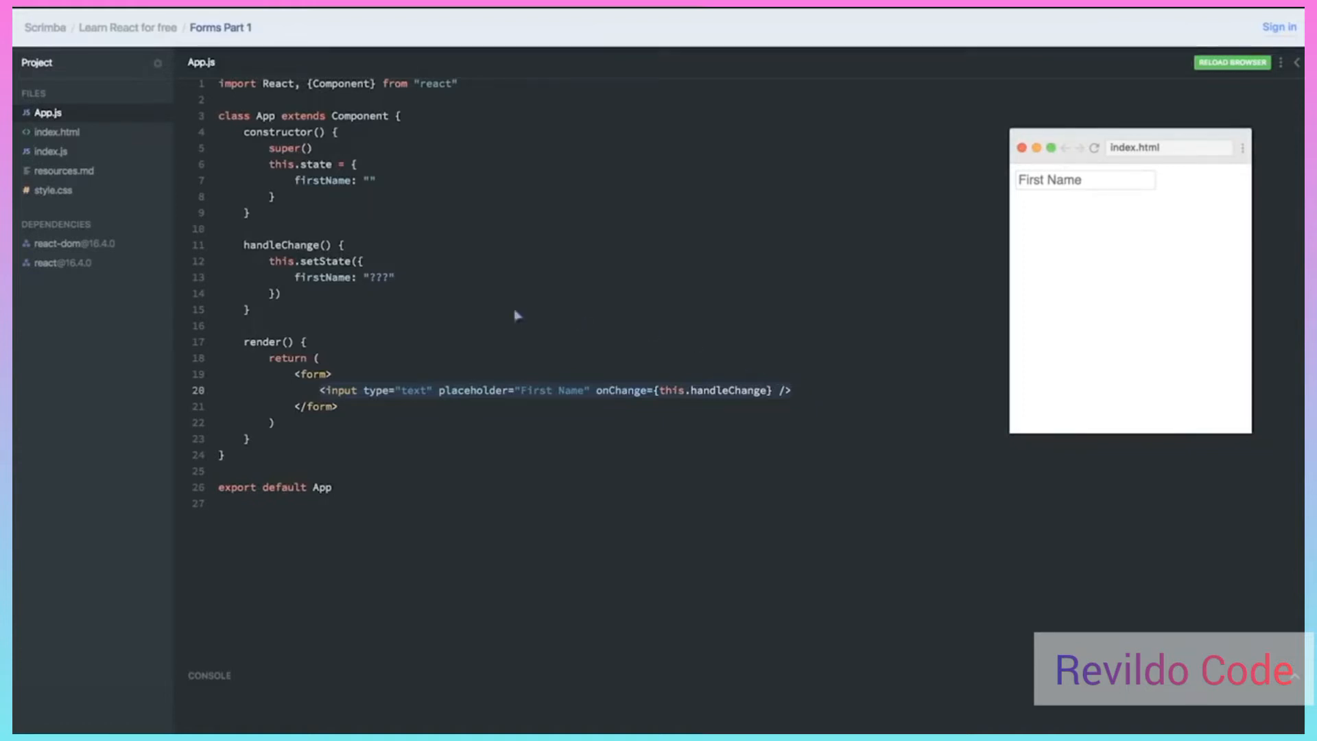
{"action": "mouse_move", "coordinate": [327, 249]}
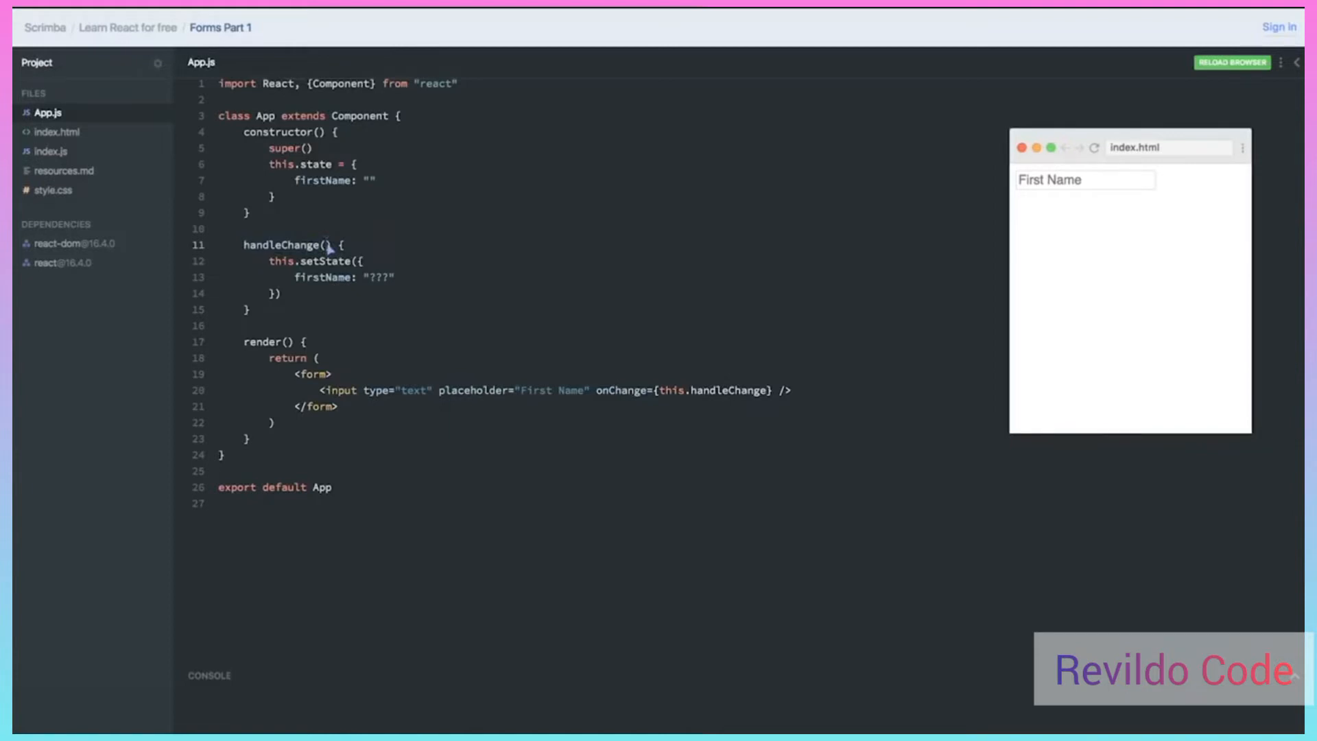
Give handleChange an event parameter and set firstName from event.target.value
{"action": "type", "text": "event"}
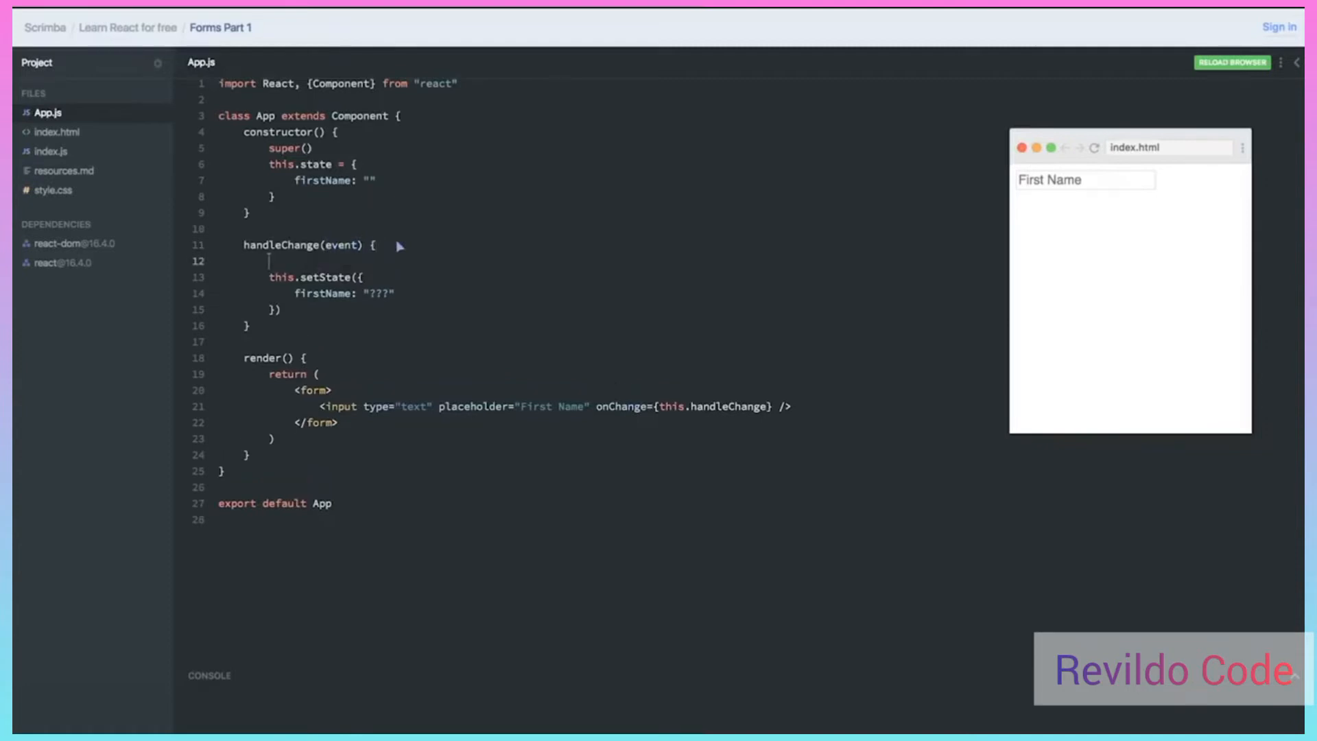
{"action": "key", "text": "Backspace"}
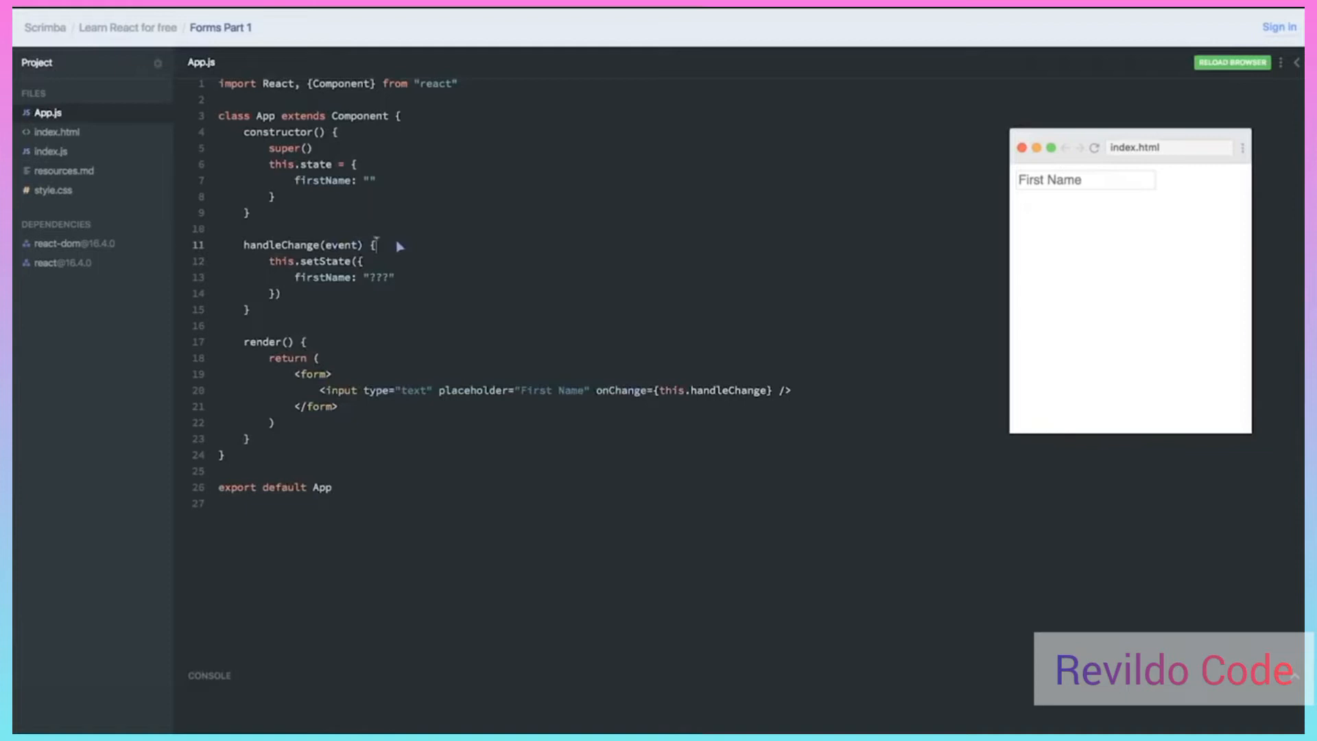
{"action": "mouse_move", "coordinate": [409, 250]}
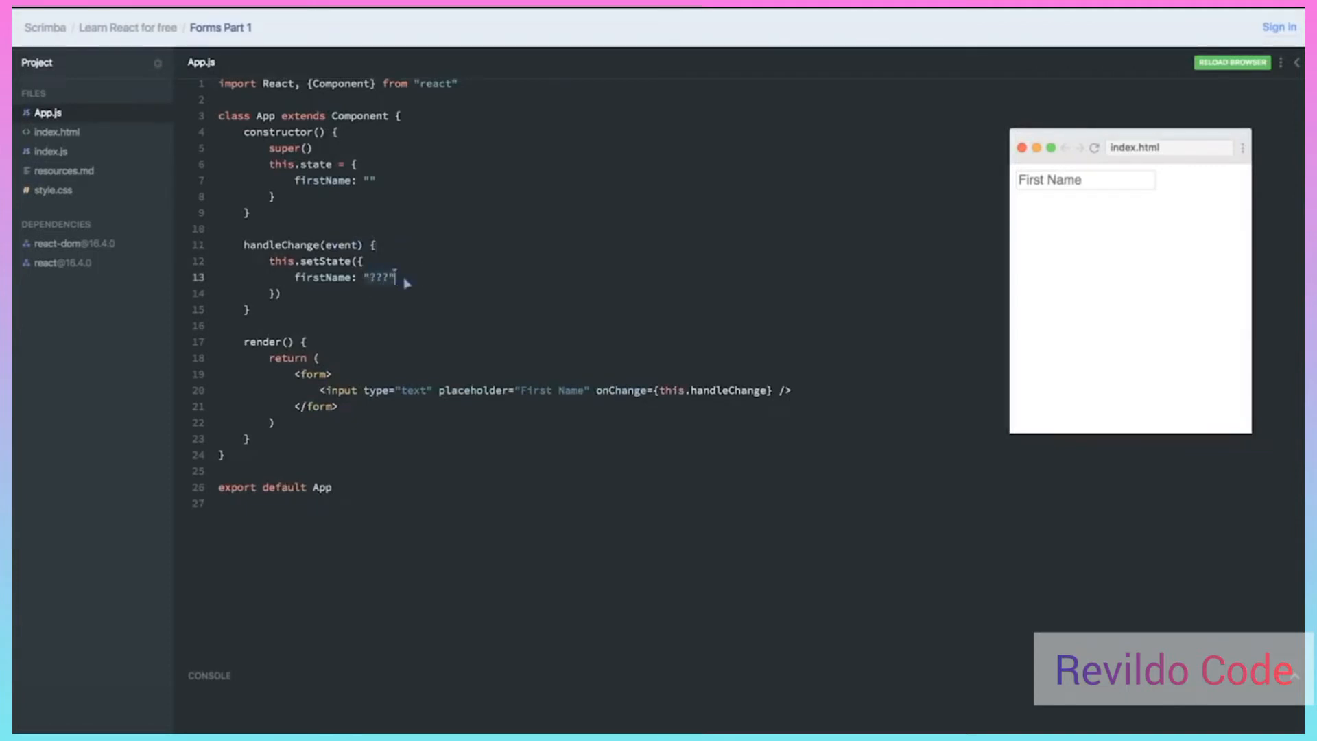
{"action": "type", "text": "event"}
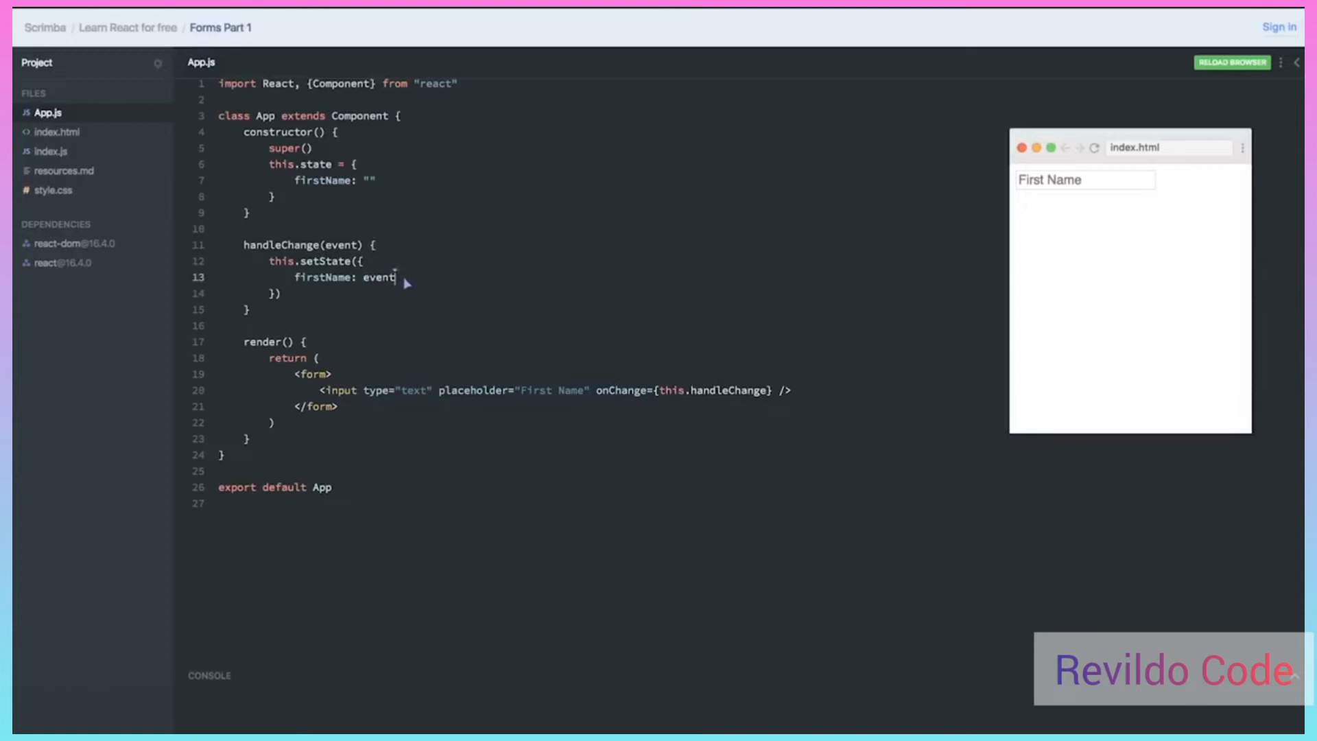
{"action": "type", "text": ".tar"}
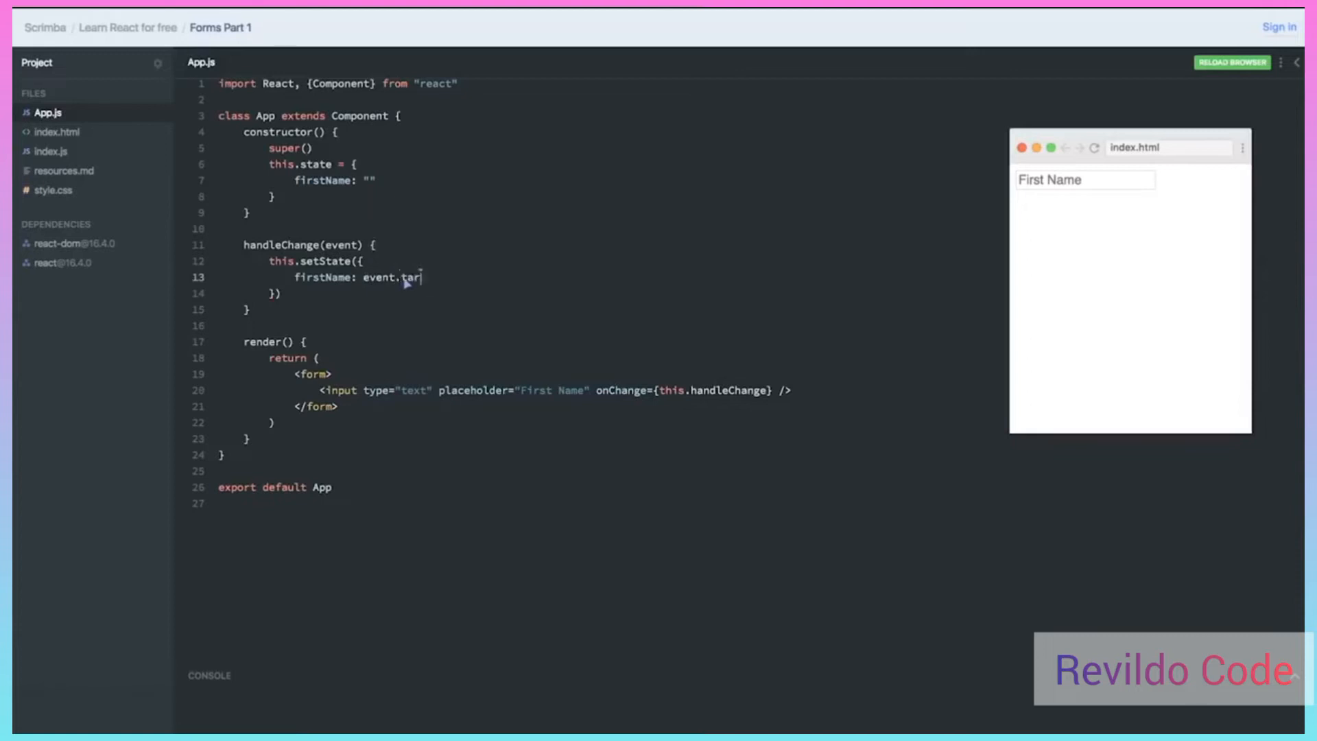
{"action": "type", "text": "get"}
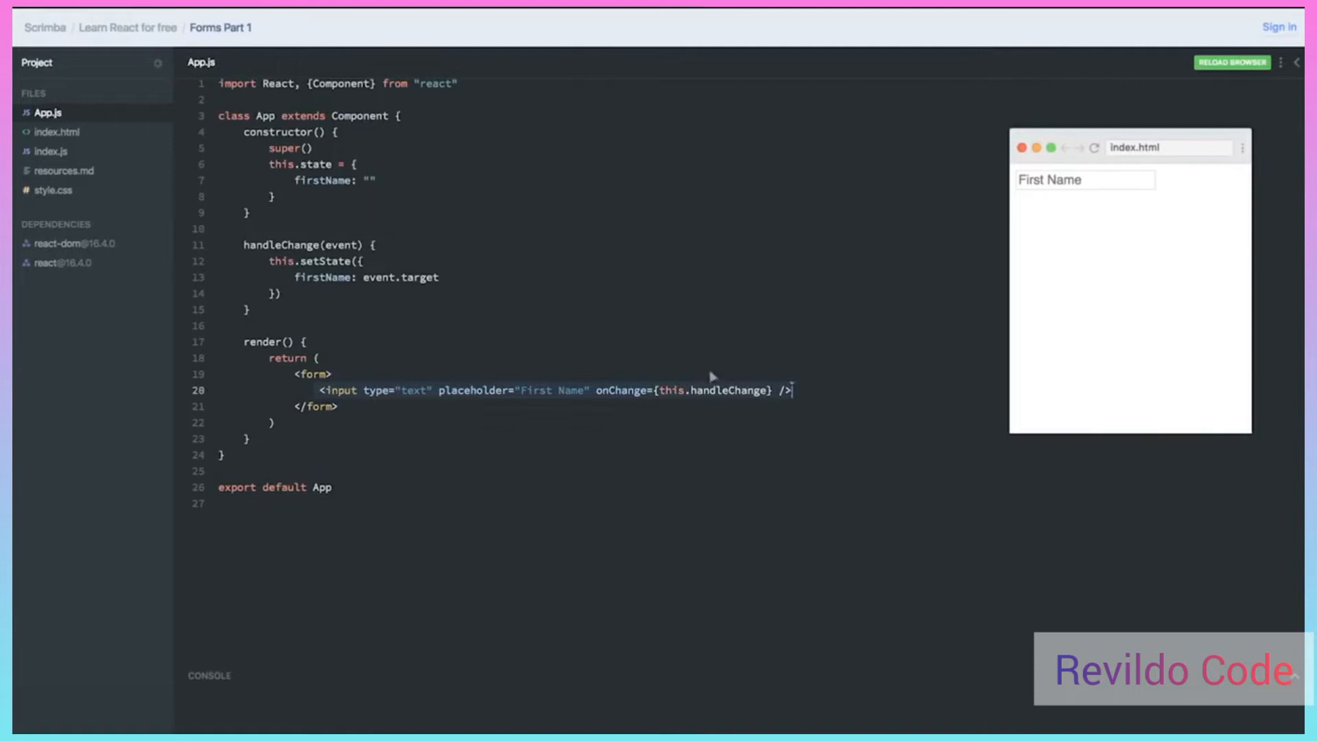
{"action": "type", "text": ".va"}
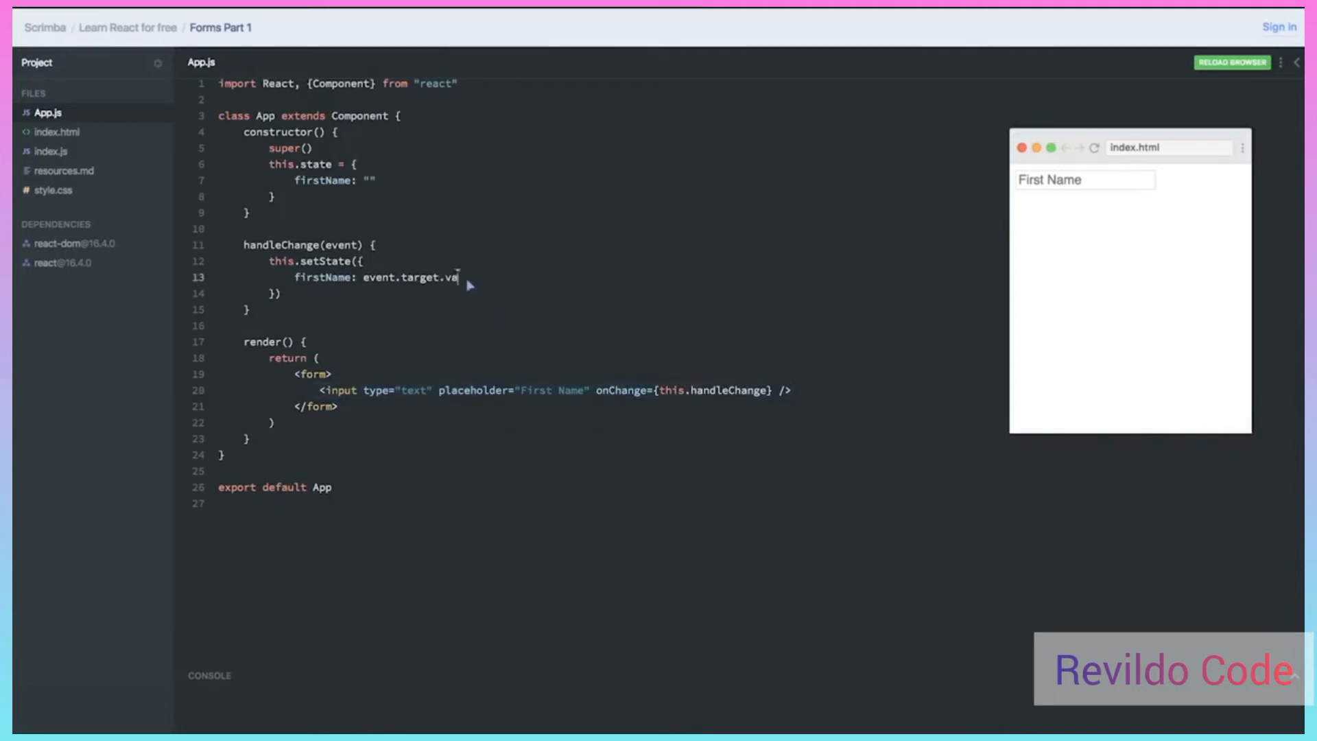
{"action": "type", "text": "lue"}
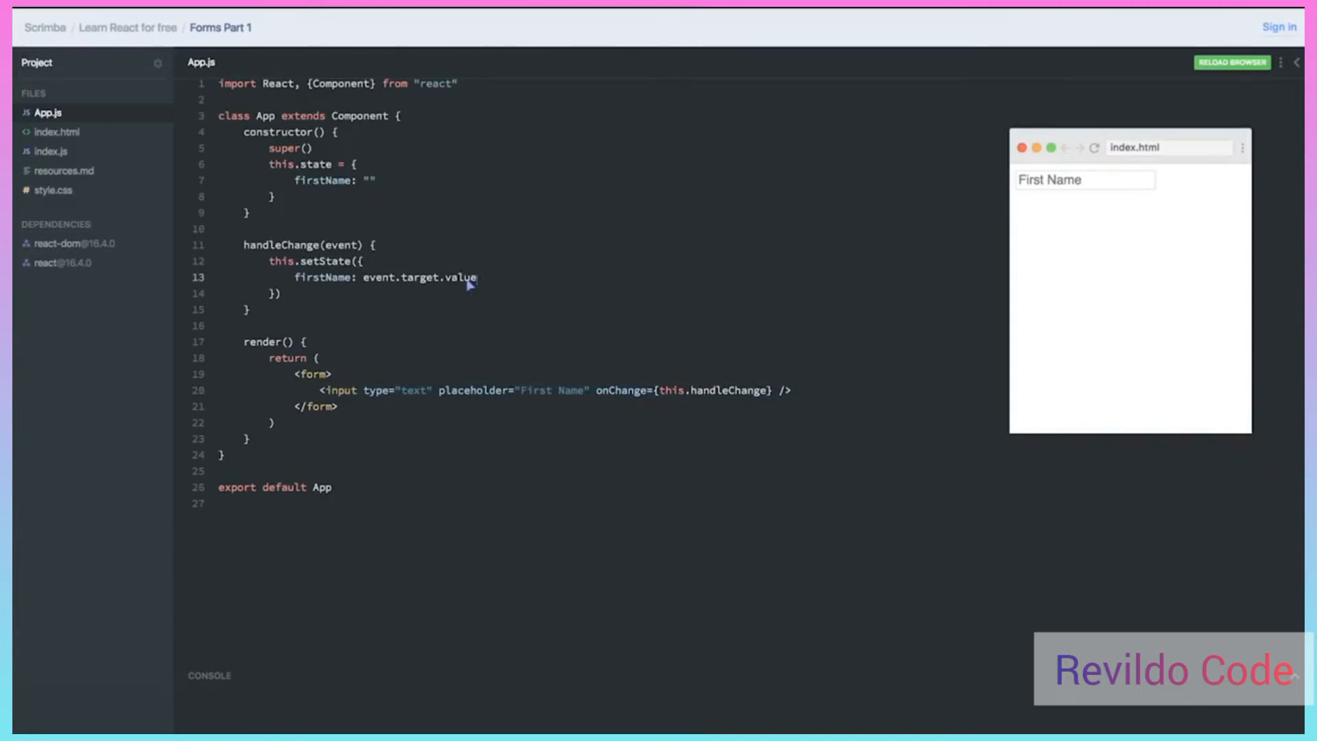
{"action": "mouse_move", "coordinate": [611, 395]}
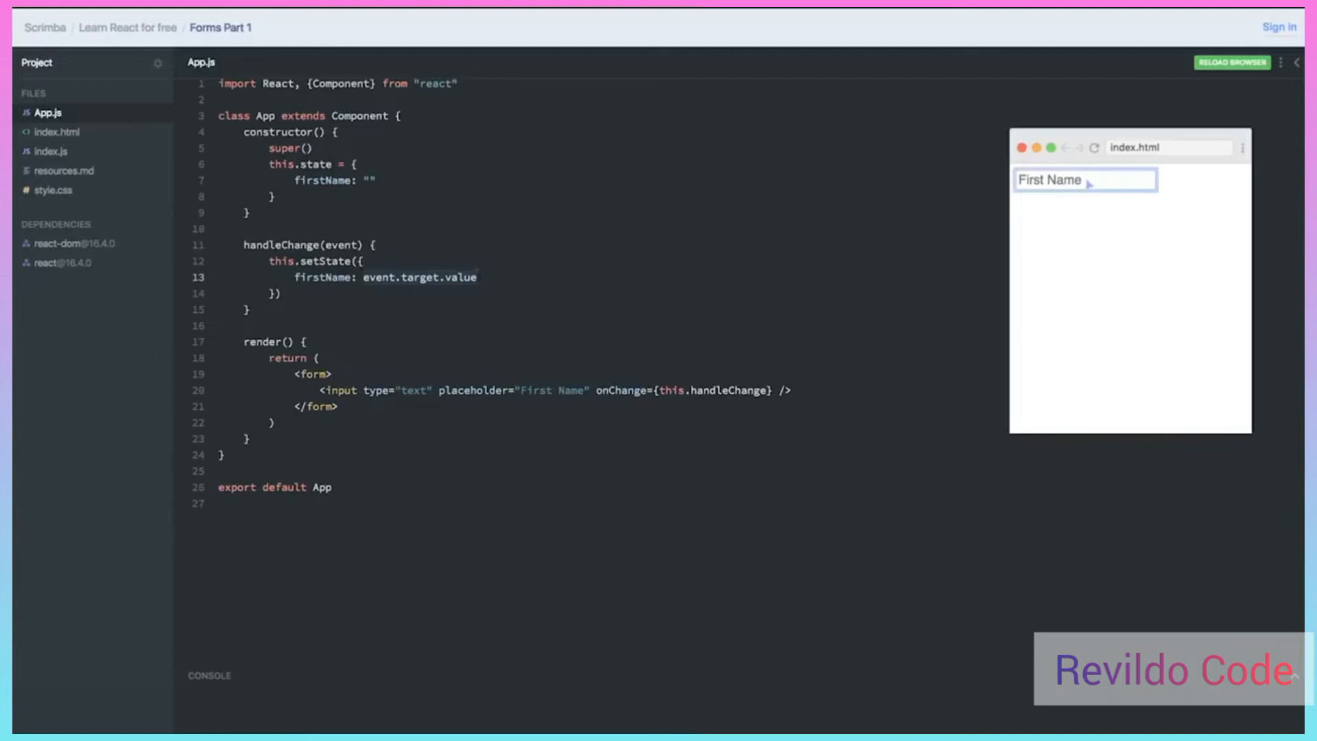
{"action": "mouse_move", "coordinate": [638, 387]}
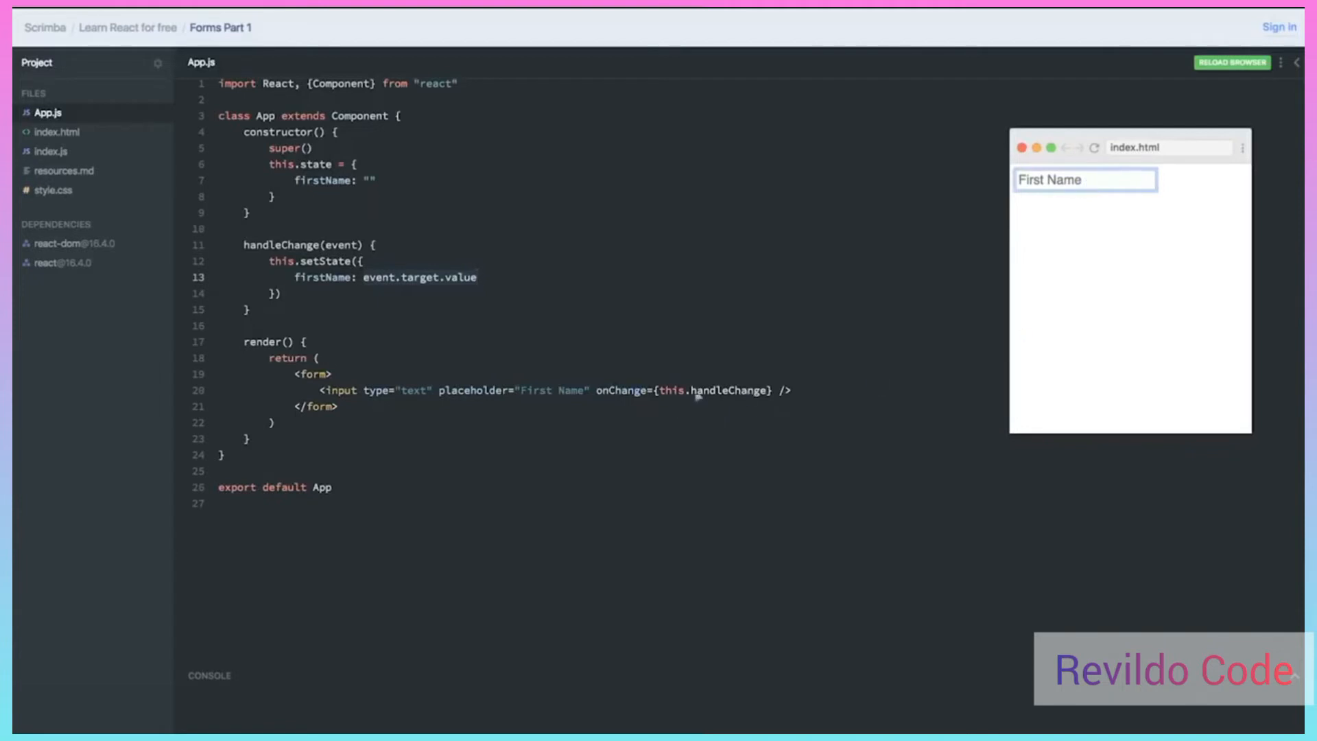
{"action": "mouse_move", "coordinate": [799, 414]}
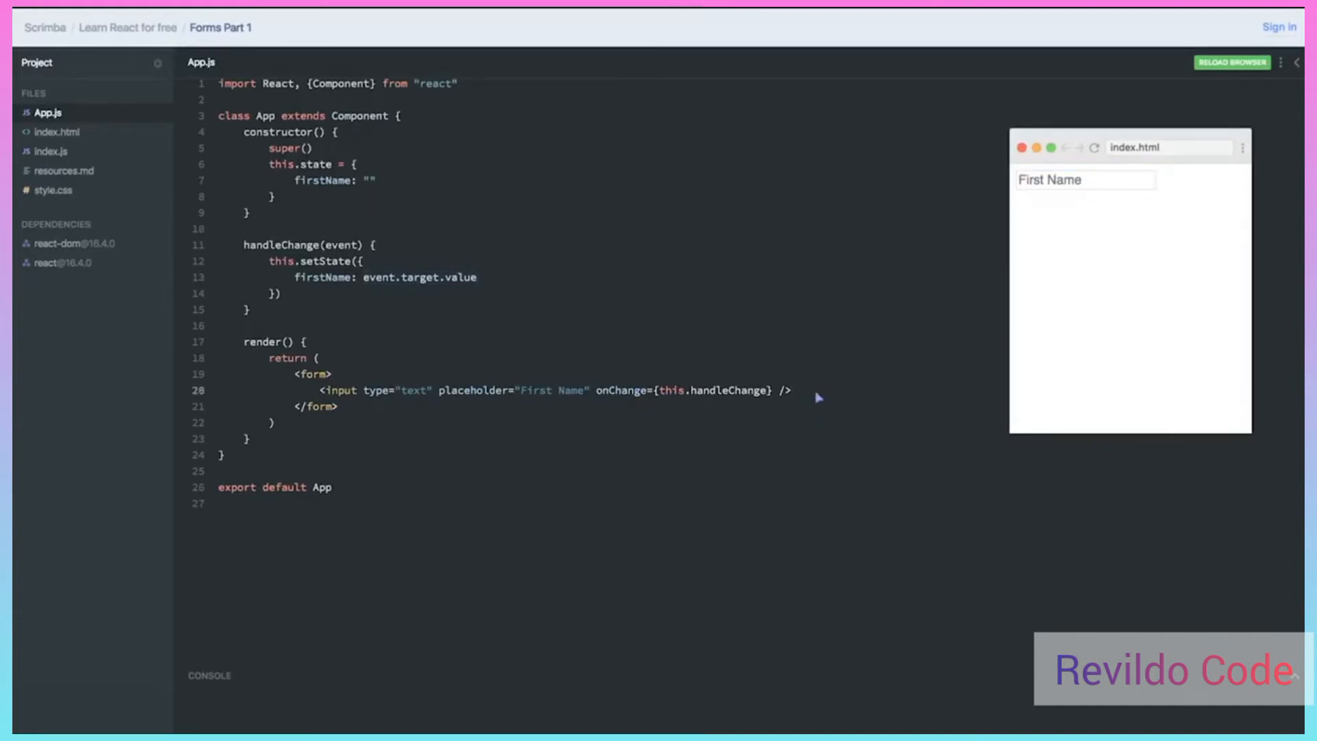
Render an h1 below the input displaying {this.state.firstName}
{"action": "type", "text": "<h1>"}
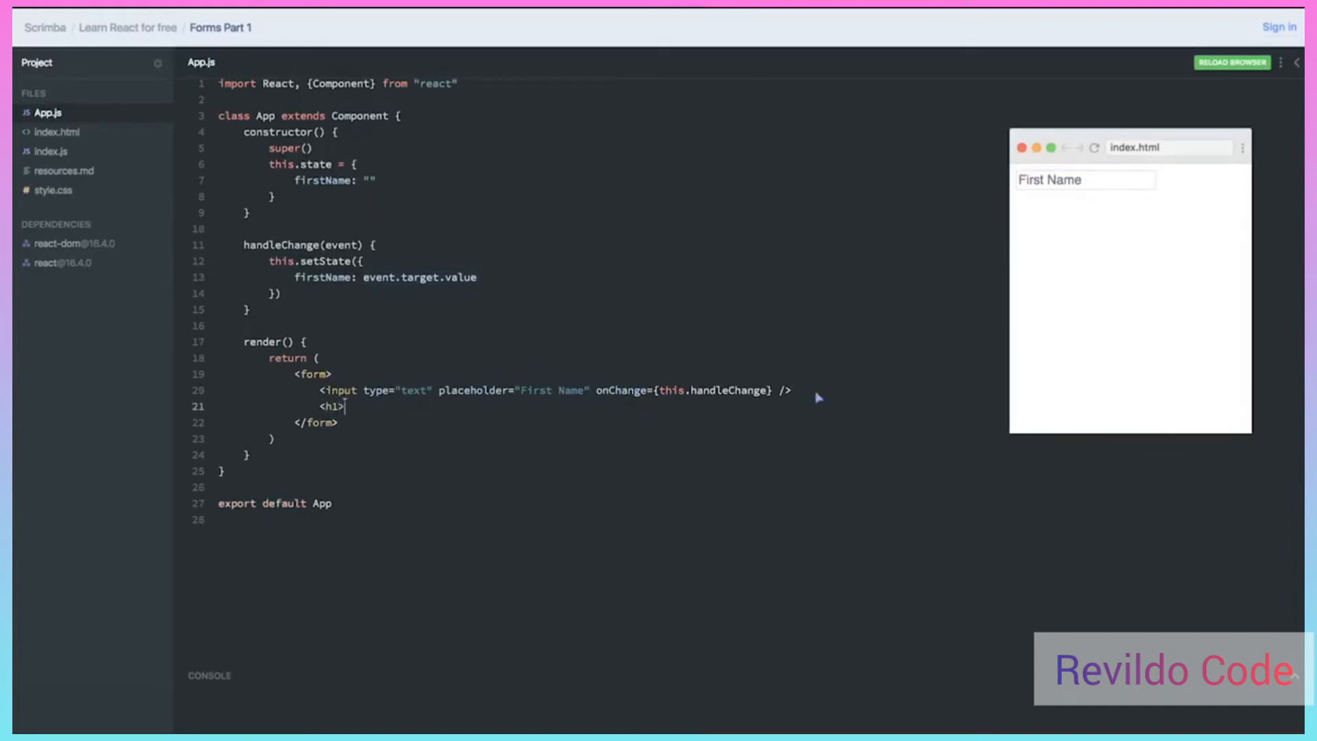
{"action": "type", "text": "</h1>"}
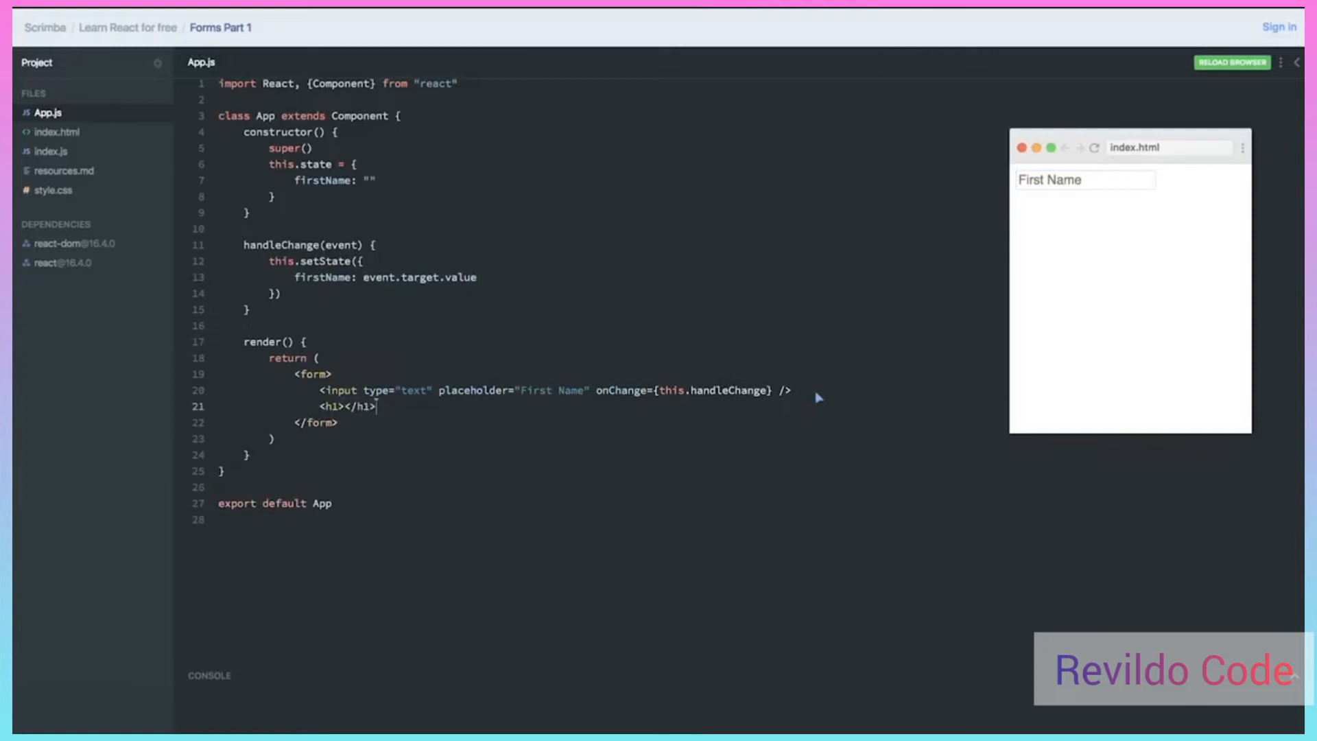
{"action": "left_click", "coordinate": [349, 406]}
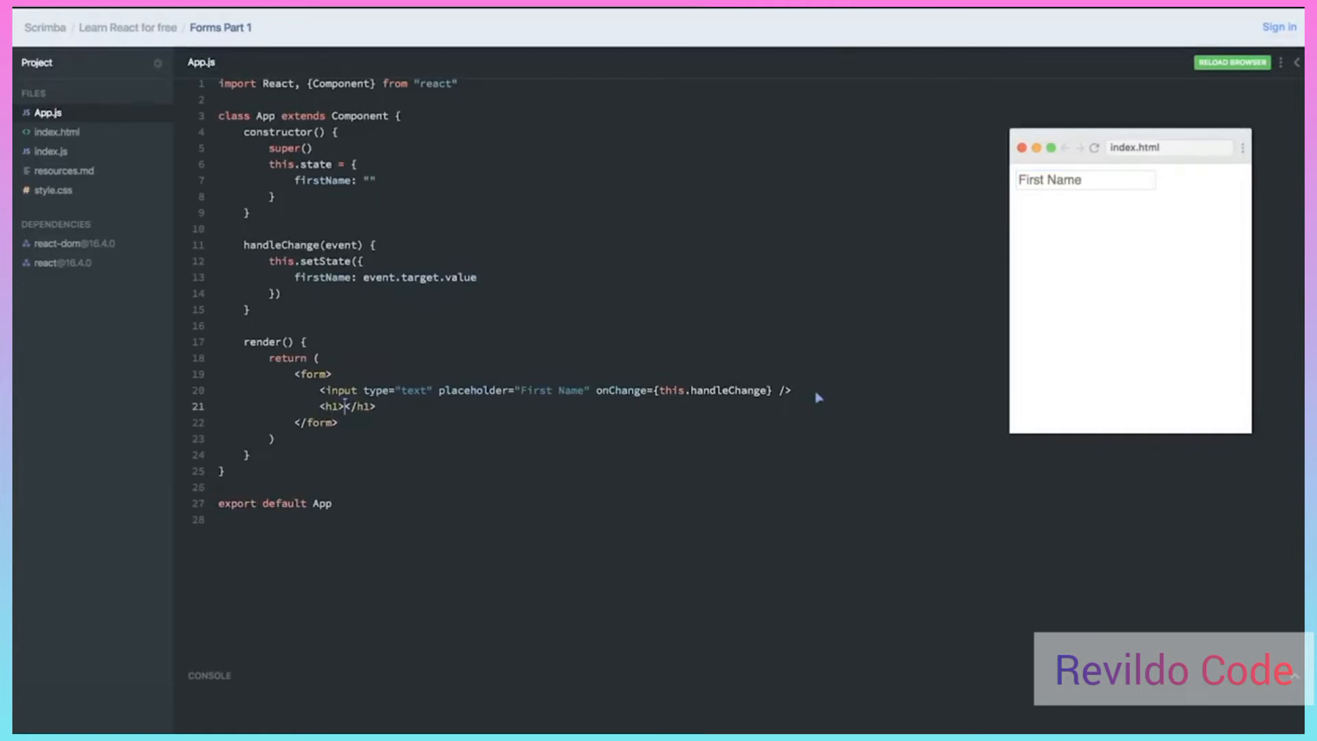
{"action": "type", "text": "{this.}"}
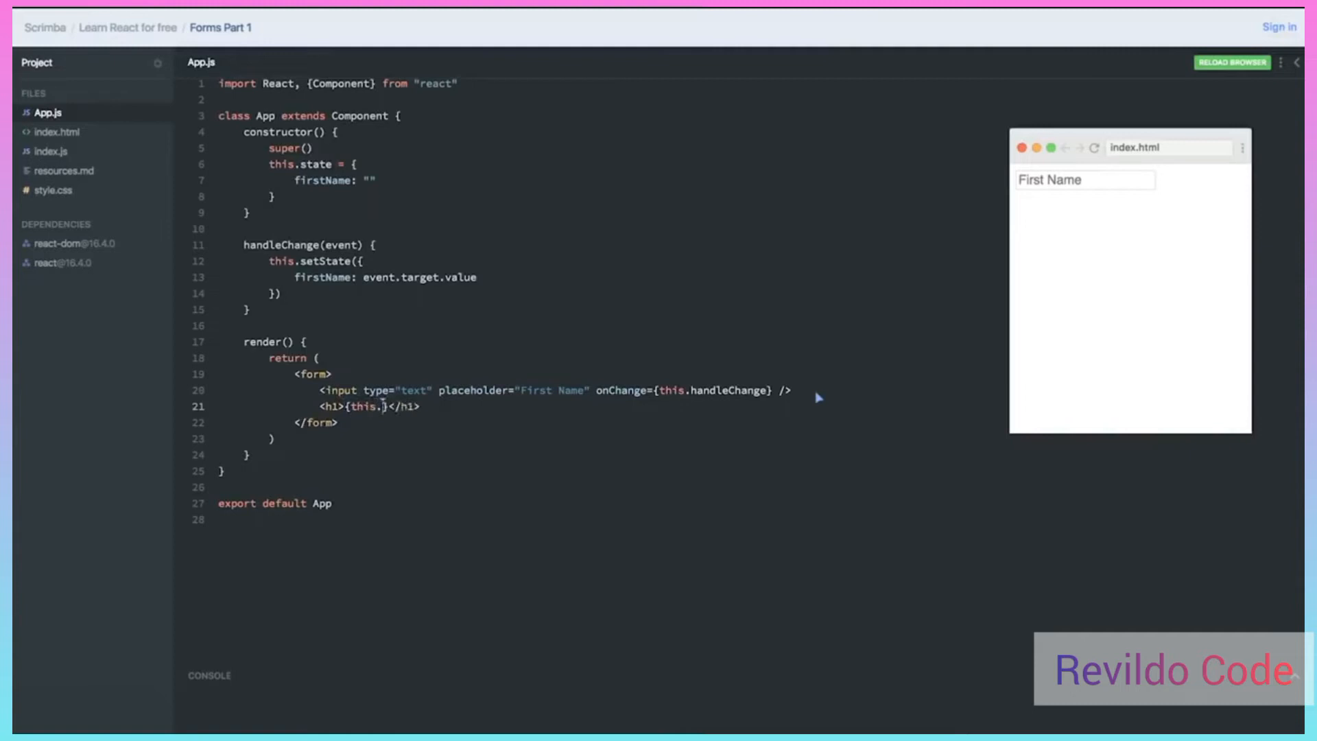
{"action": "type", "text": "state.f"}
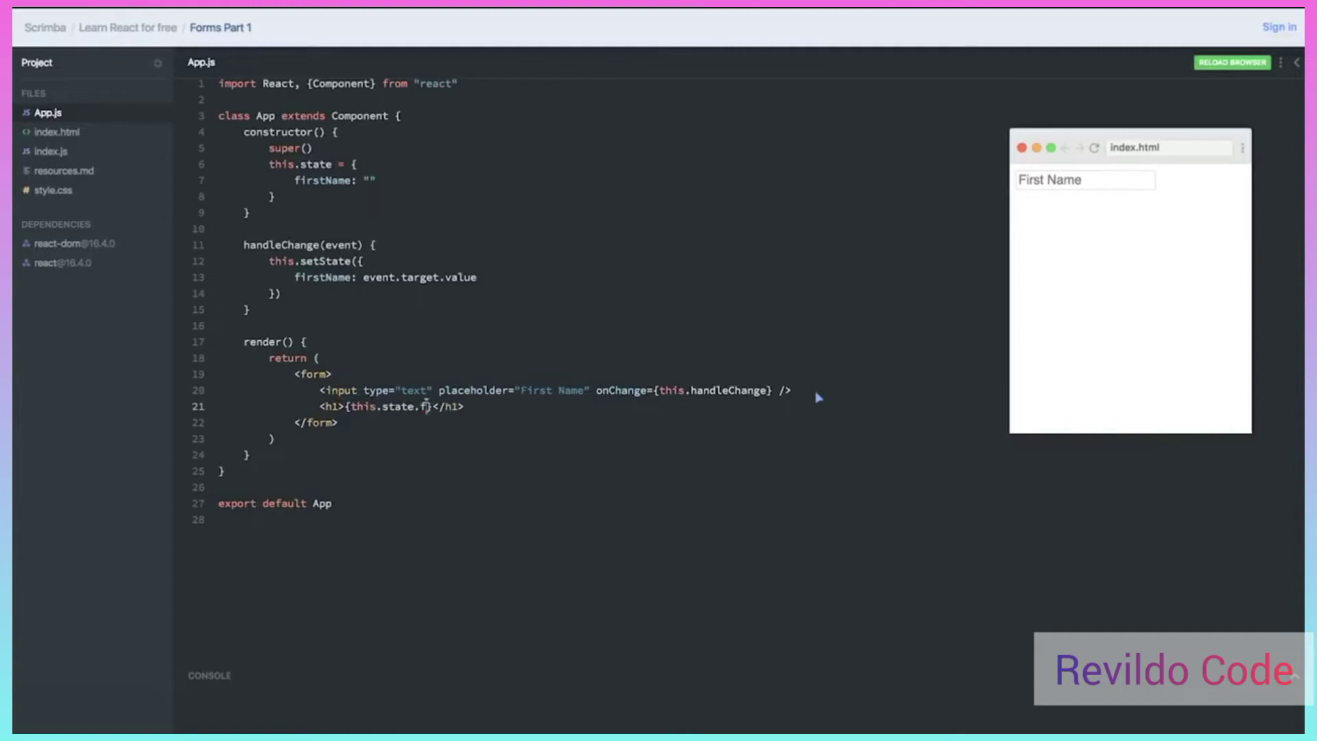
{"action": "type", "text": "irstName"}
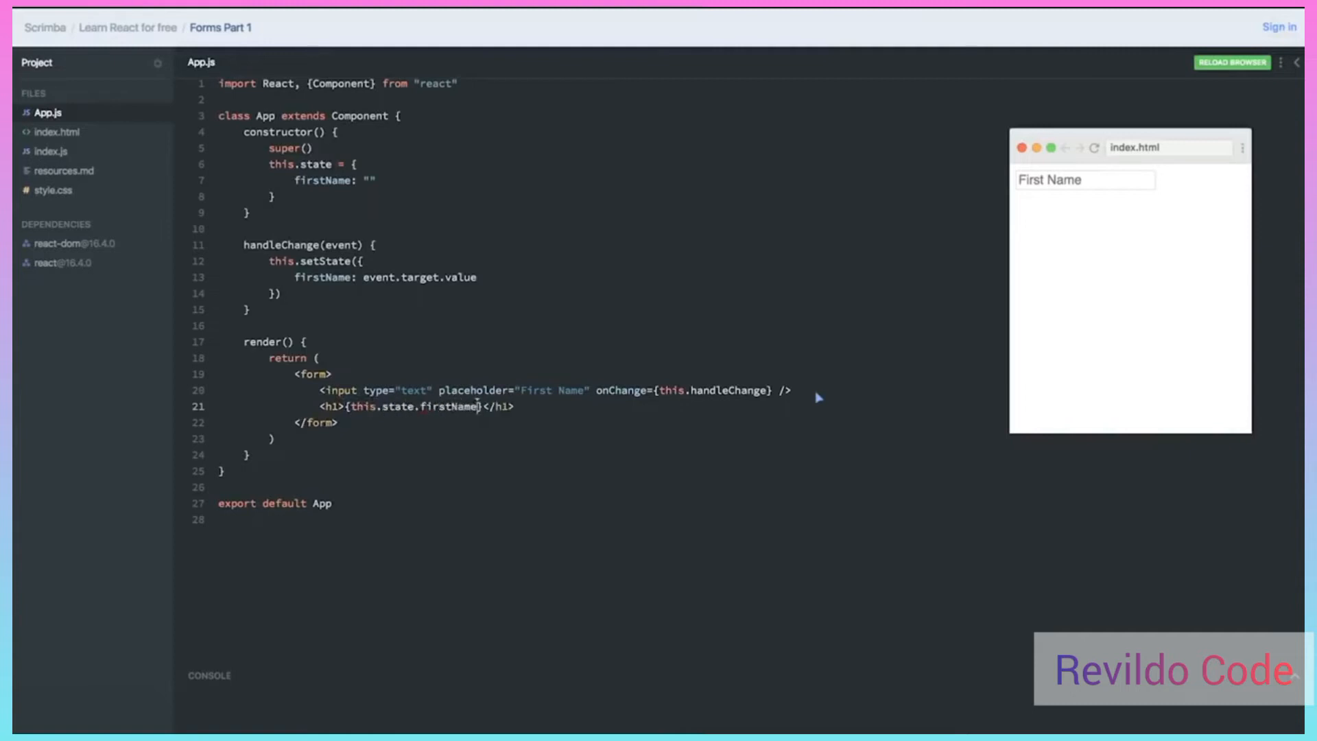
{"action": "mouse_move", "coordinate": [531, 417]}
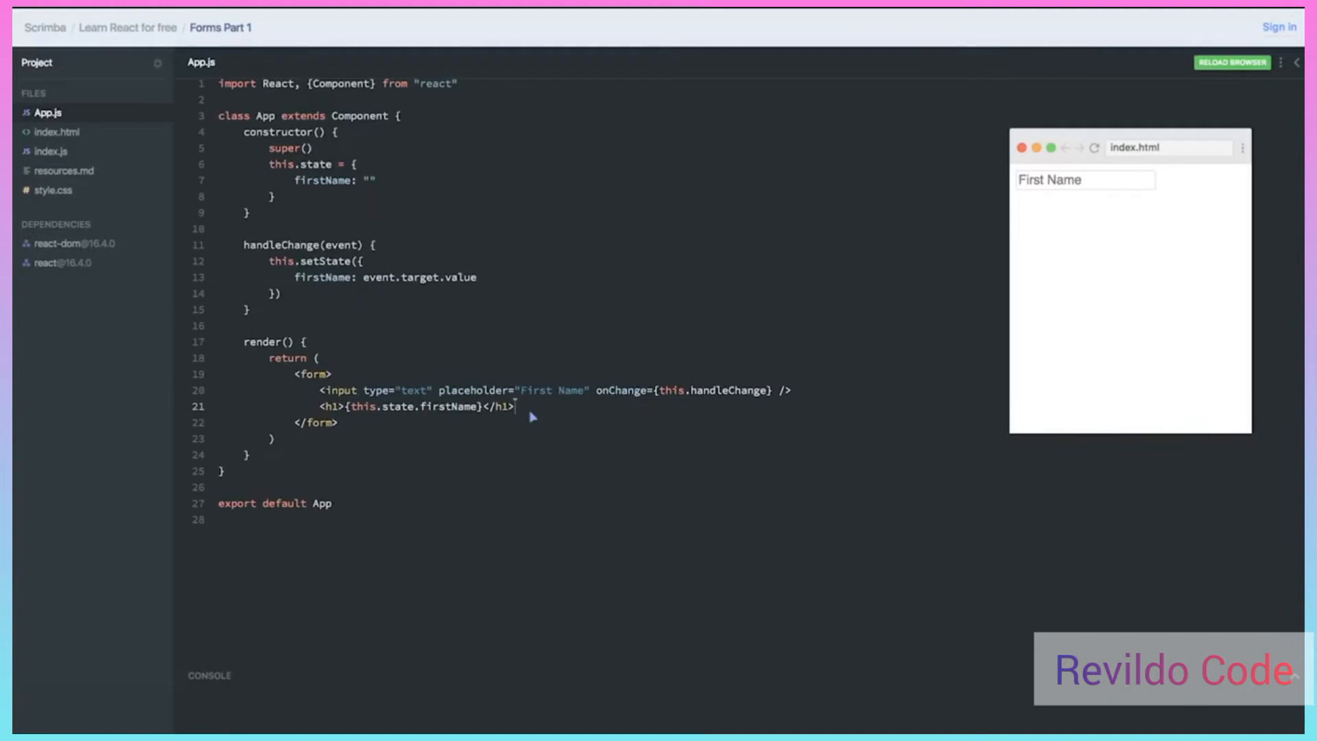
Enter "B" in the preview's First Name field to see it echoed in the heading
{"action": "left_click", "coordinate": [1084, 180]}
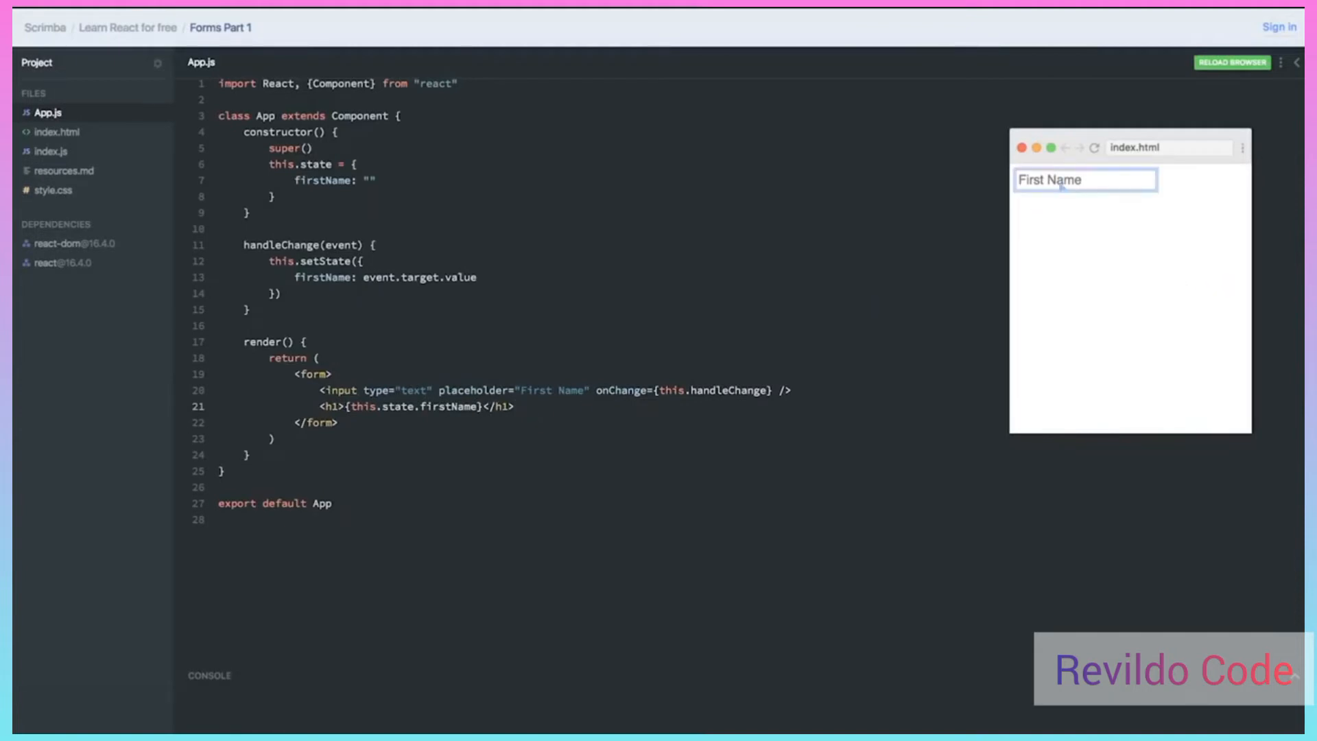
{"action": "type", "text": "B"}
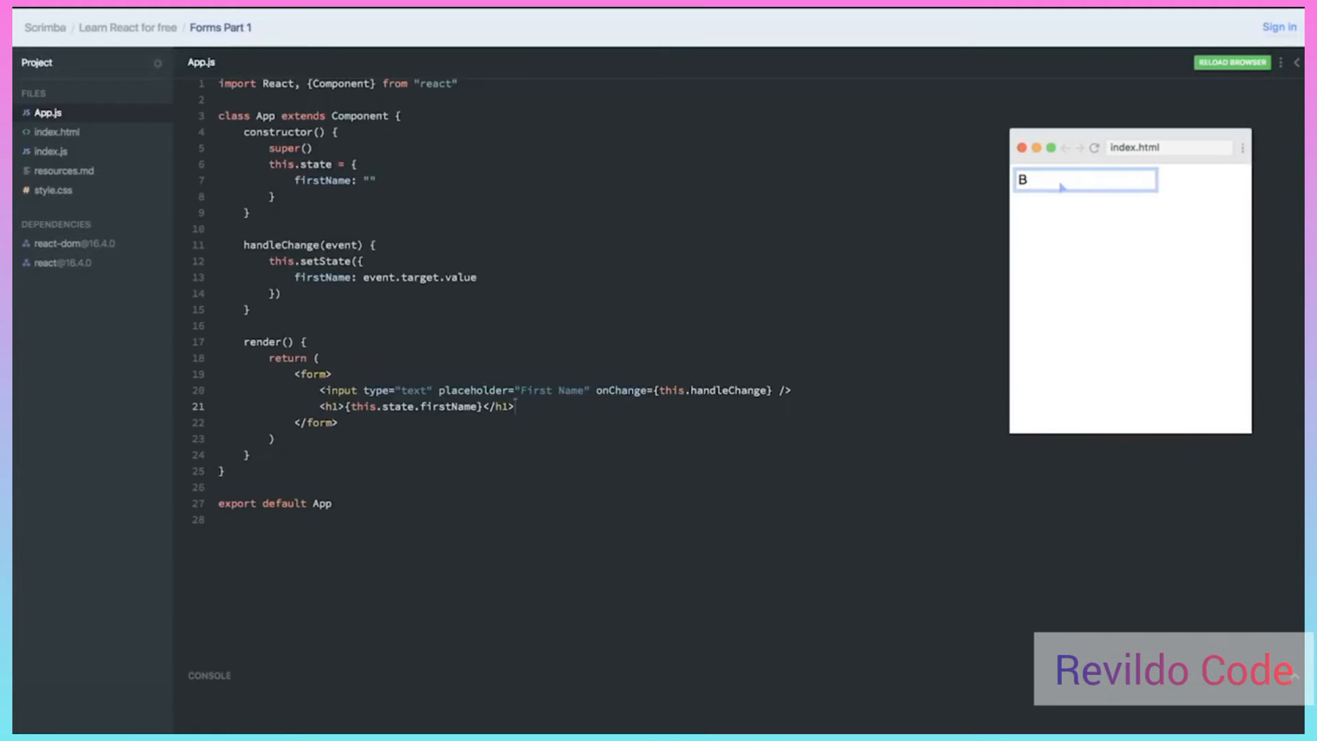
{"action": "mouse_move", "coordinate": [1043, 216]}
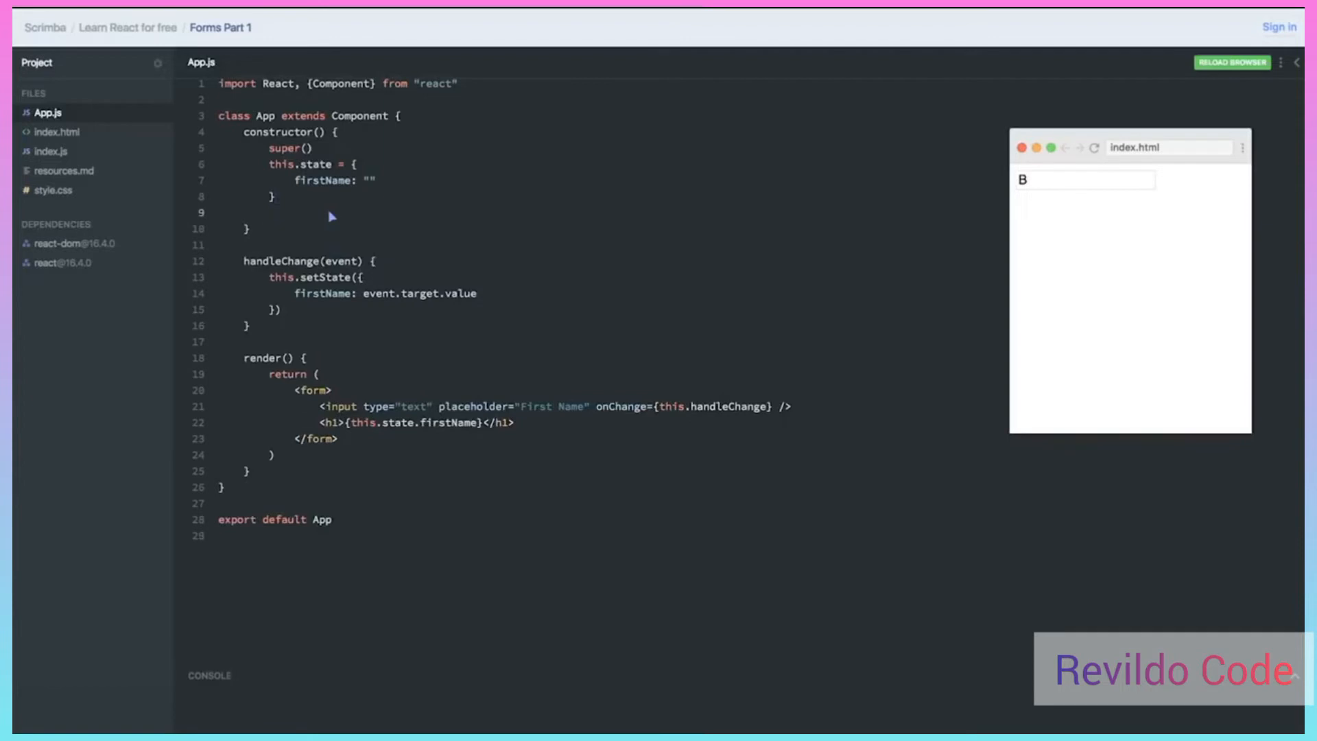
Bind handleChange in the constructor with this.handleChange = this.handleChange.bind(this)
{"action": "type", "text": "this.ha"}
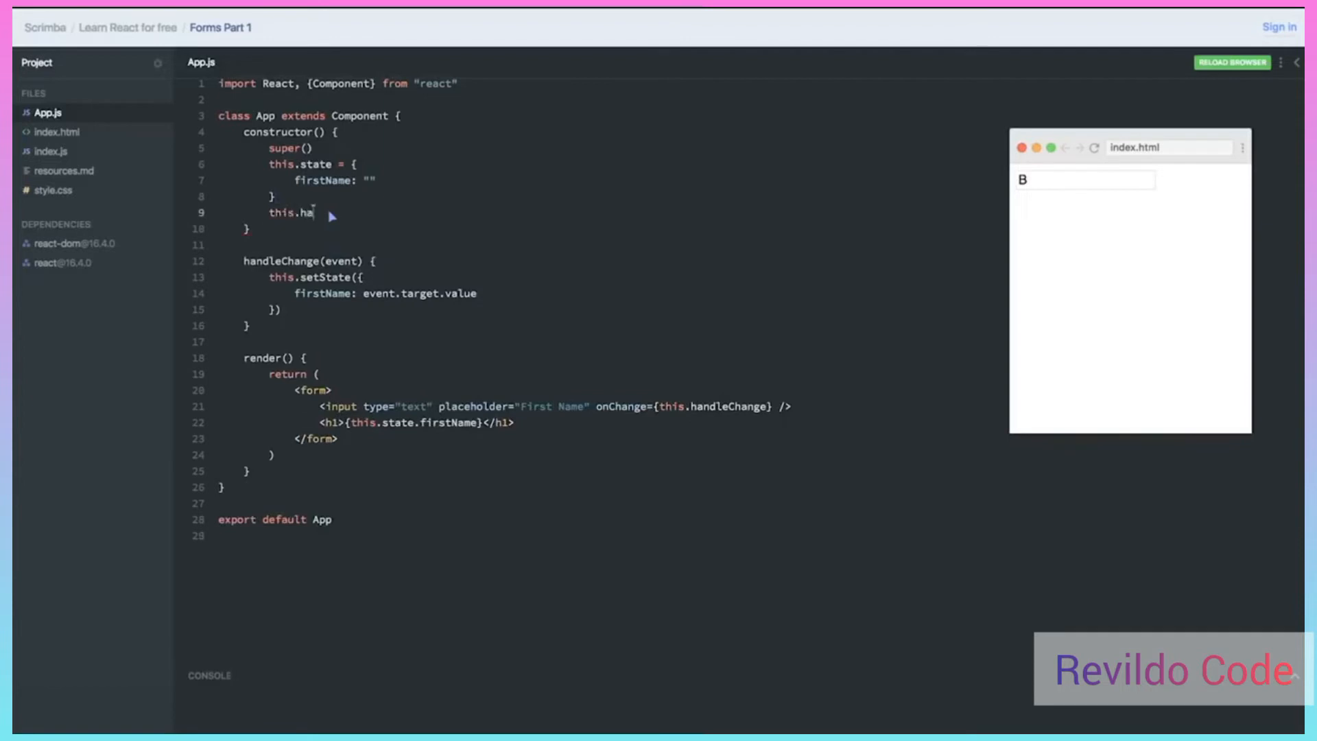
{"action": "type", "text": "ndleChange = this"}
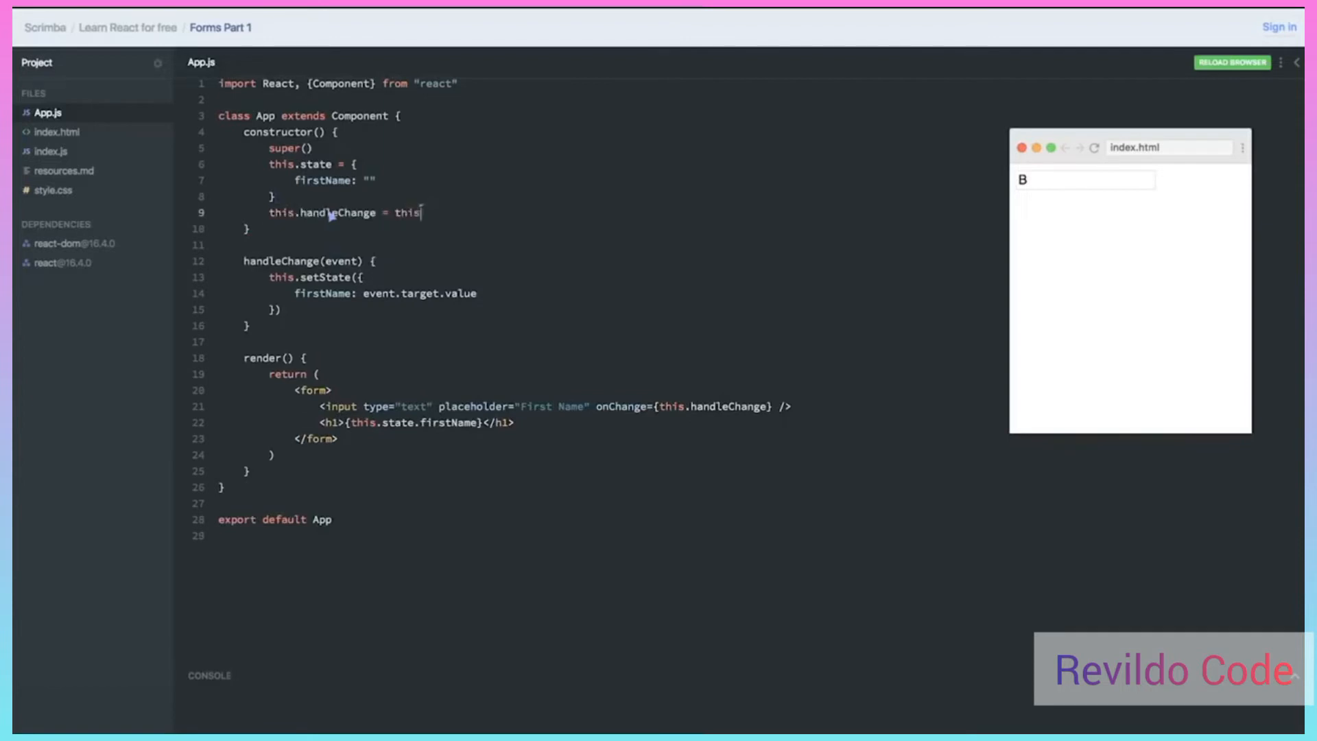
{"action": "type", "text": "handleChange.bind(t"}
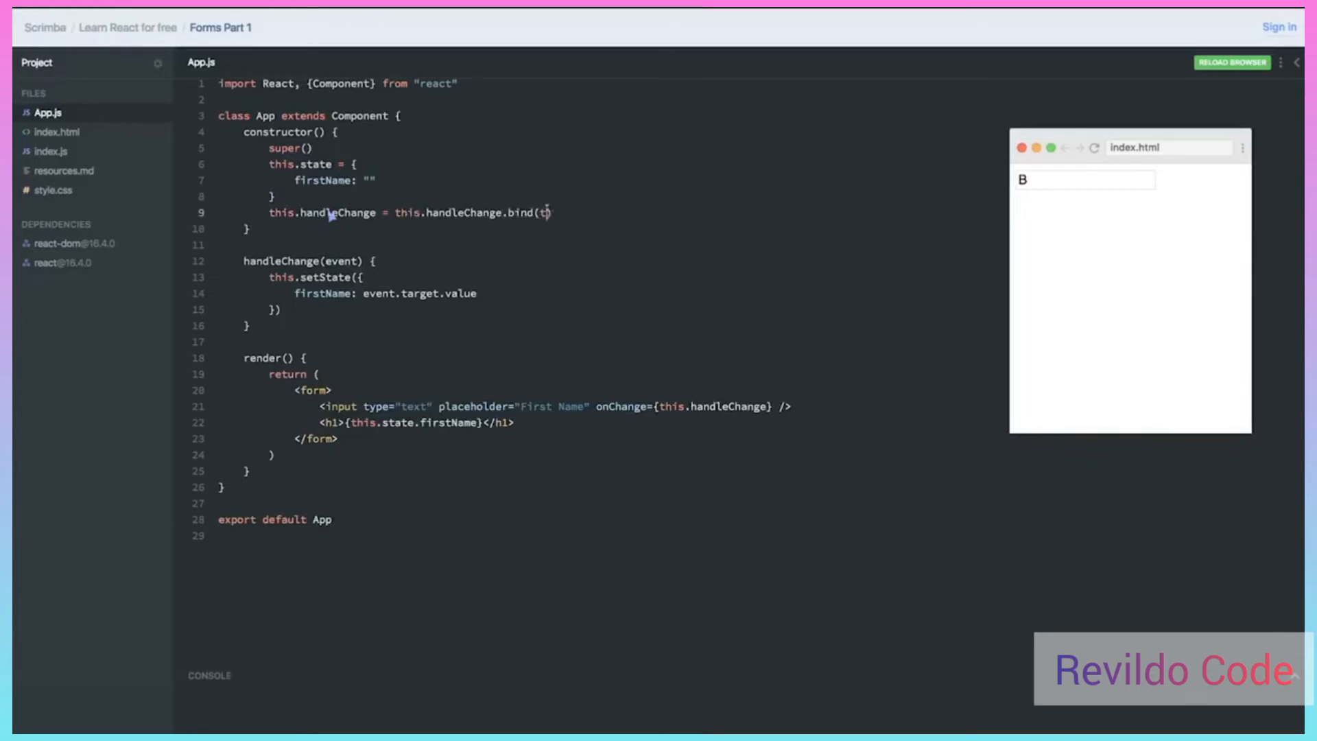
{"action": "type", "text": "his)"}
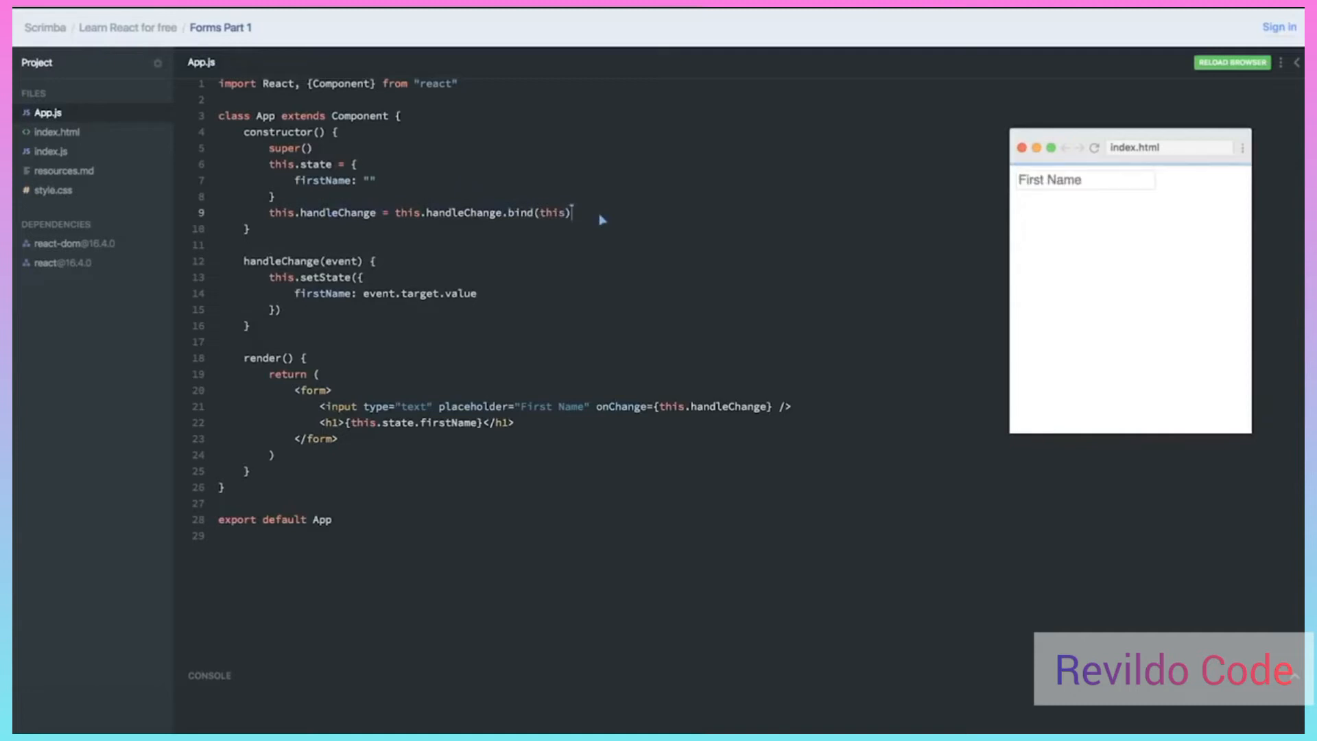
Enter "Bob everything I type" in the preview field, mirrored in the heading
{"action": "left_click", "coordinate": [1084, 180]}
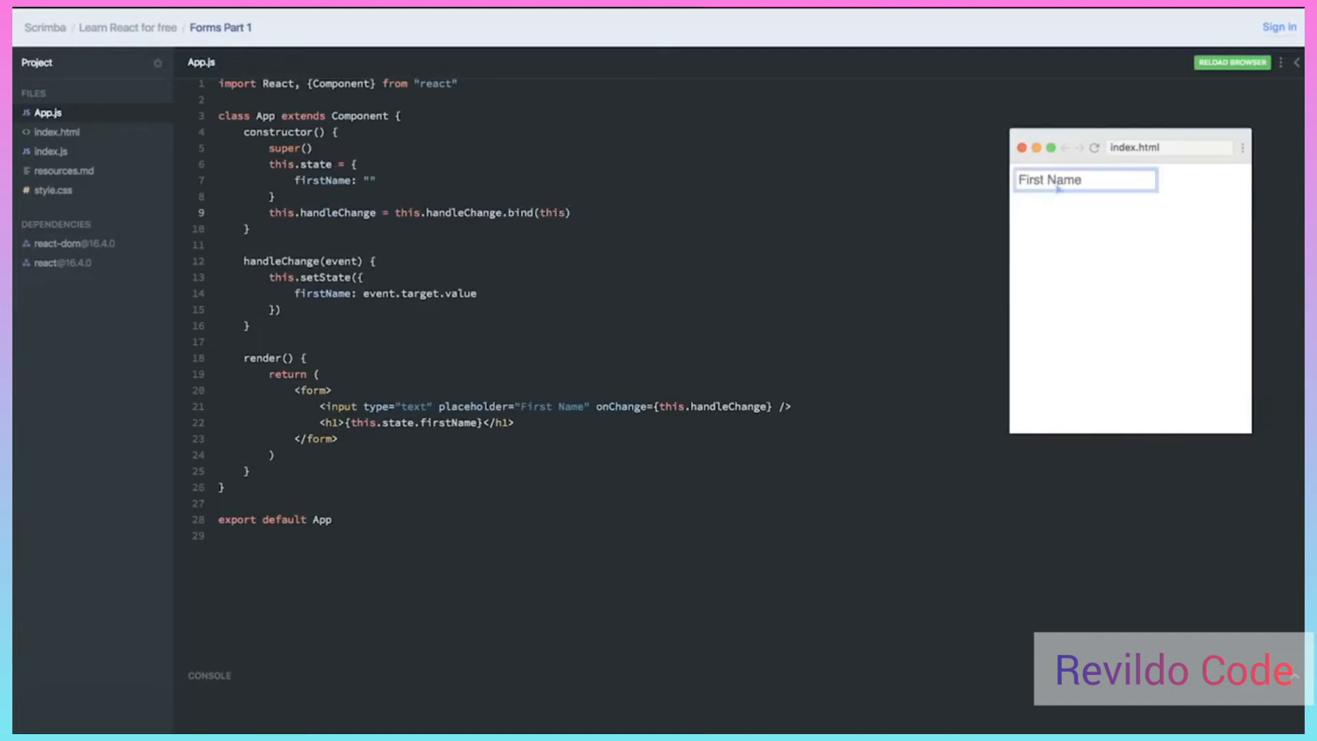
{"action": "type", "text": "Bob"}
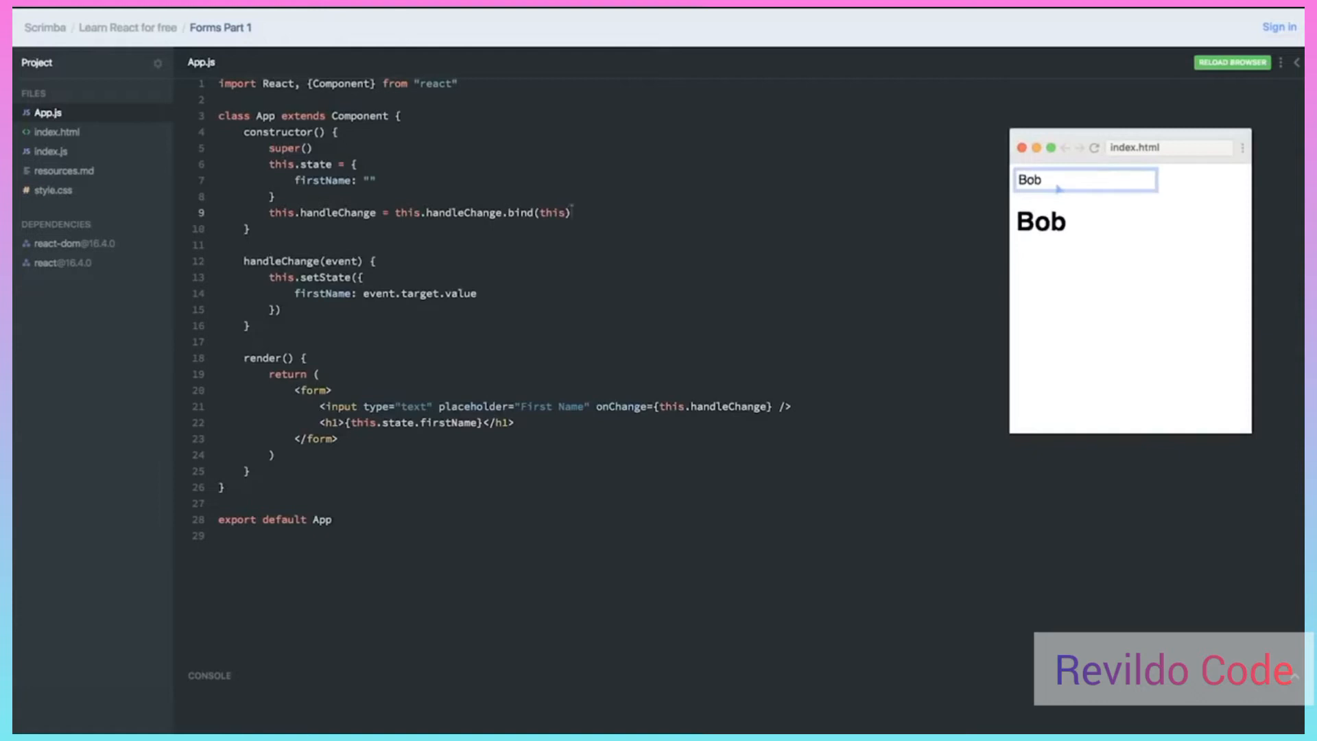
{"action": "type", "text": "everyth"}
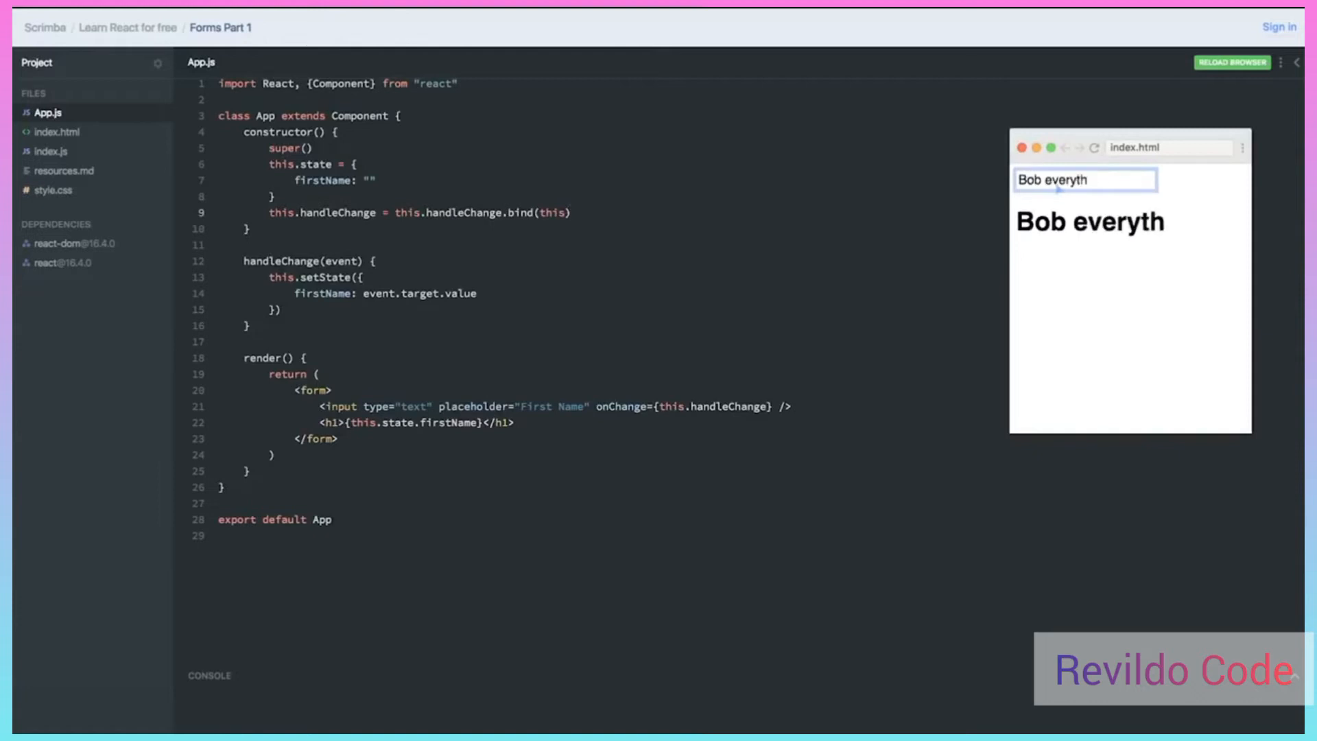
{"action": "type", "text": "ing I"}
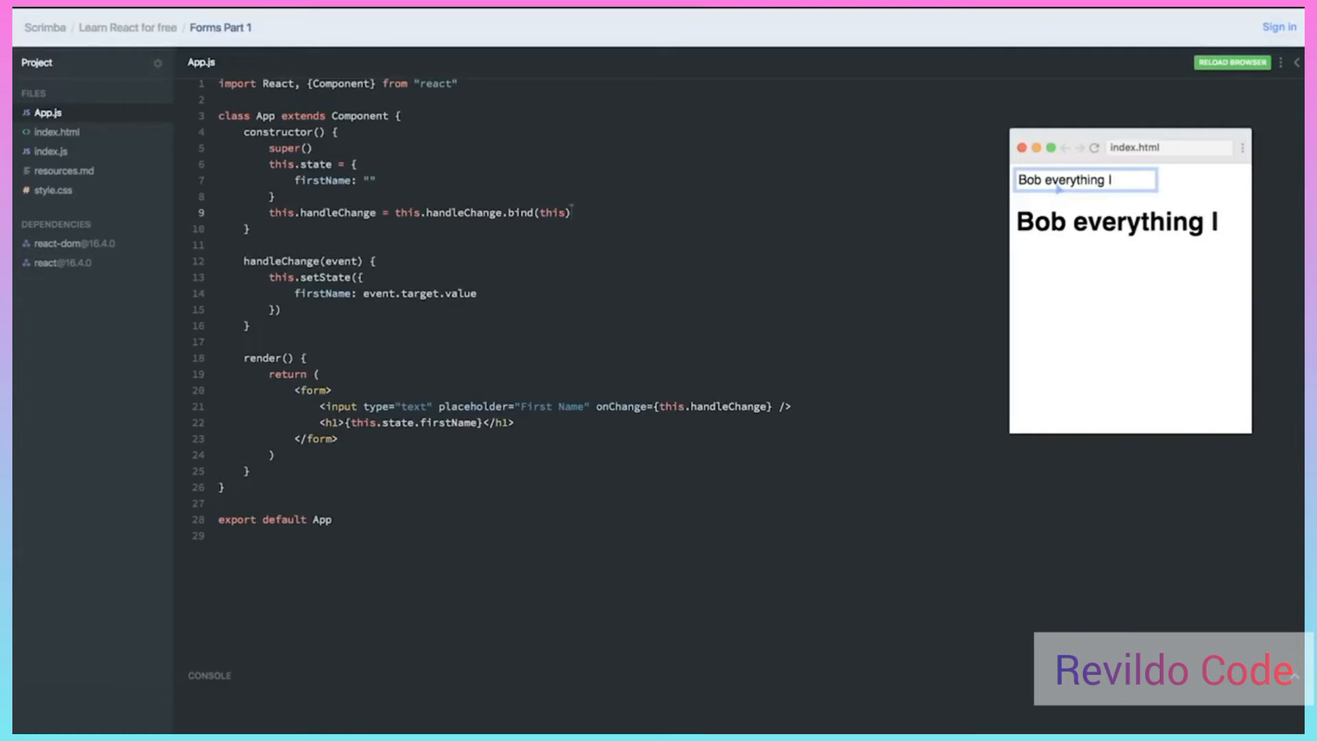
{"action": "type", "text": "type"}
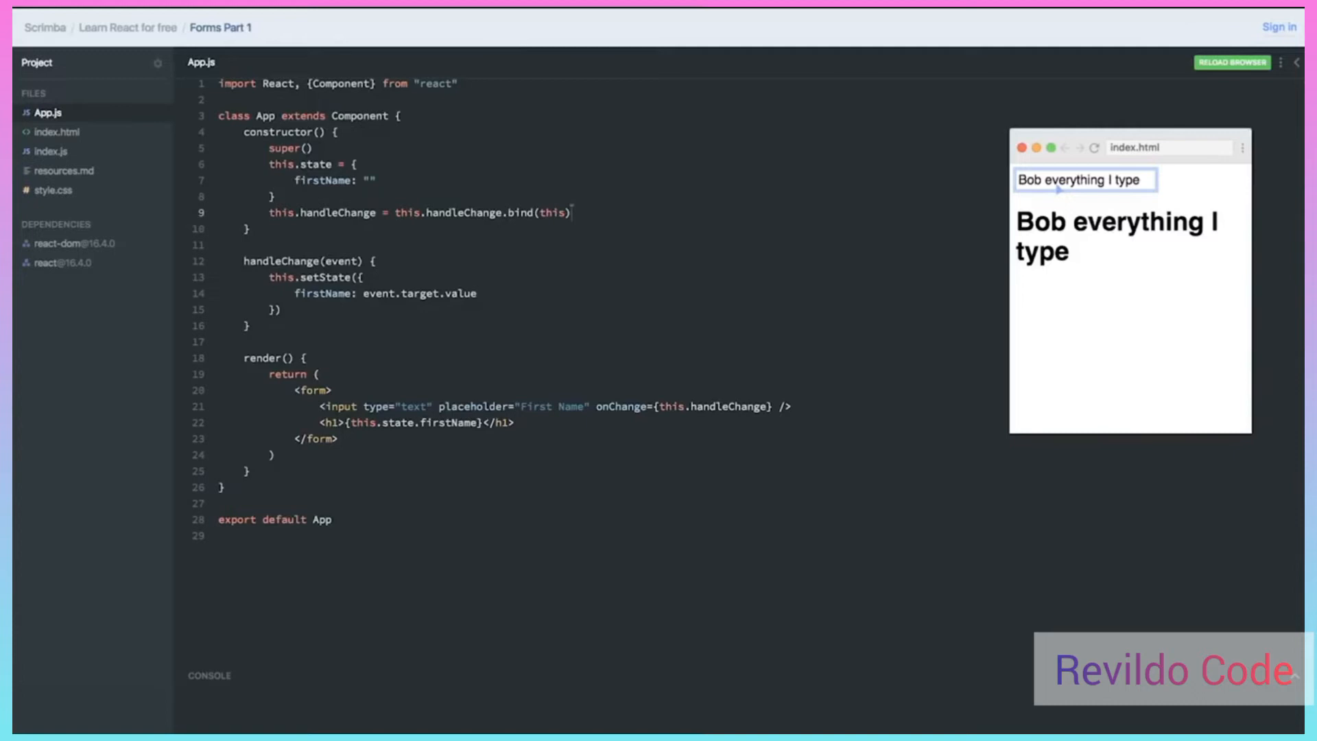
{"action": "mouse_move", "coordinate": [495, 371]}
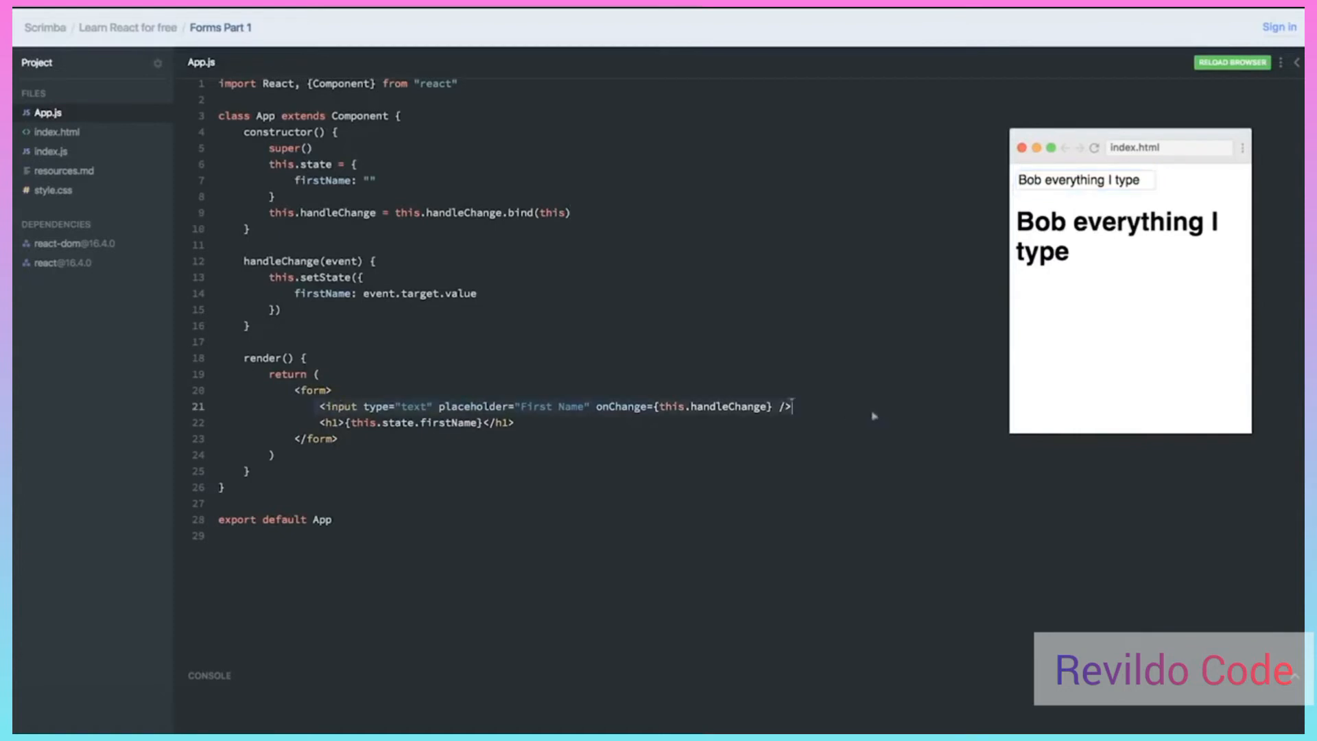
{"action": "mouse_move", "coordinate": [827, 408]}
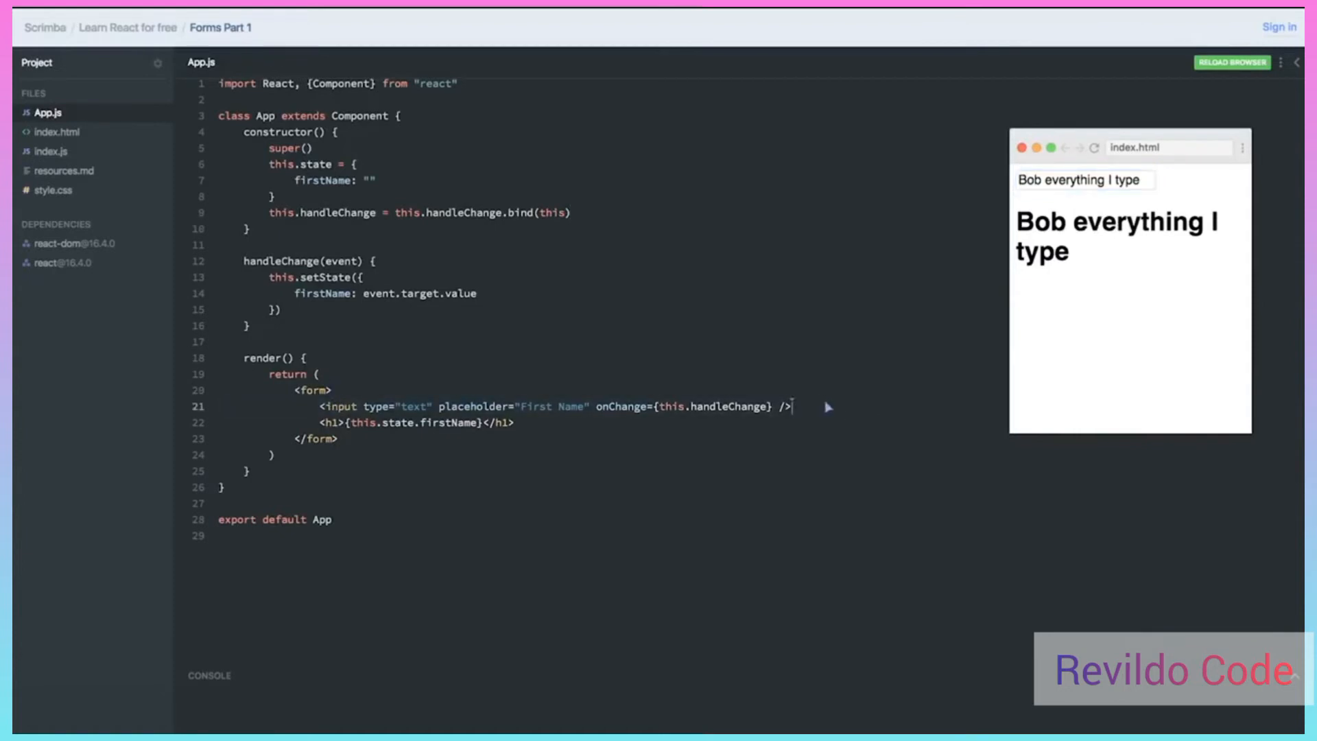
Add a <br /> and Last Name input, and show {this.state.lastName} in the heading
{"action": "key", "text": "enter"}
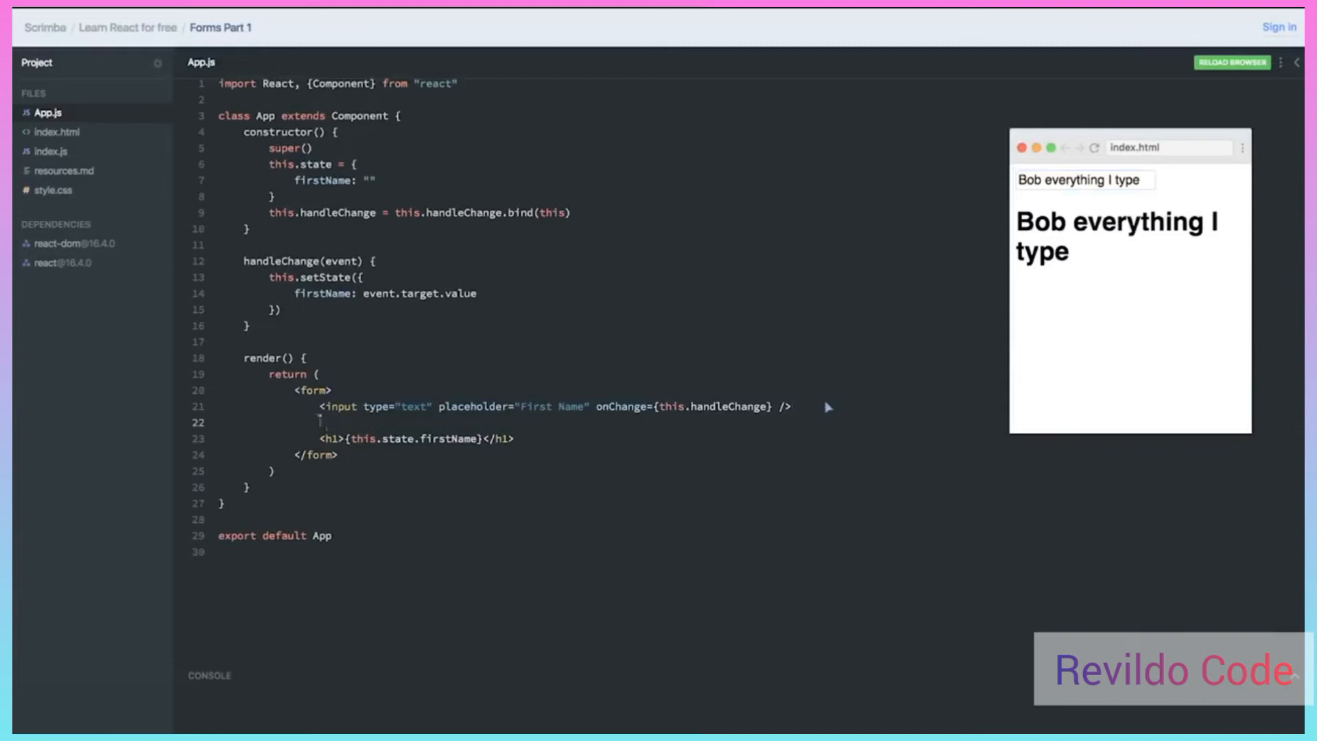
{"action": "type", "text": "<br />"}
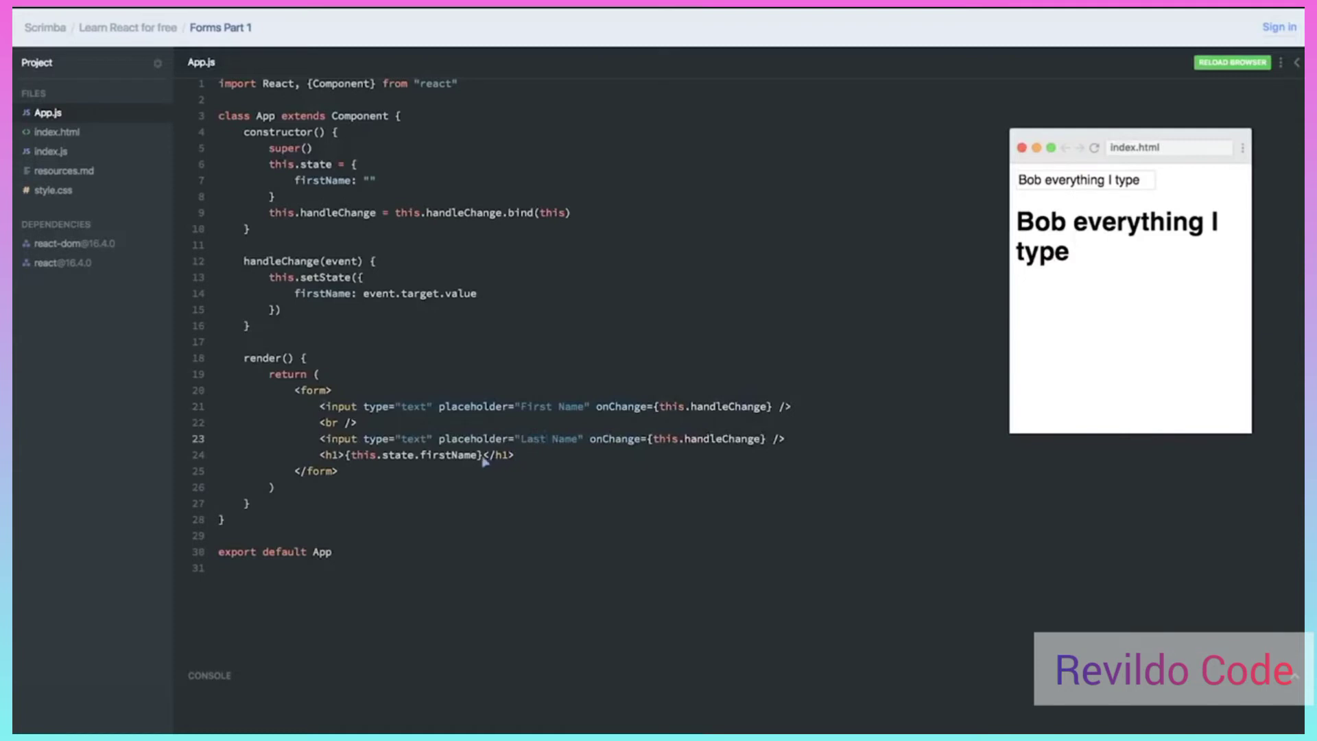
{"action": "type", "text": "{this.state.last"}
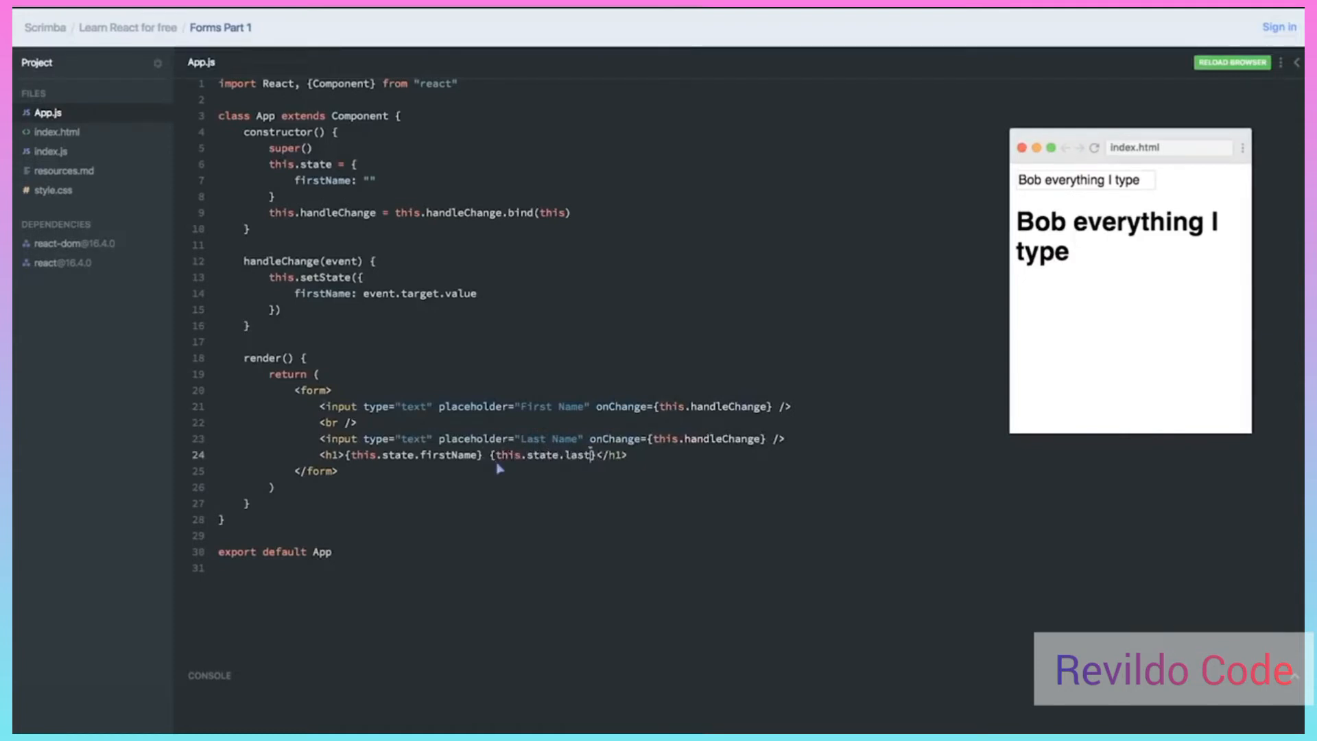
{"action": "type", "text": "Name"}
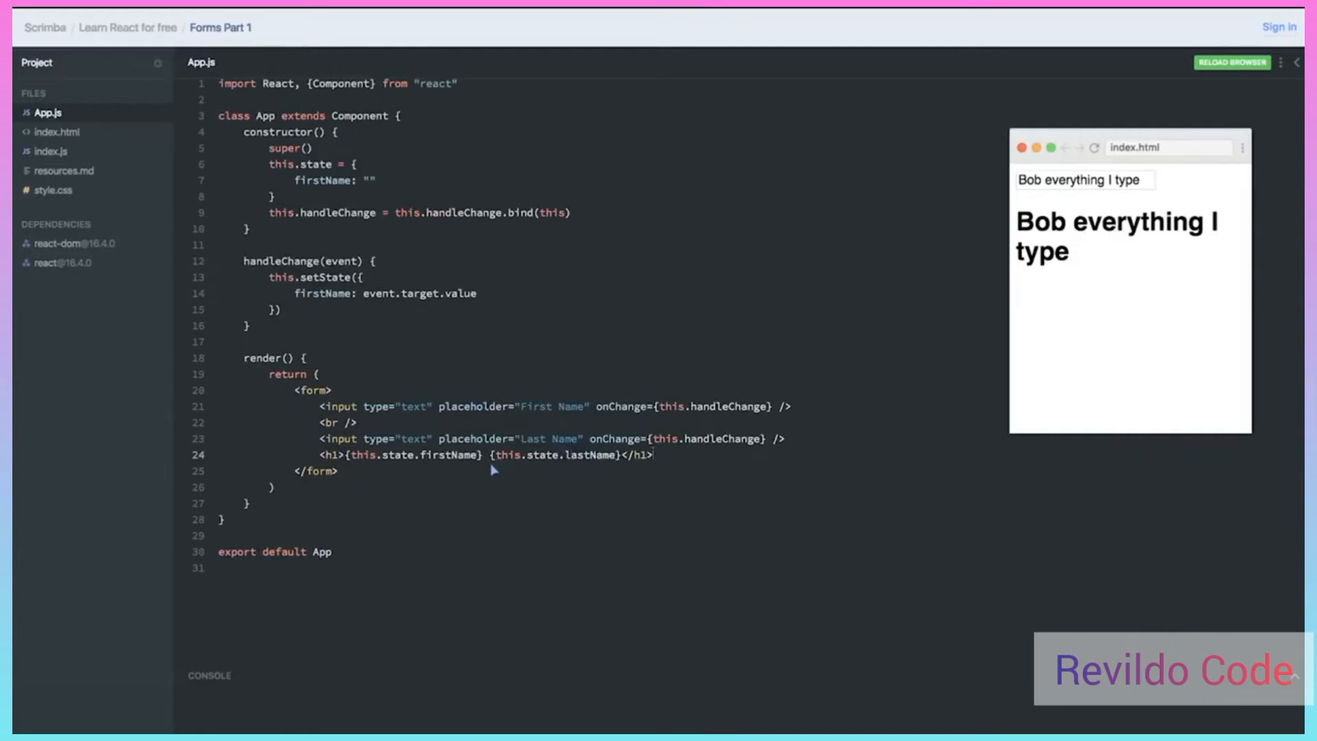
{"action": "mouse_move", "coordinate": [483, 435]}
{"action": "type", "text": ","}
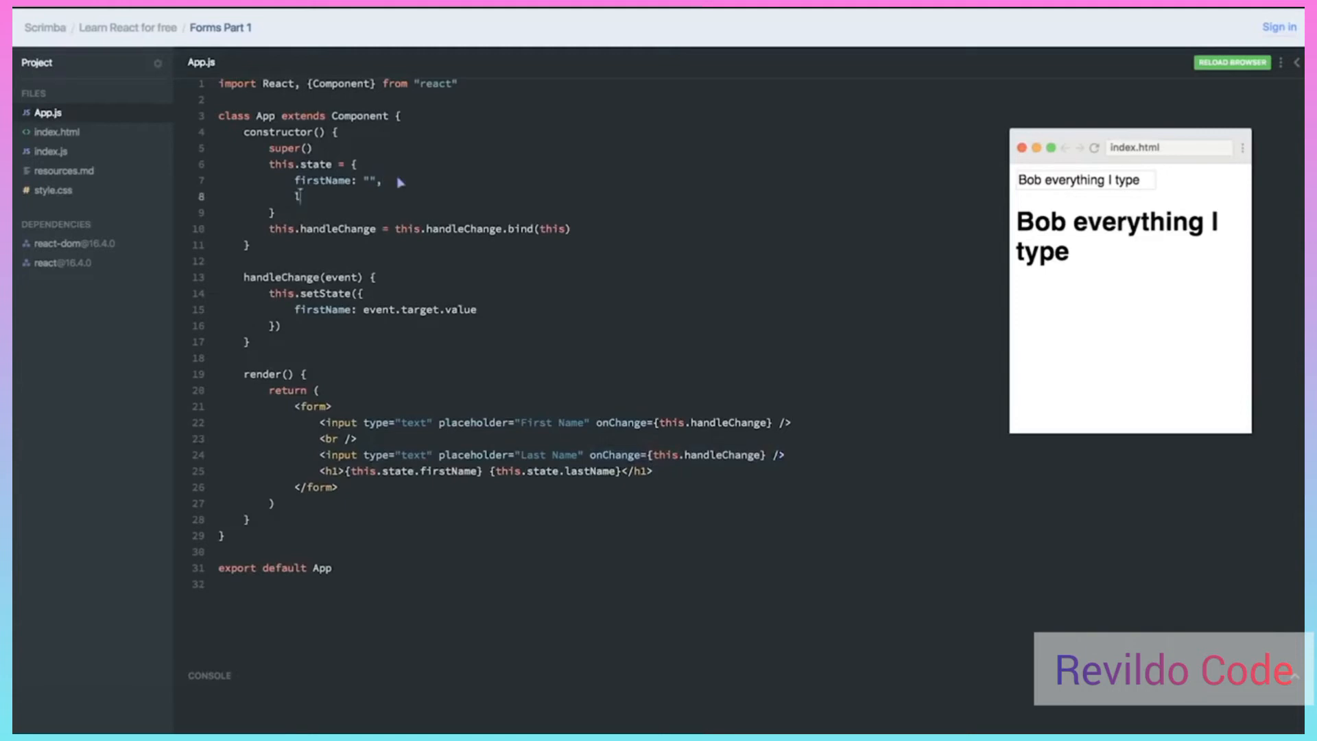
Add lastName: "" to the component's initial state
{"action": "type", "text": "lastName:"}
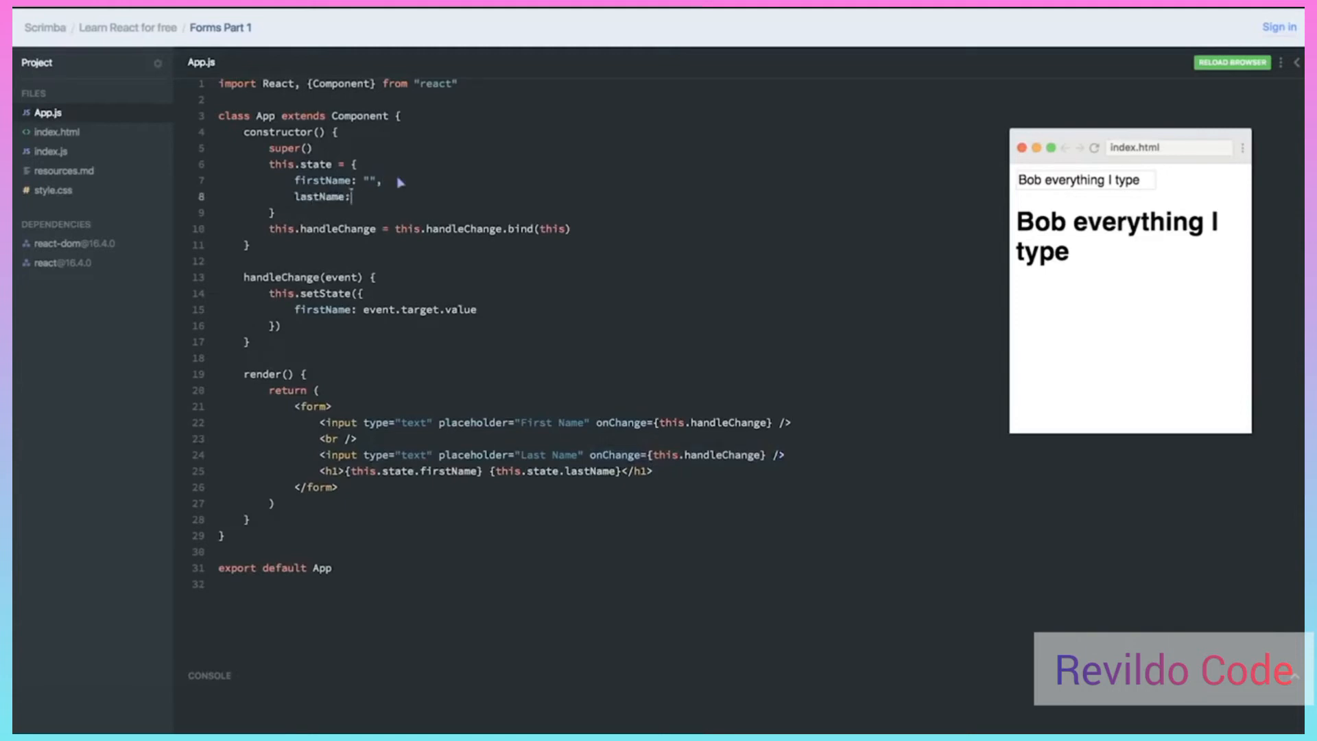
{"action": "type", "text": "\"\""}
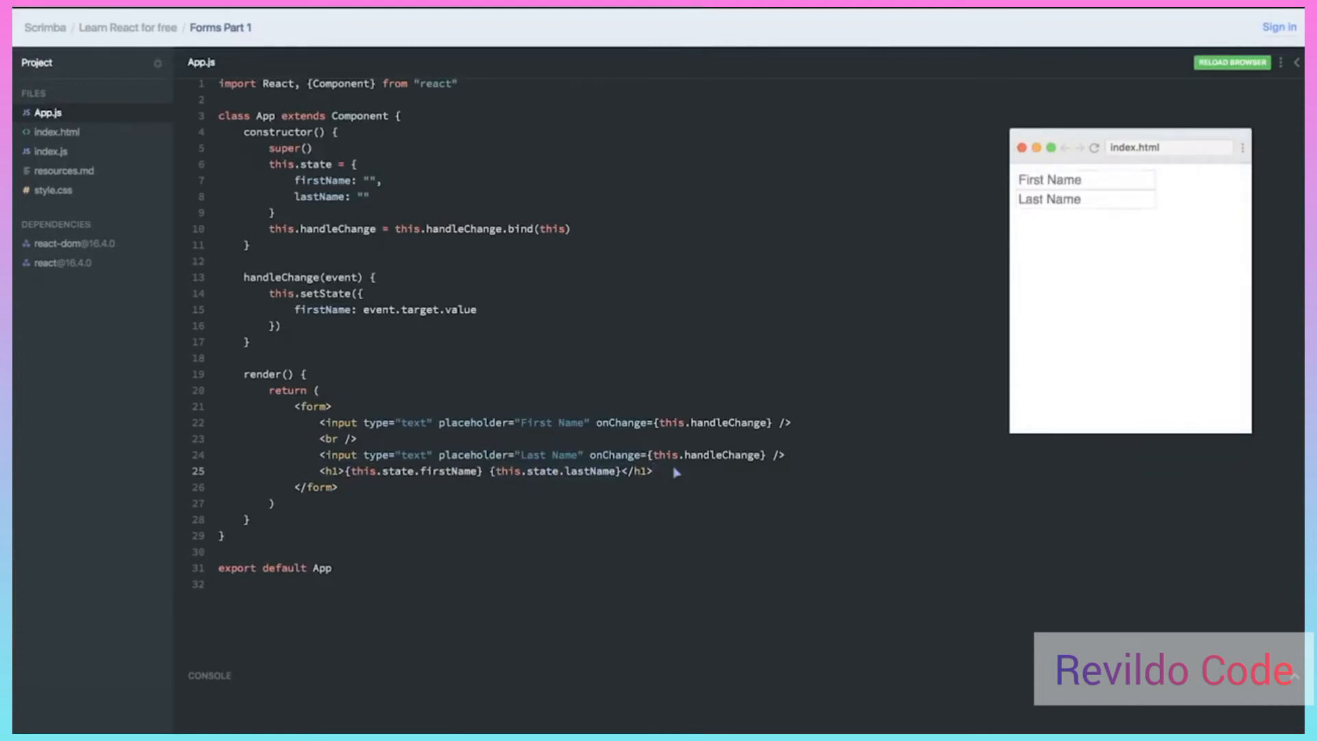
Enter Bob as first name and Ziroll as last name in the preview form
{"action": "left_click", "coordinate": [1084, 178]}
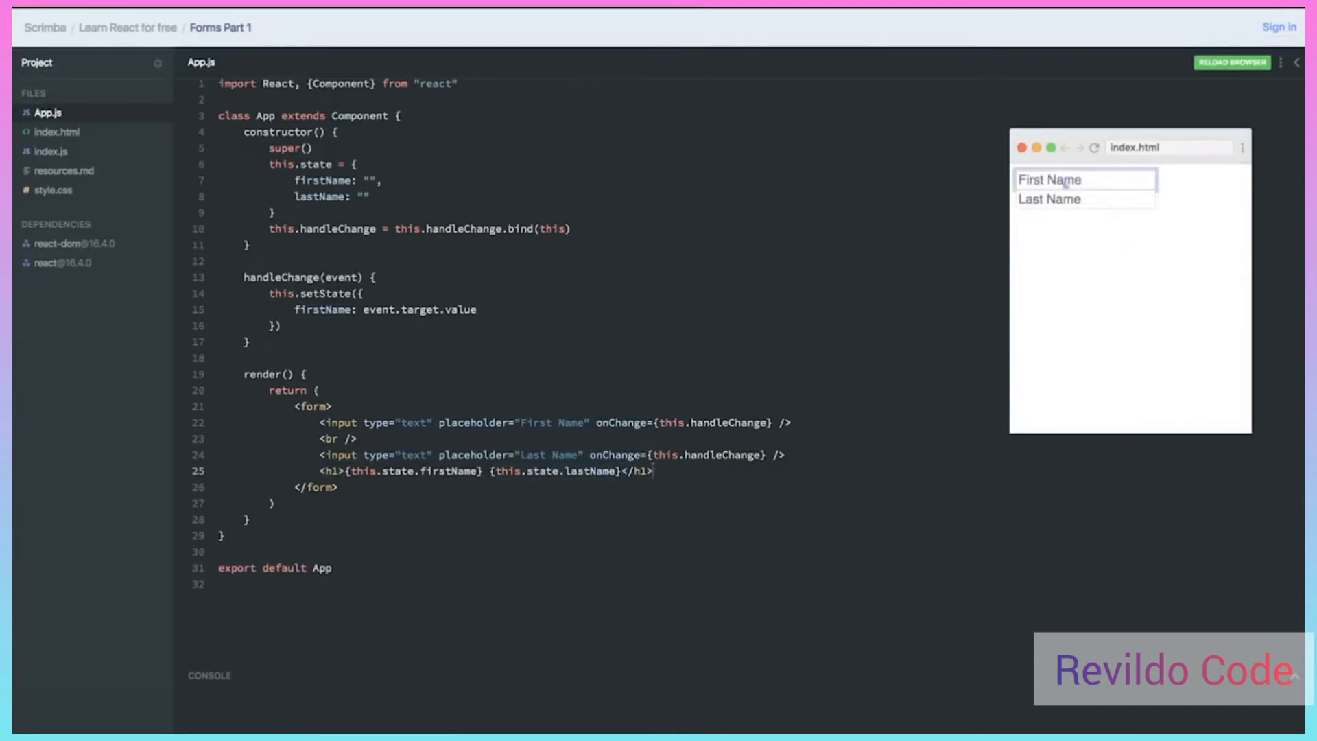
{"action": "type", "text": "Bob"}
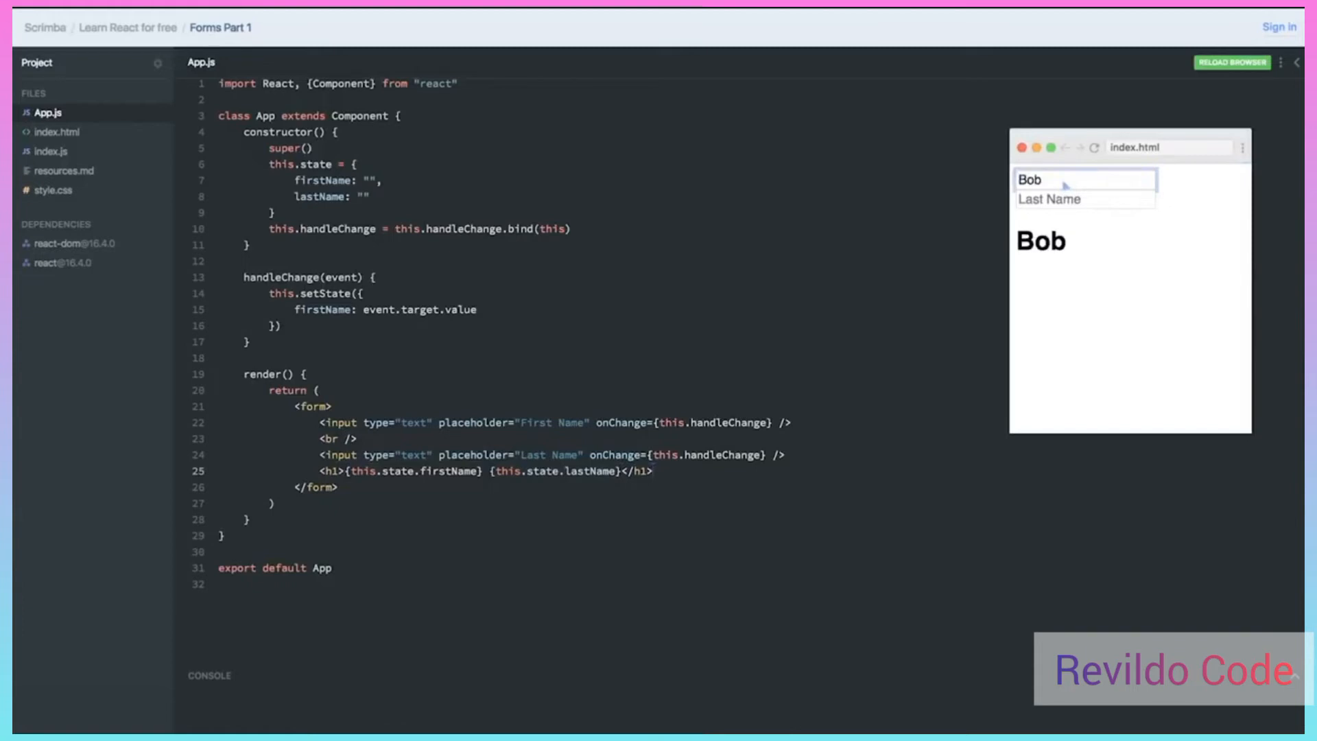
{"action": "left_click", "coordinate": [1084, 199]}
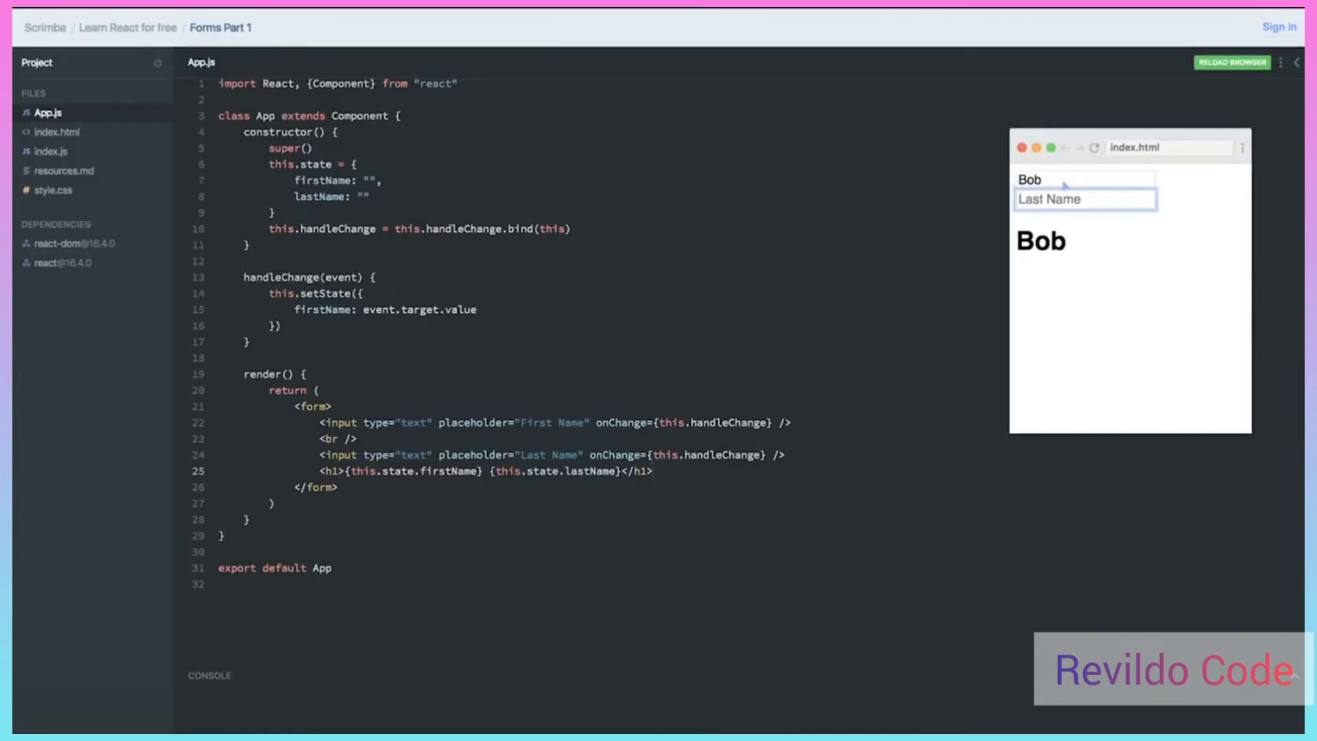
{"action": "type", "text": "Z"}
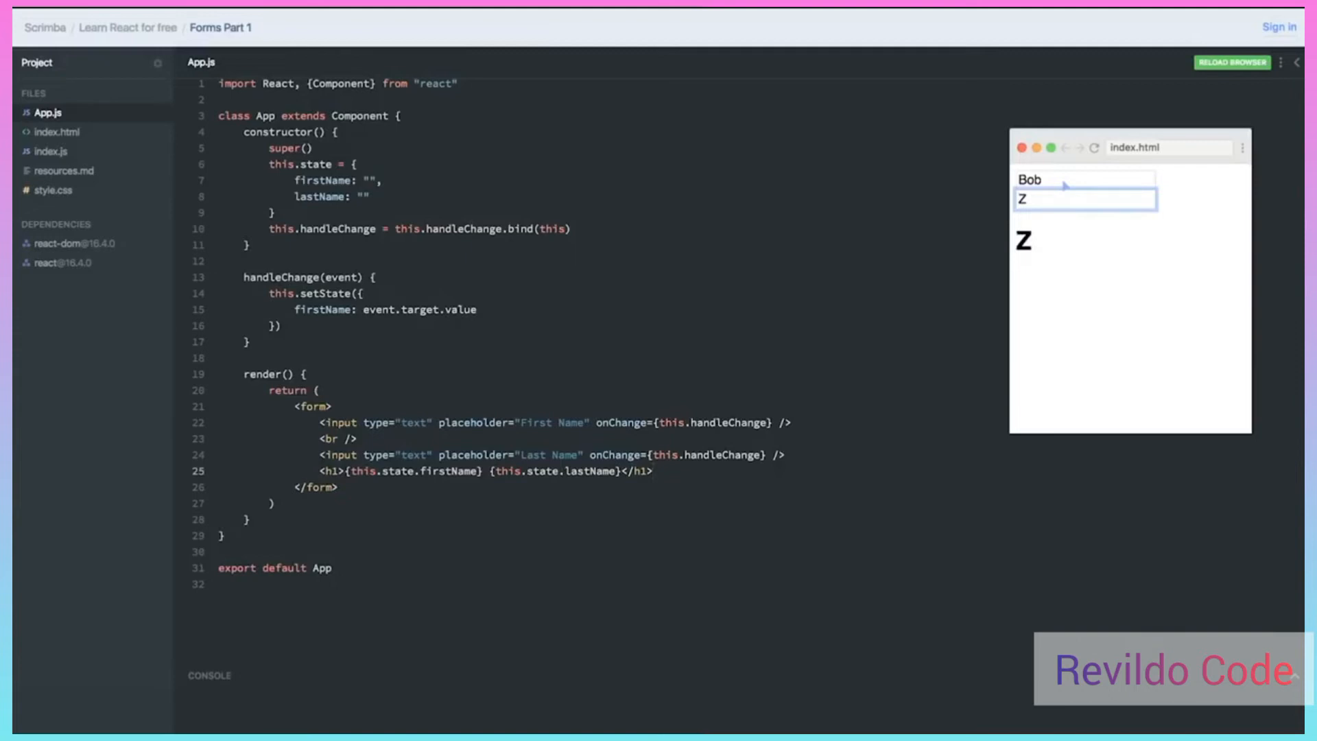
{"action": "type", "text": "irol"}
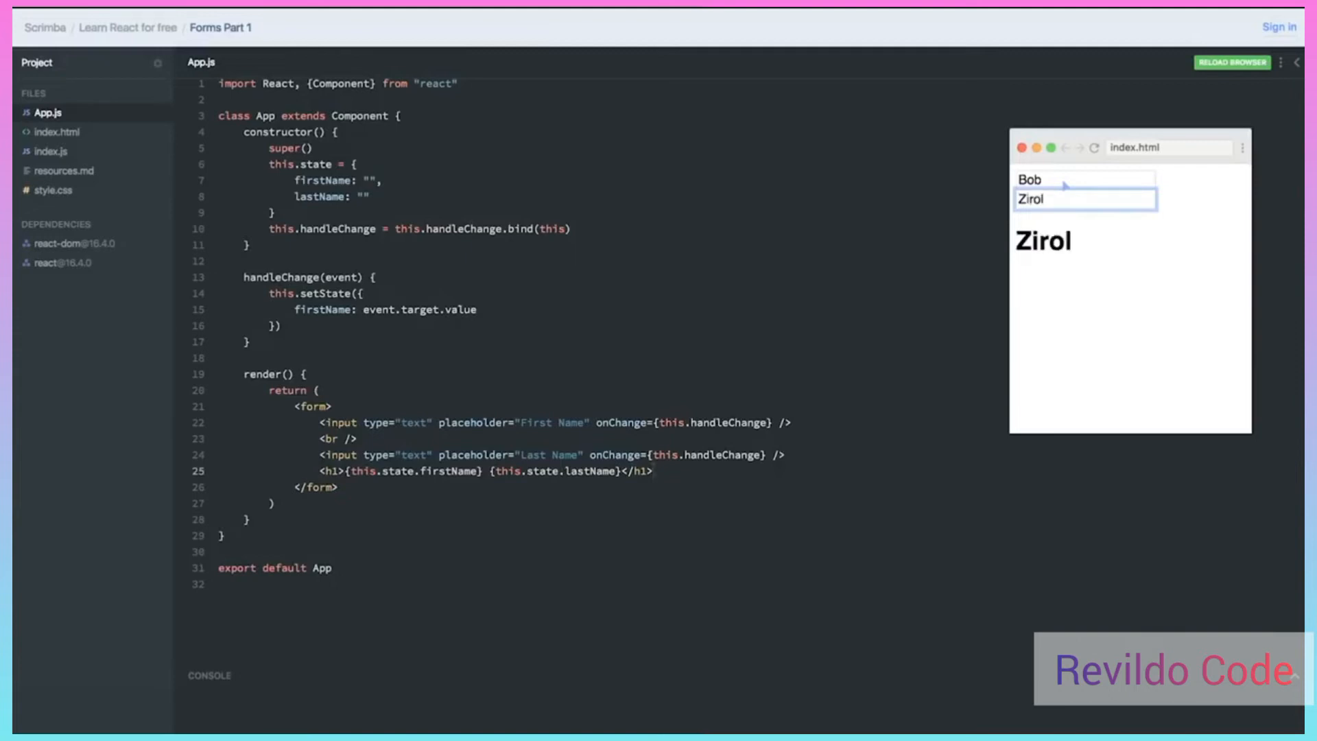
{"action": "type", "text": "l"}
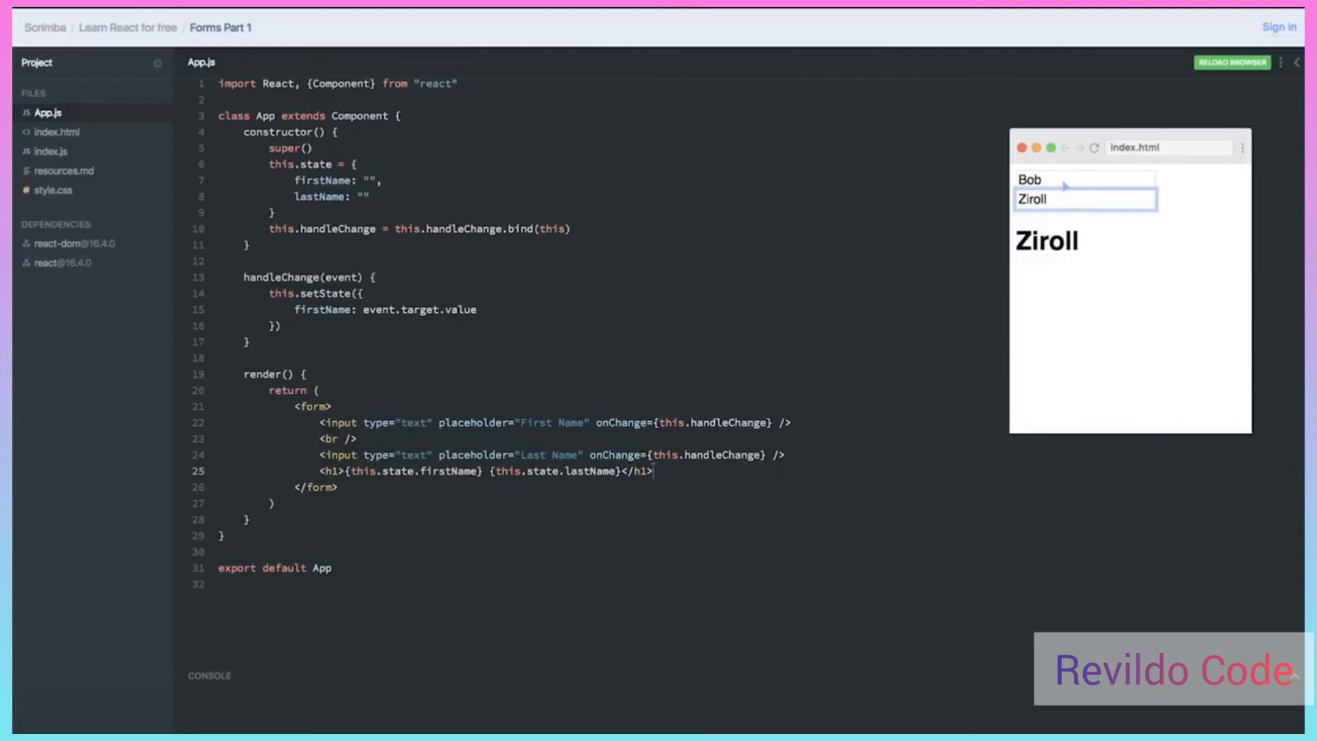
{"action": "mouse_move", "coordinate": [1065, 180]}
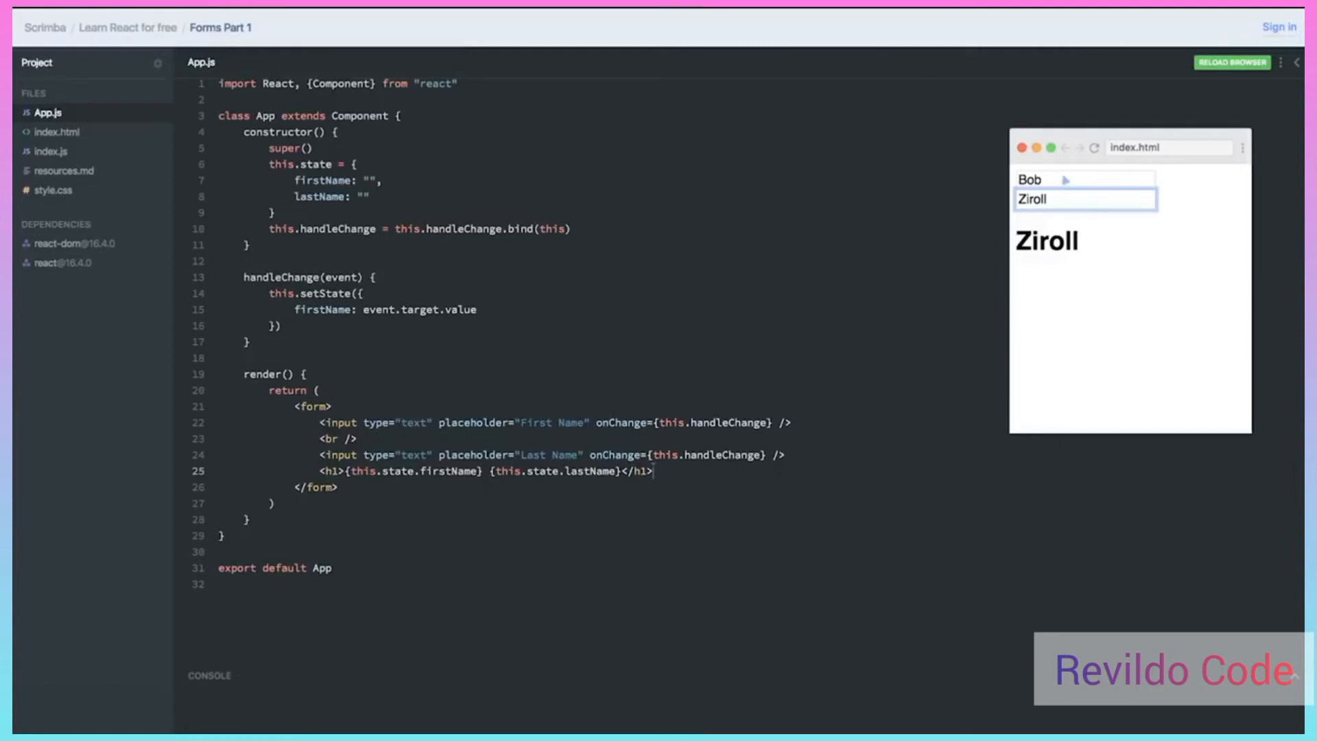
{"action": "mouse_move", "coordinate": [317, 317]}
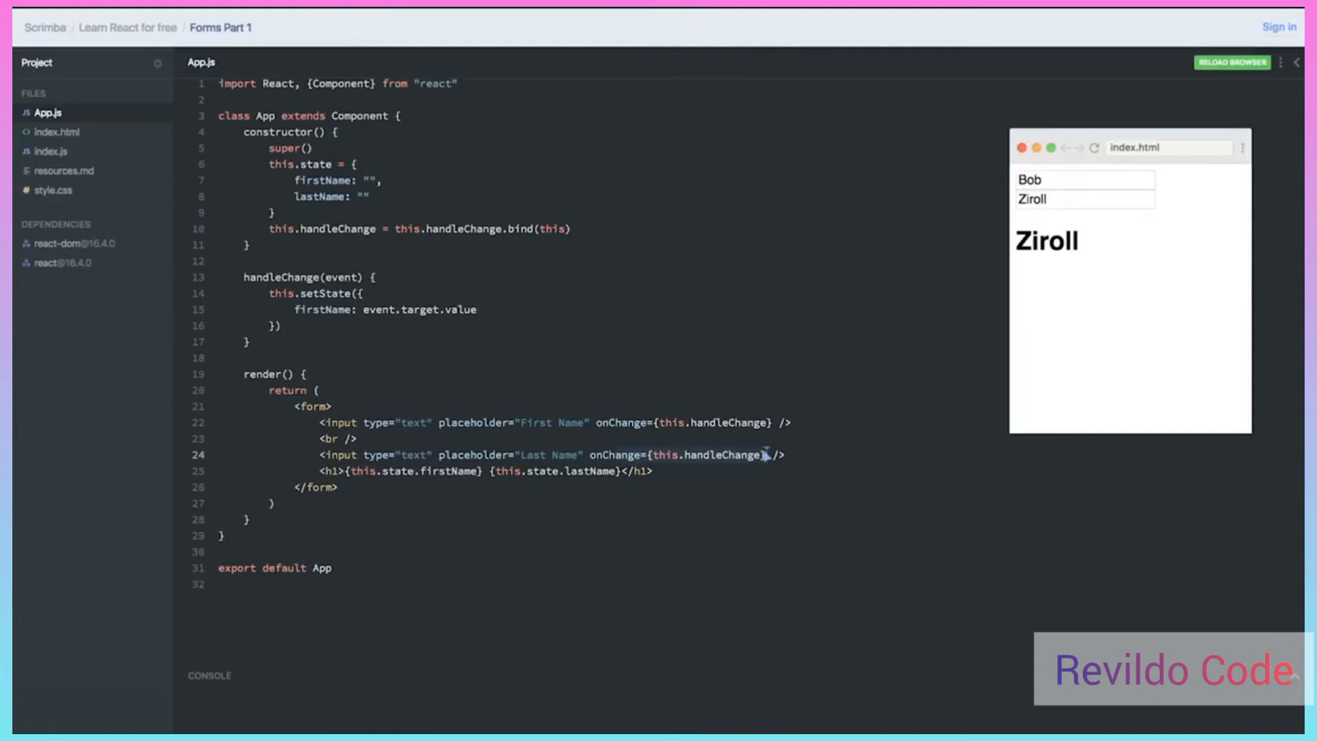
Add name="firstName" to the first input in App.js
{"action": "left_click", "coordinate": [328, 309]}
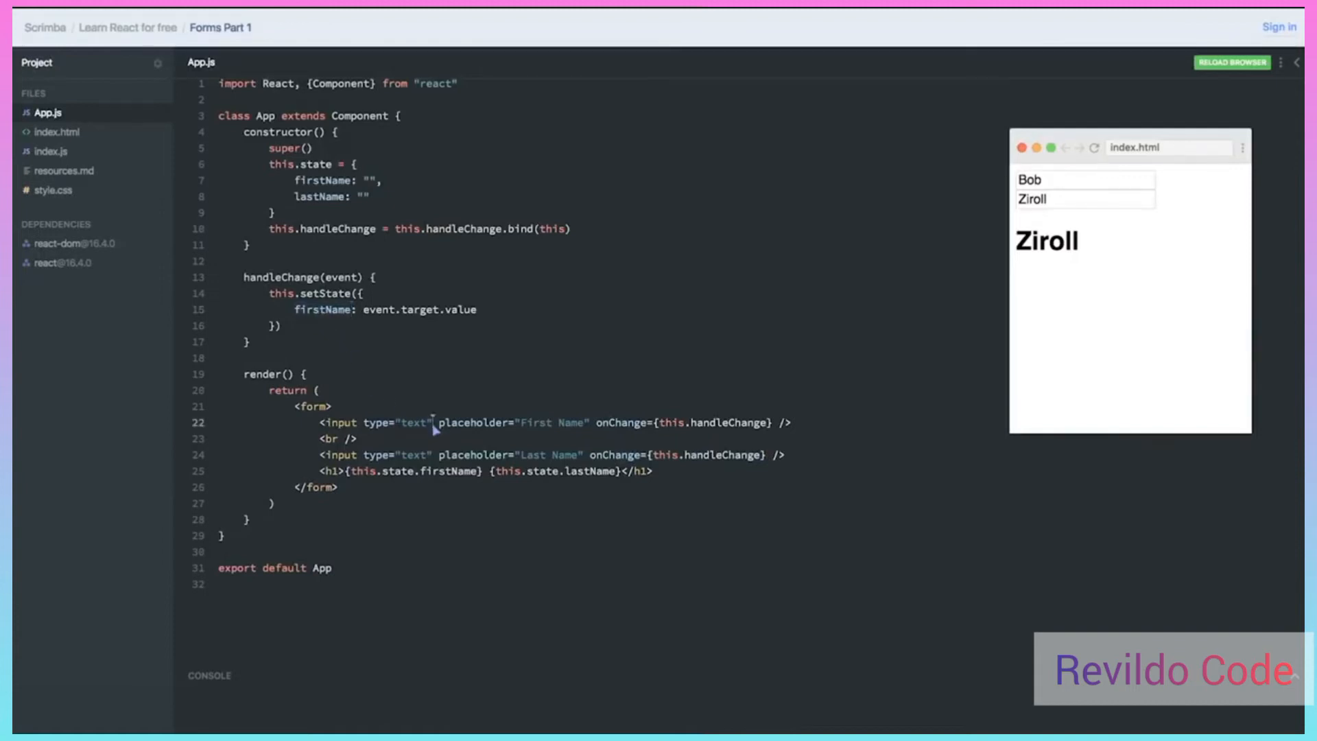
{"action": "mouse_move", "coordinate": [450, 494]}
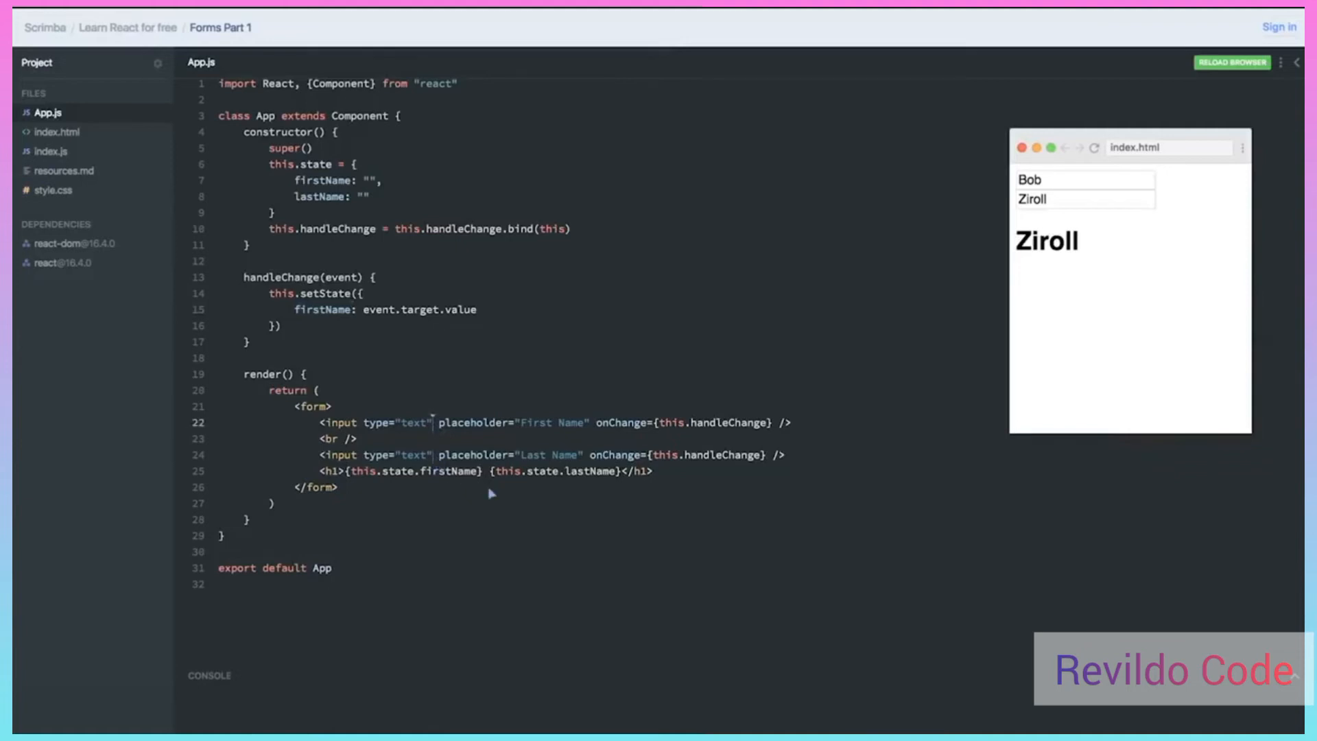
{"action": "type", "text": "name=\""}
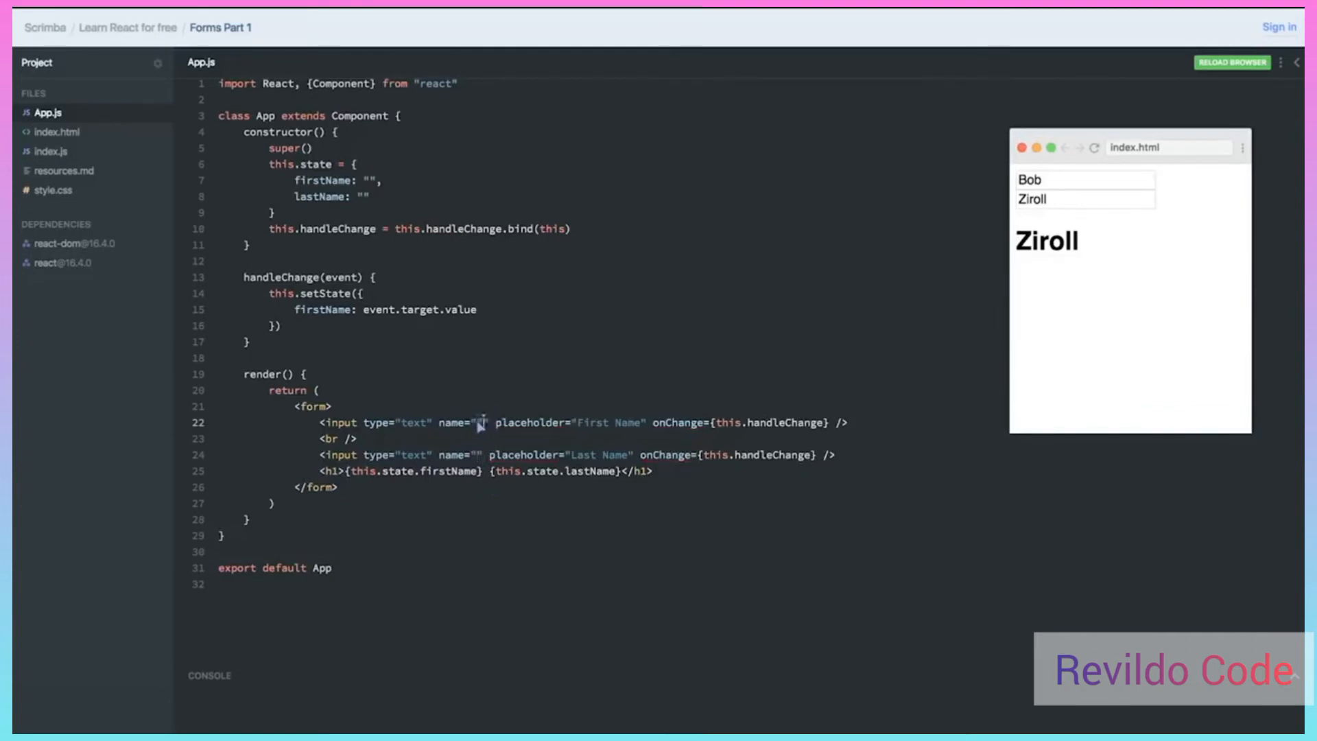
{"action": "type", "text": "firstName"}
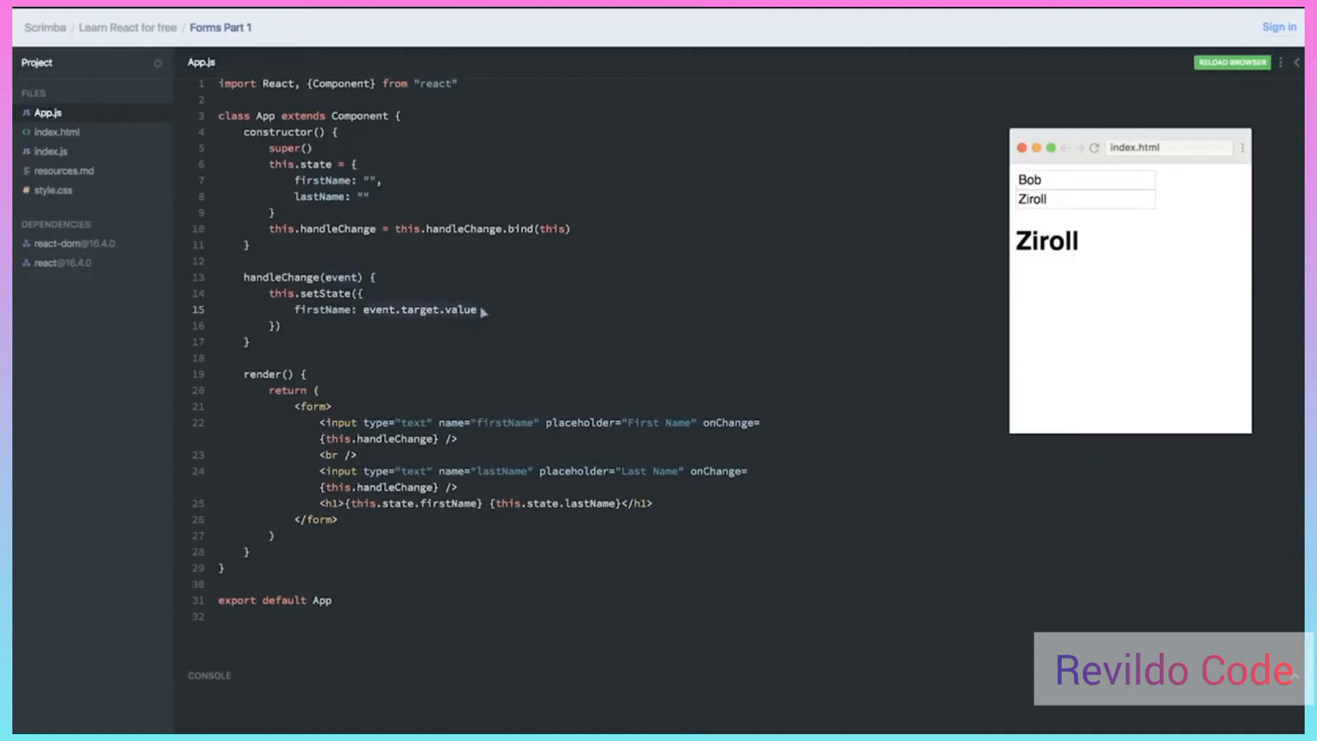
Change the setState key to the computed property [event.target.name] and reload the preview
{"action": "left_click", "coordinate": [477, 308]}
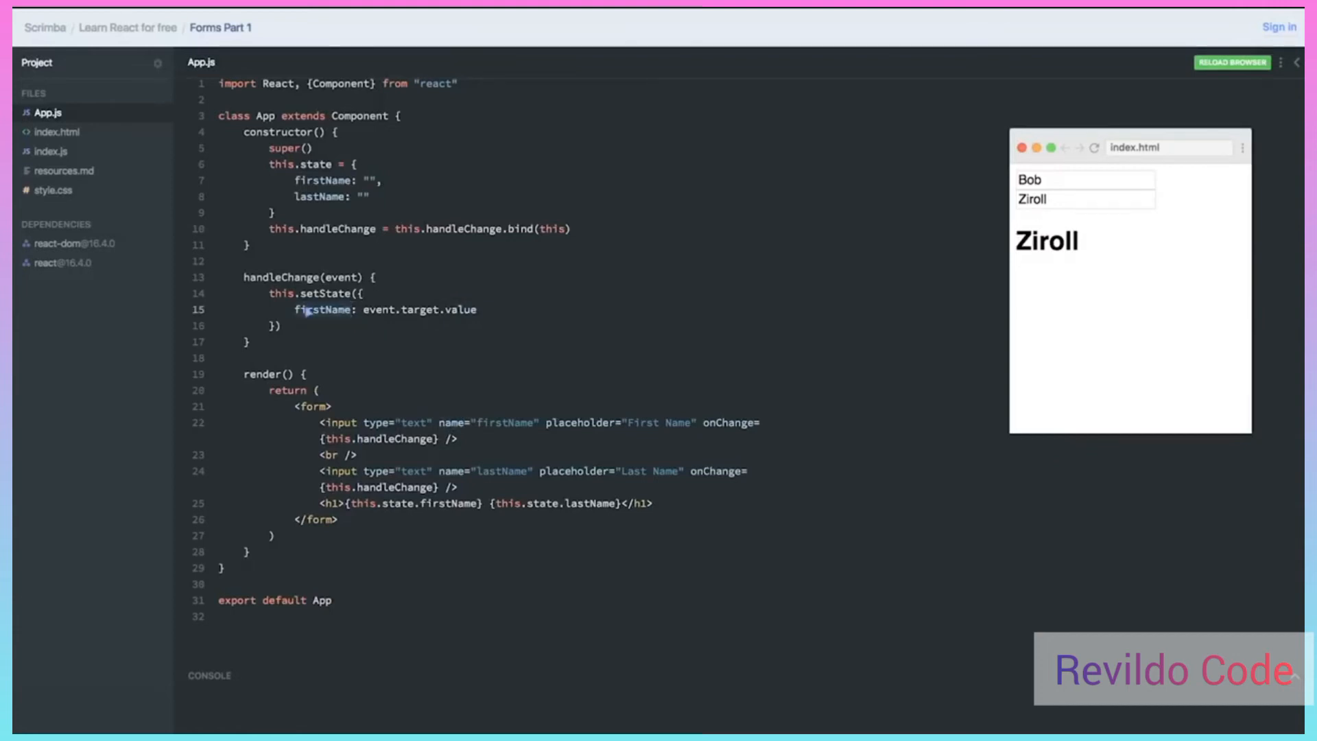
{"action": "type", "text": "event.t"}
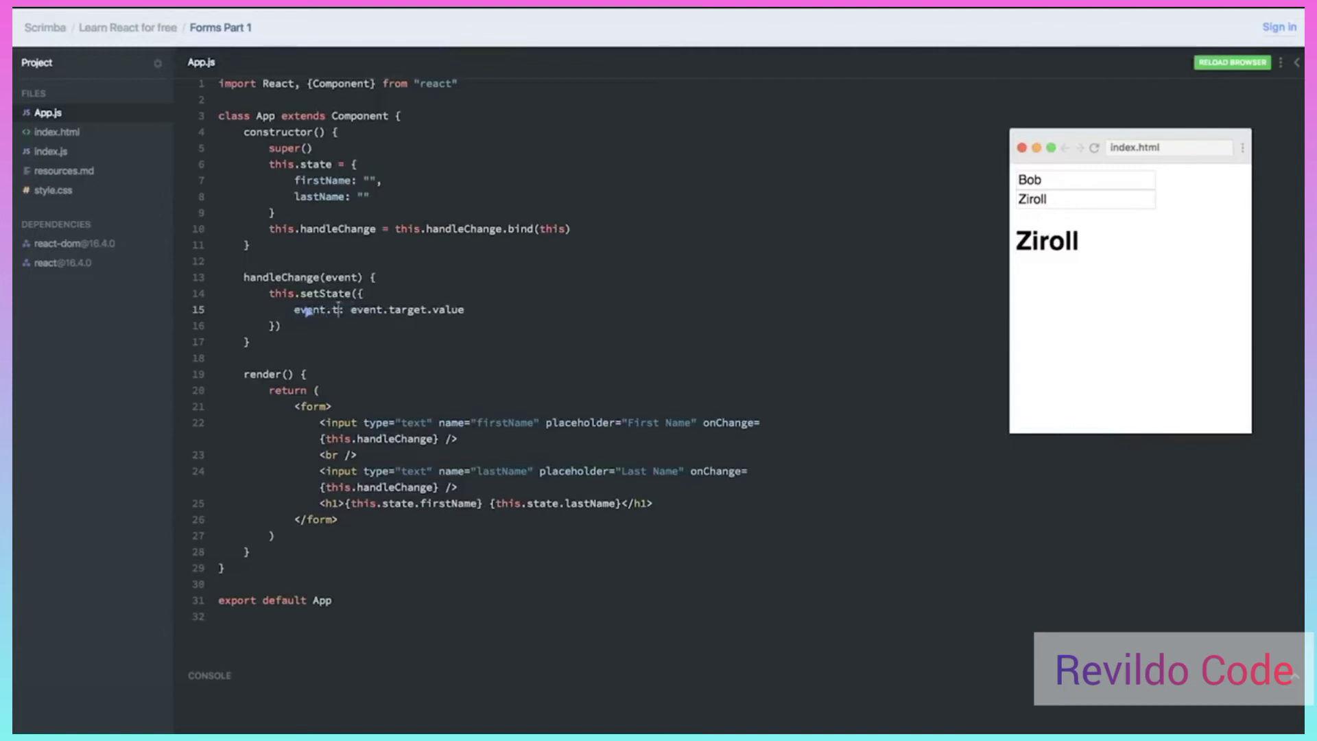
{"action": "type", "text": "arget.name"}
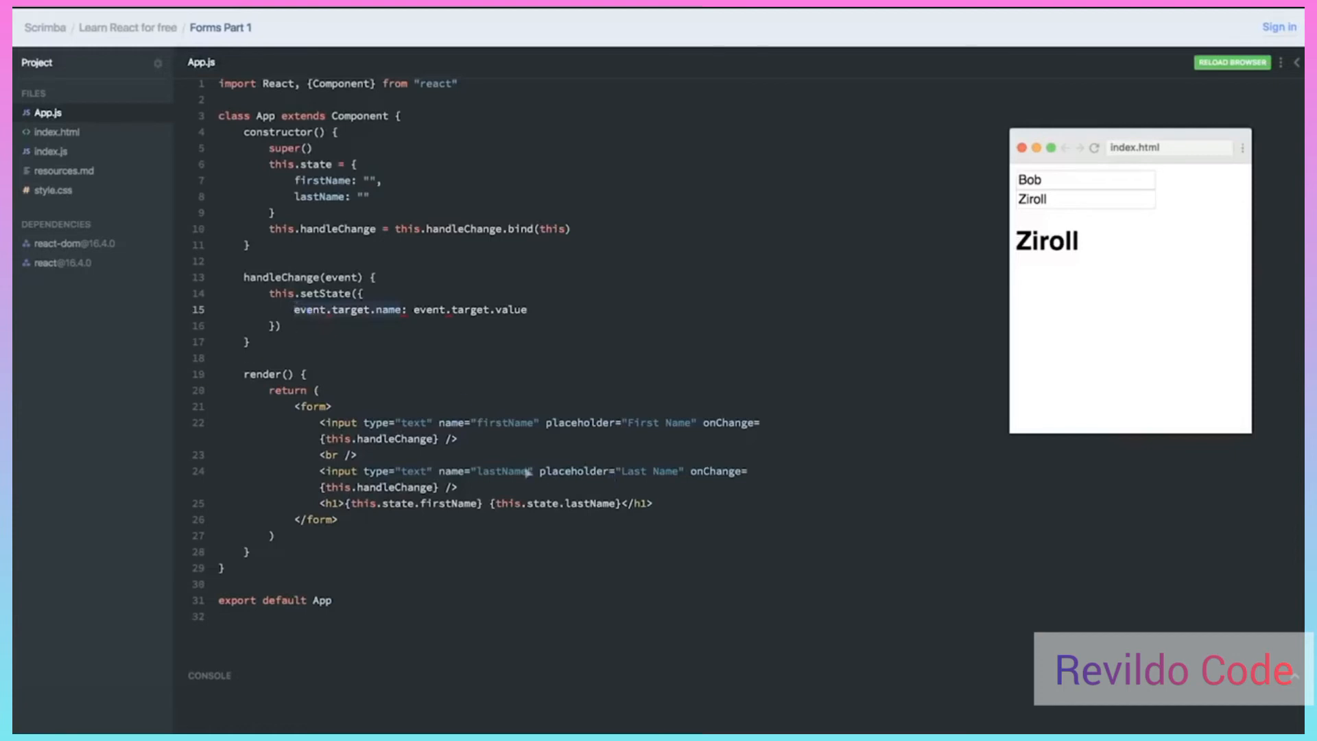
{"action": "mouse_move", "coordinate": [497, 466]}
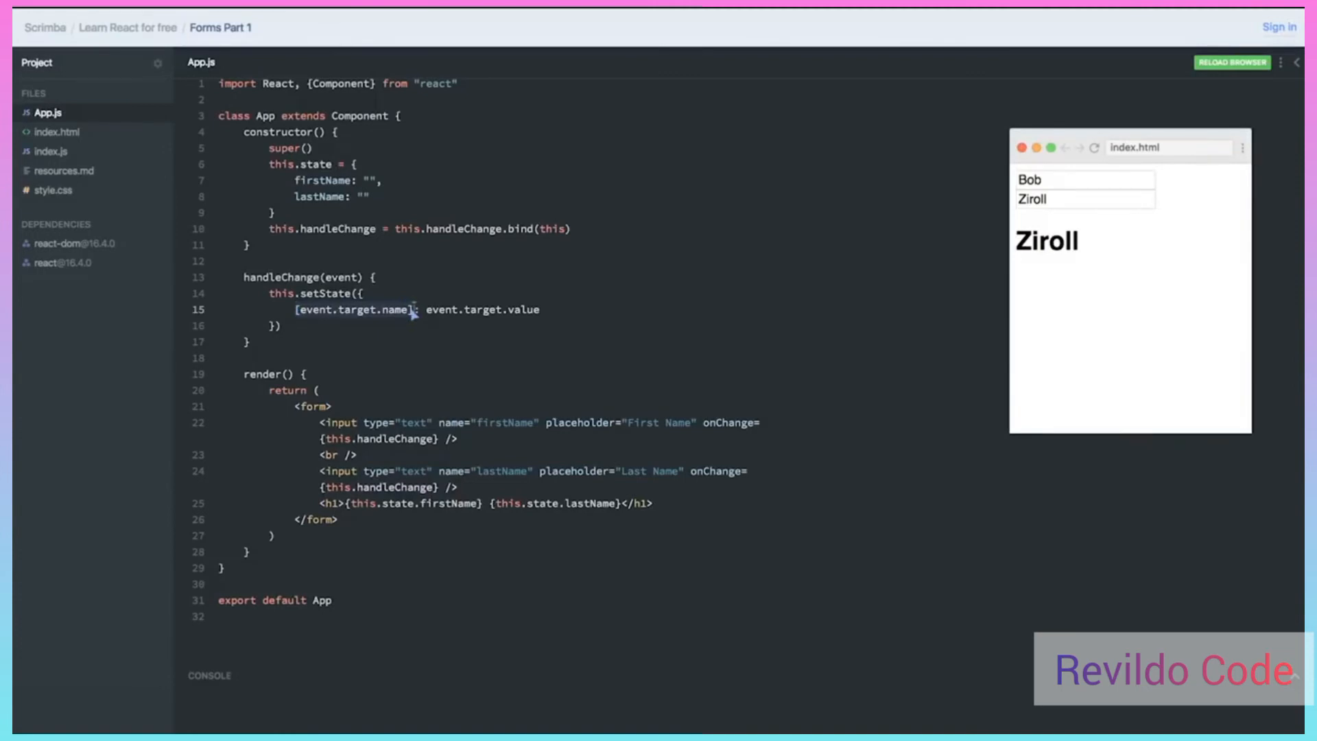
{"action": "left_click", "coordinate": [1232, 61]}
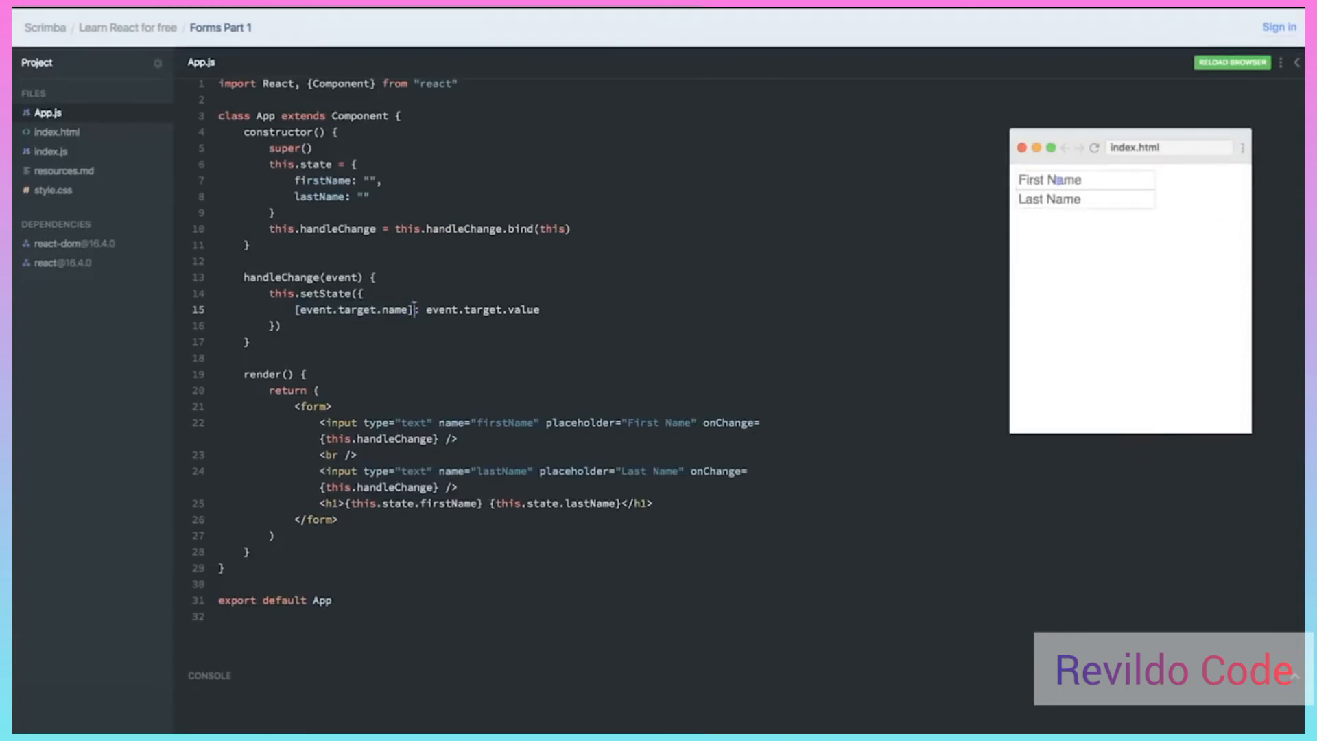
Enter Bob and Ziroll in the preview to confirm the heading reads Bob Ziroll
{"action": "type", "text": "Bob"}
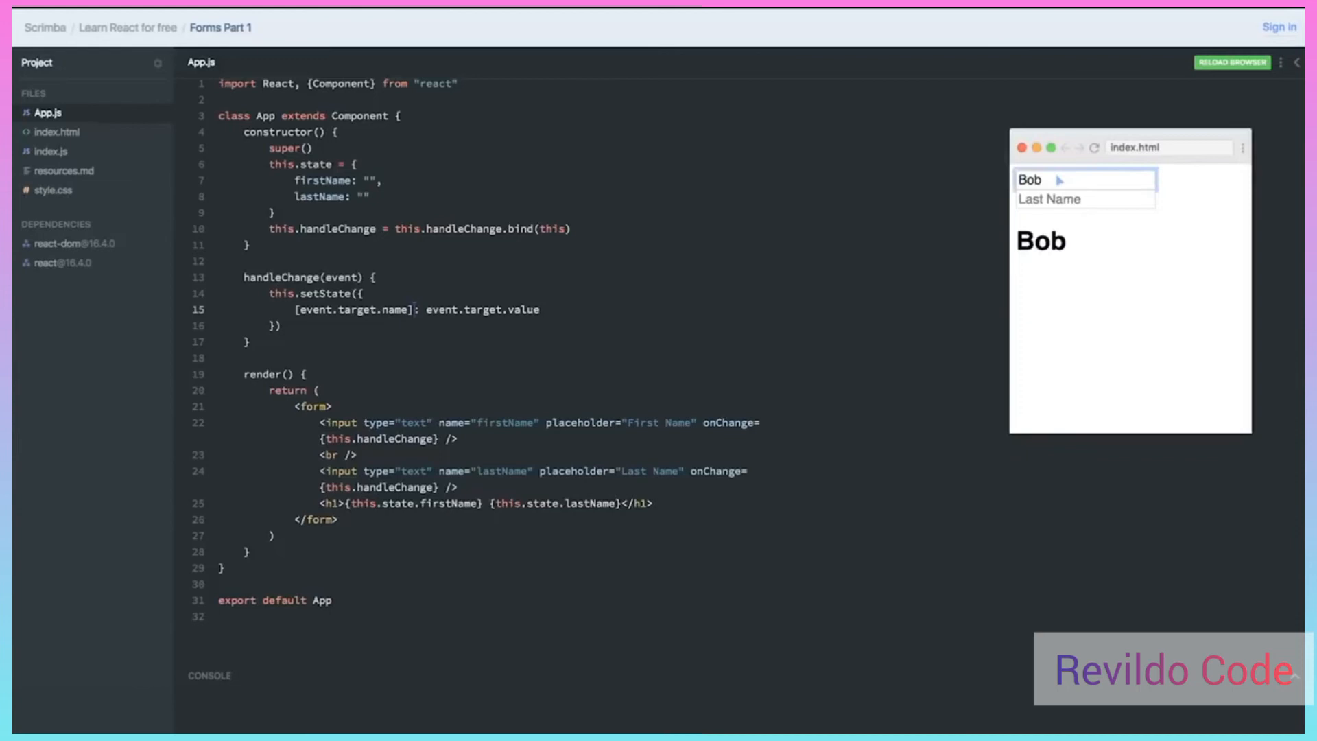
{"action": "mouse_move", "coordinate": [1084, 190]}
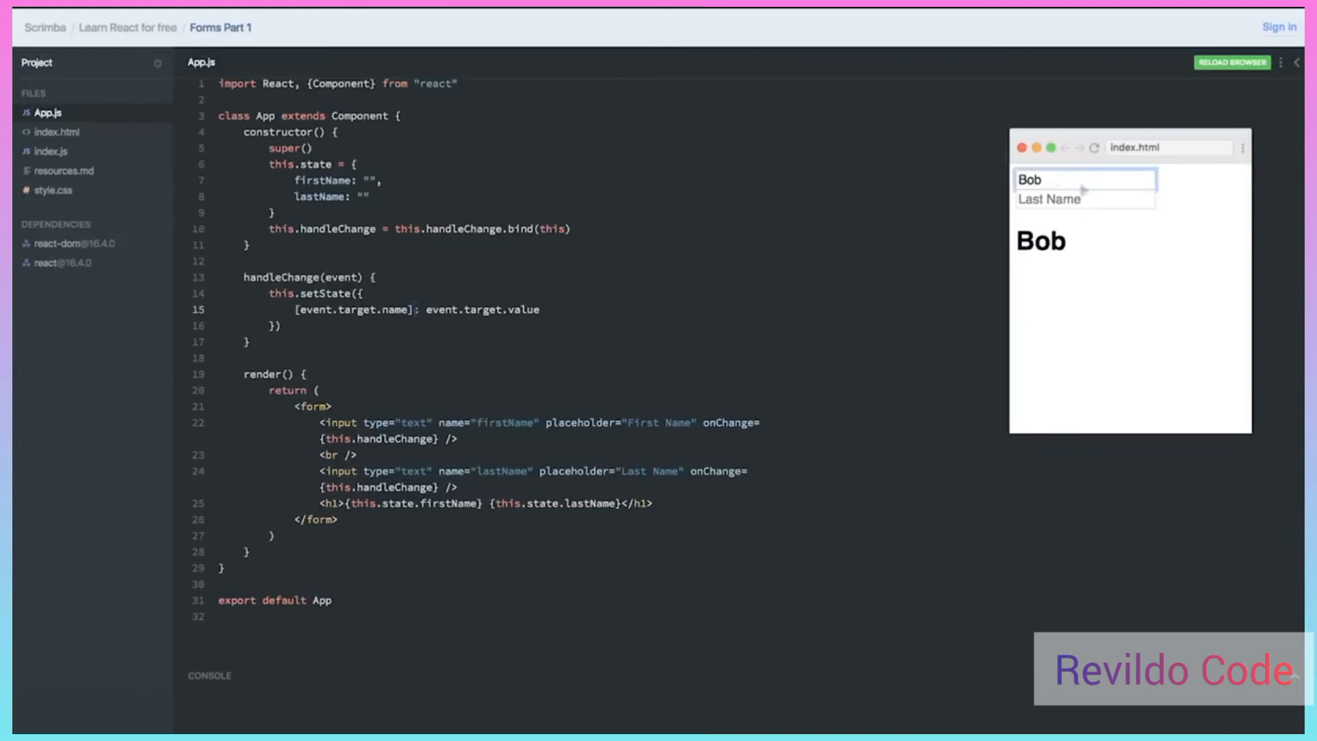
{"action": "left_click", "coordinate": [1084, 199]}
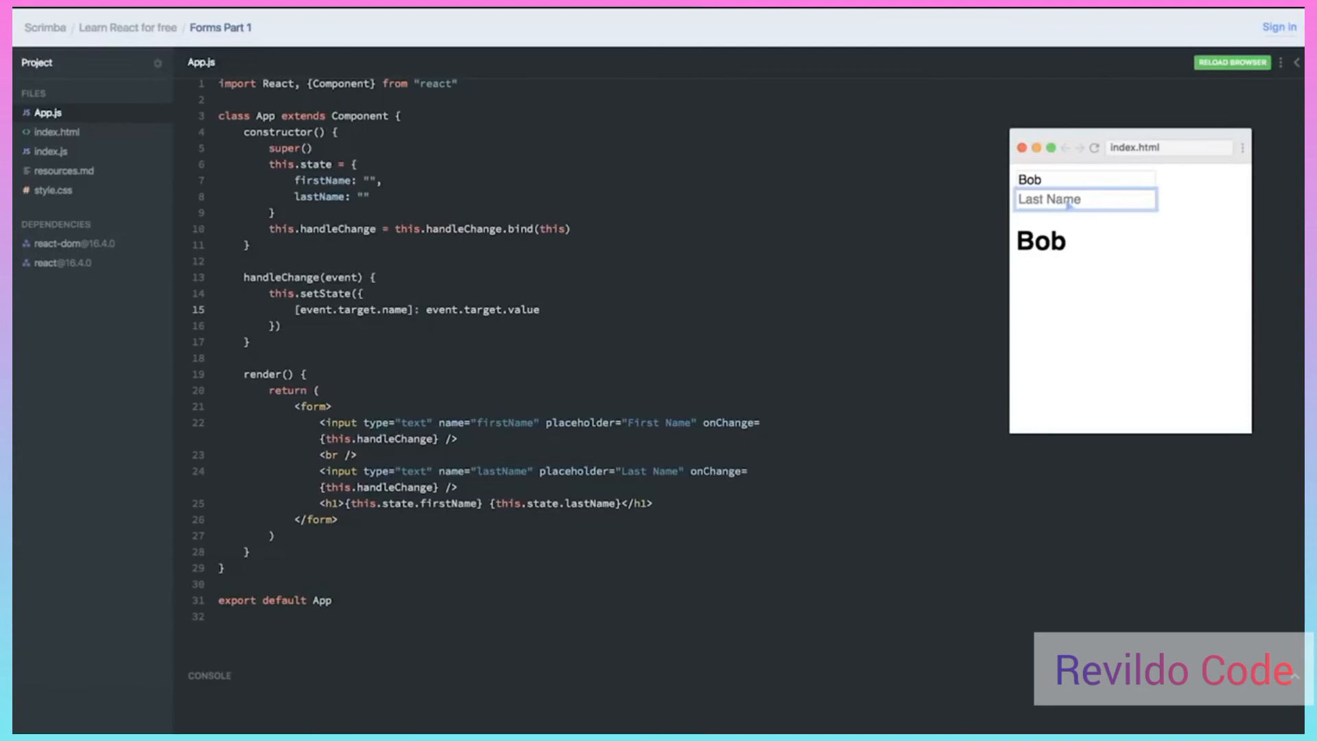
{"action": "type", "text": "Z"}
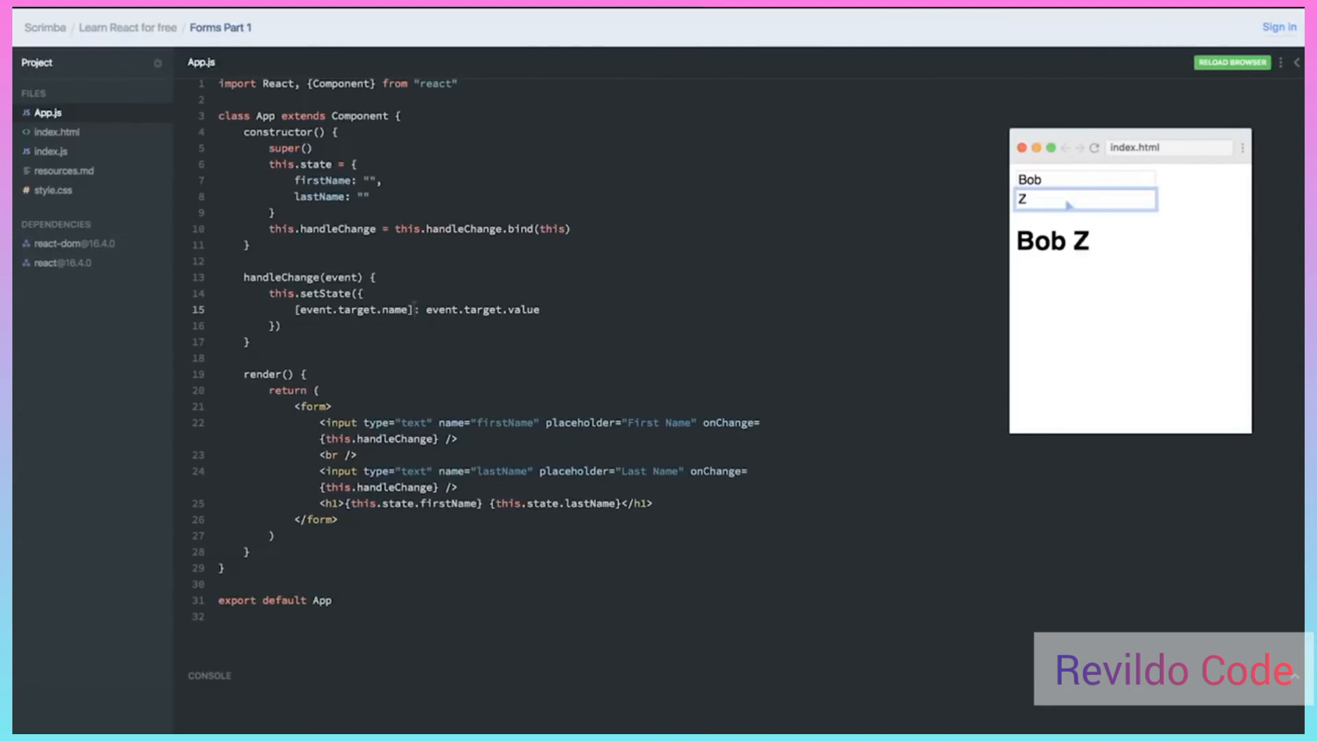
{"action": "type", "text": "iroll"}
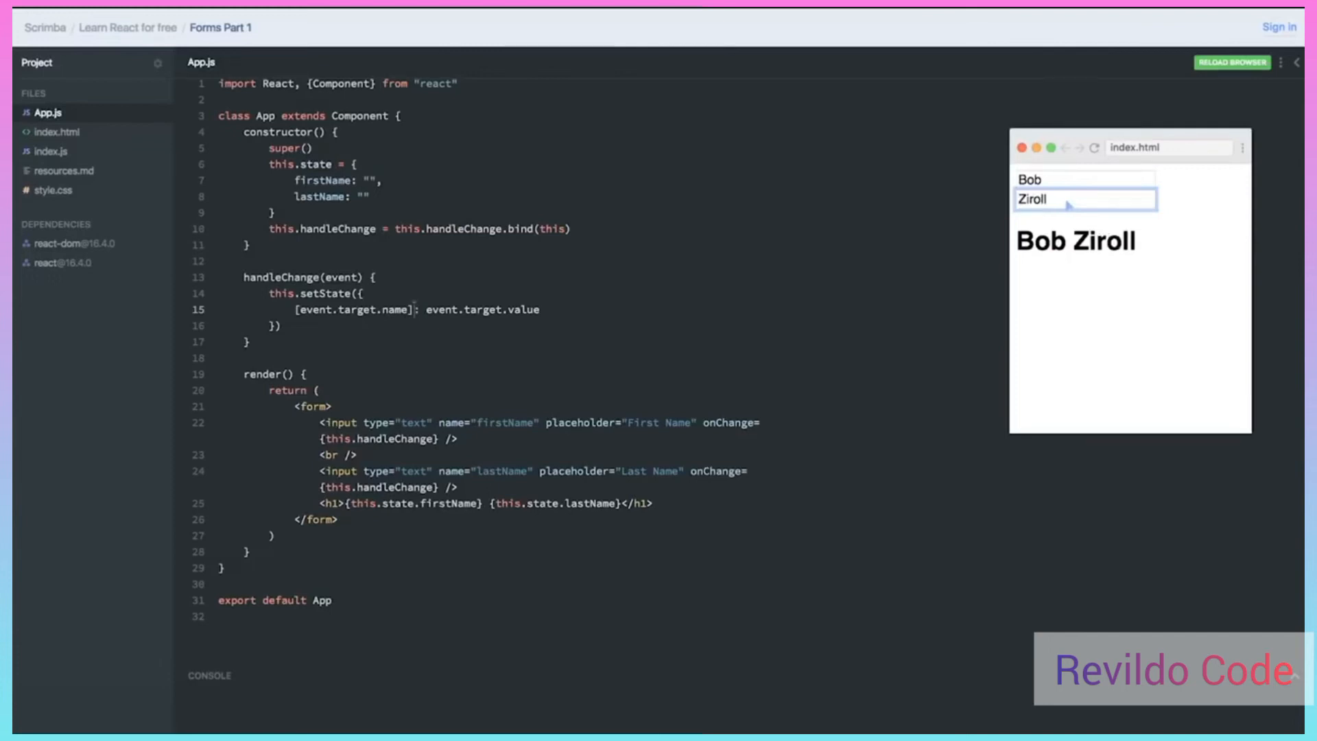
{"action": "mouse_move", "coordinate": [518, 332]}
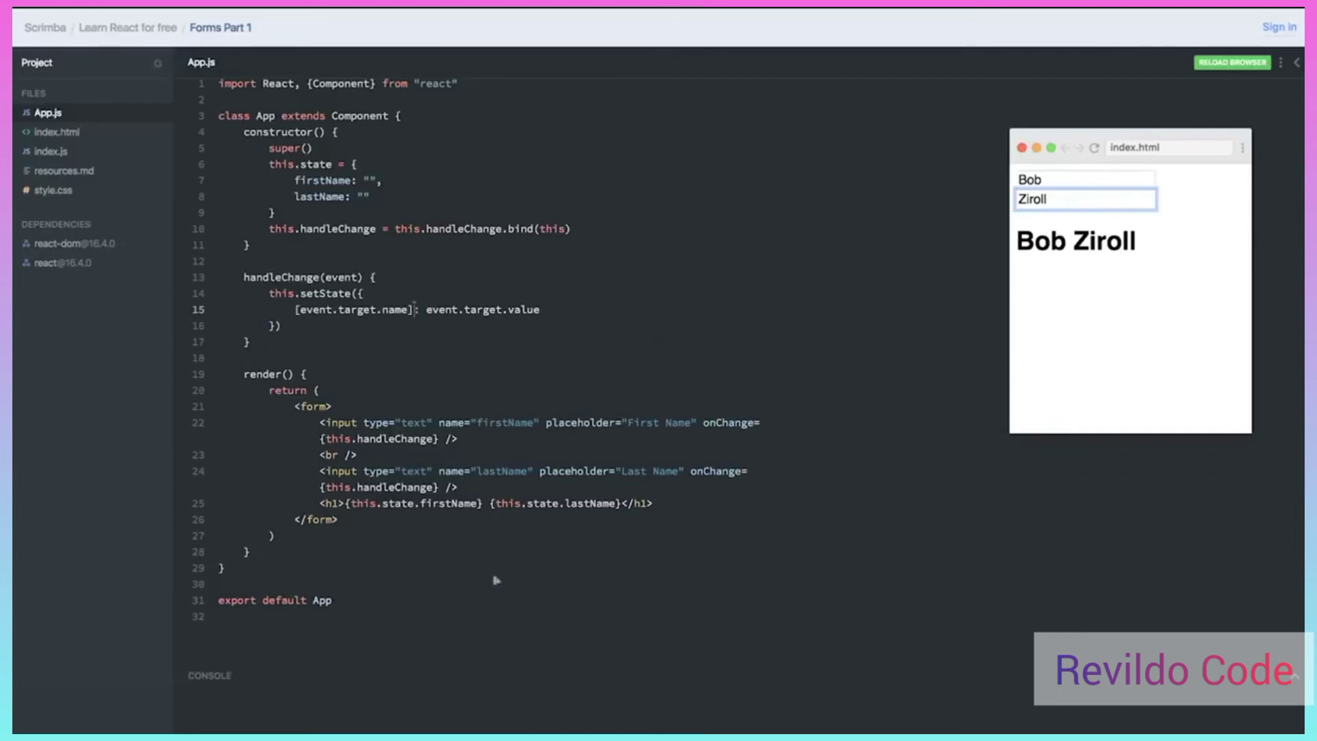
{"action": "mouse_move", "coordinate": [403, 475]}
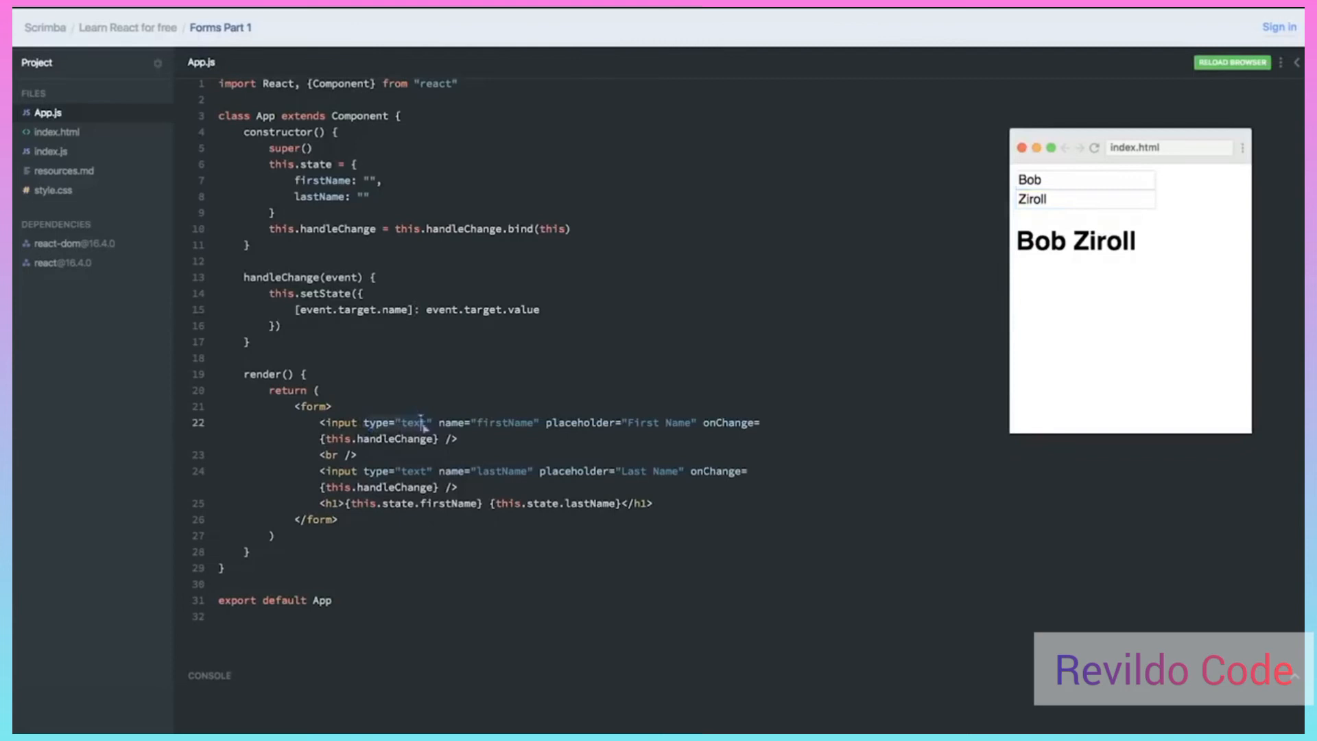
{"action": "mouse_move", "coordinate": [433, 429]}
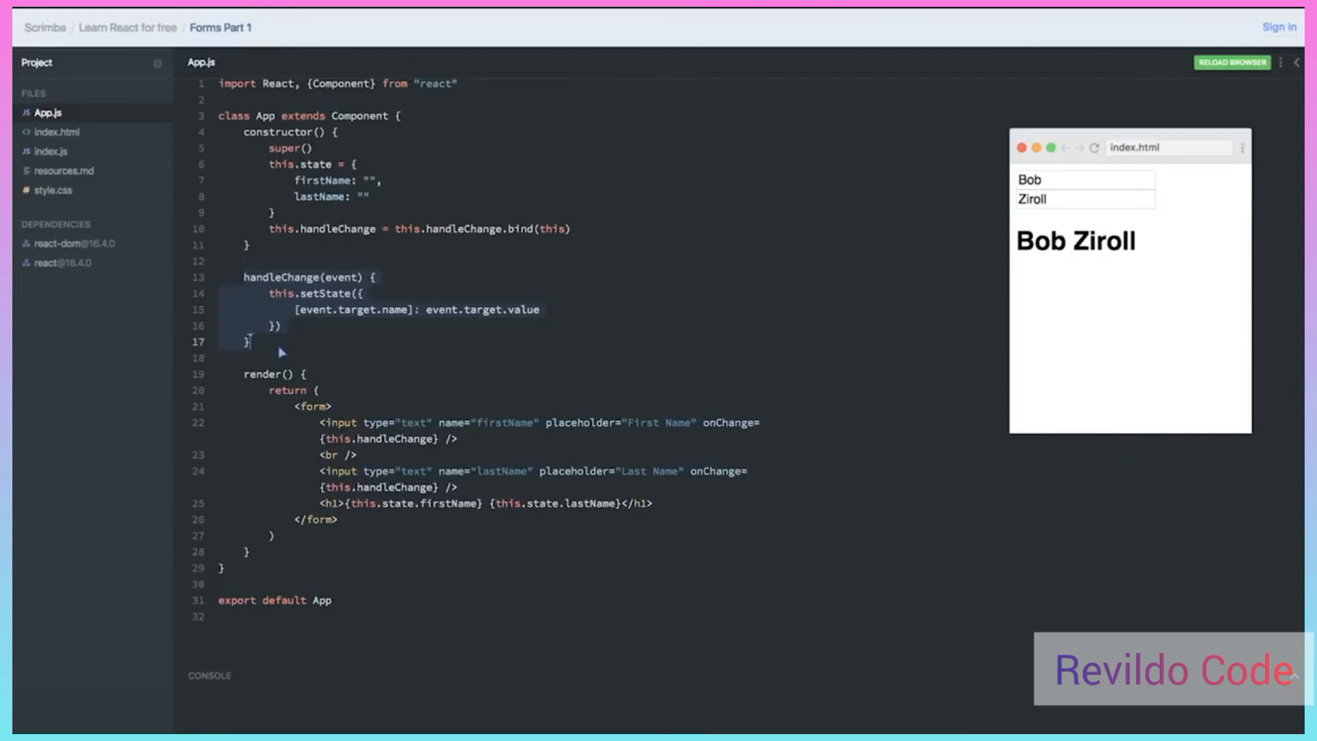
{"action": "mouse_move", "coordinate": [451, 428]}
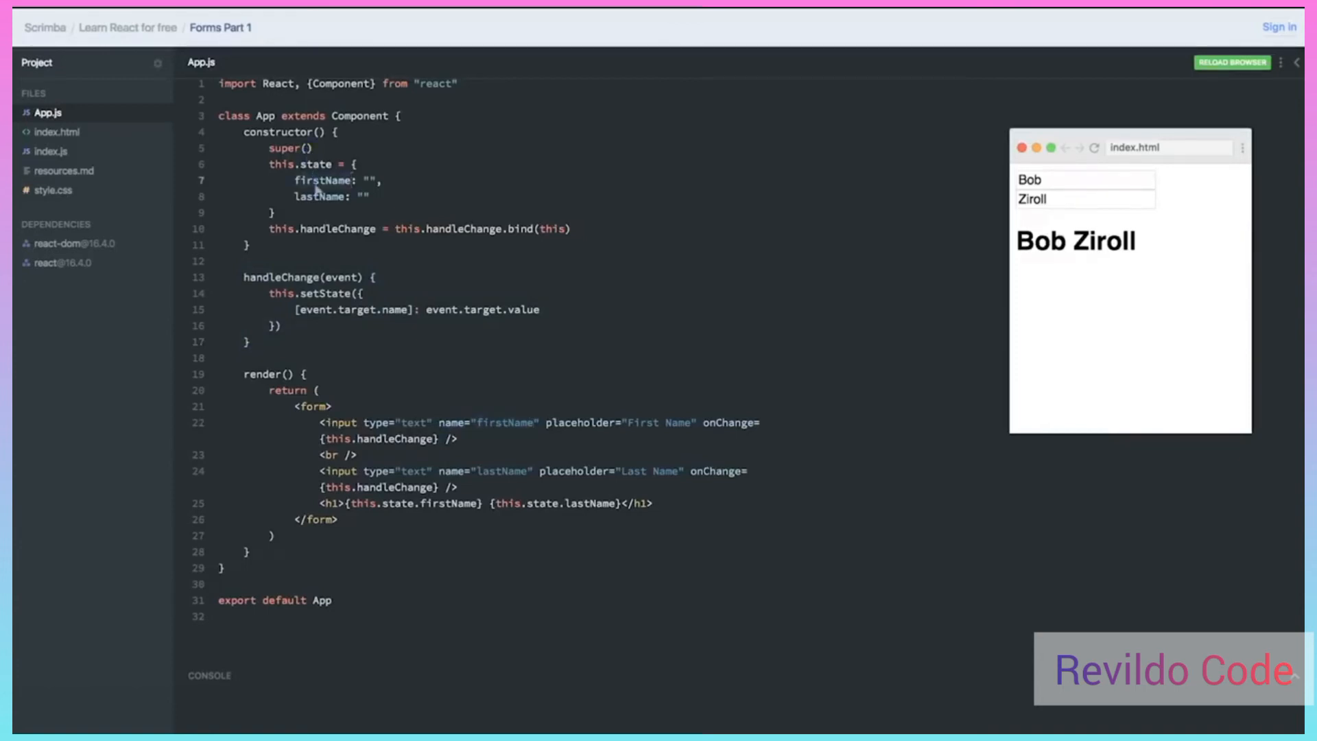
{"action": "mouse_move", "coordinate": [704, 424]}
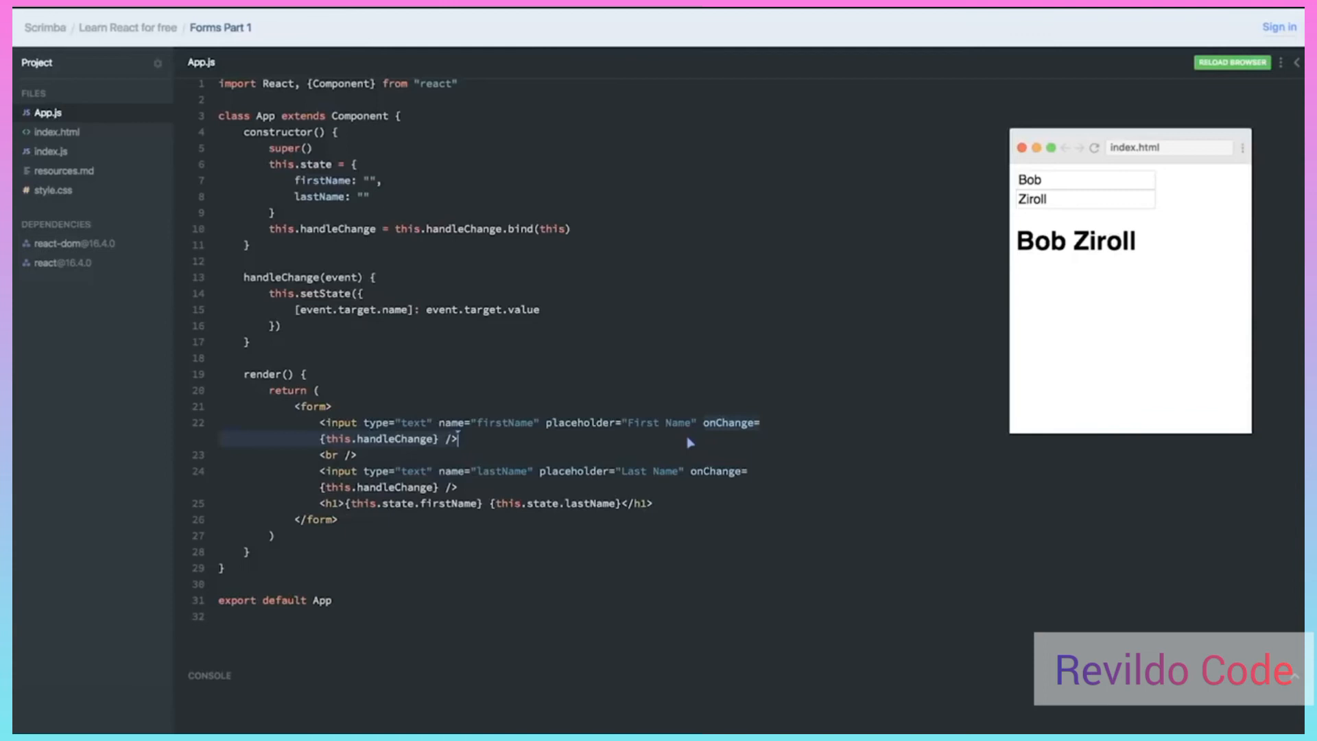
{"action": "mouse_move", "coordinate": [118, 186]}
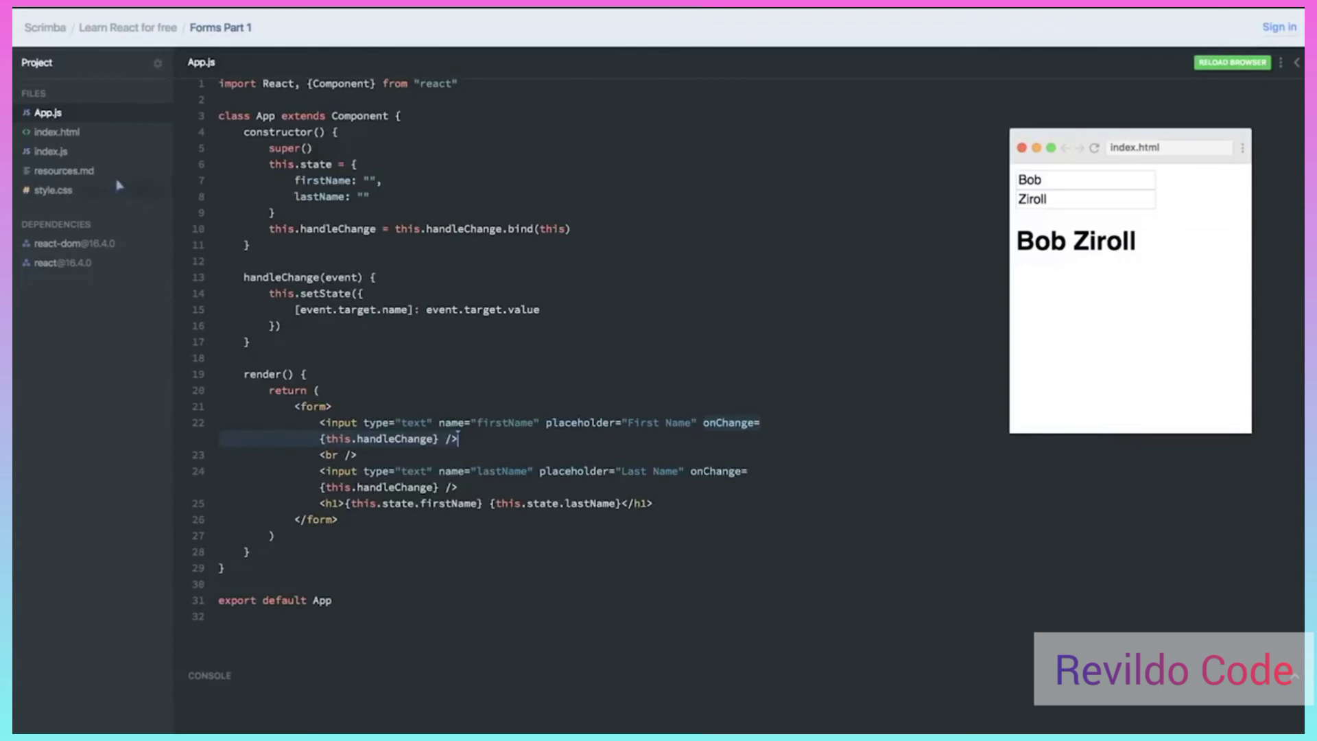
Check resources.md briefly, then return to App.js in the editor
{"action": "left_click", "coordinate": [63, 170]}
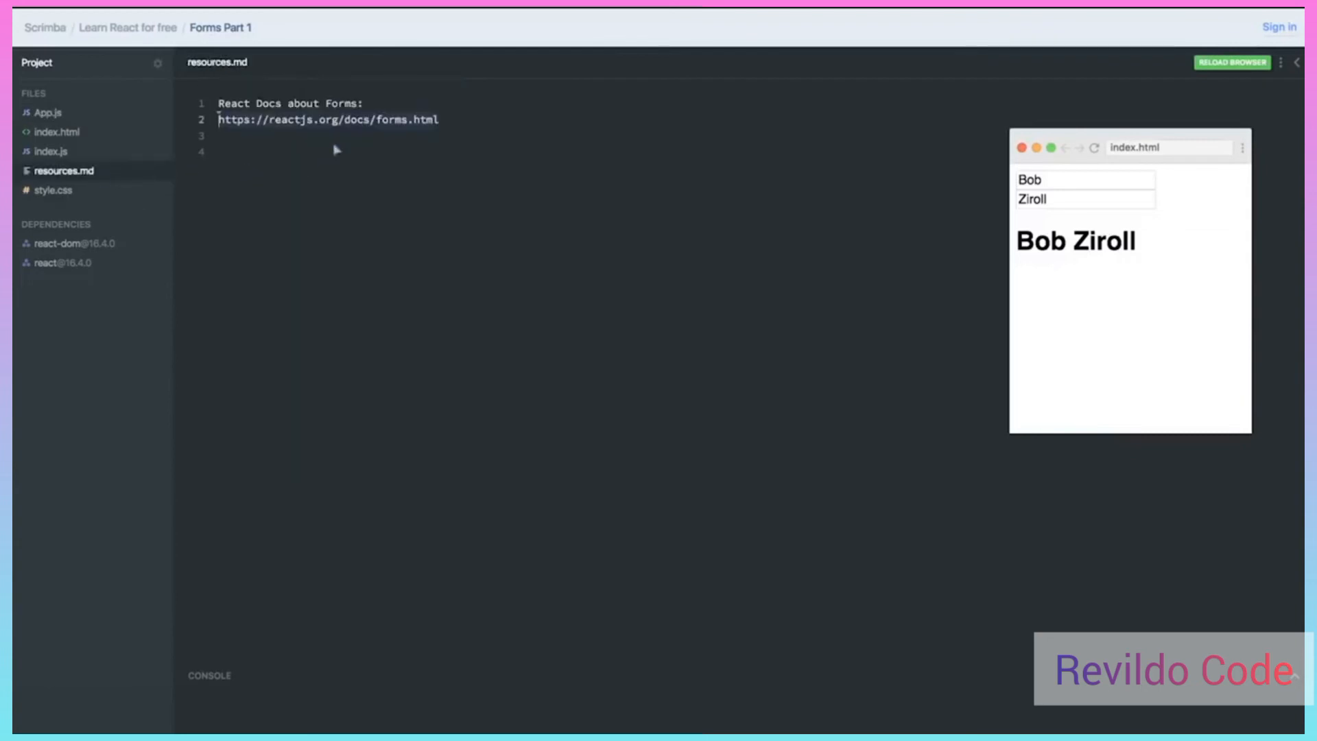
{"action": "mouse_move", "coordinate": [391, 115]}
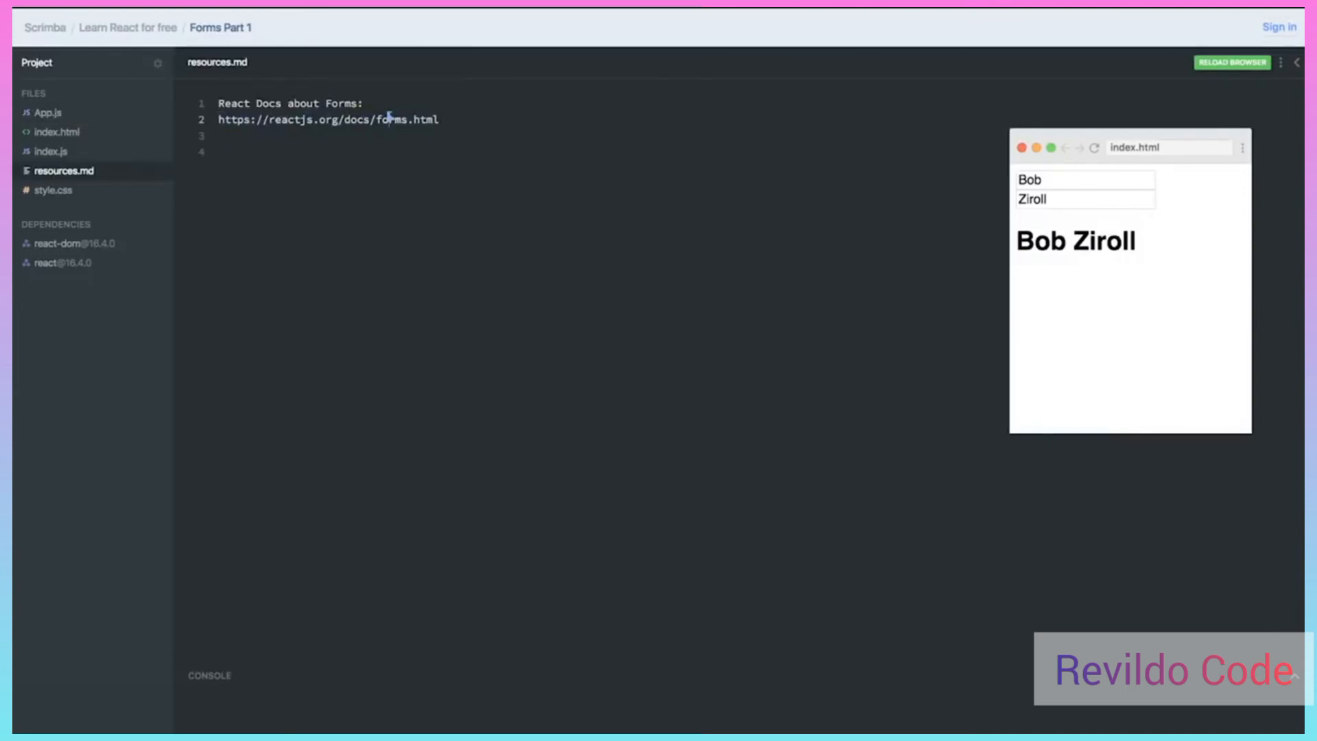
{"action": "mouse_move", "coordinate": [118, 110]}
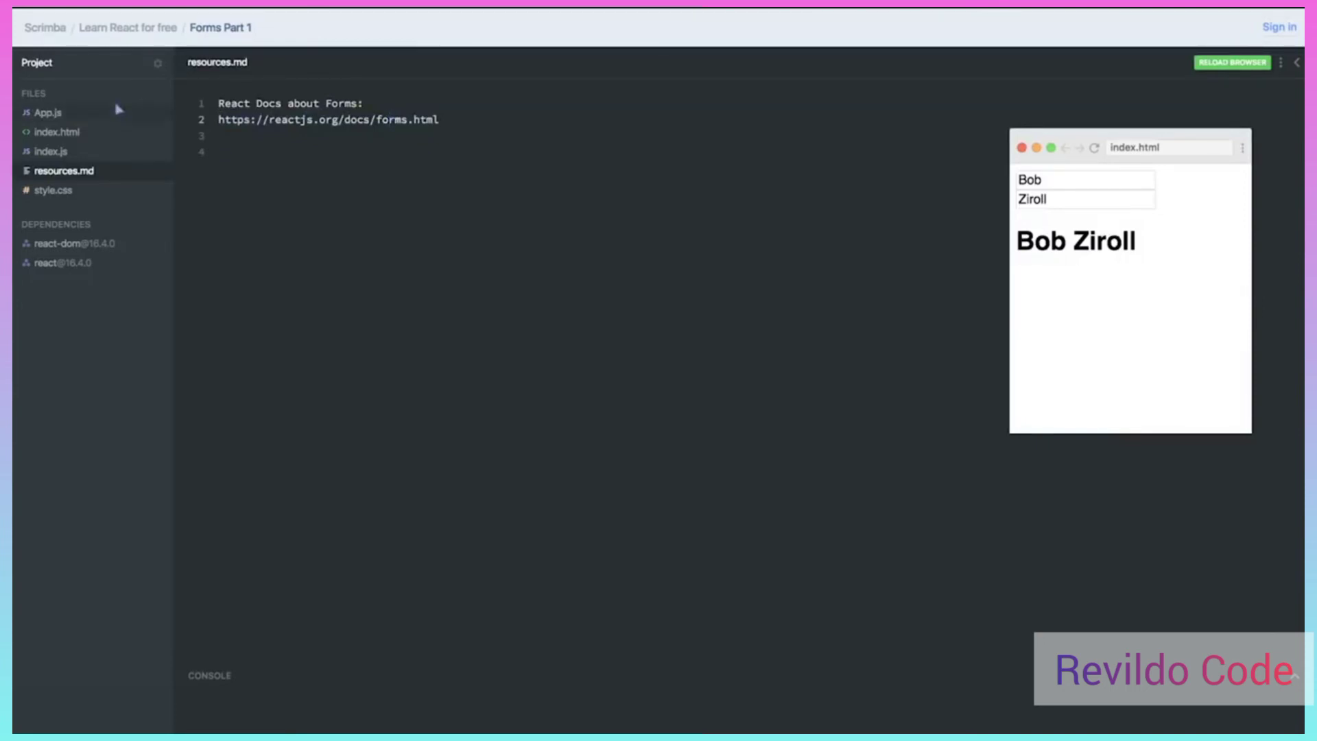
{"action": "left_click", "coordinate": [48, 111]}
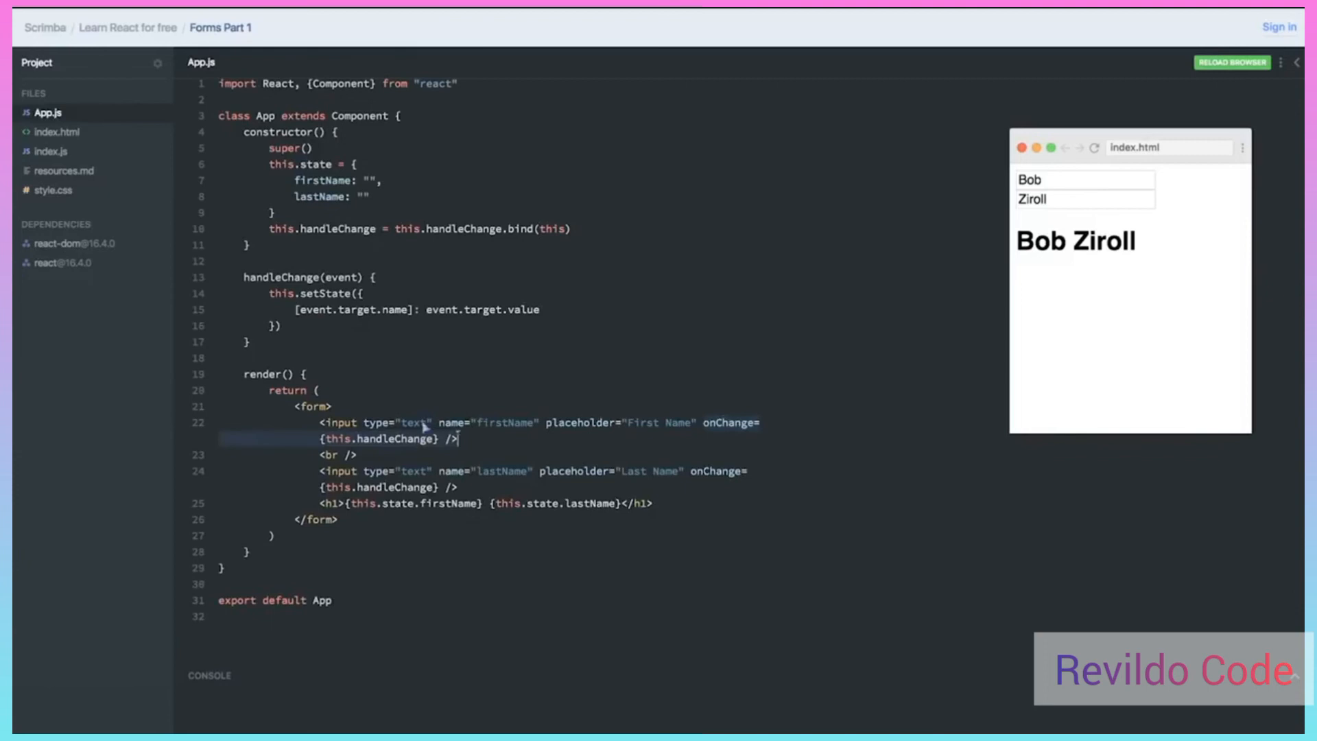
{"action": "left_click", "coordinate": [1082, 180]}
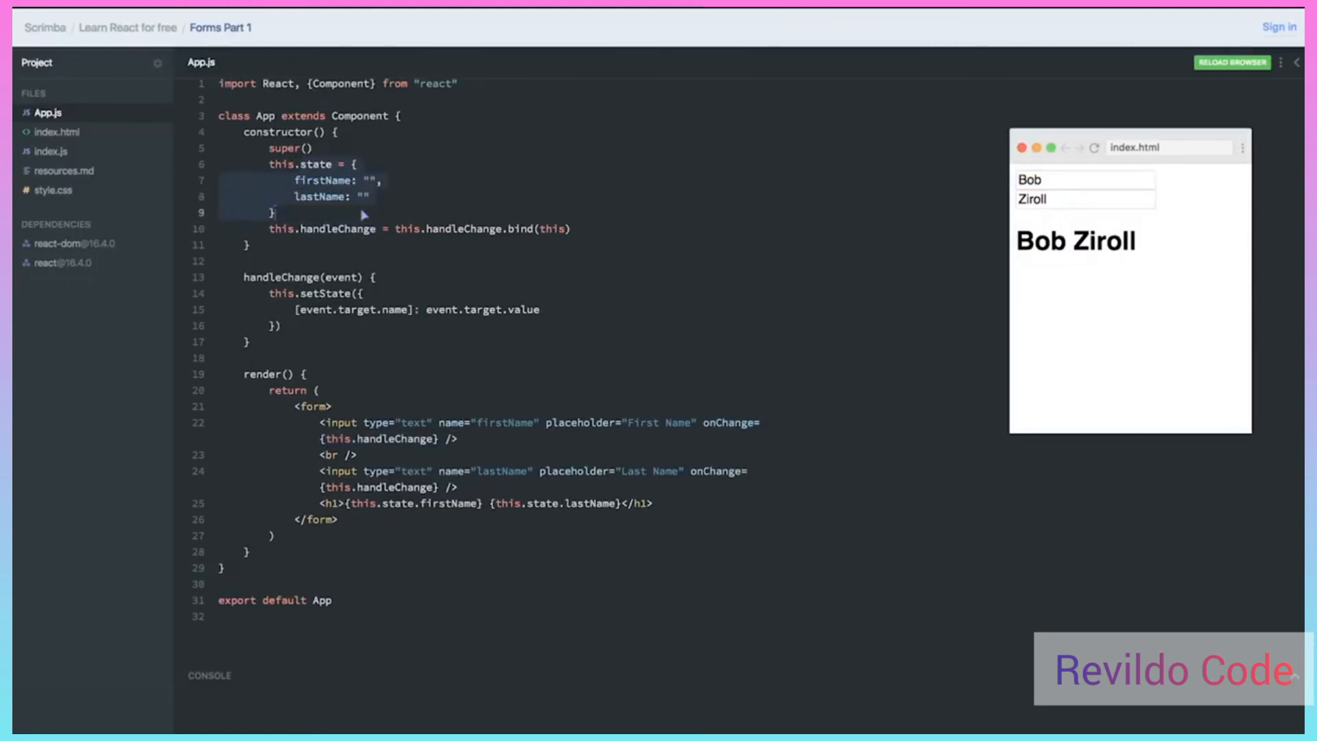
{"action": "mouse_move", "coordinate": [450, 438]}
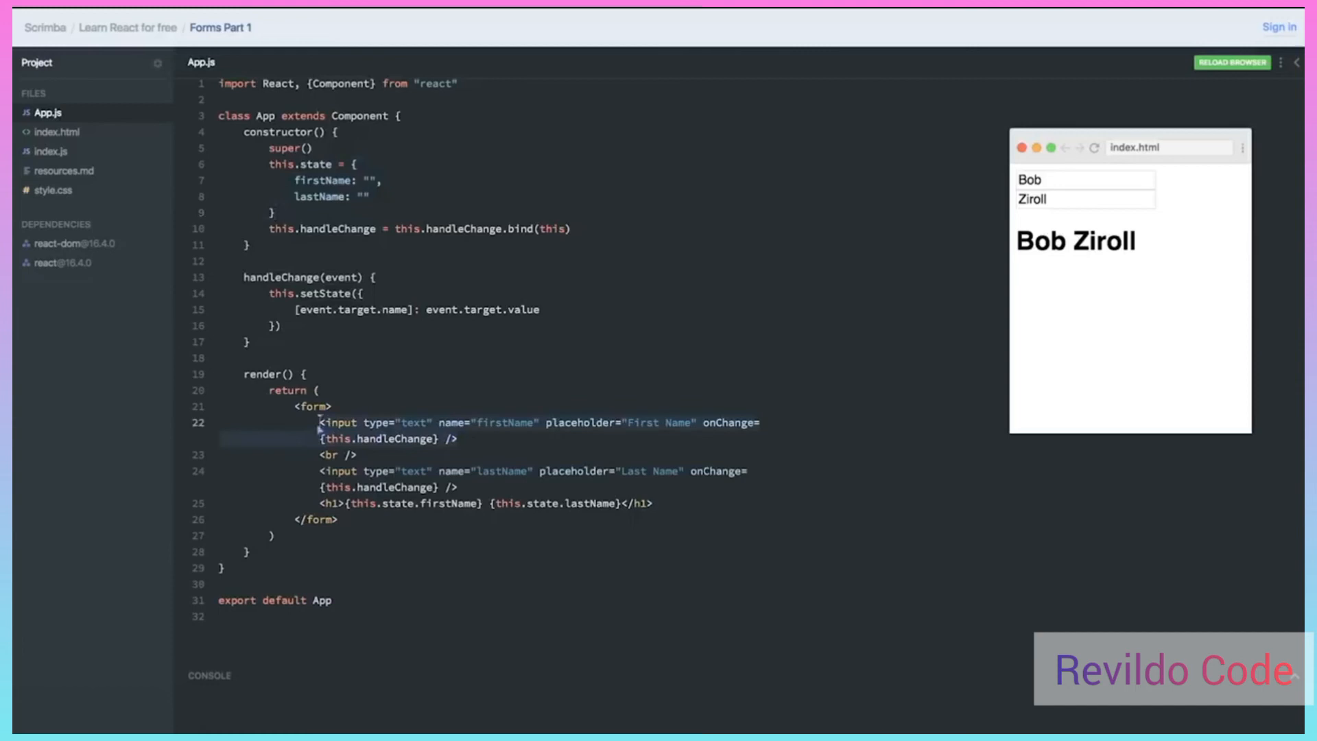
{"action": "mouse_move", "coordinate": [332, 198]}
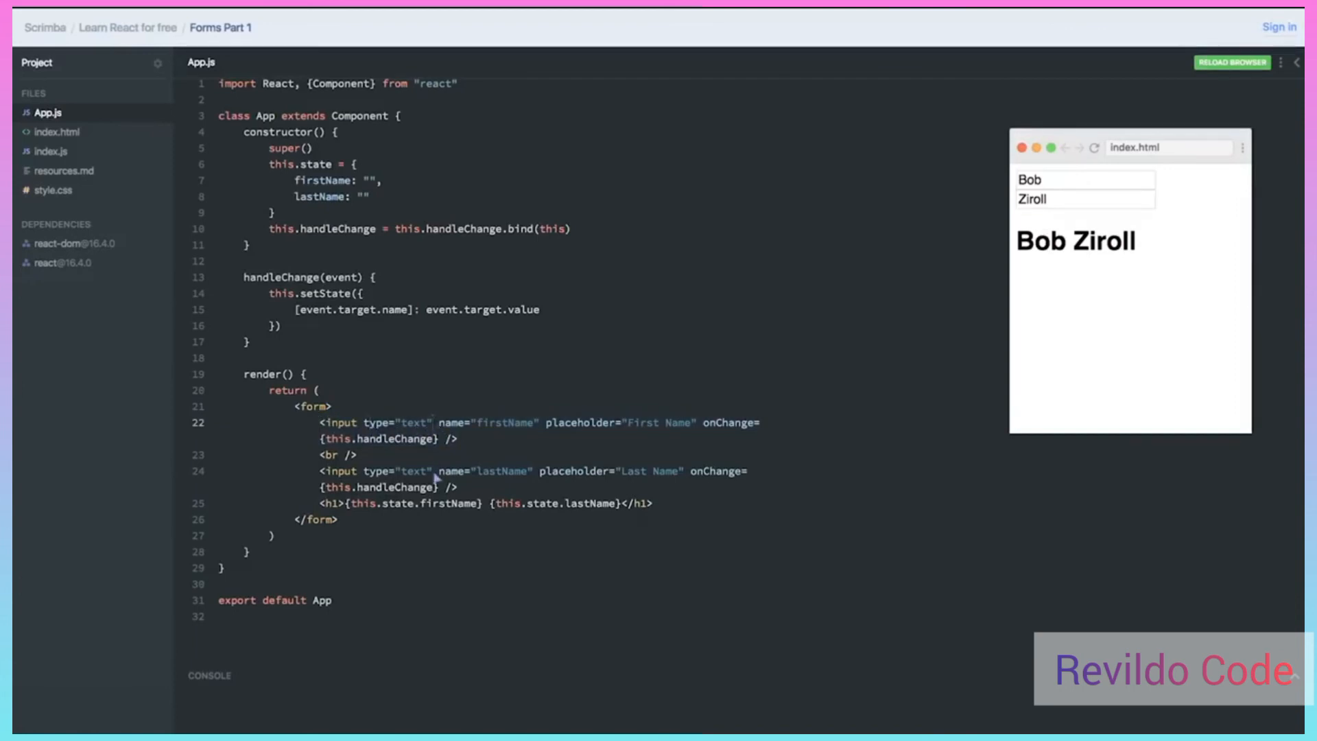
Start a value={} attribute on the input for binding to state
{"action": "type", "text": "value="}
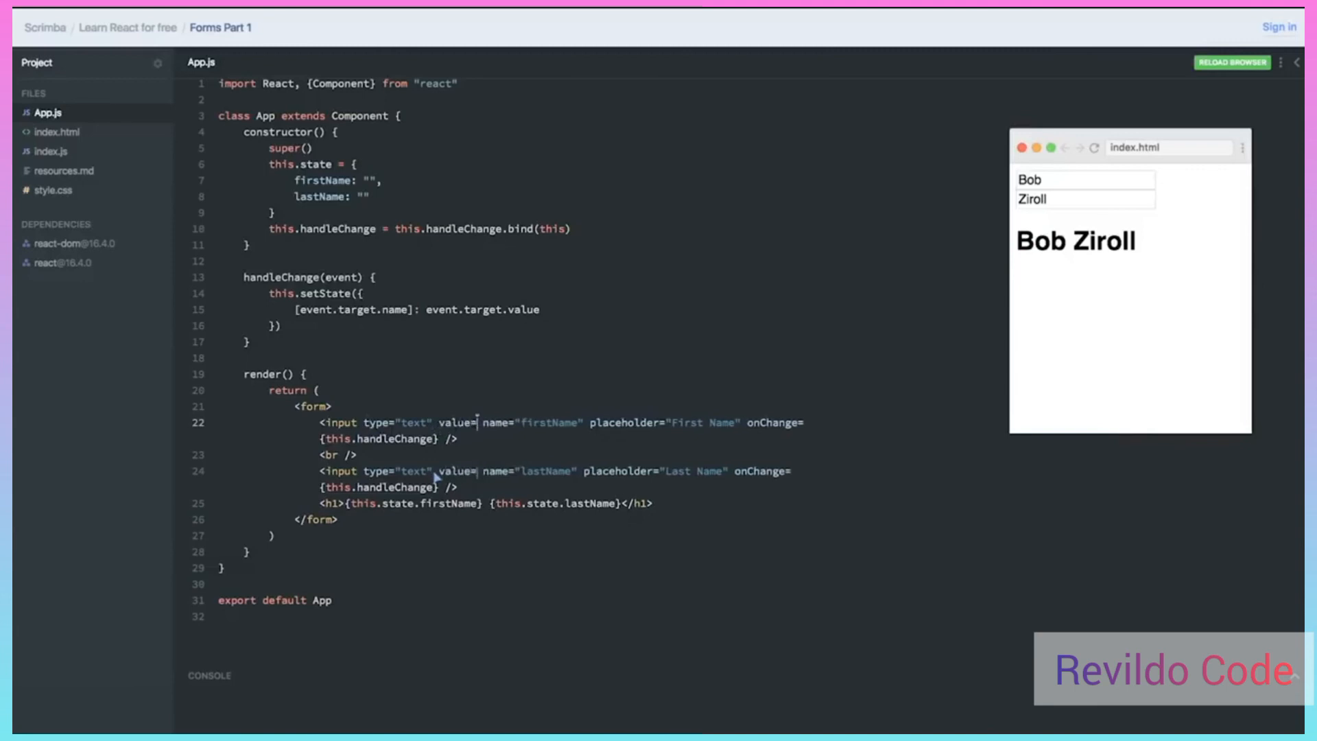
{"action": "type", "text": "{}"}
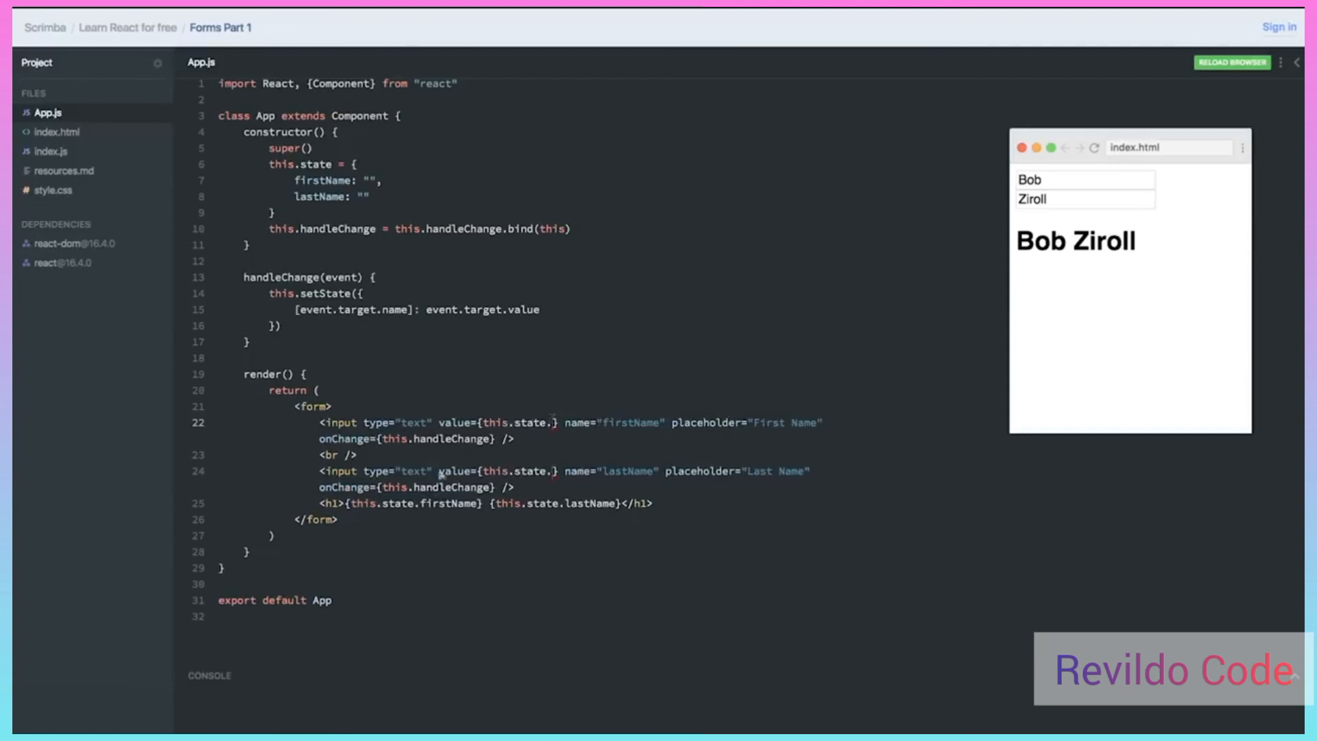
{"action": "mouse_move", "coordinate": [555, 422]}
{"action": "type", "text": "firstName"}
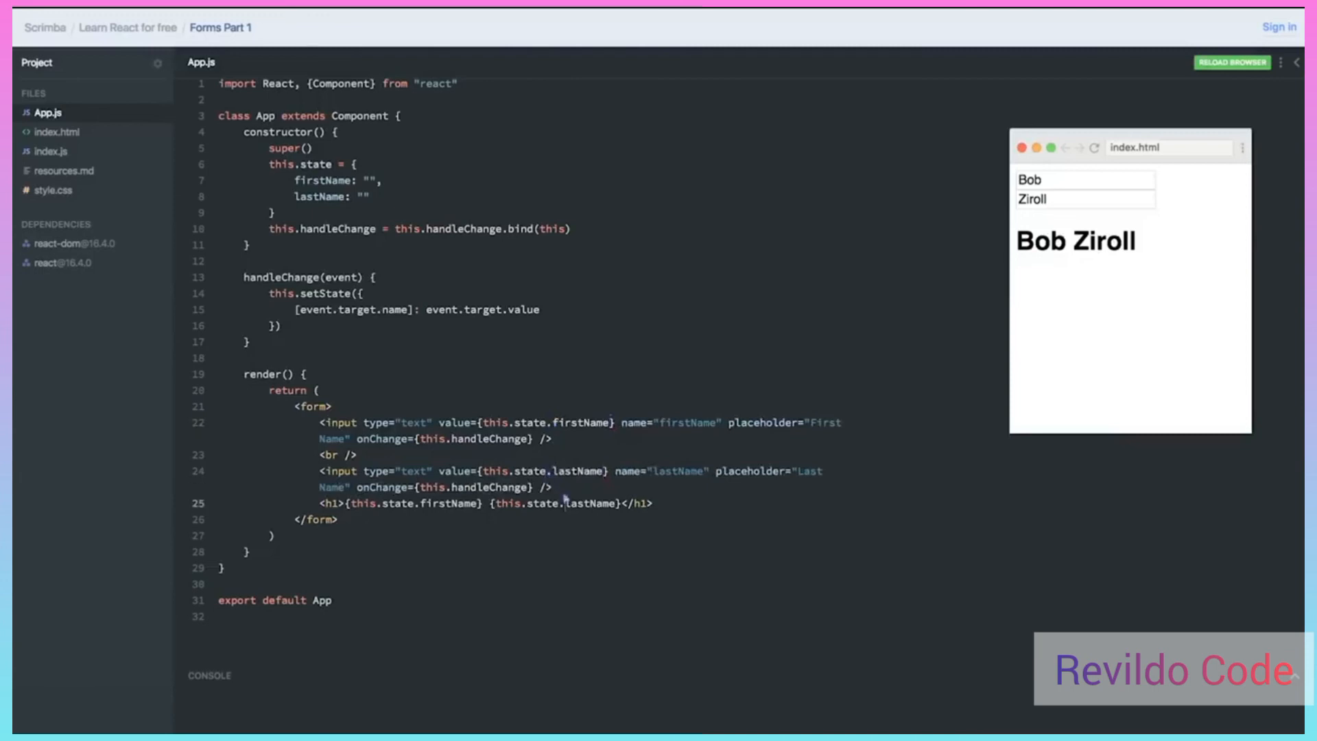
{"action": "mouse_move", "coordinate": [365, 426]}
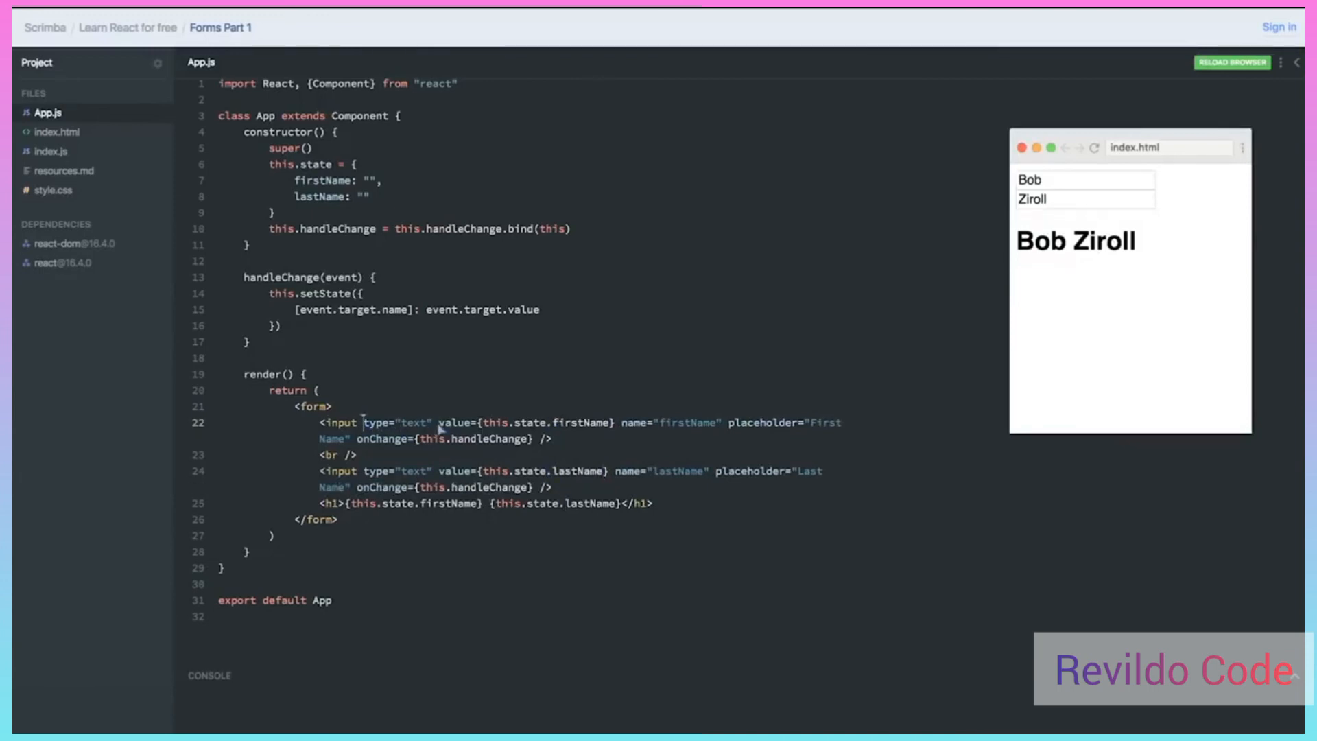
{"action": "mouse_move", "coordinate": [709, 433]}
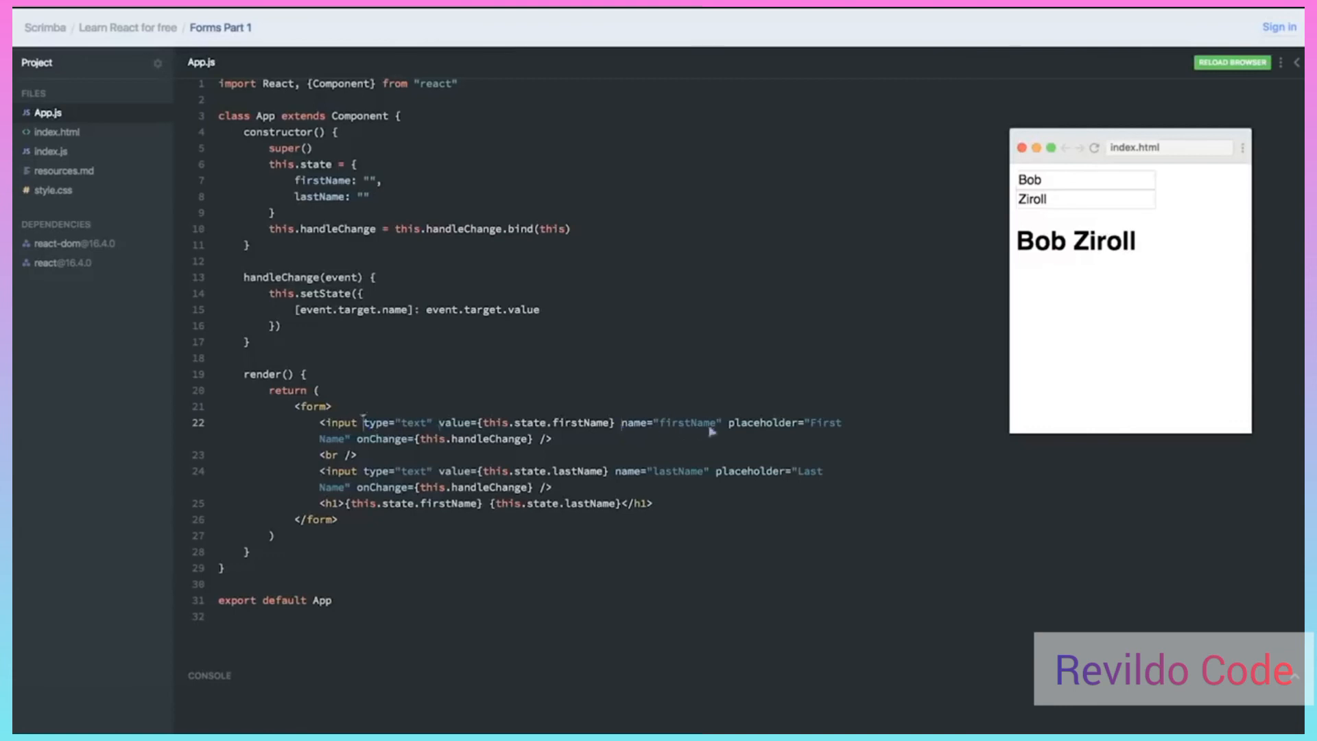
{"action": "mouse_move", "coordinate": [728, 431]}
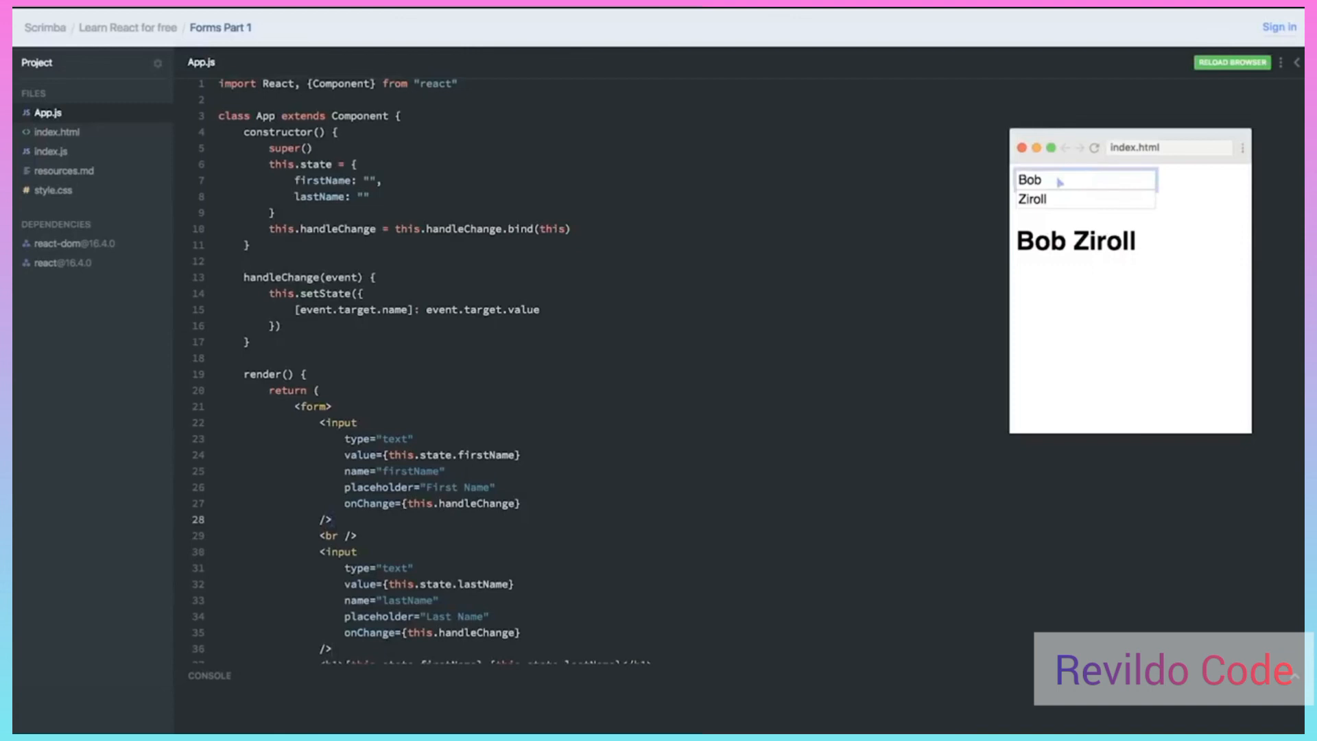
{"action": "left_click", "coordinate": [1233, 62]}
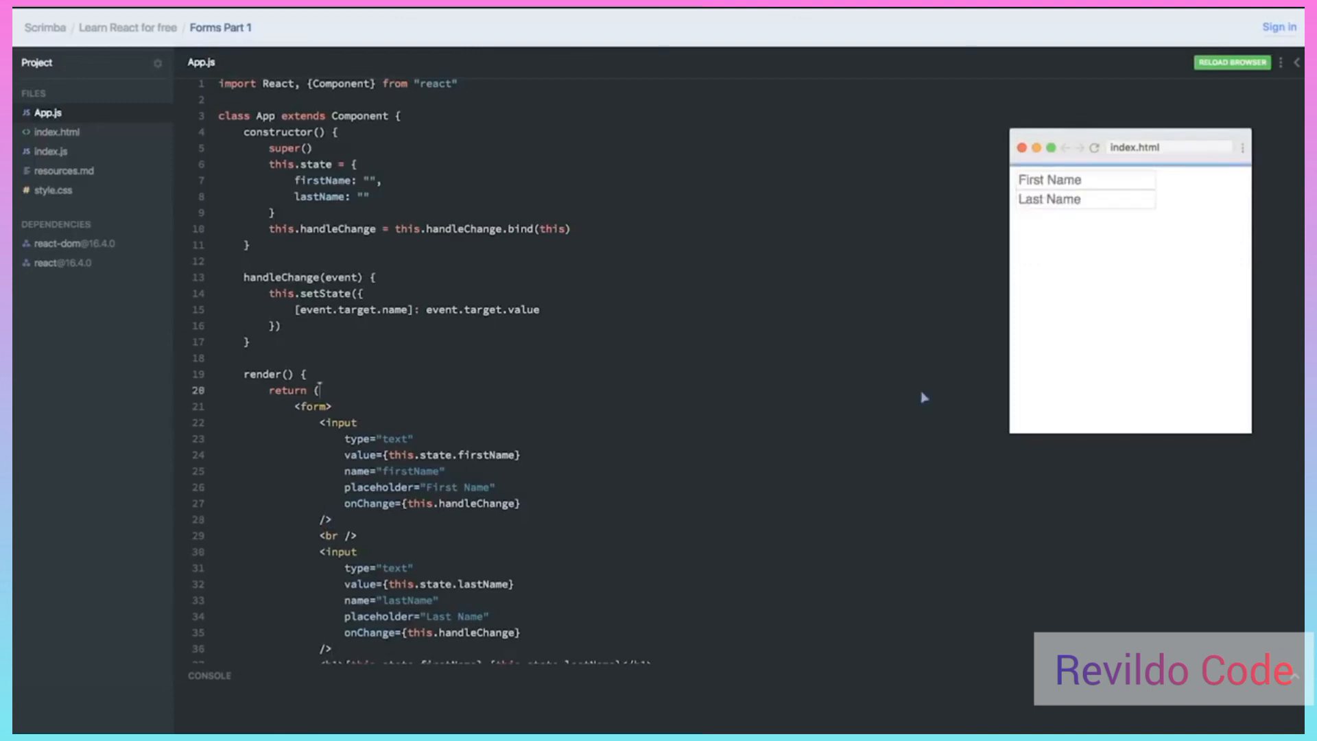
{"action": "left_click", "coordinate": [1084, 180]}
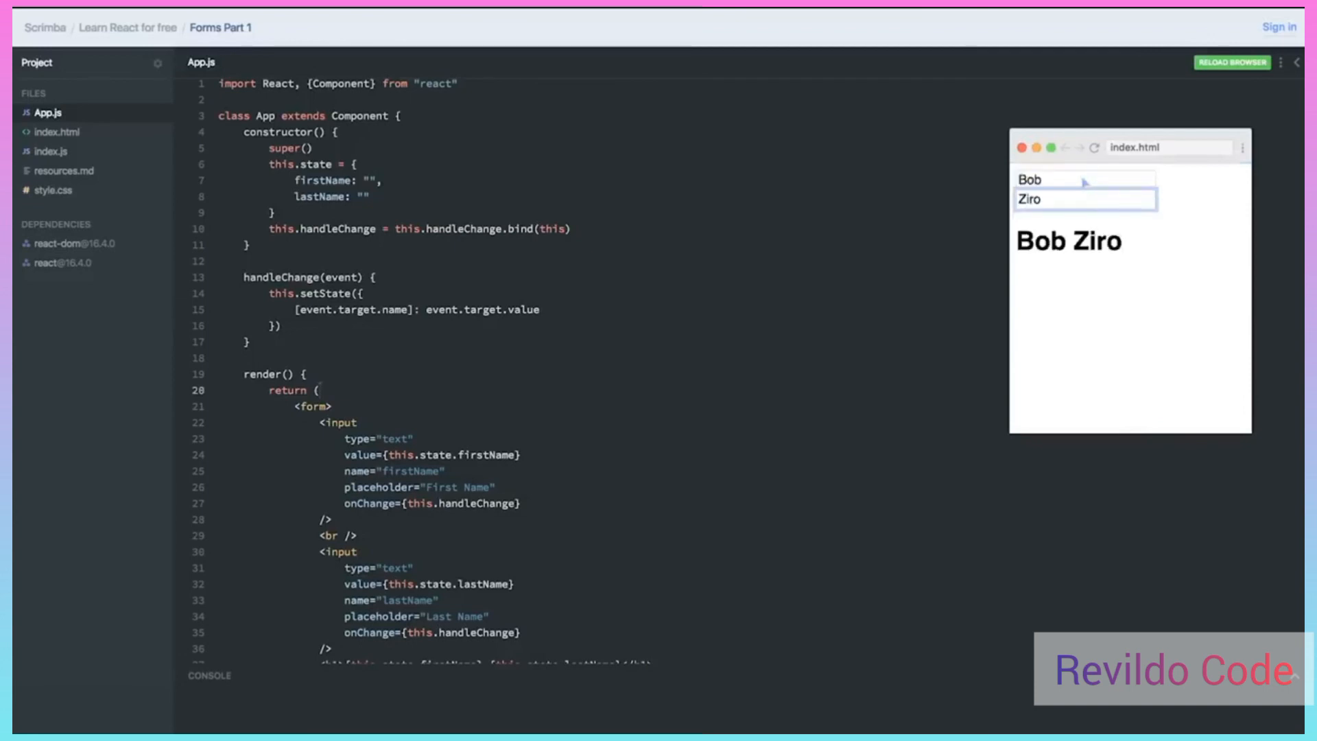
{"action": "type", "text": "ll"}
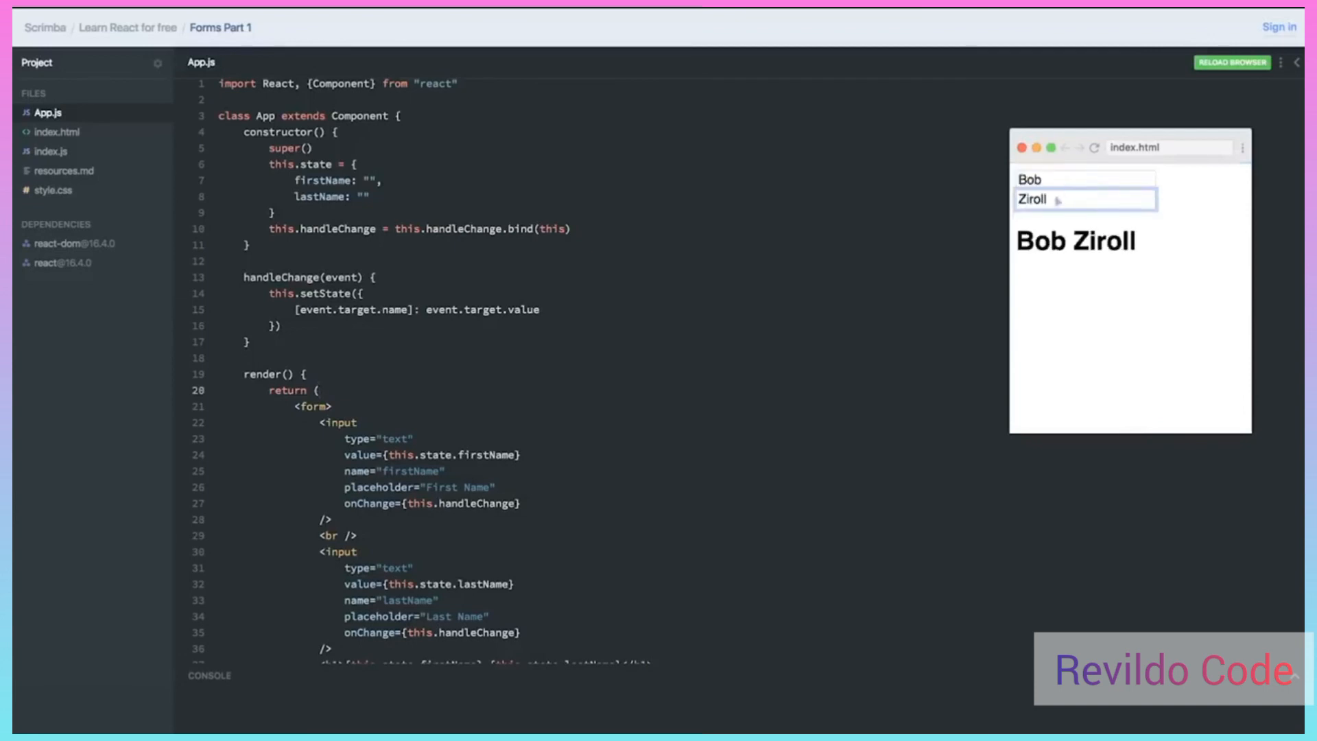
{"action": "left_click", "coordinate": [1082, 178]}
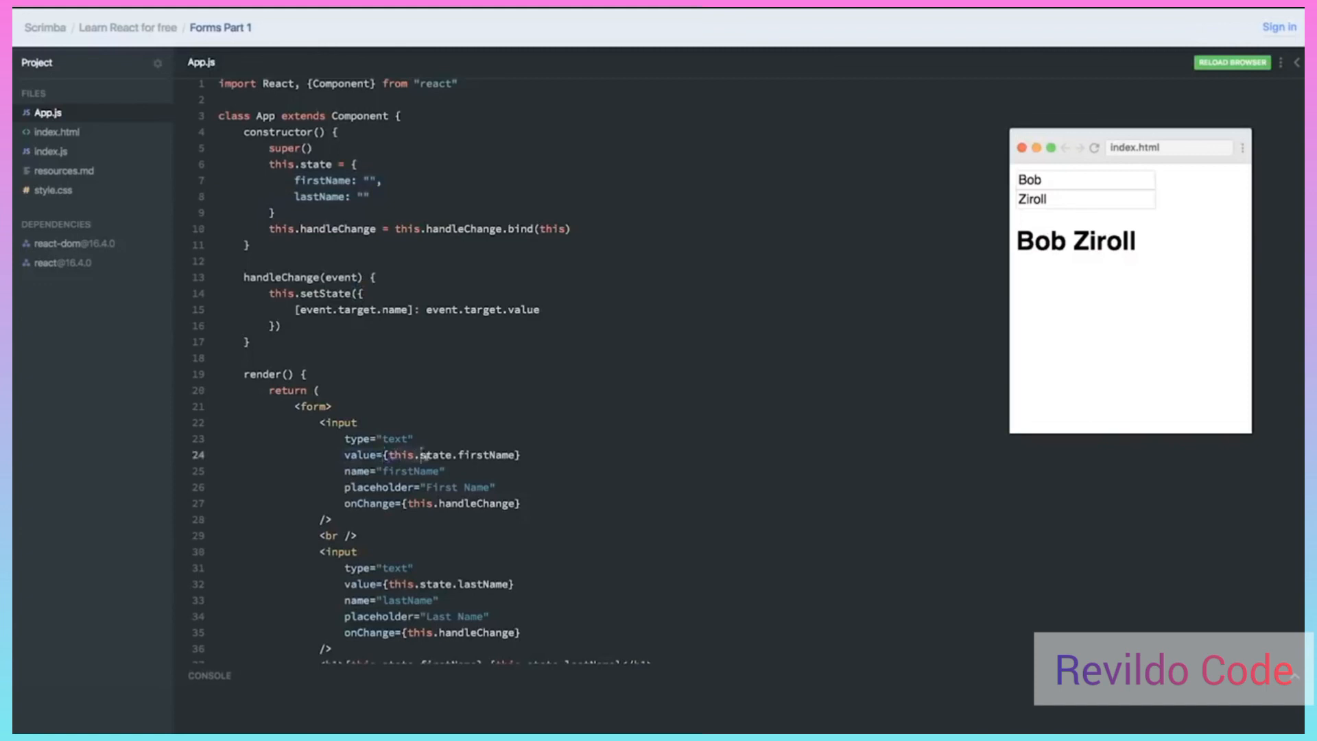
{"action": "left_click", "coordinate": [519, 455]}
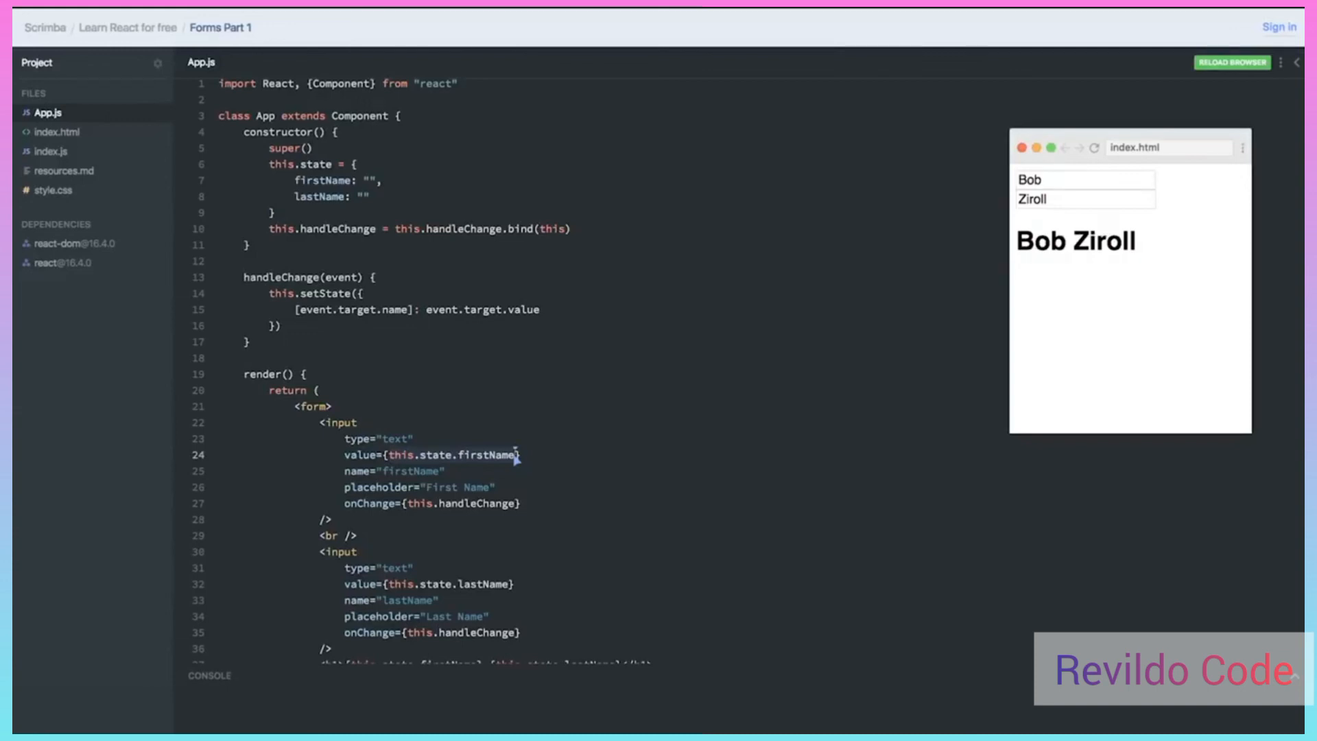
{"action": "mouse_move", "coordinate": [306, 320]}
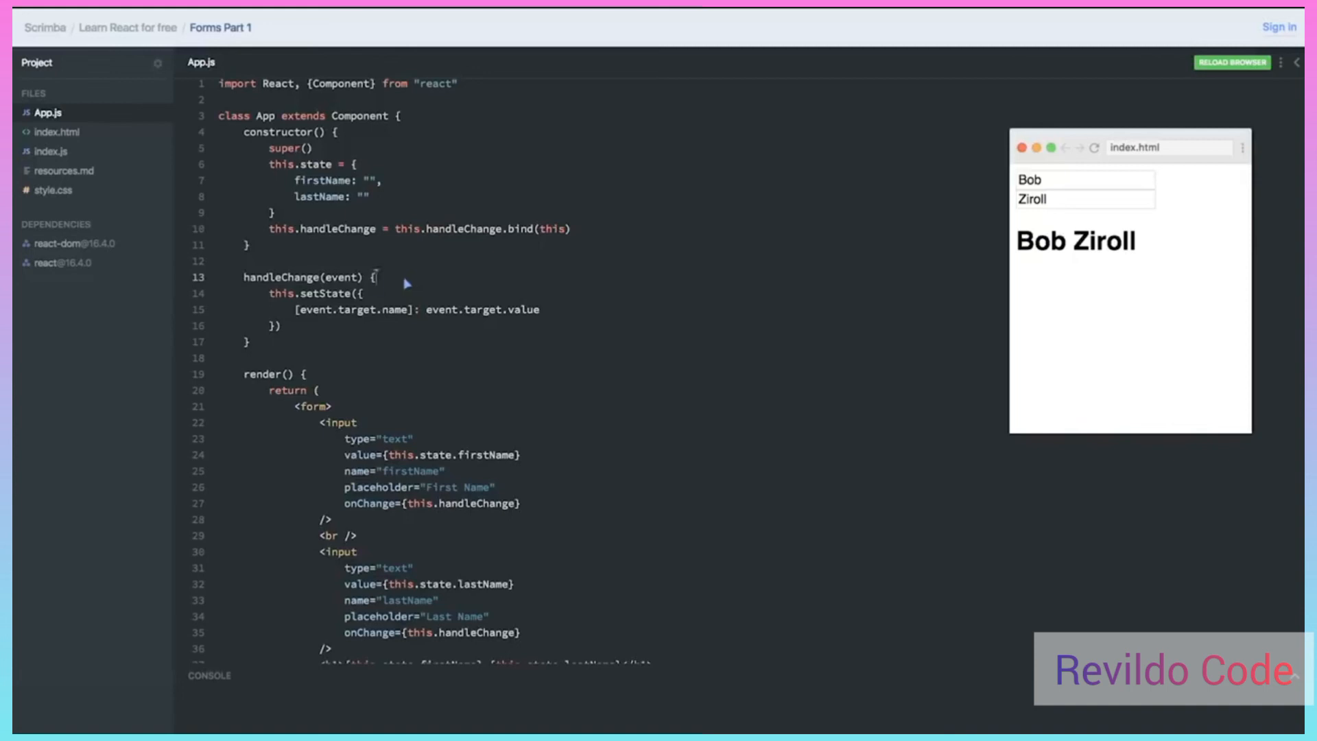
{"action": "mouse_move", "coordinate": [403, 283]}
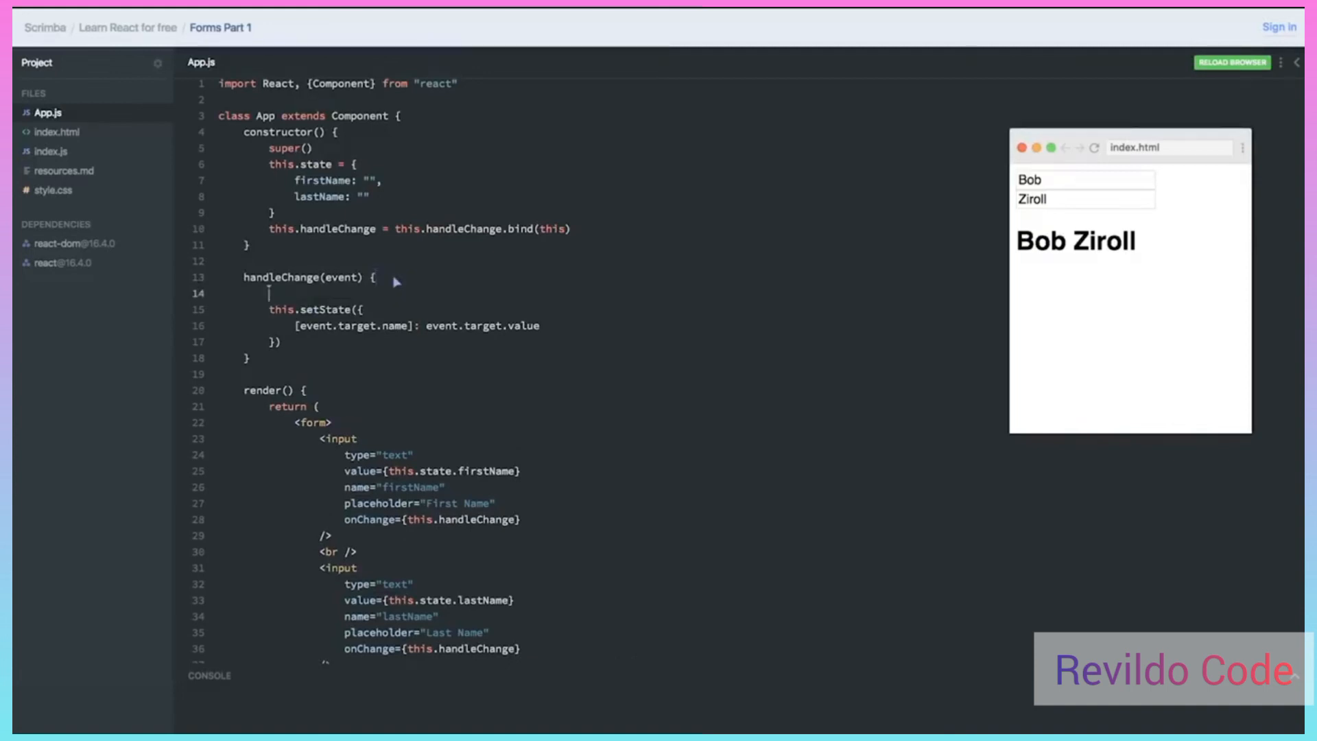
Add const {name, value} = event.target at the top of handleChange
{"action": "type", "text": "con"}
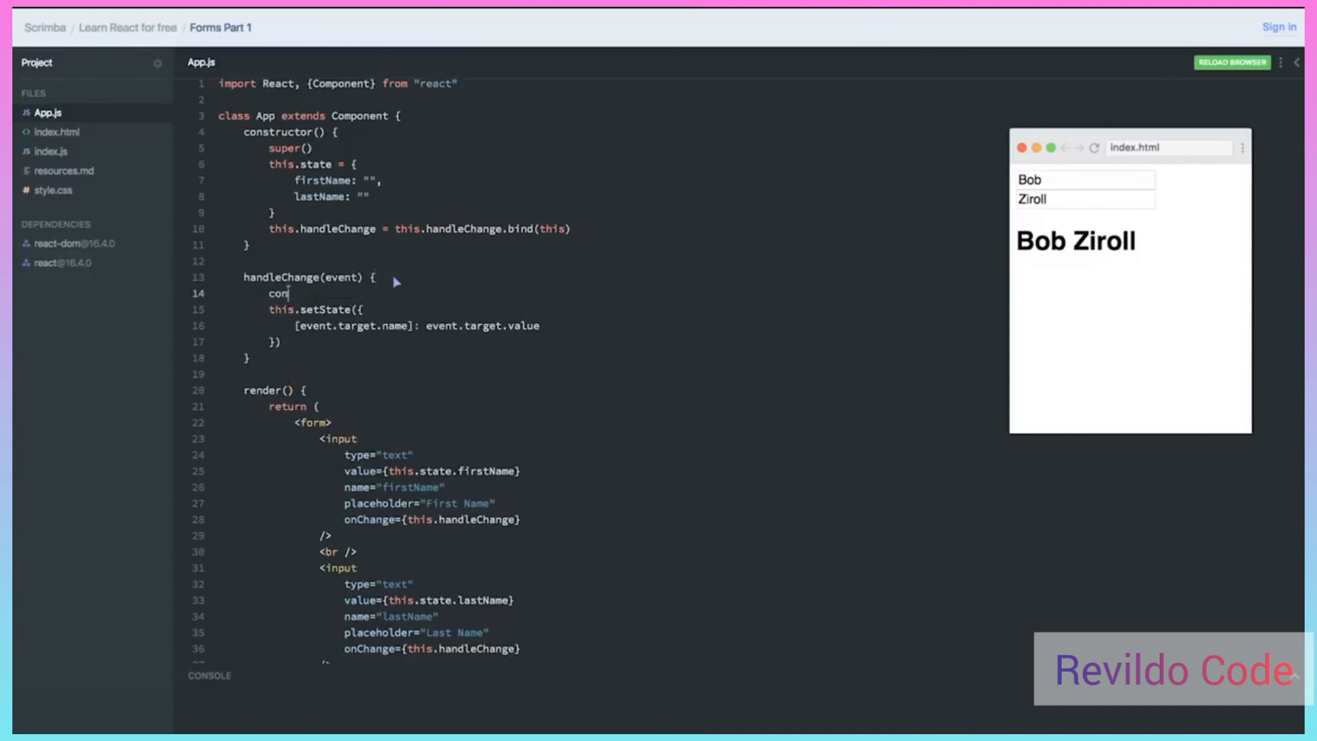
{"action": "type", "text": "st {}"}
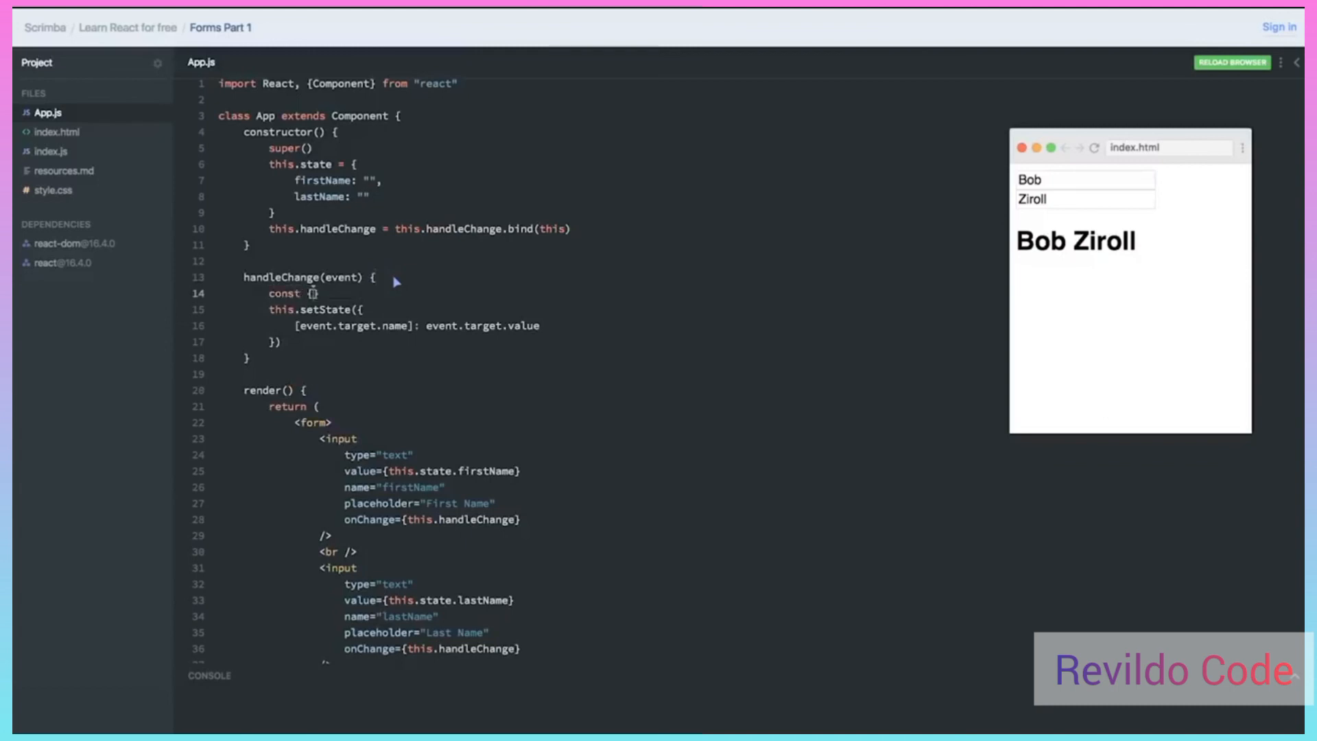
{"action": "type", "text": "name, val"}
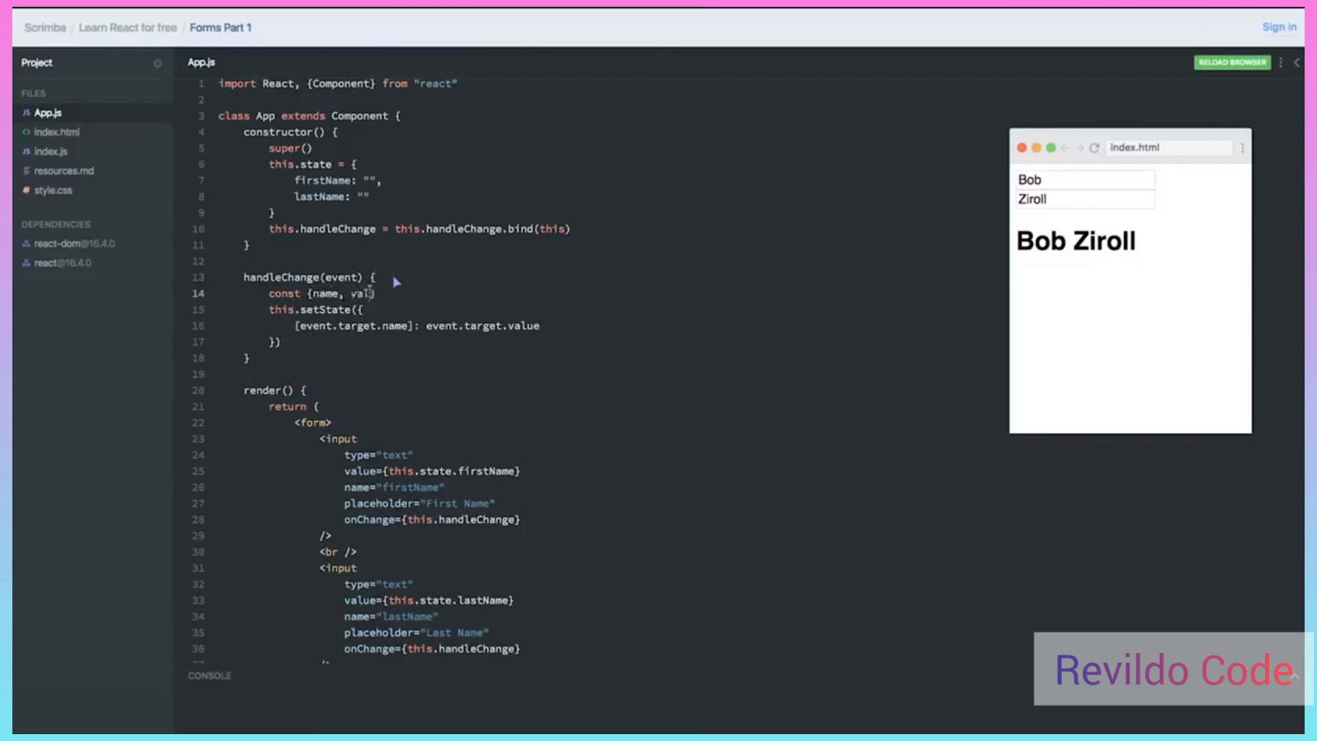
{"action": "type", "text": "lue} ="}
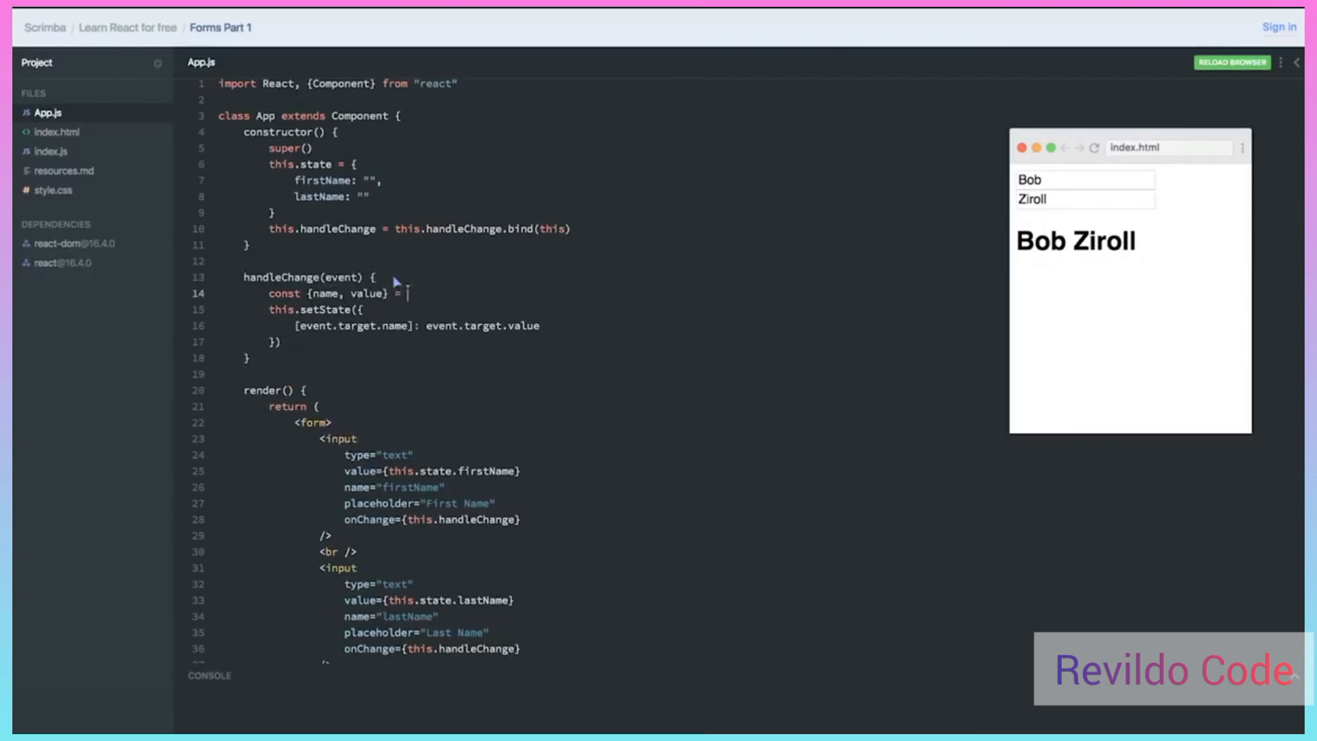
{"action": "type", "text": "event"}
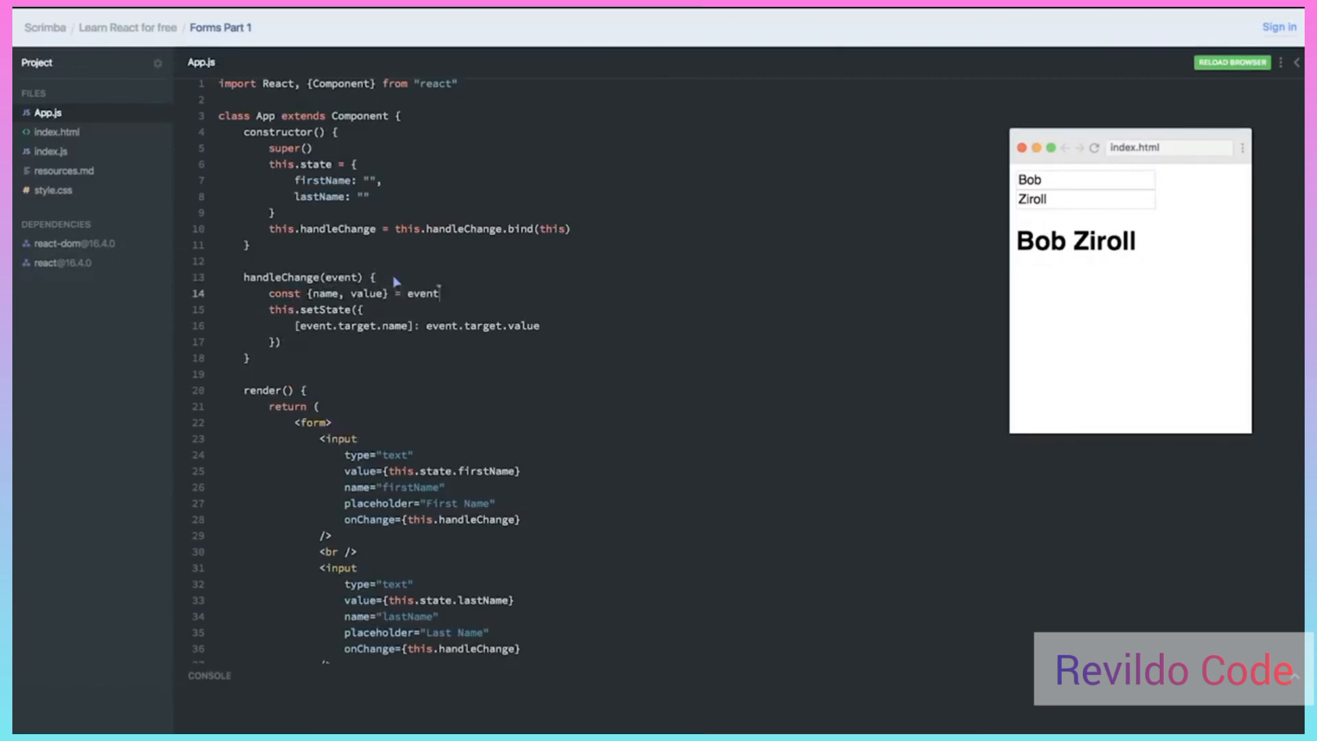
{"action": "type", "text": ".target"}
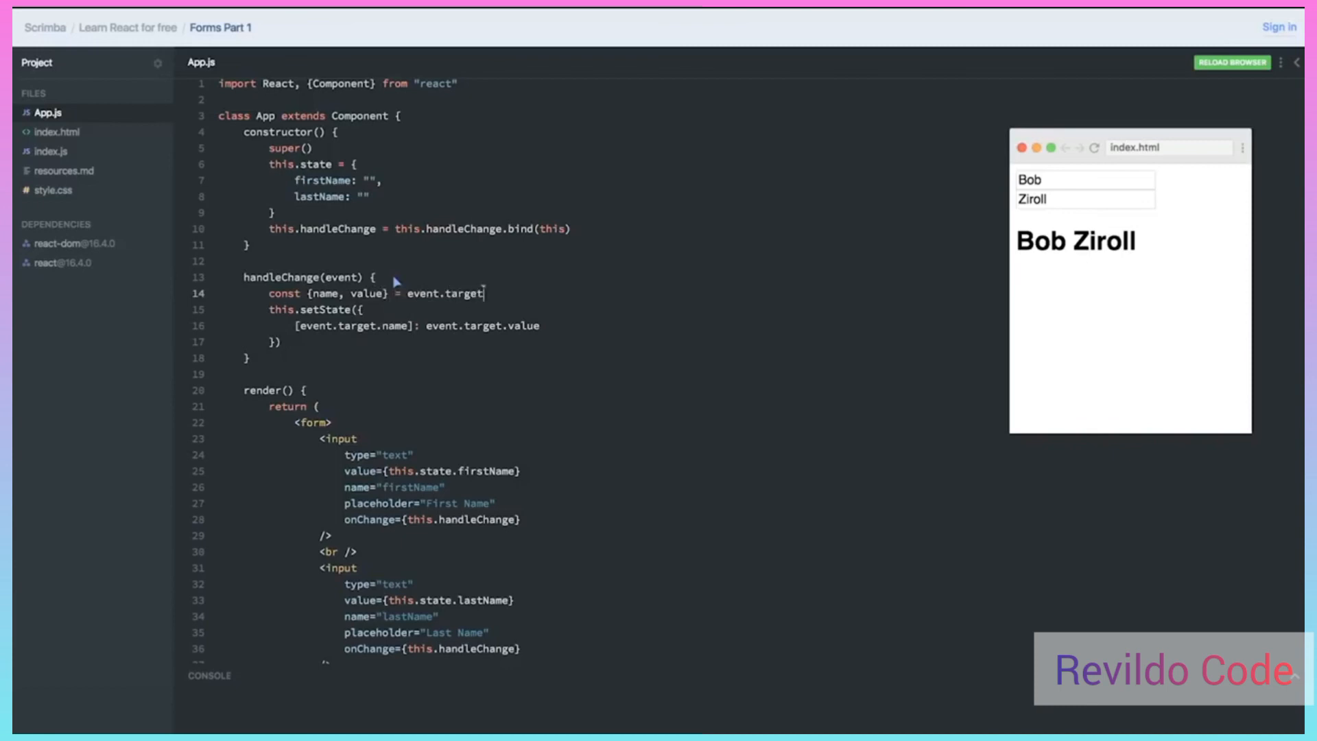
{"action": "mouse_move", "coordinate": [304, 335]}
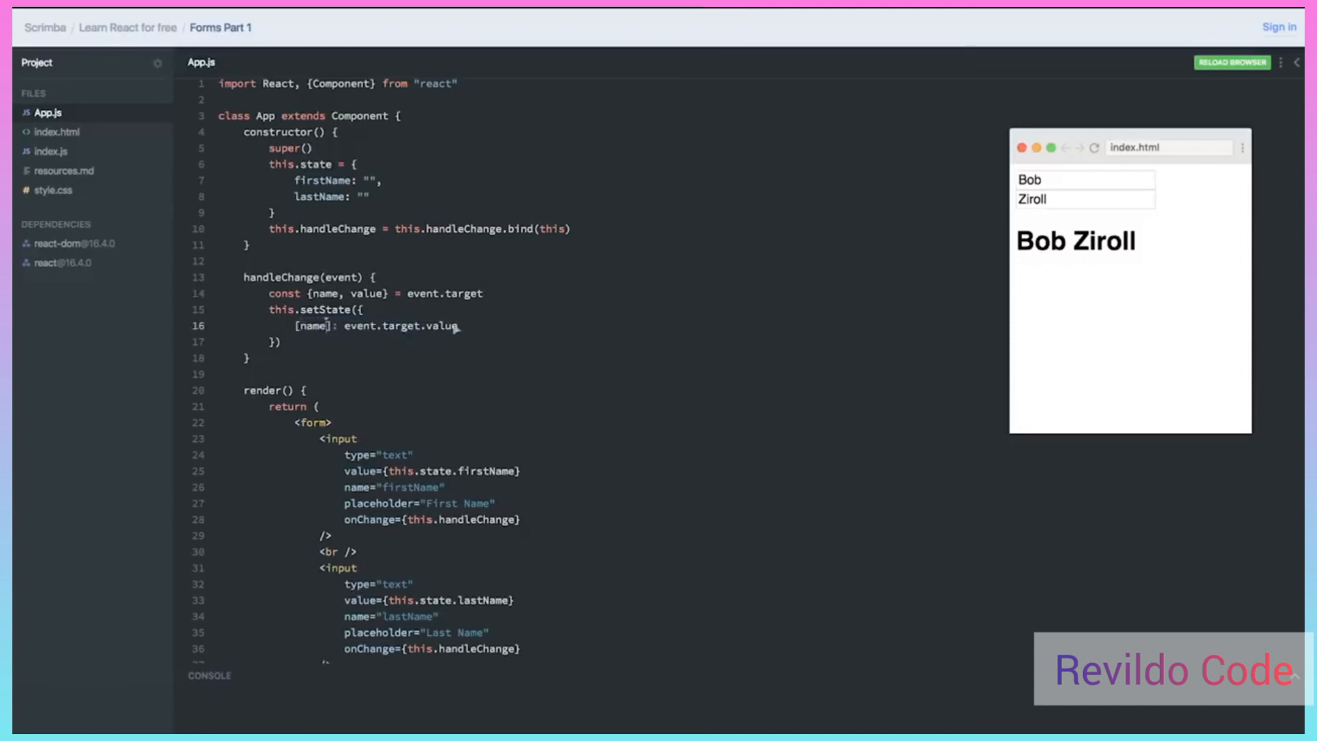
{"action": "mouse_move", "coordinate": [458, 341]}
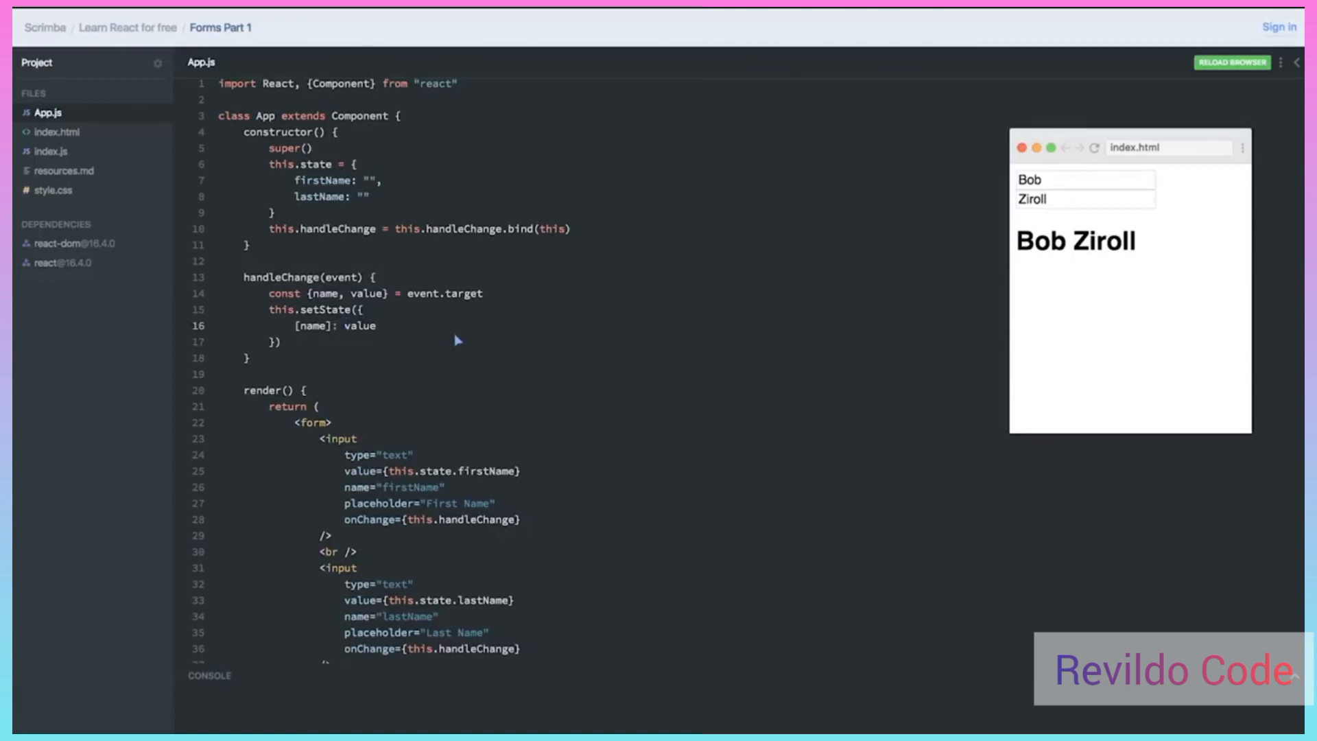
Change setState to use [name]: value instead of event.target references
{"action": "left_click", "coordinate": [343, 326]}
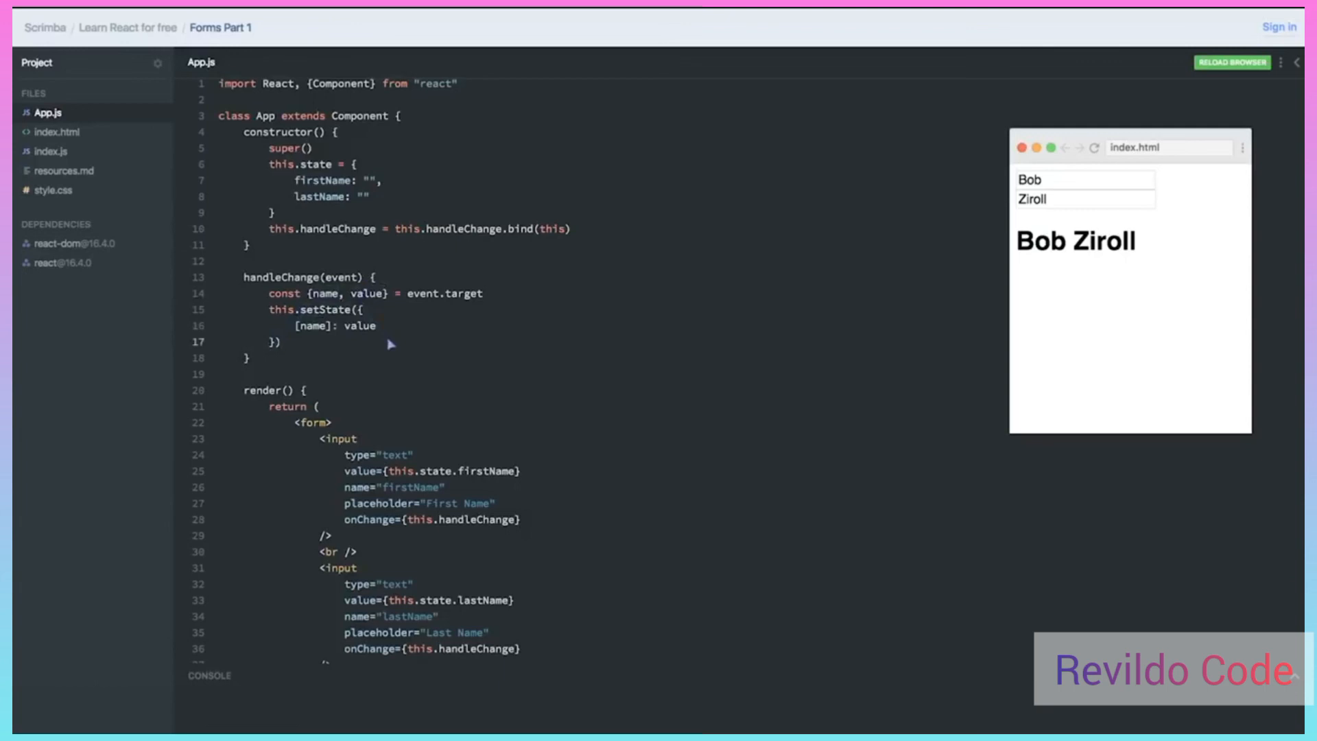
{"action": "left_click", "coordinate": [285, 341]}
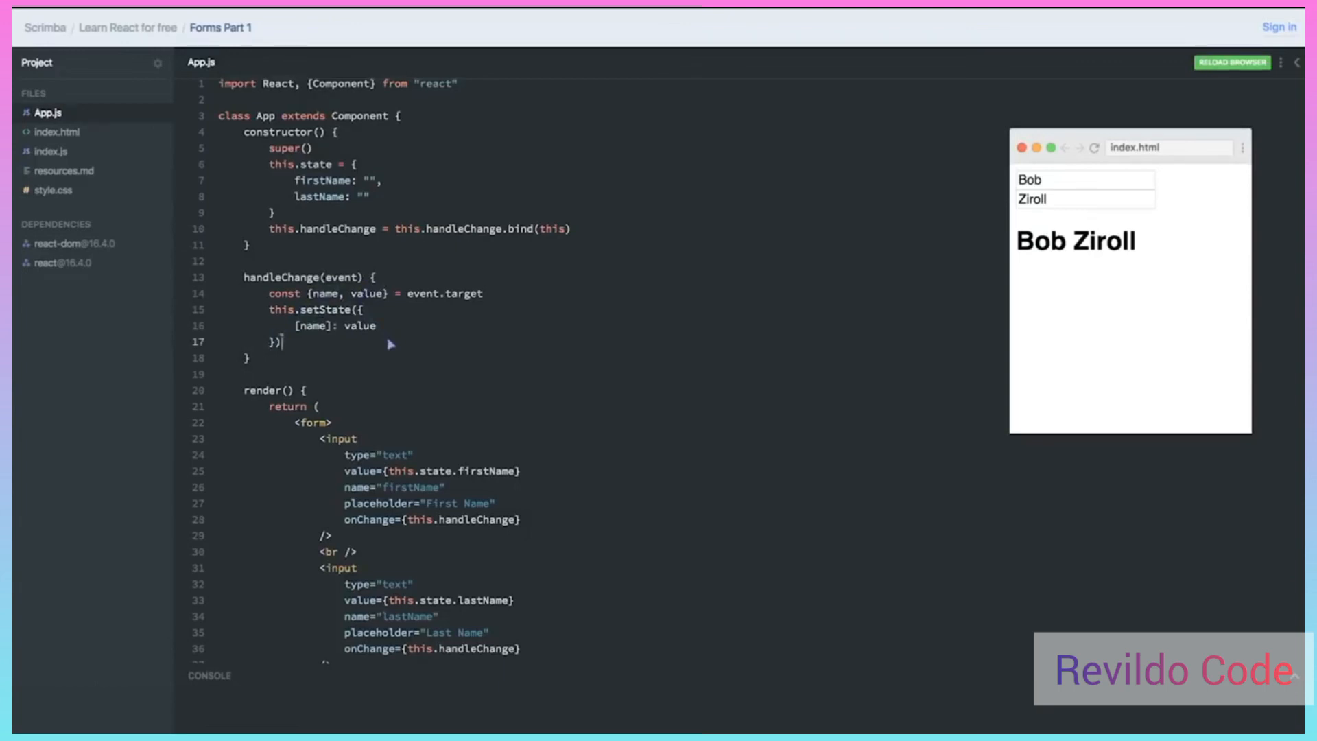